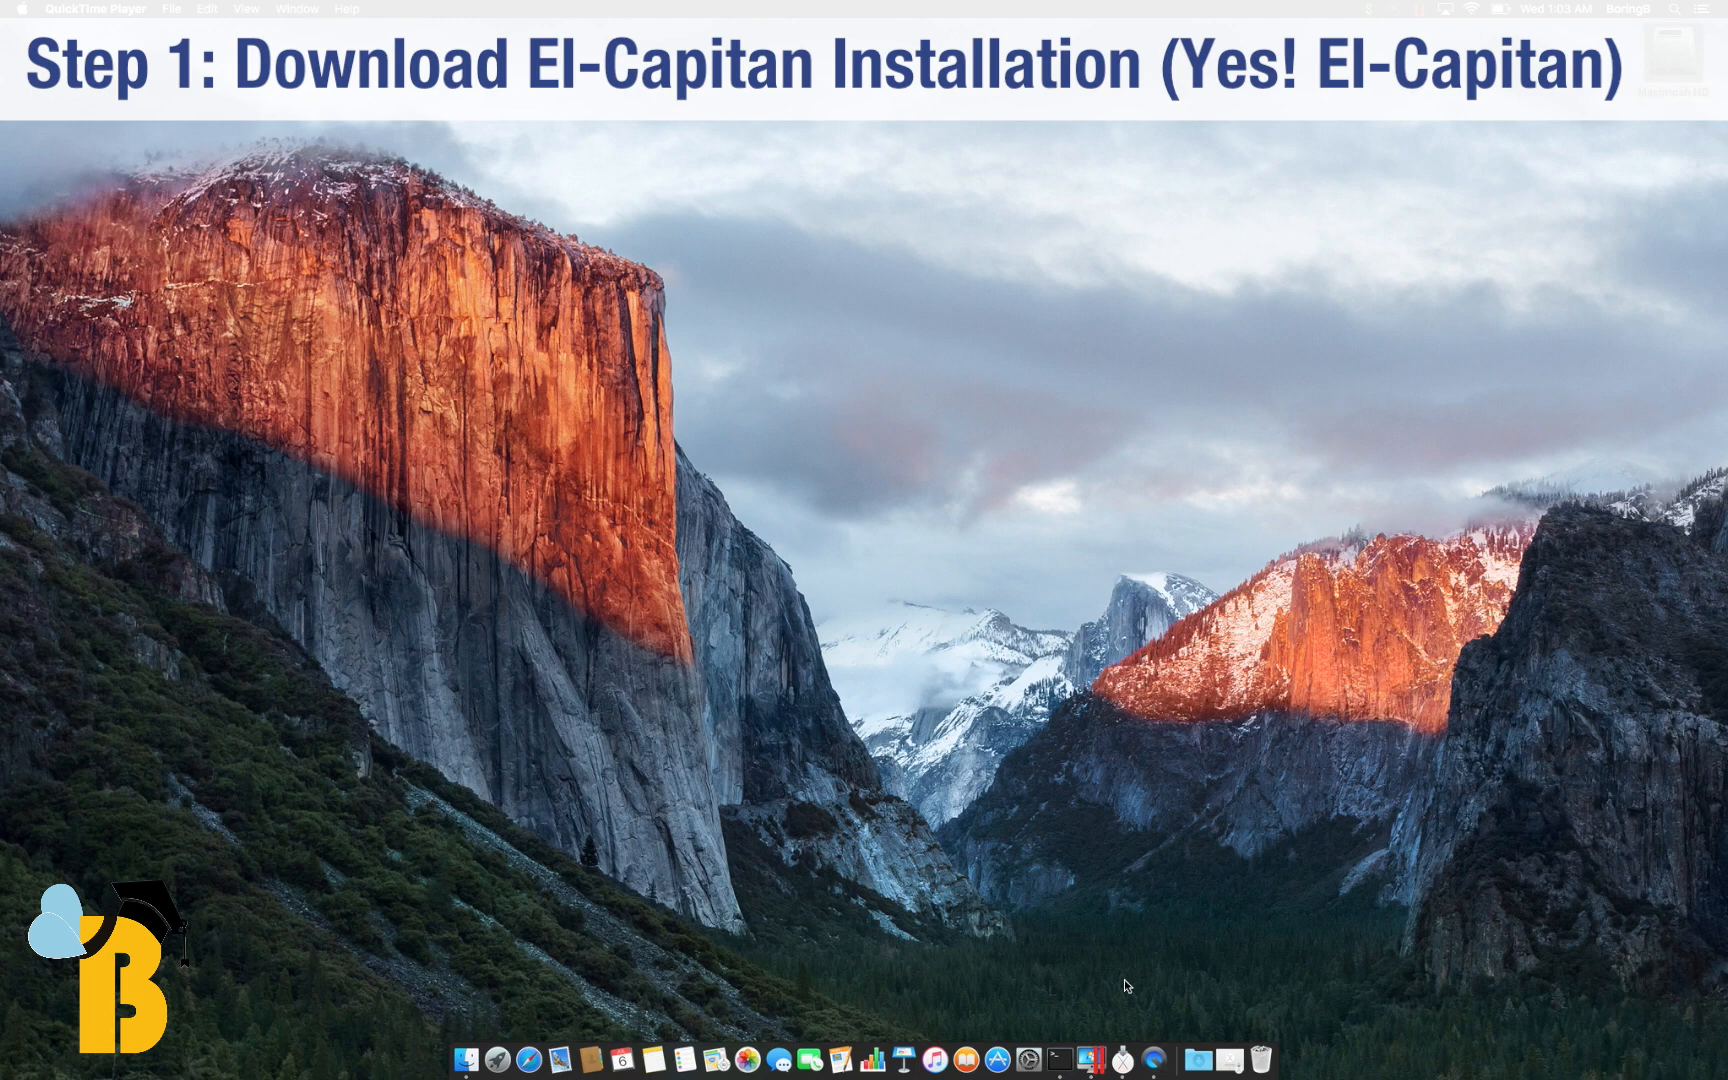
mouse_move(994, 1055)
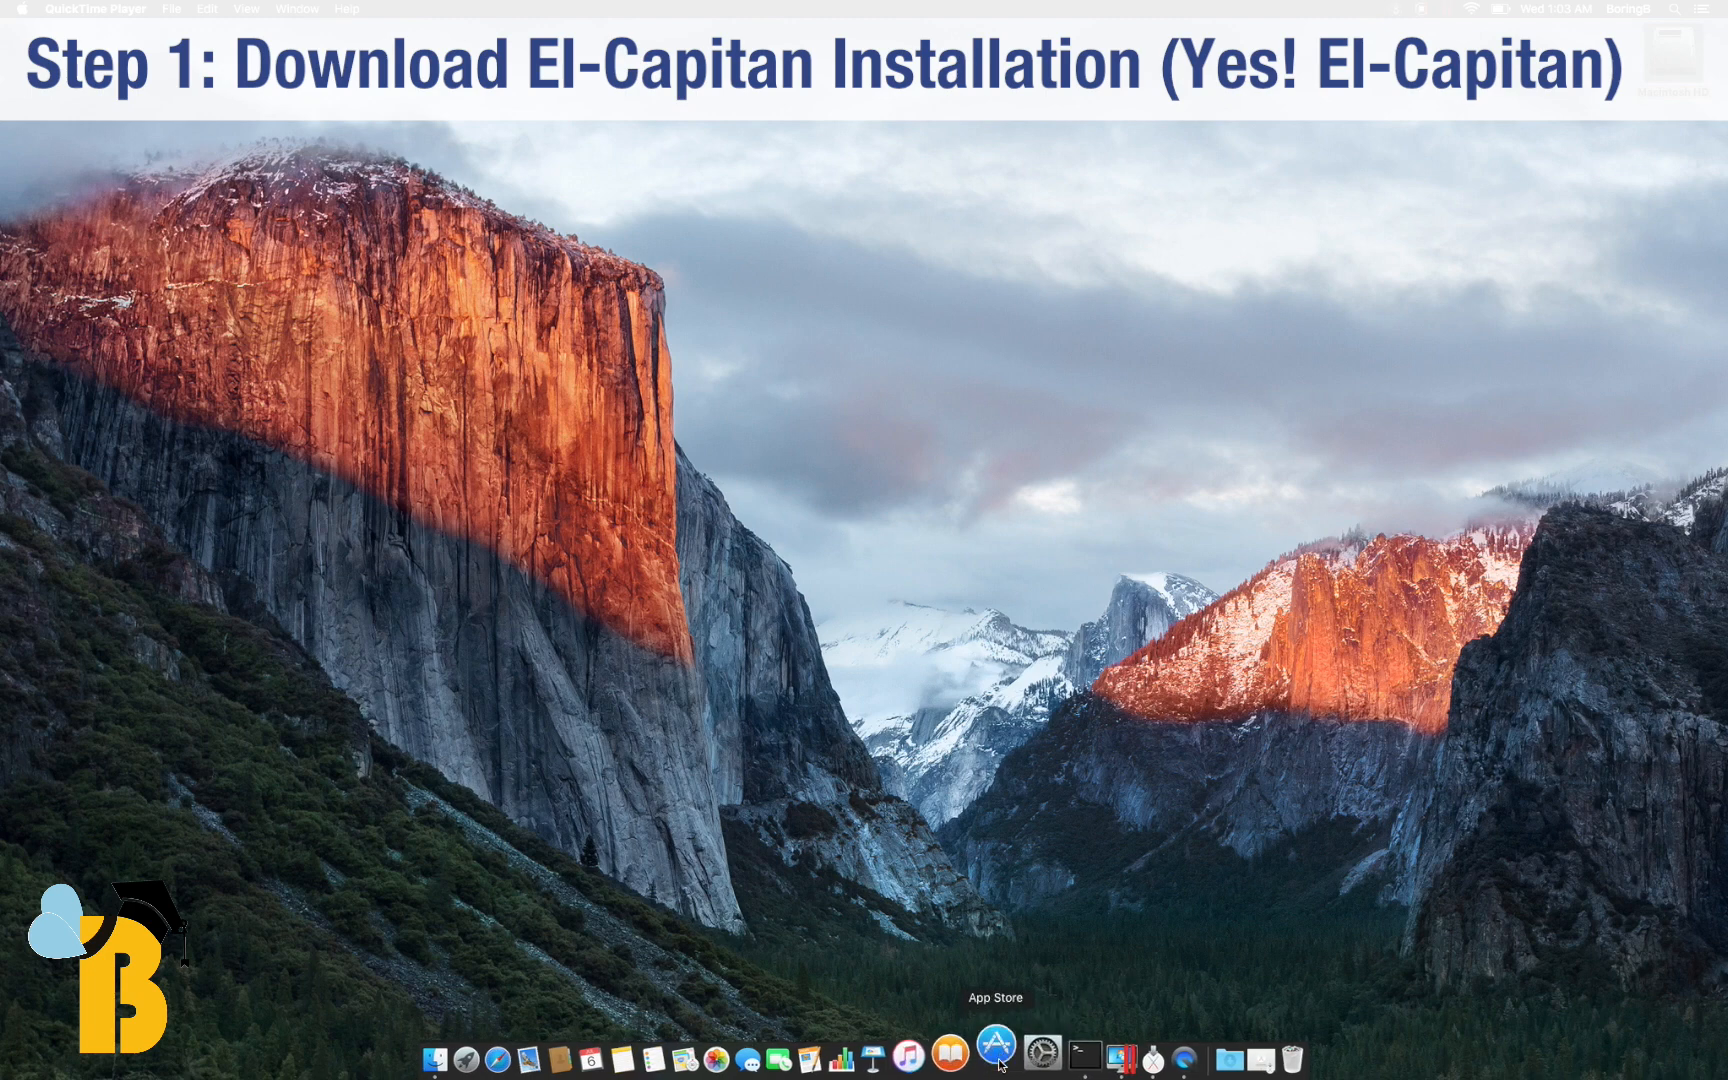
Launch the App Store from the Dock and search for 'el cap'.
click(994, 1059)
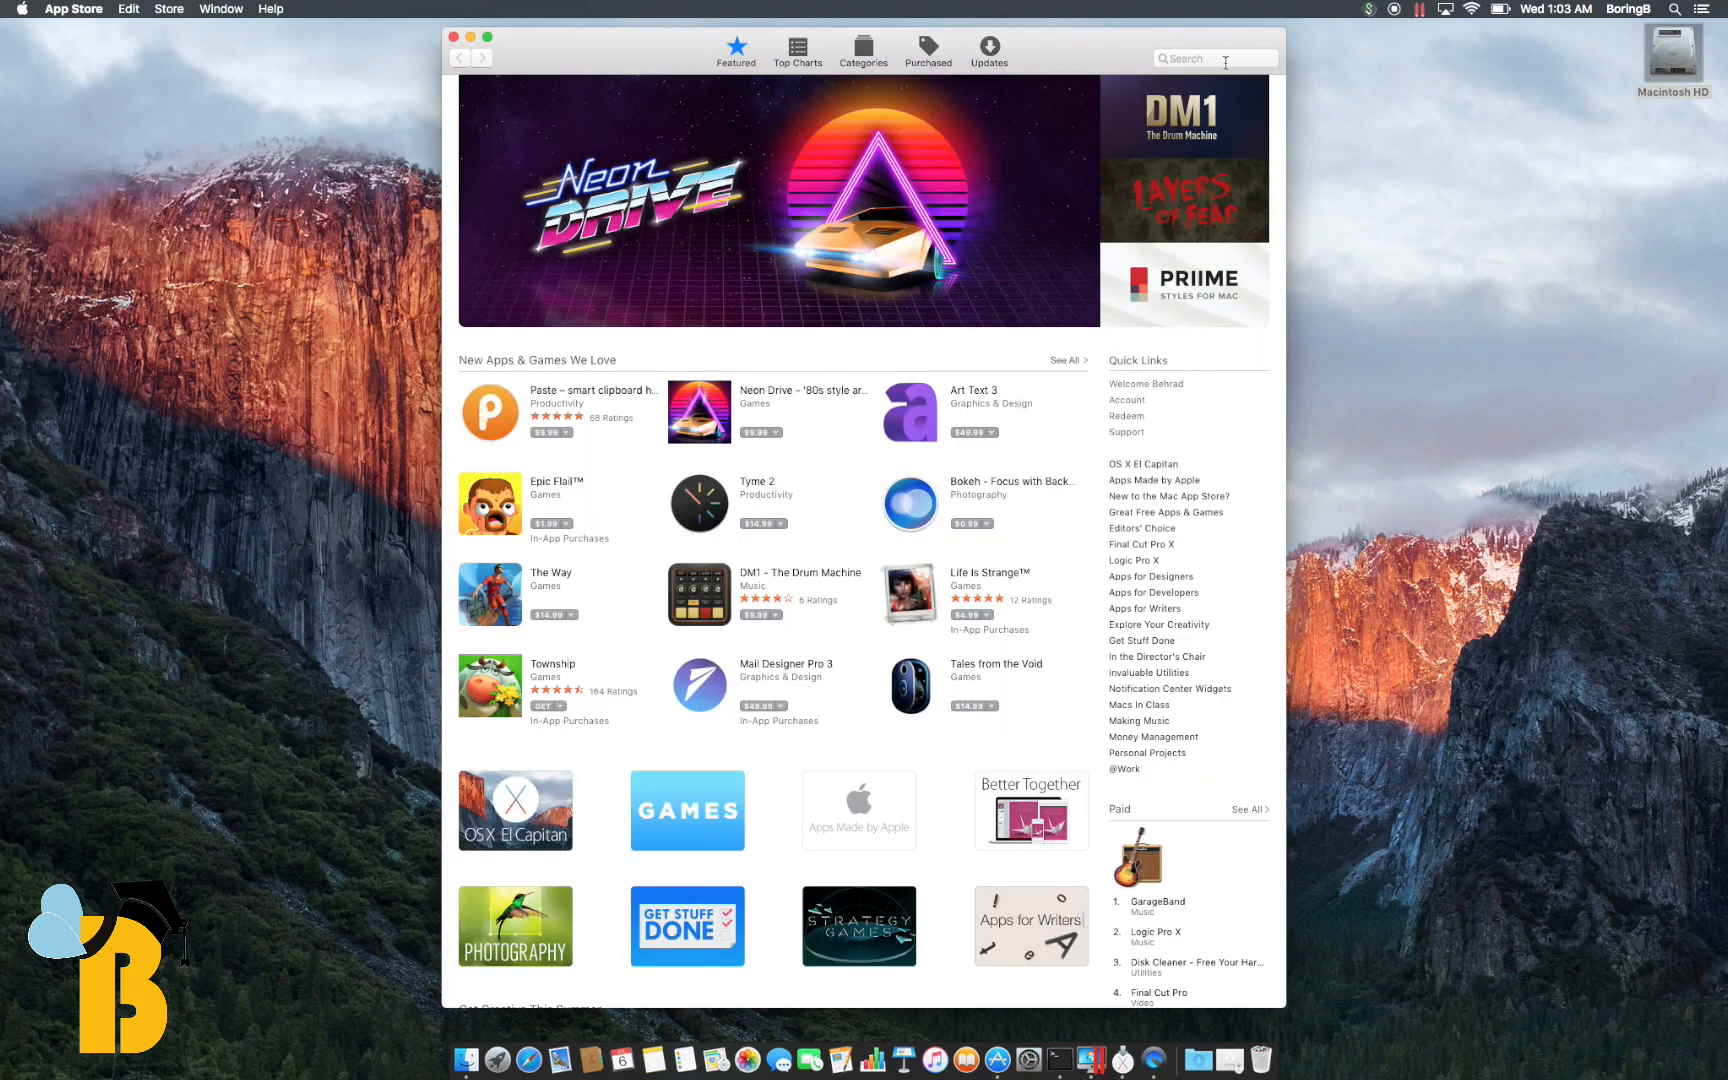
text(el capitan)
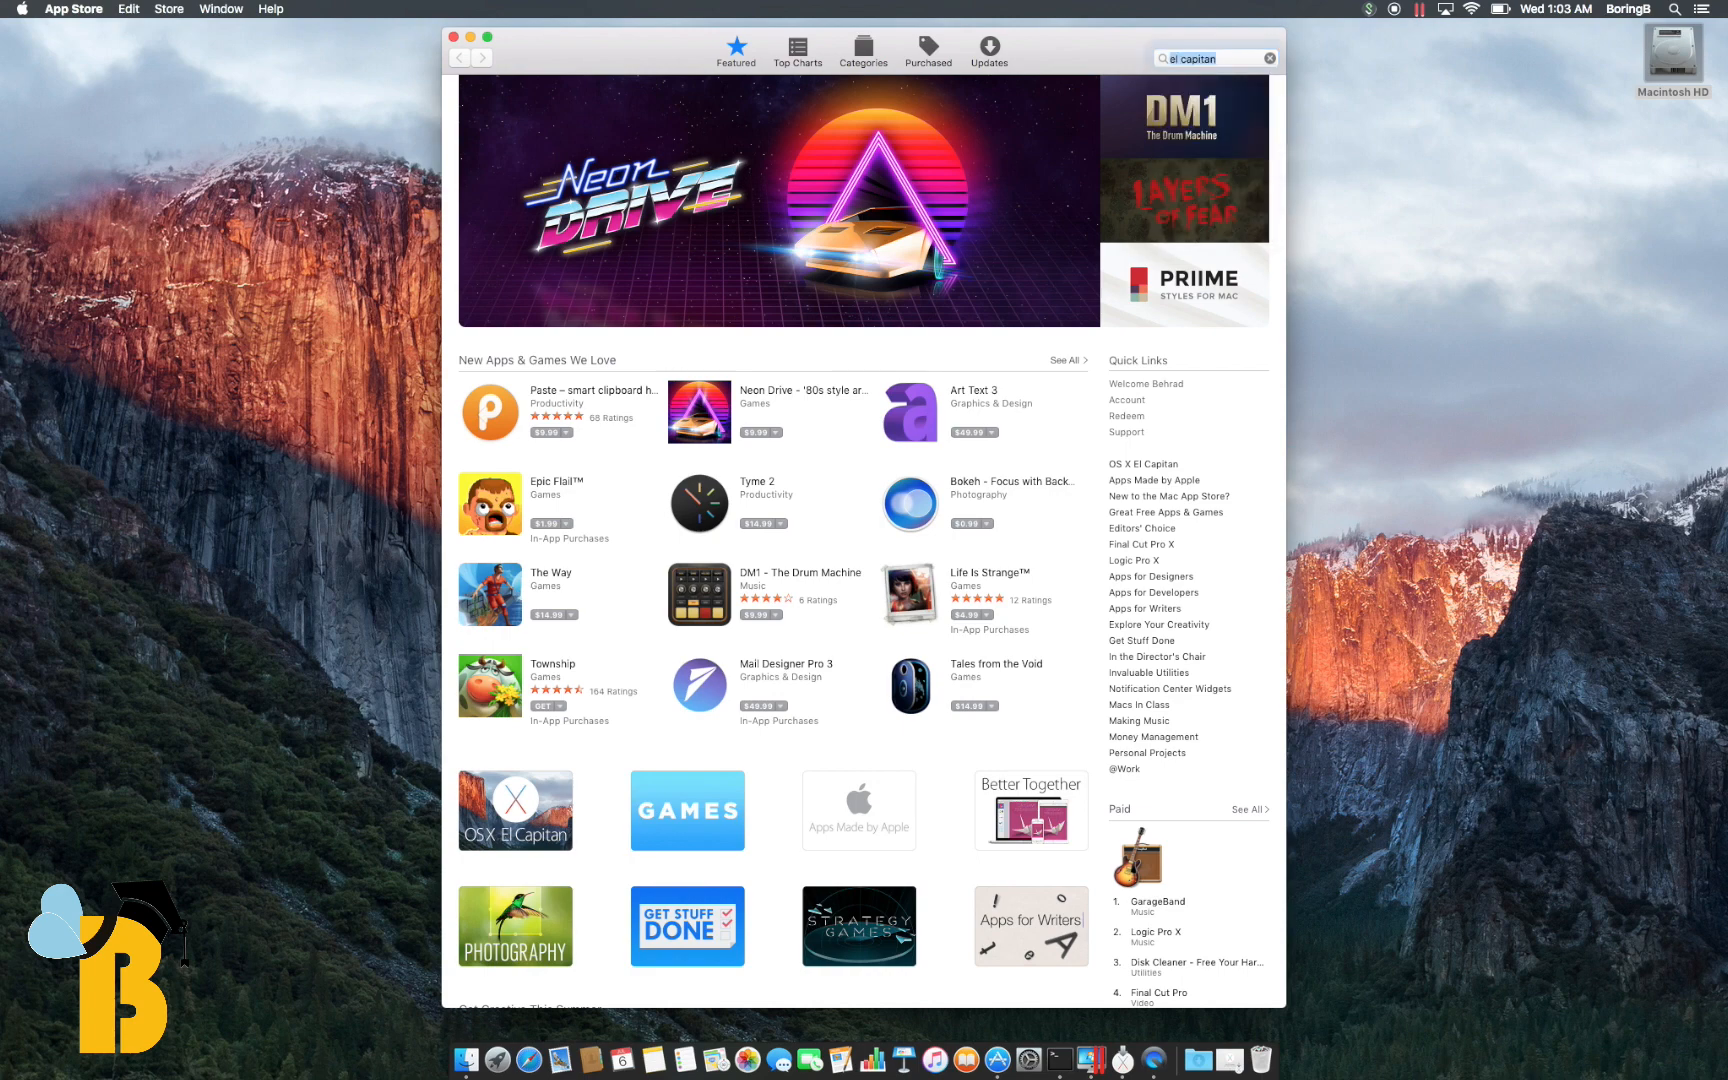
key(Return)
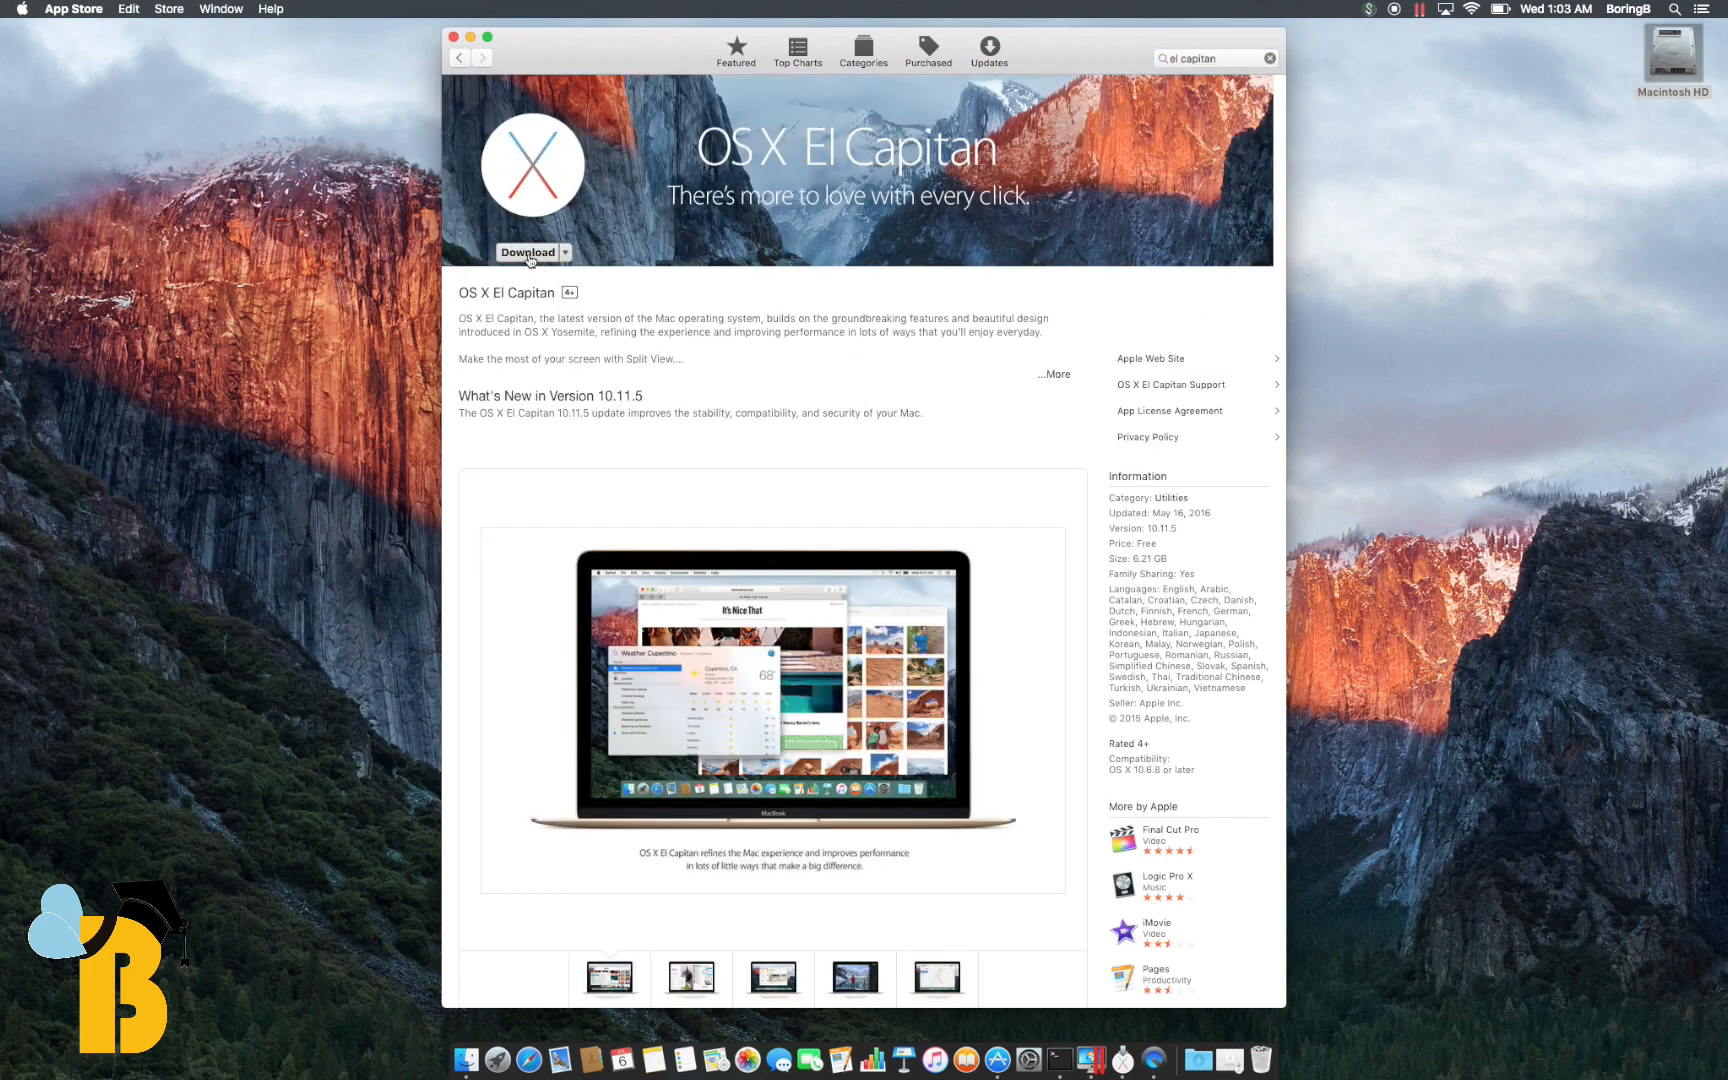
mouse_move(454, 37)
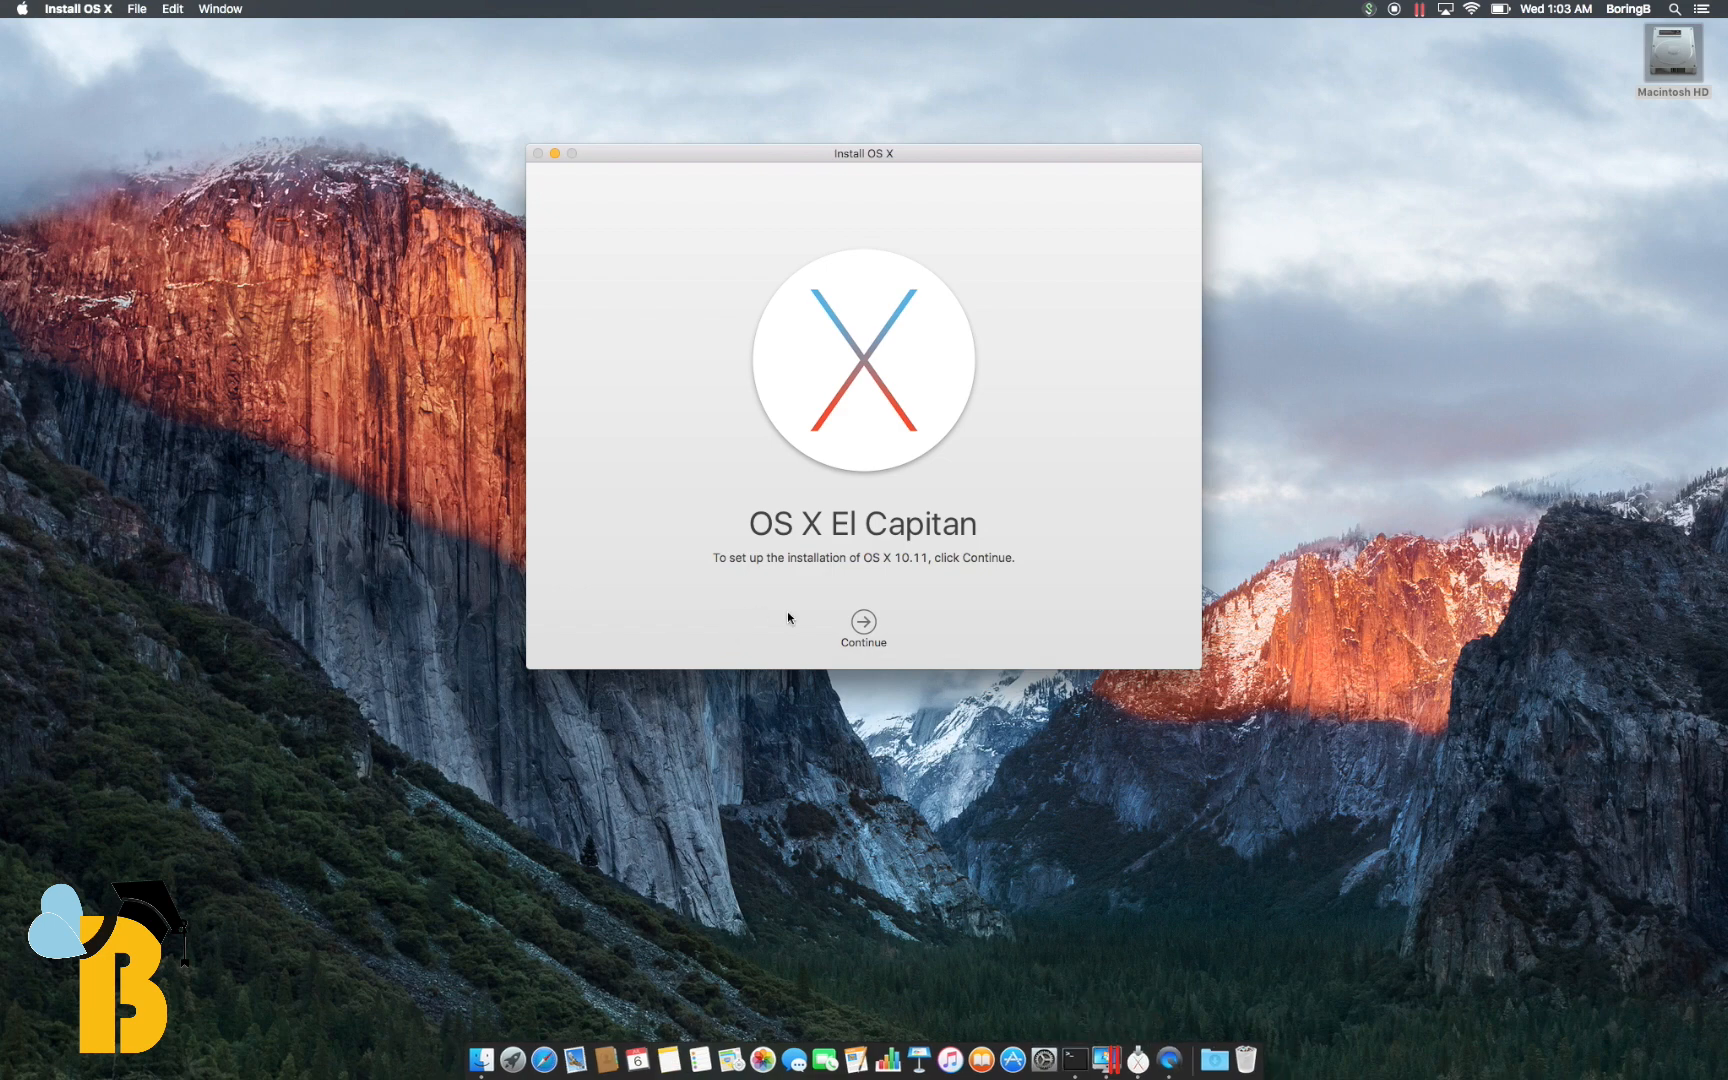
Open Applications on Macintosh HD and select the Install OS X El Capitan app.
click(77, 8)
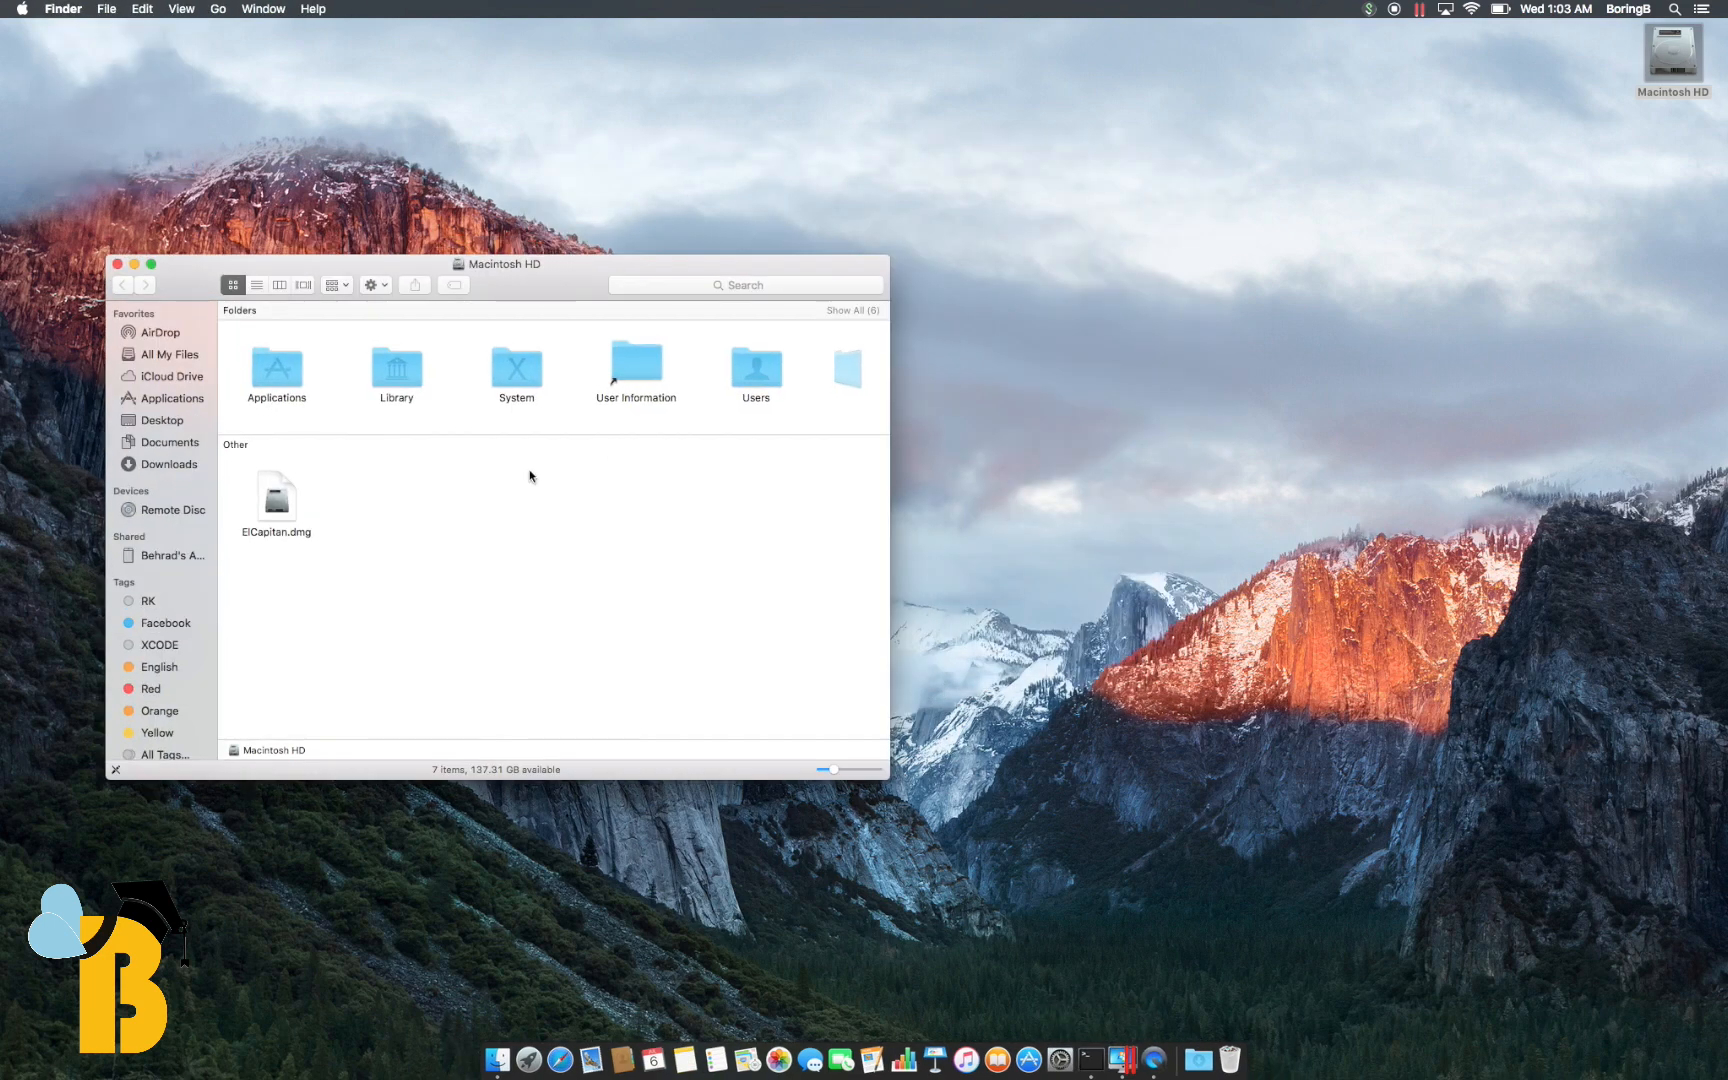
double_click(276, 366)
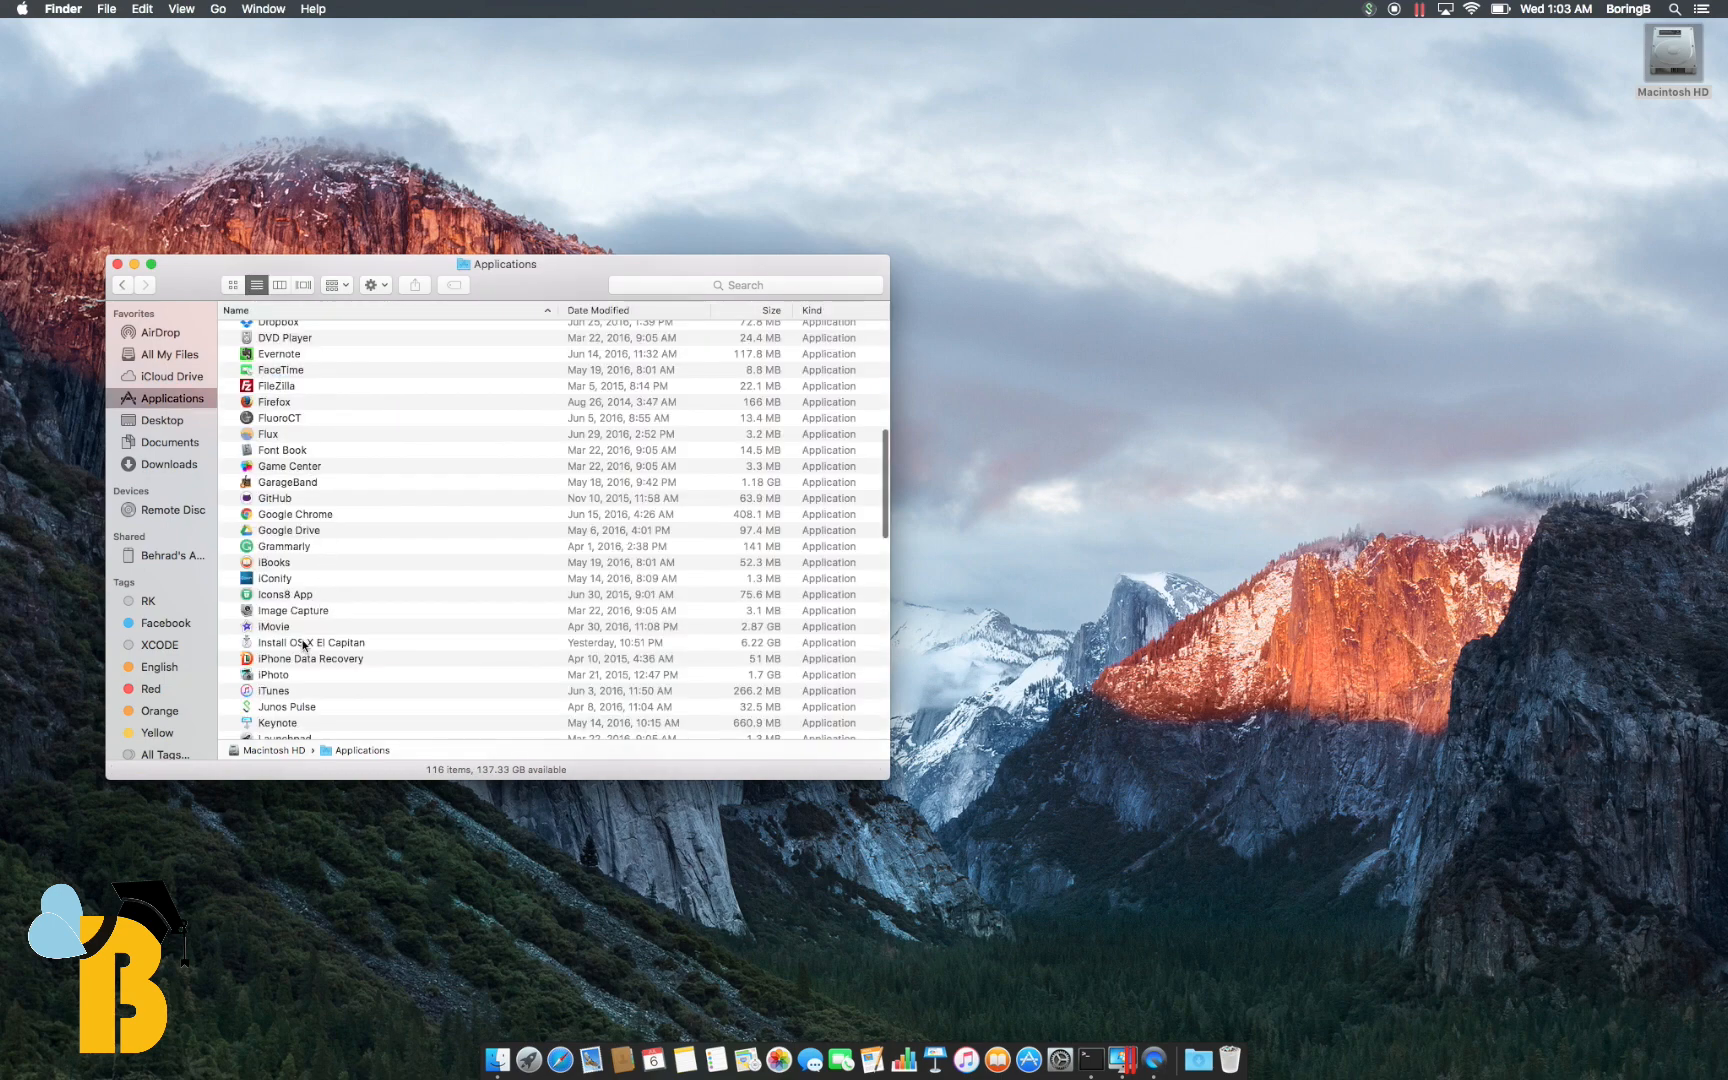
click(233, 284)
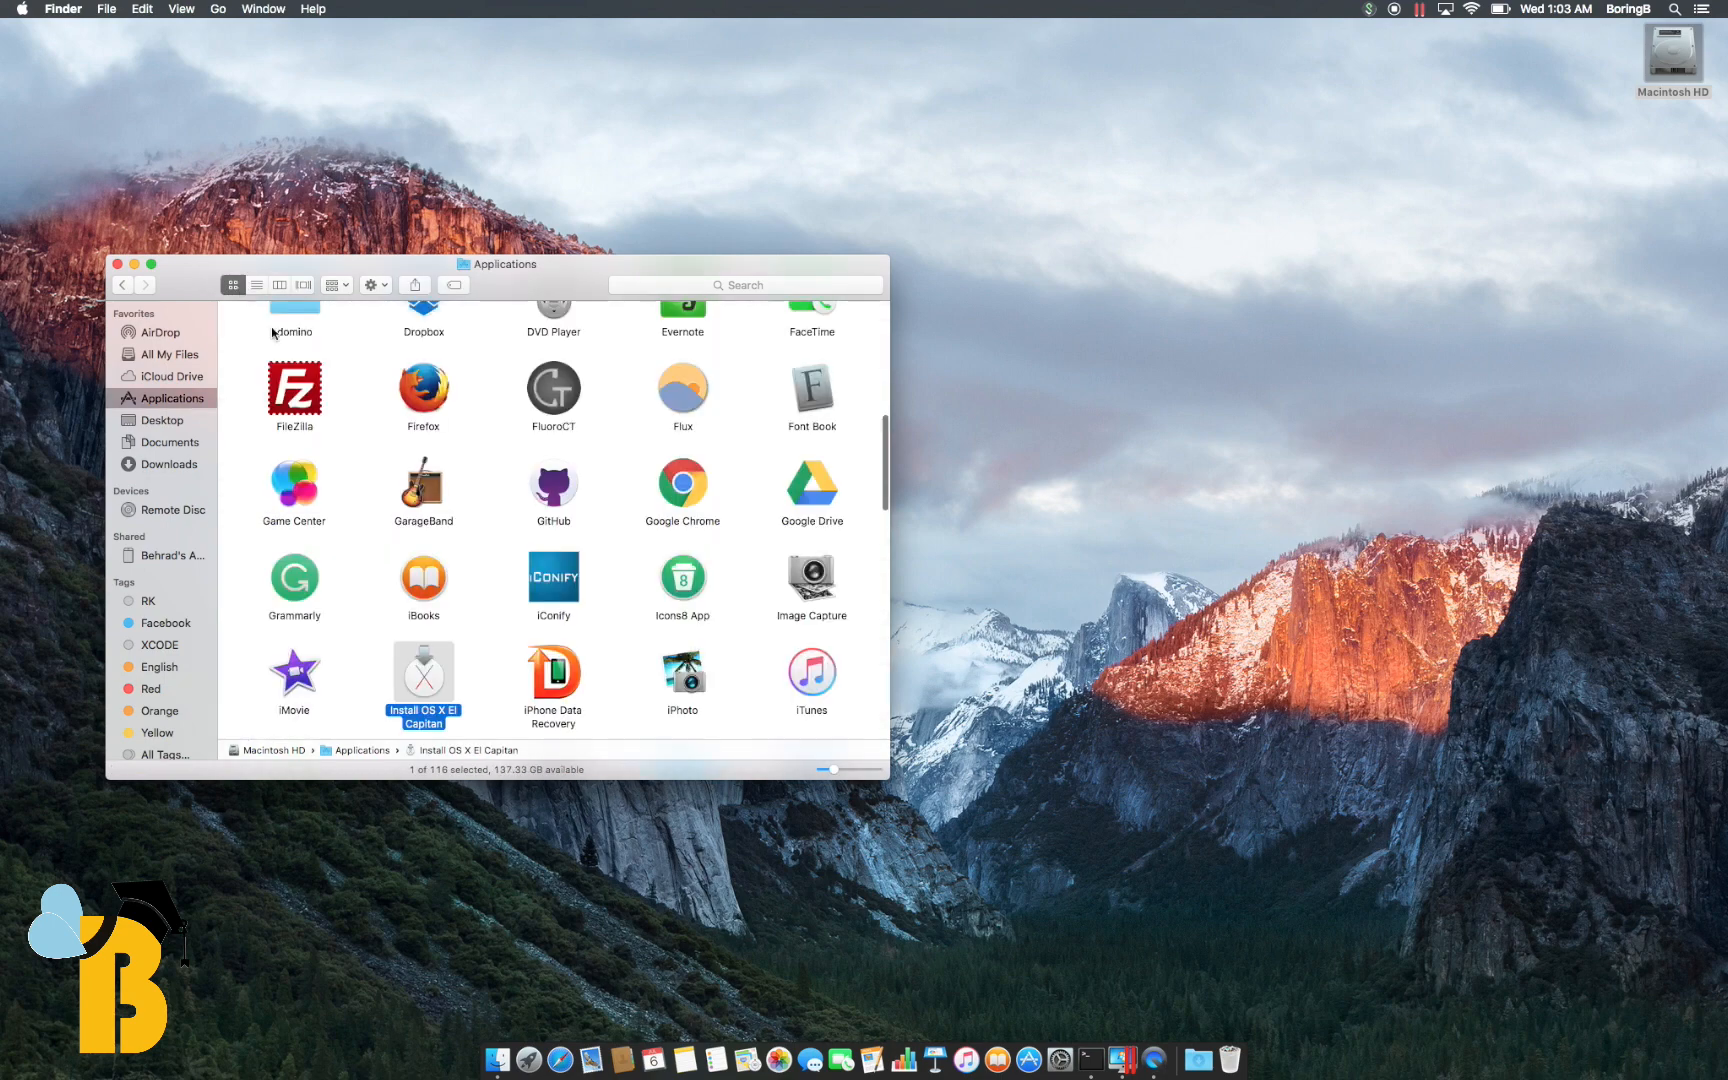
scroll(down, 3)
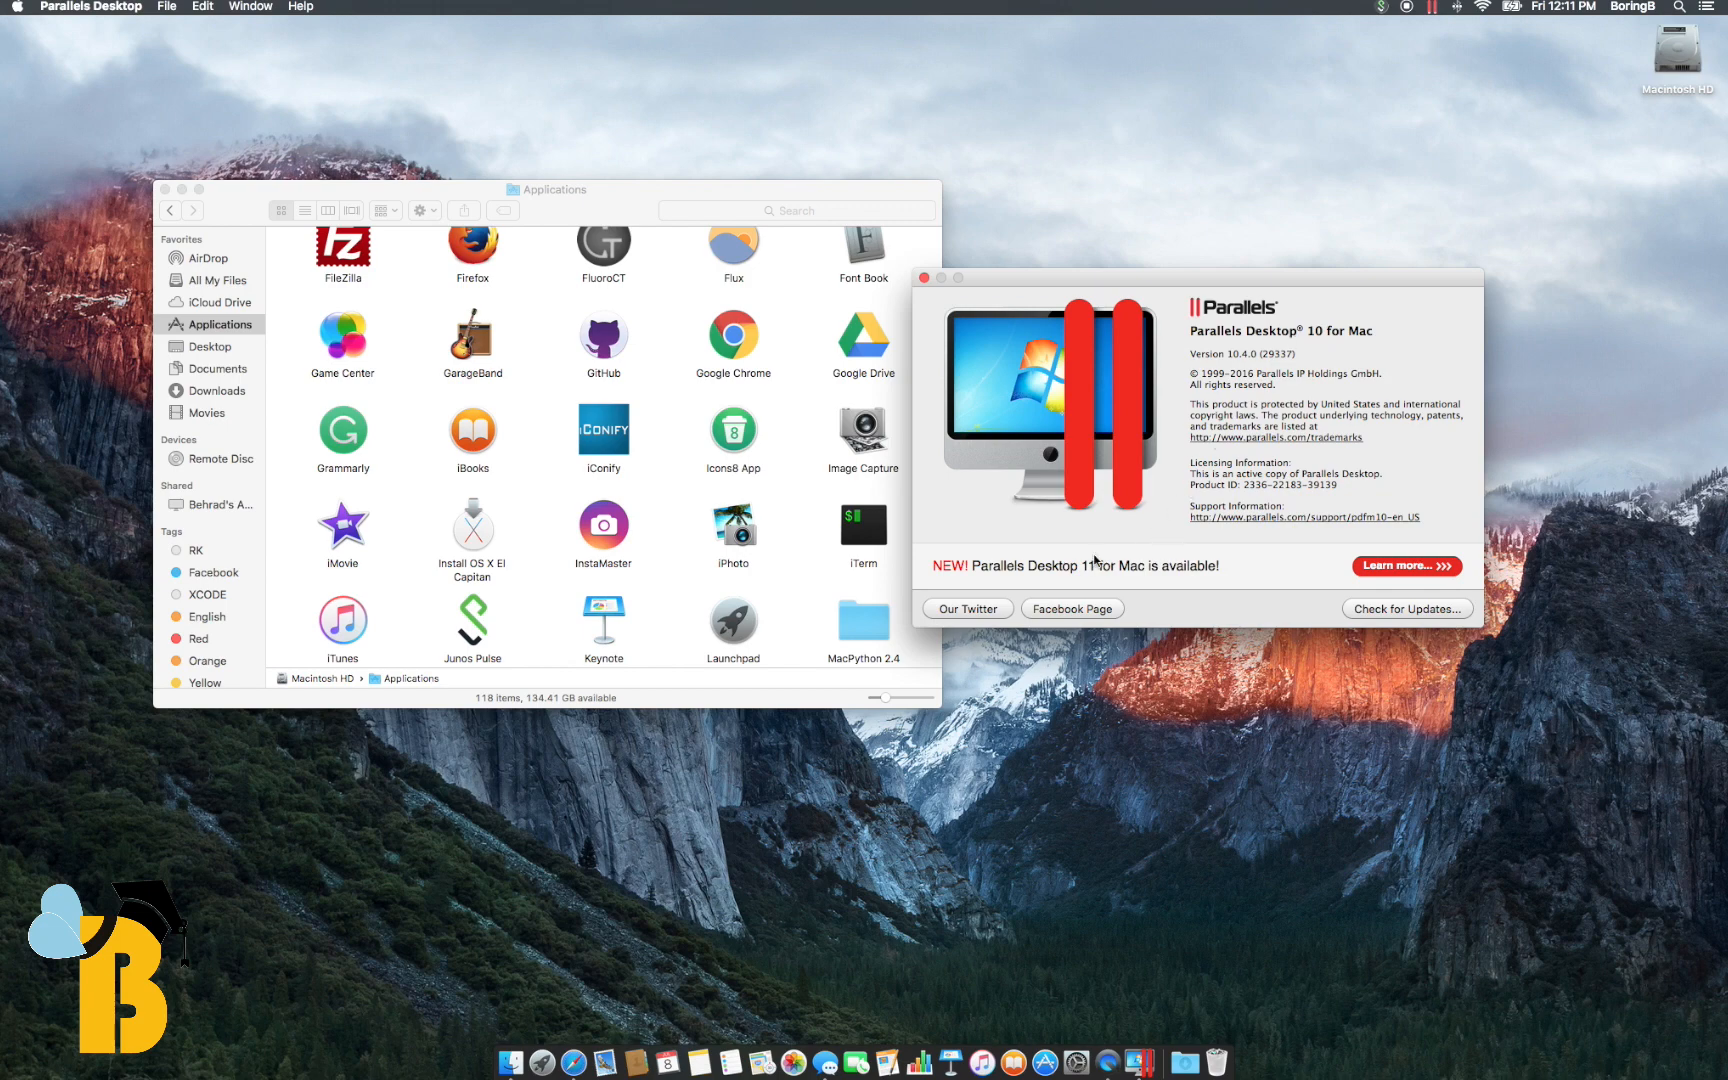
mouse_move(649, 982)
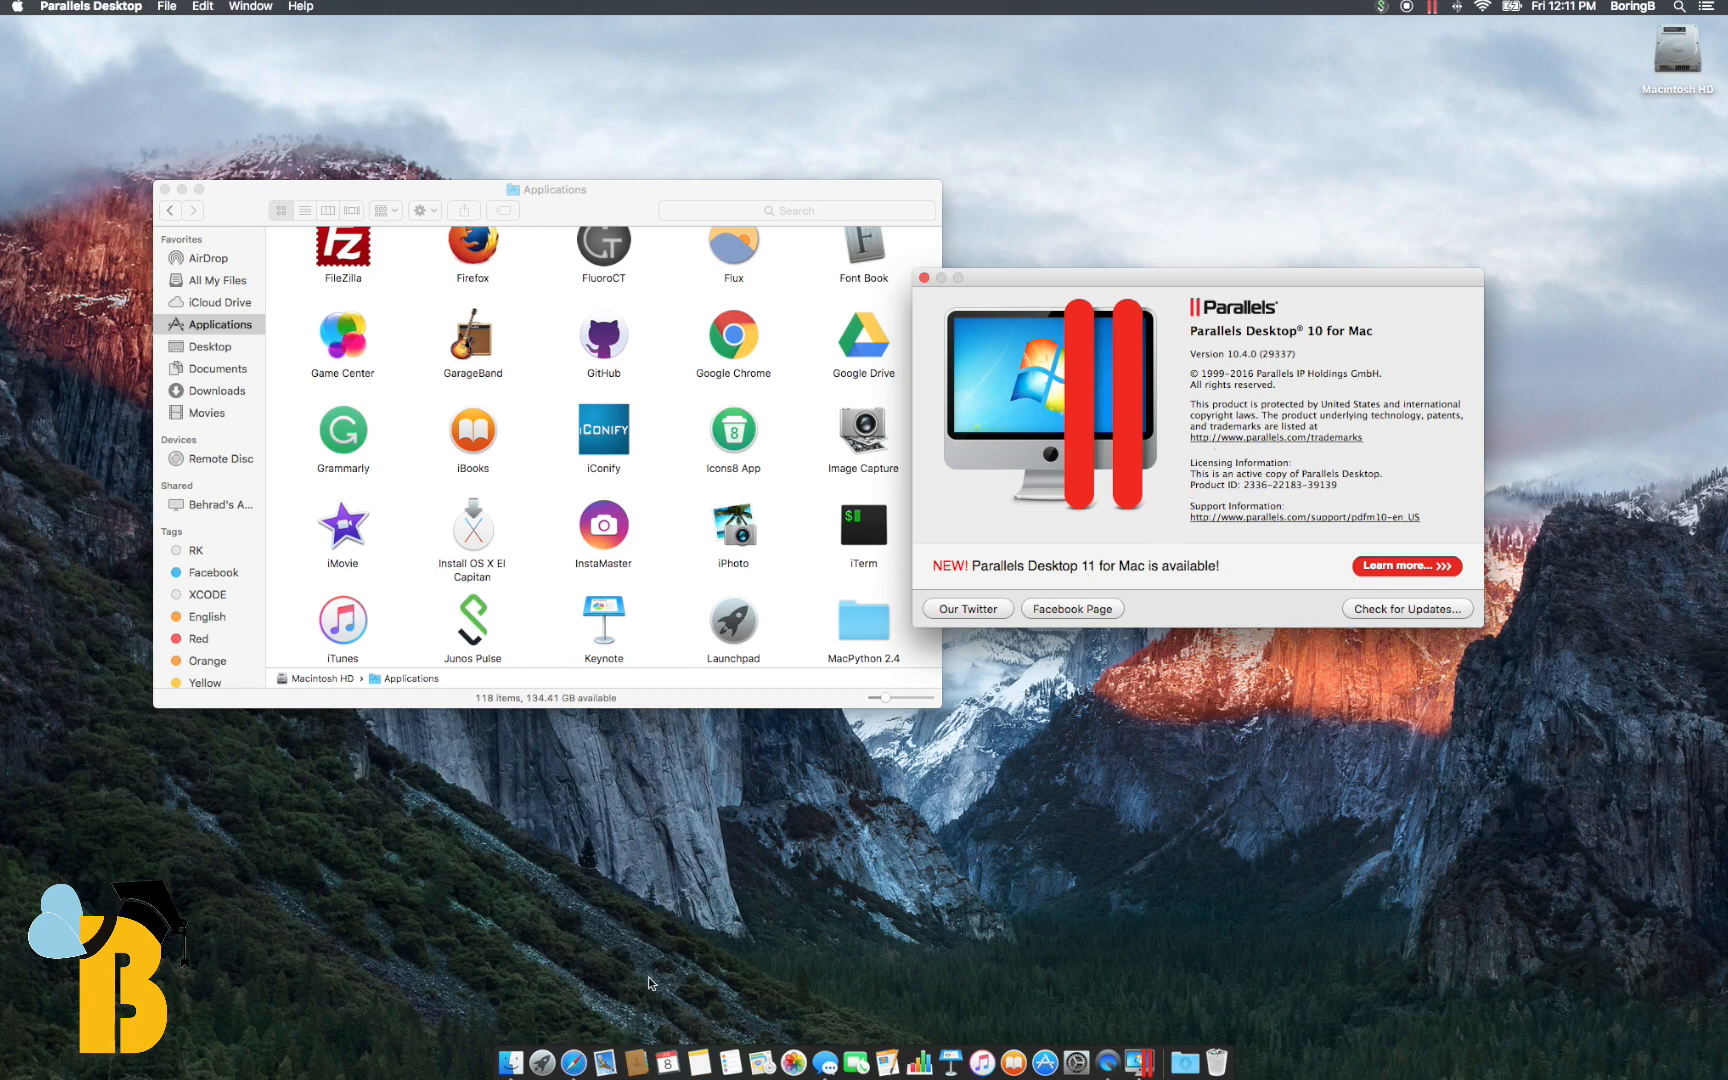
Follow the Parallels Desktop 11 'Learn more' link to the Parallels website.
click(1406, 565)
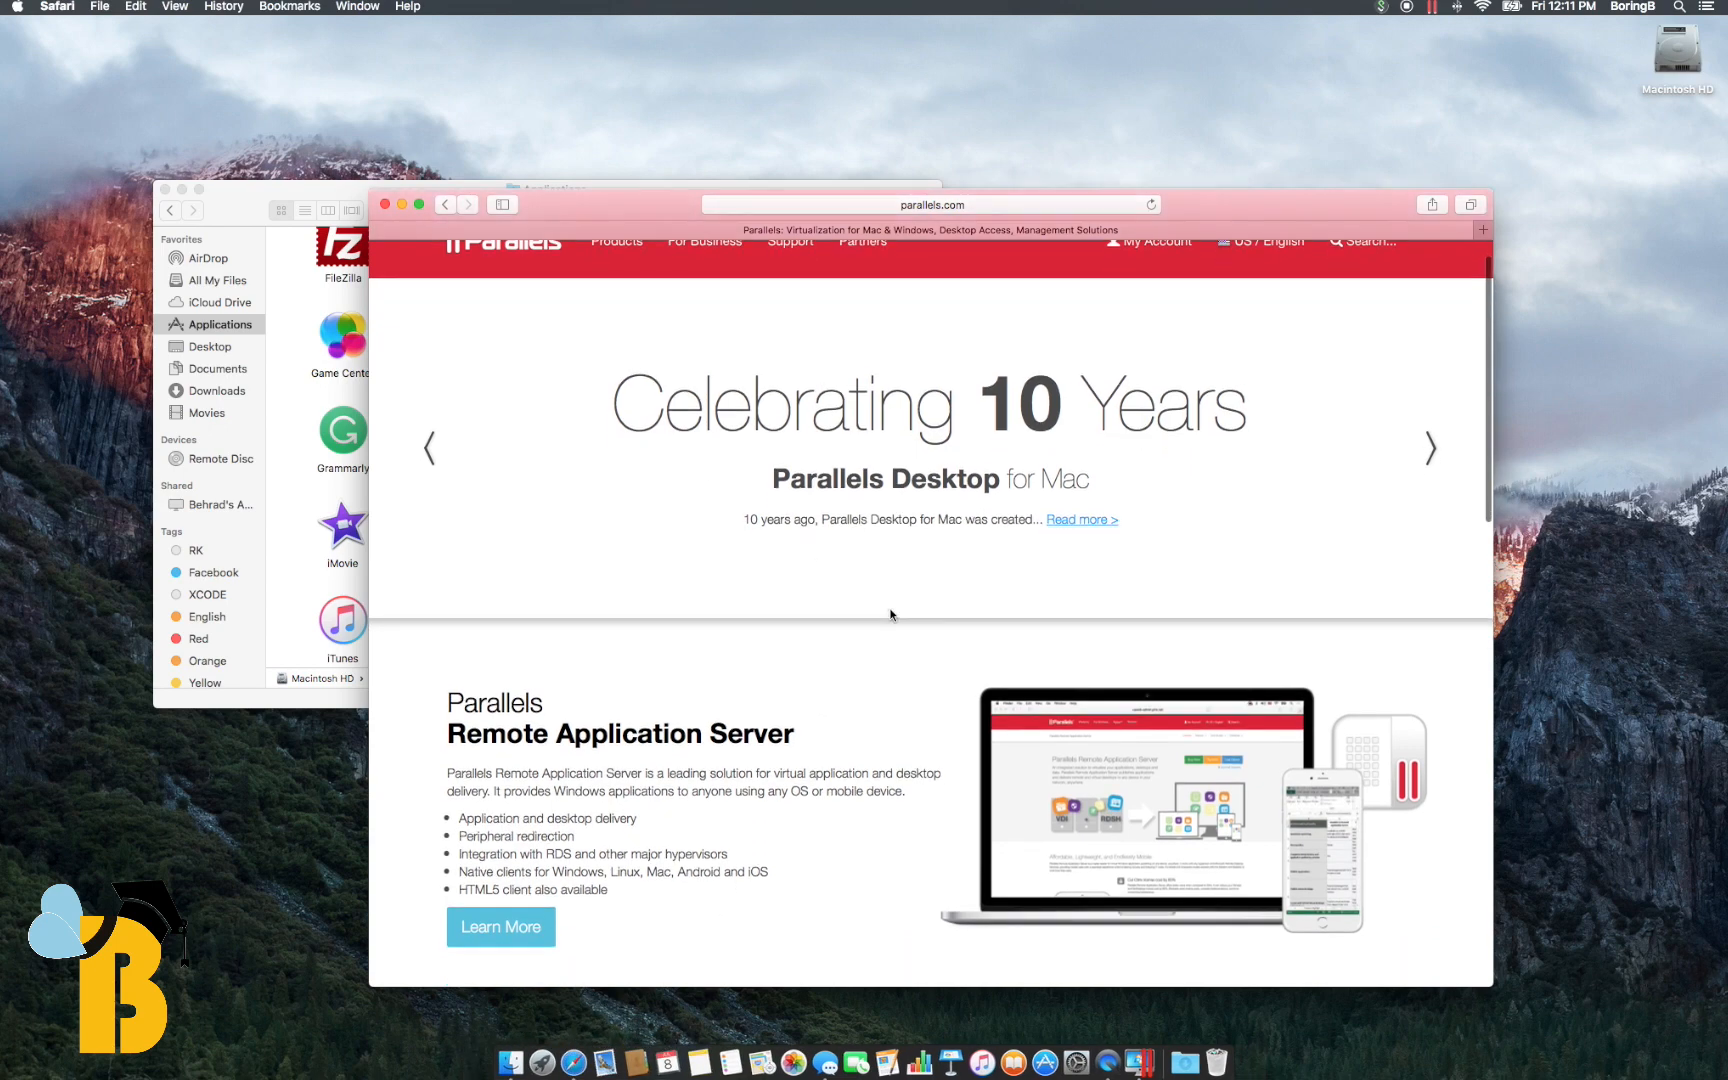
Scroll parallels.com, then choose Try Now for the Parallels Desktop 11 trial.
scroll(down, 3)
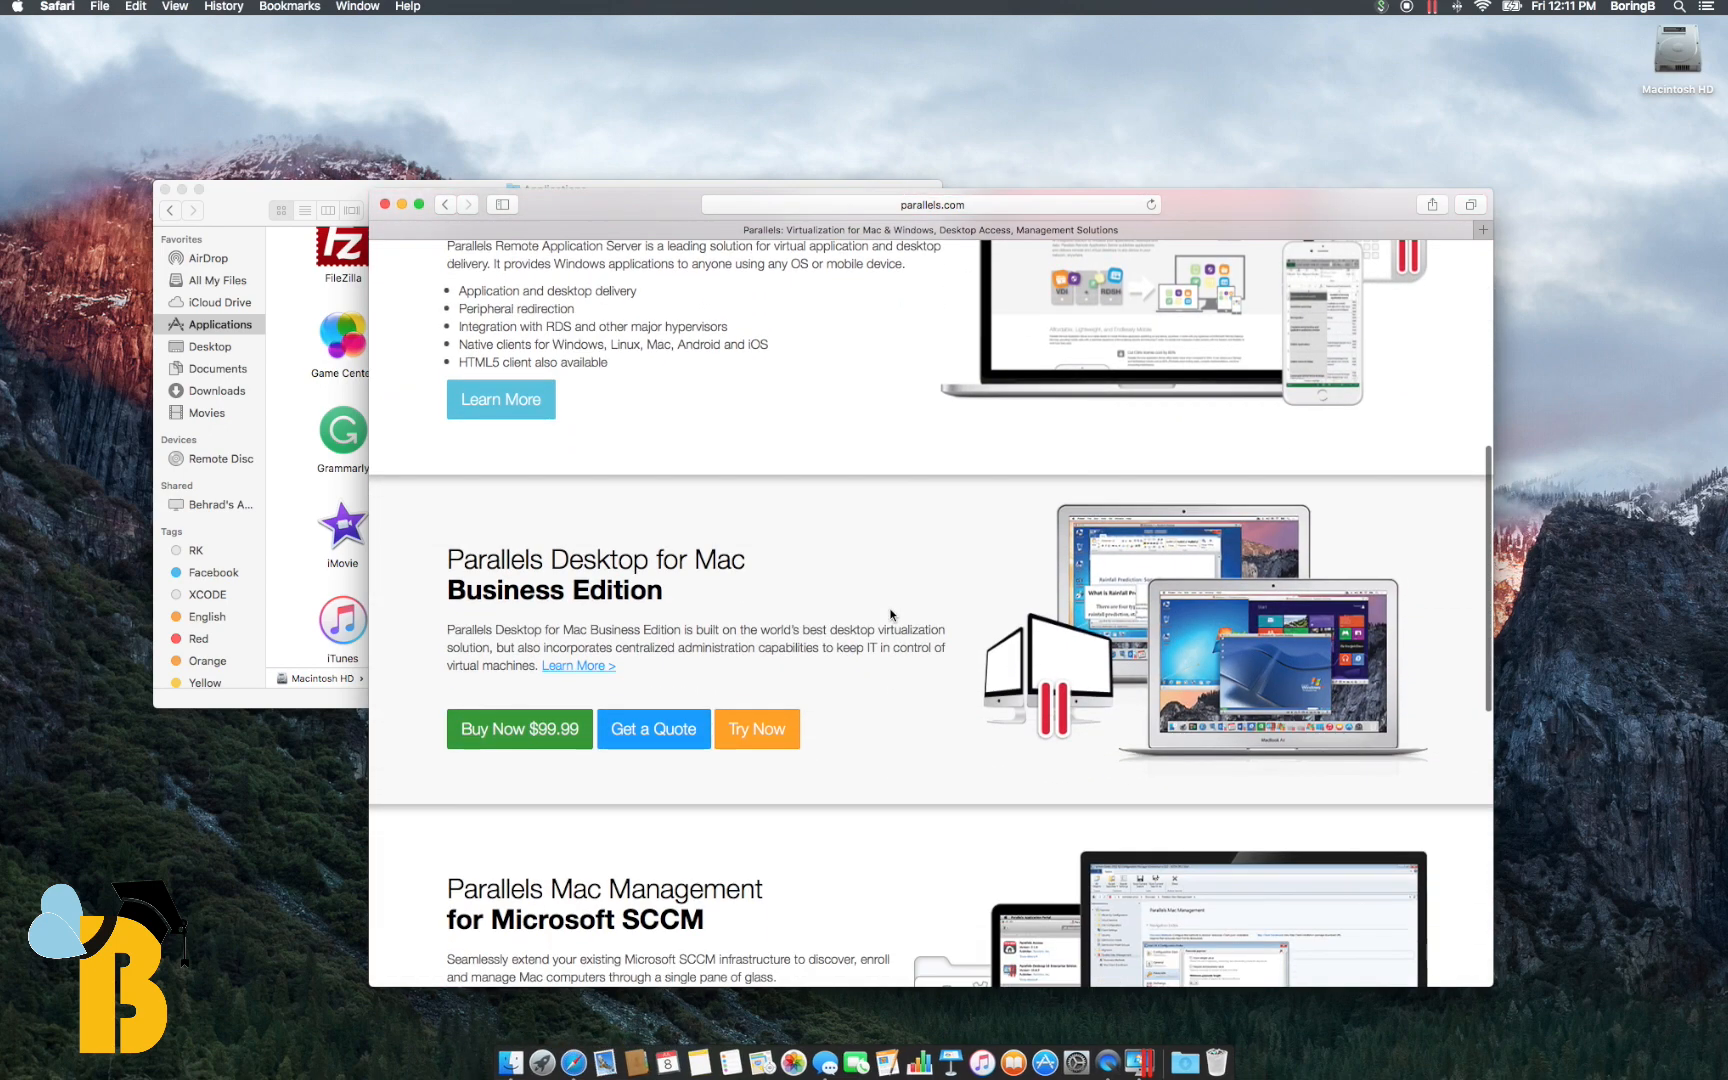
scroll(down, 3)
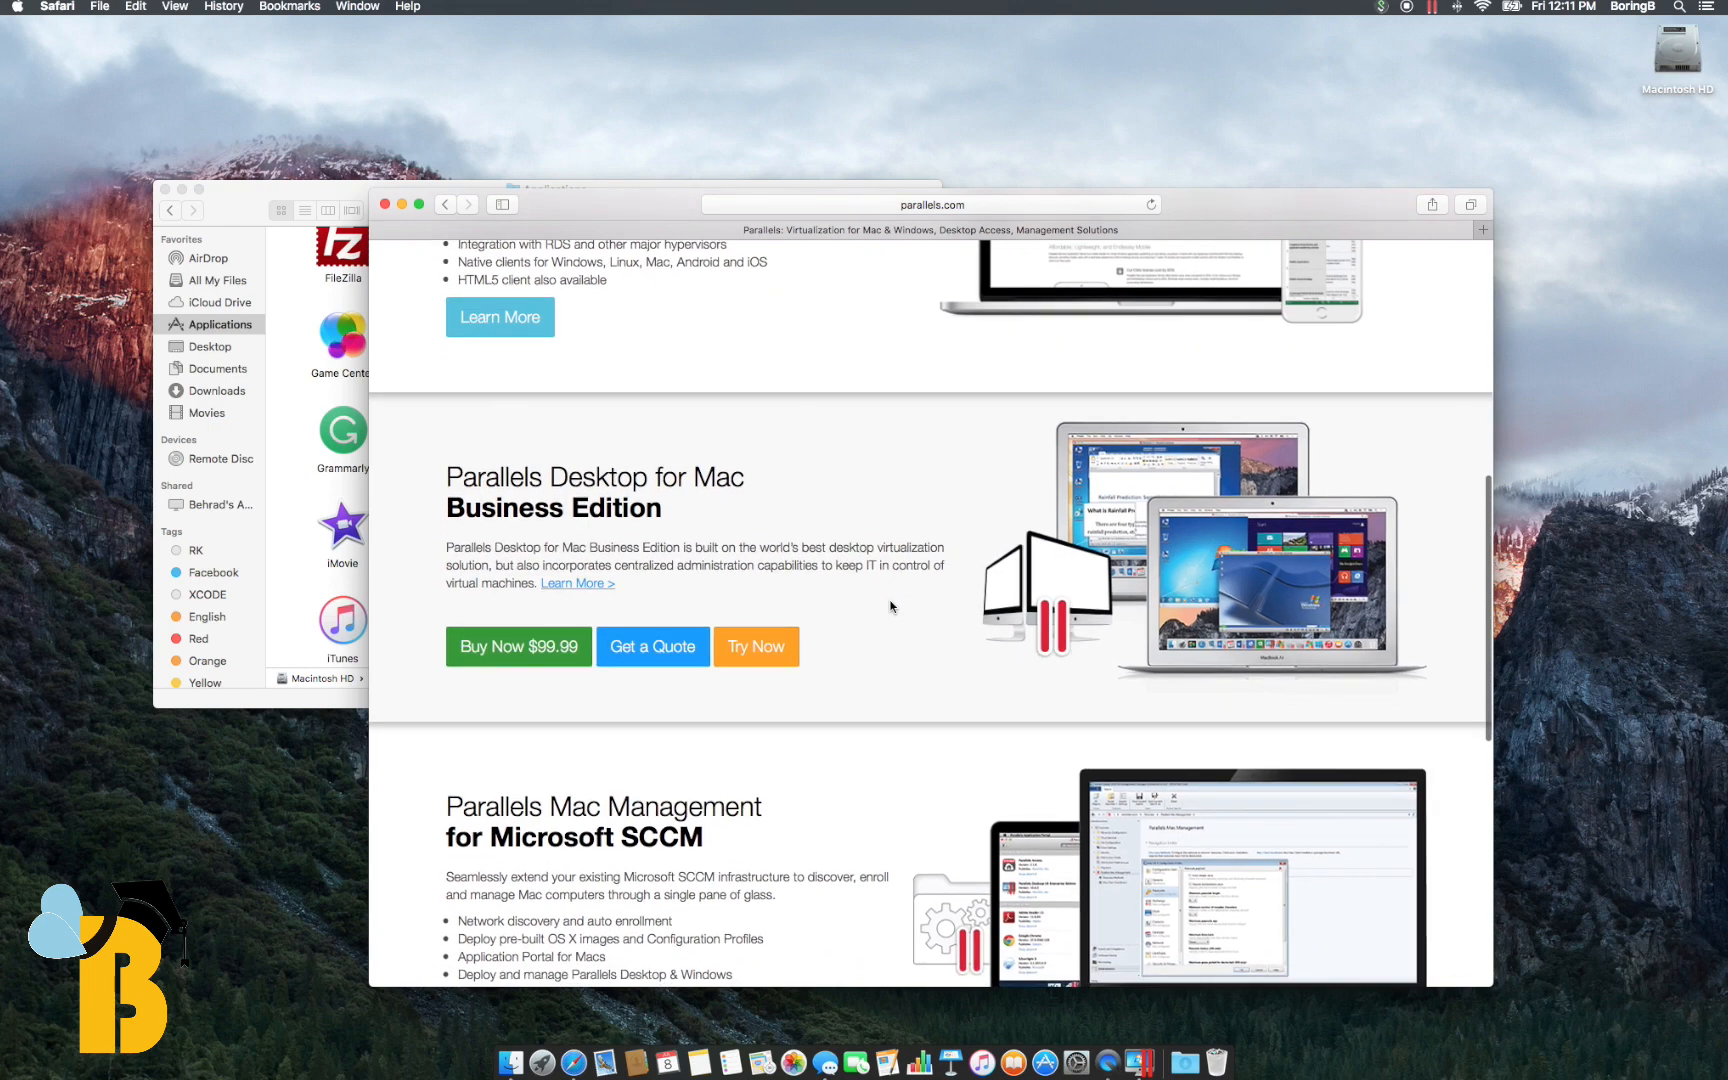
scroll(down, 3)
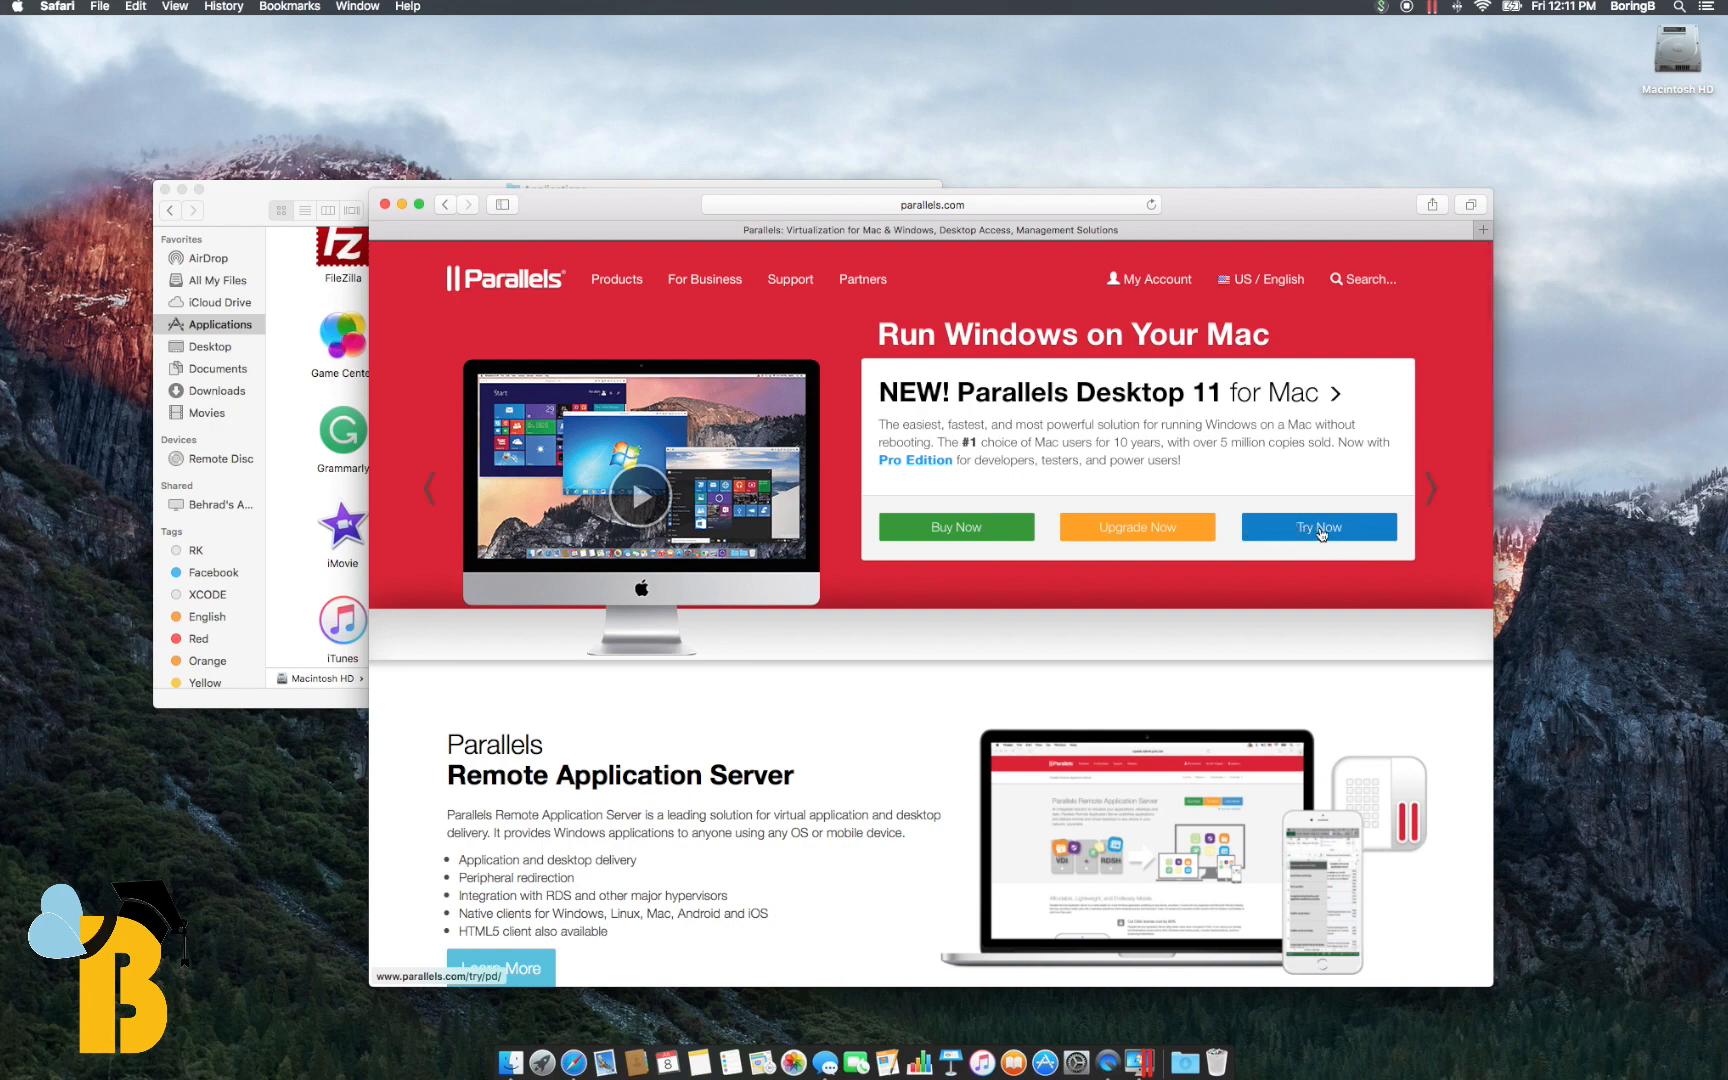
click(1318, 527)
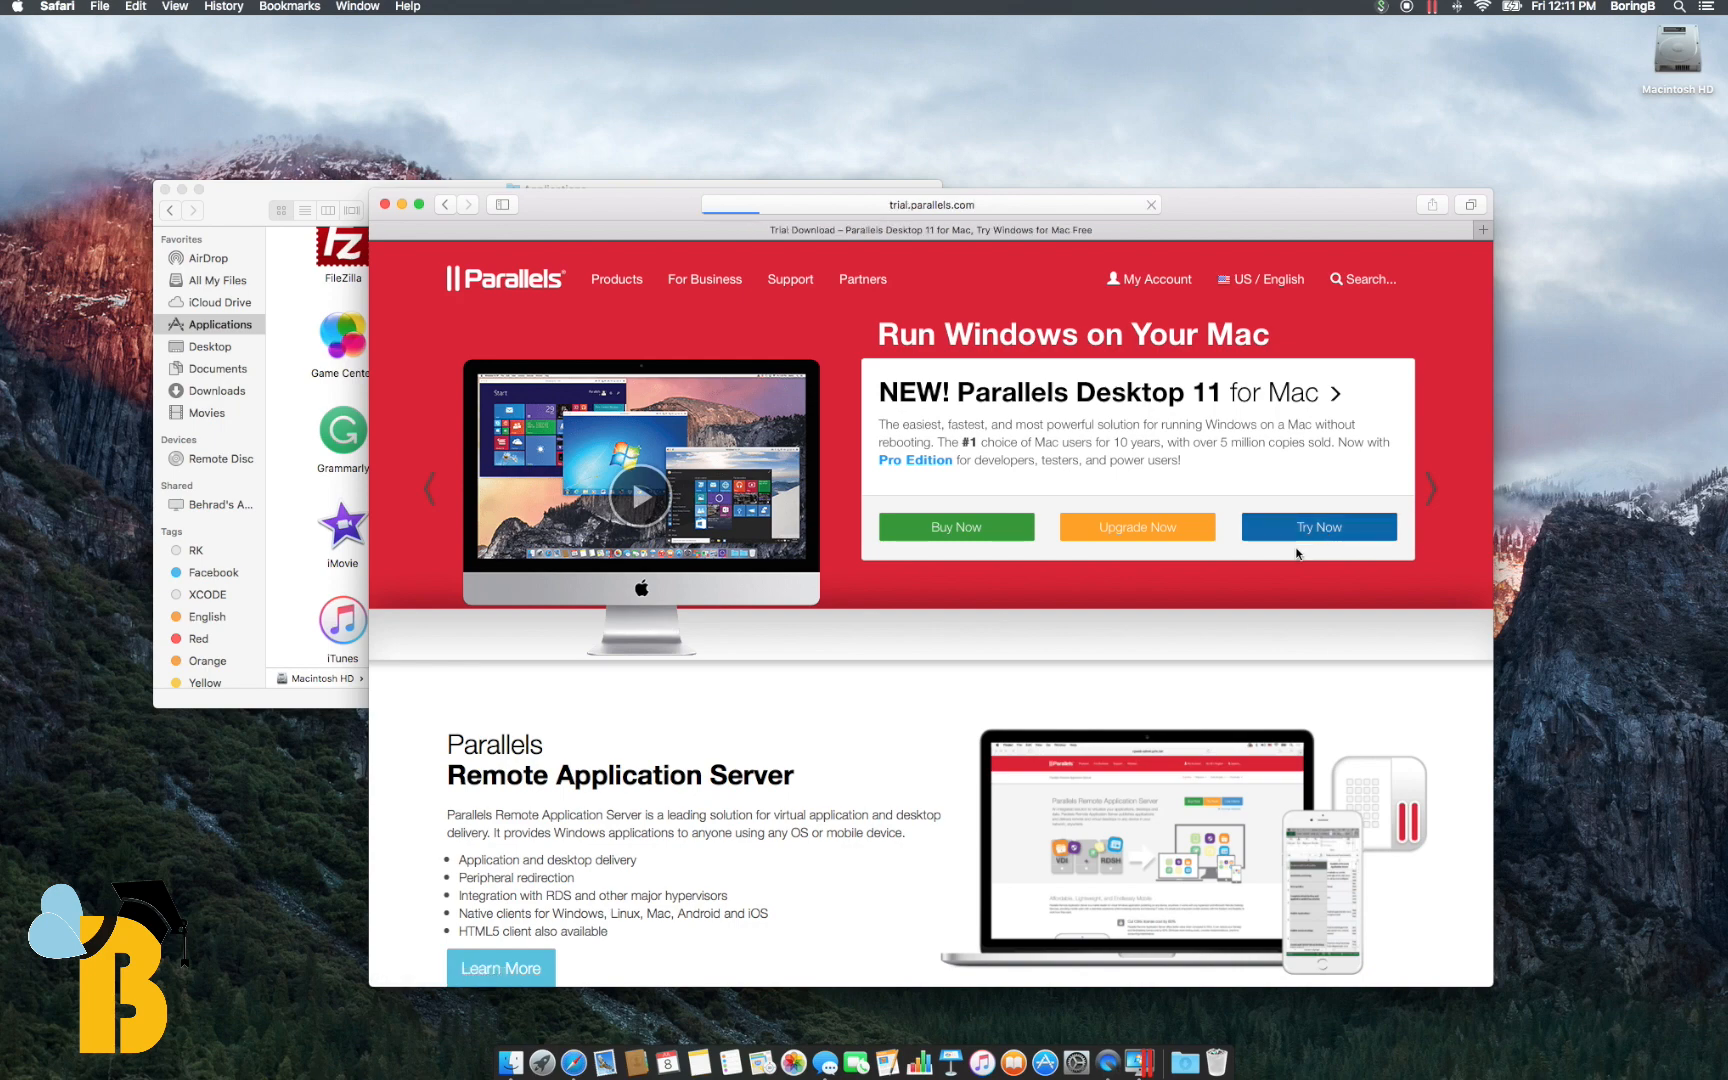
click(1318, 527)
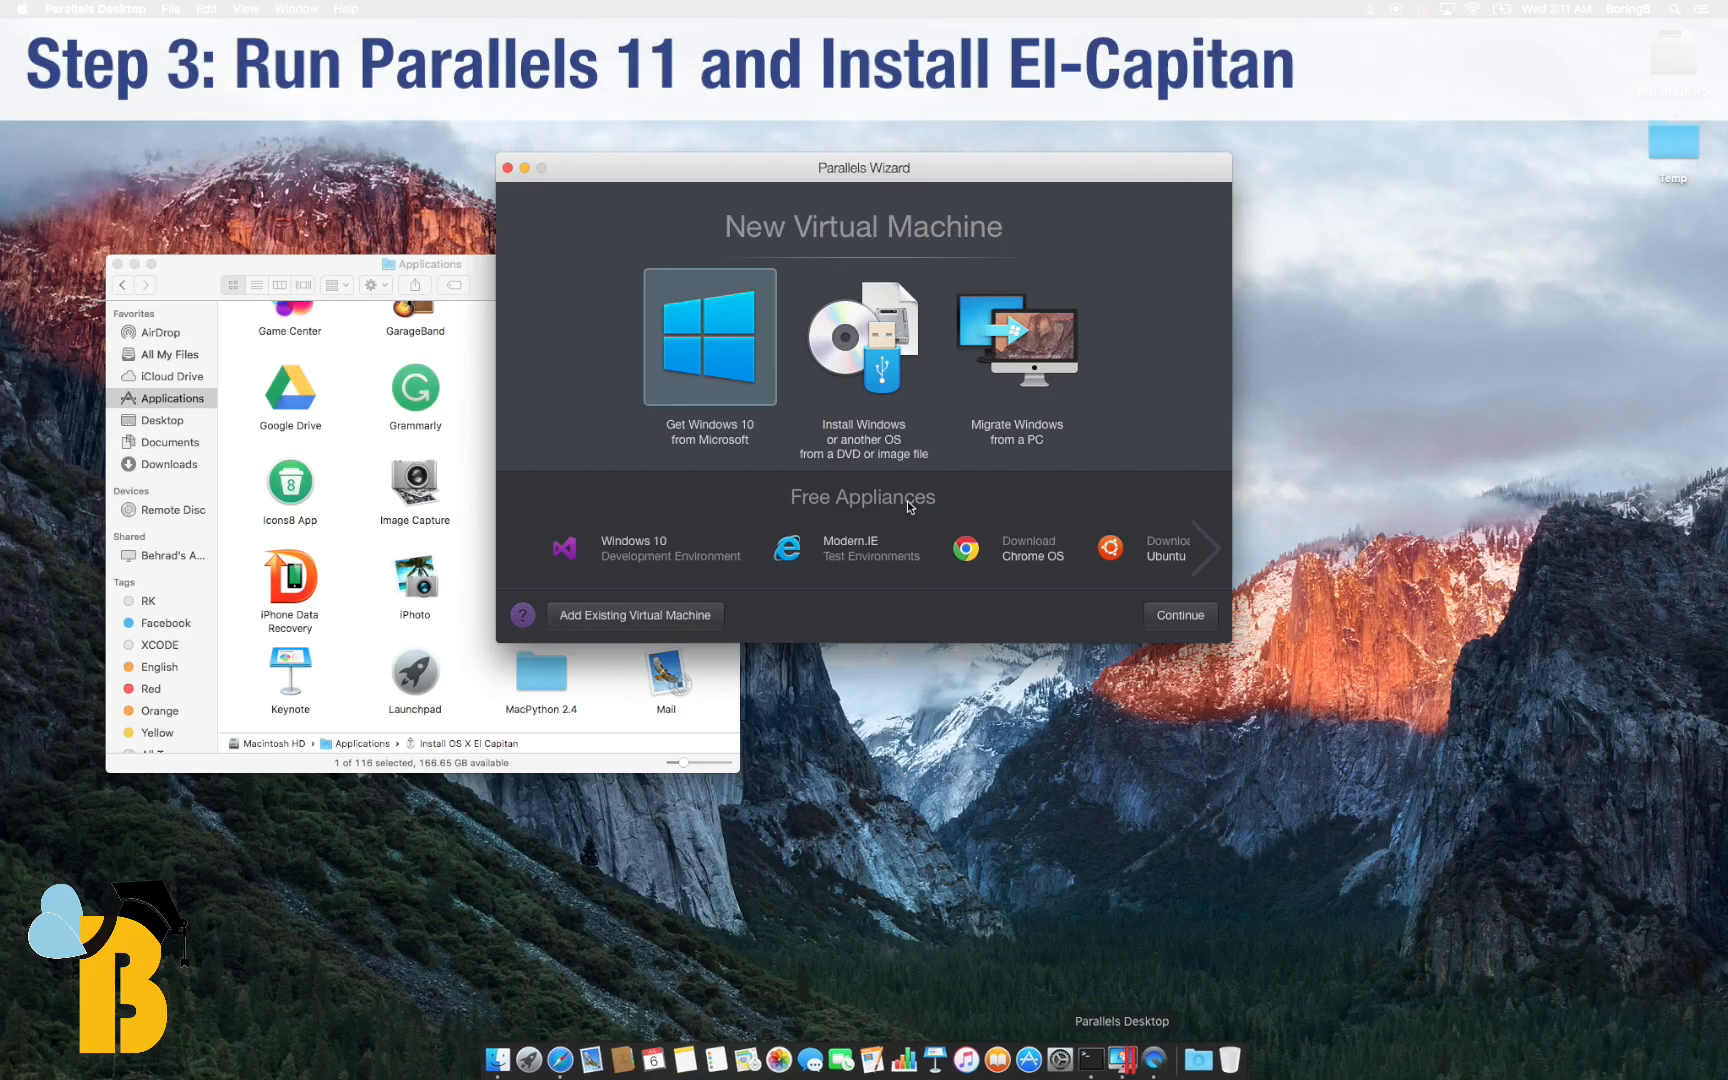
Install from an image file, accept the El Capitan installer, and agree to a bootable image.
click(863, 337)
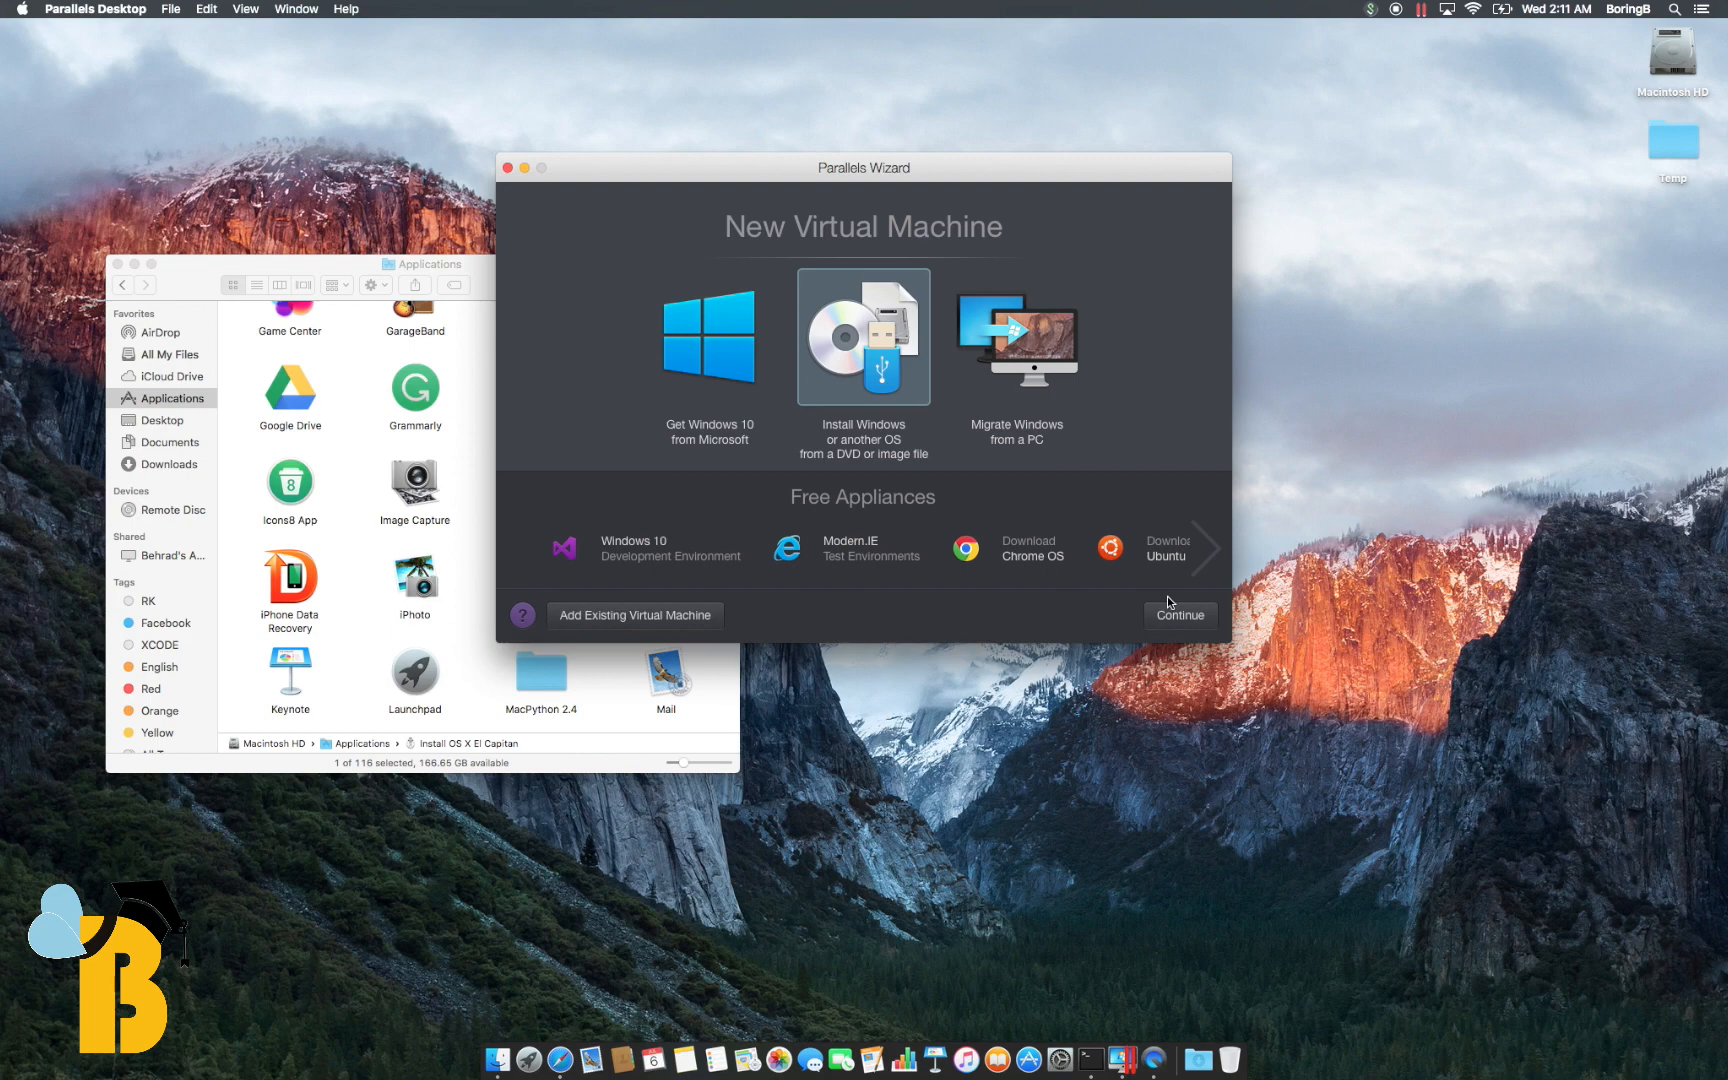
click(1179, 615)
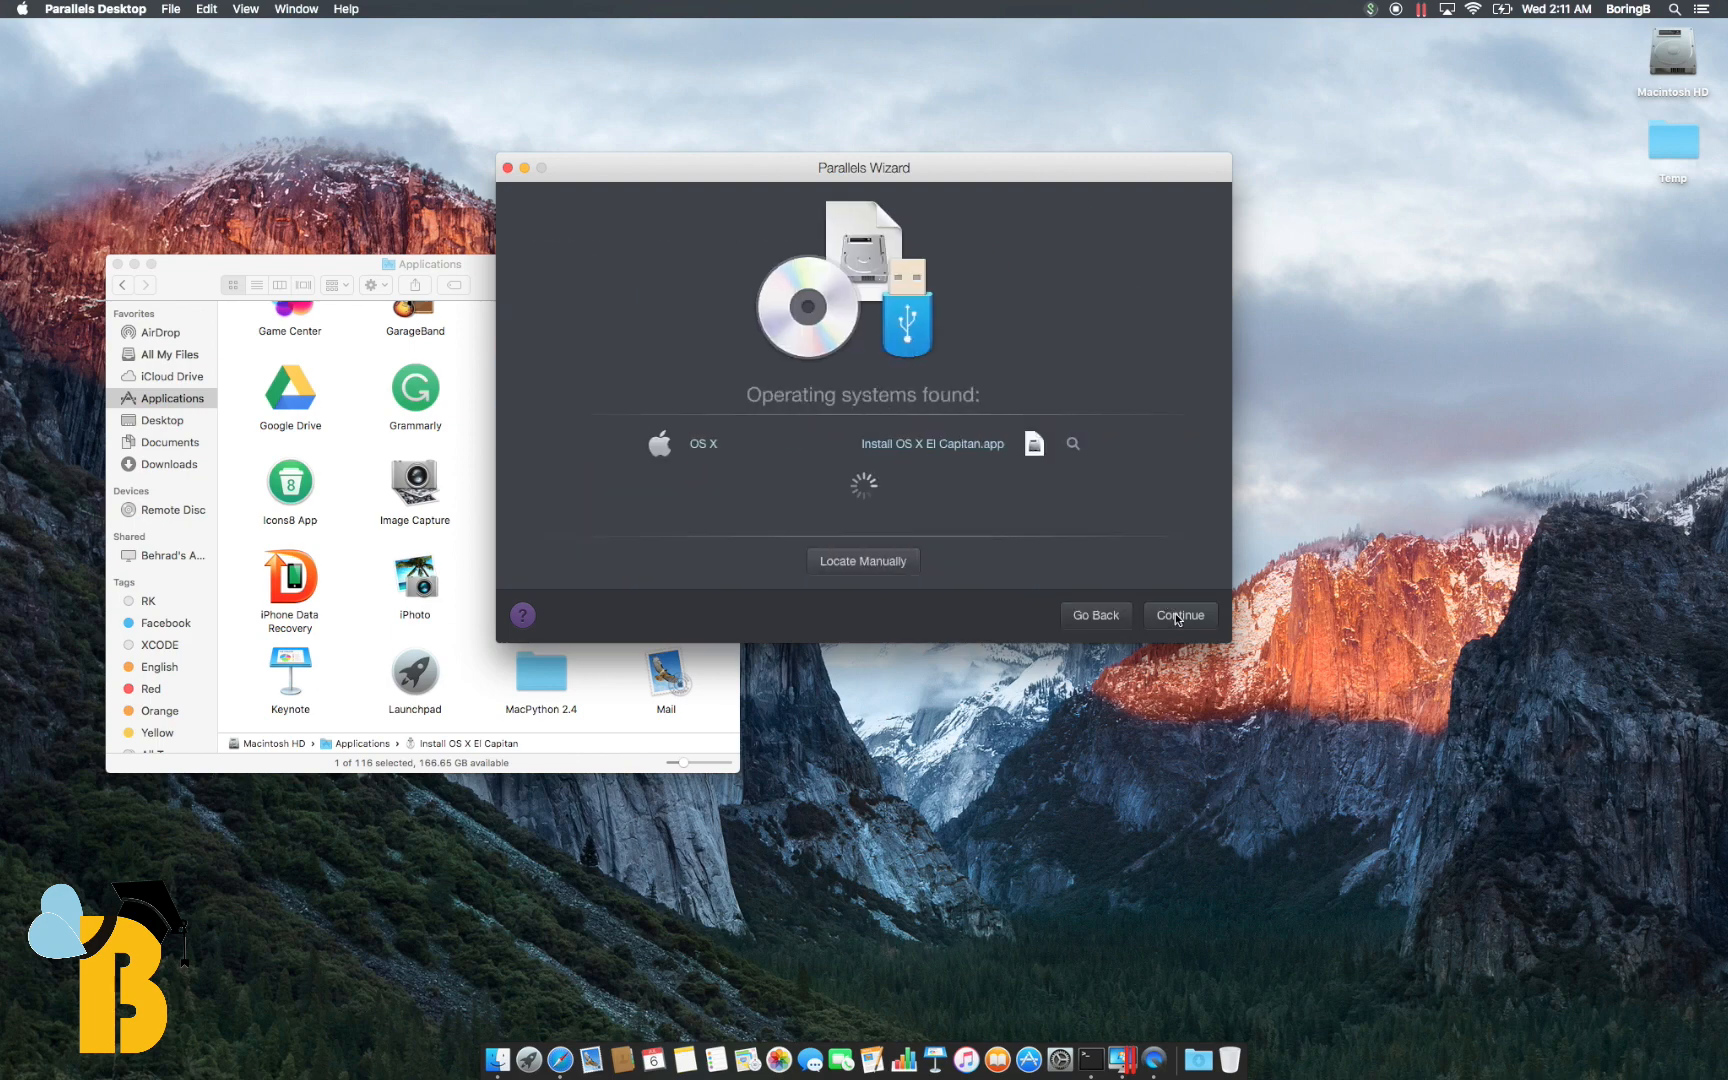
mouse_move(855, 558)
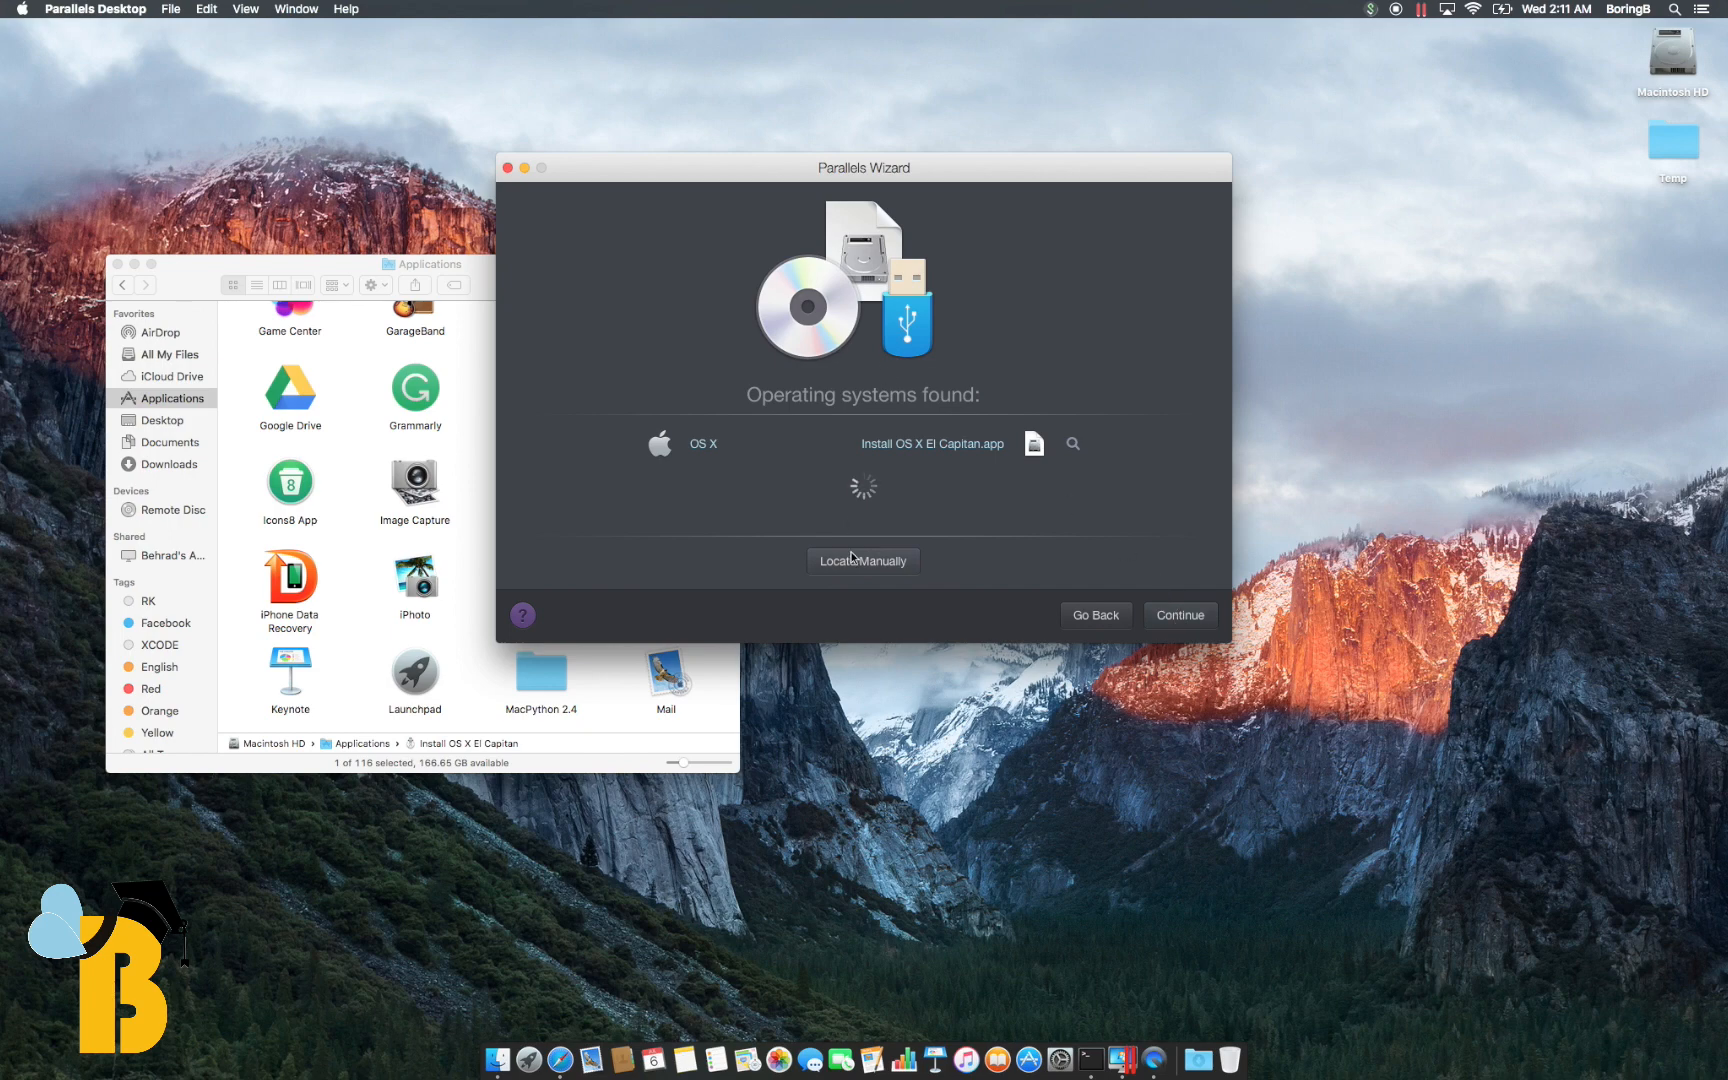
mouse_move(904, 486)
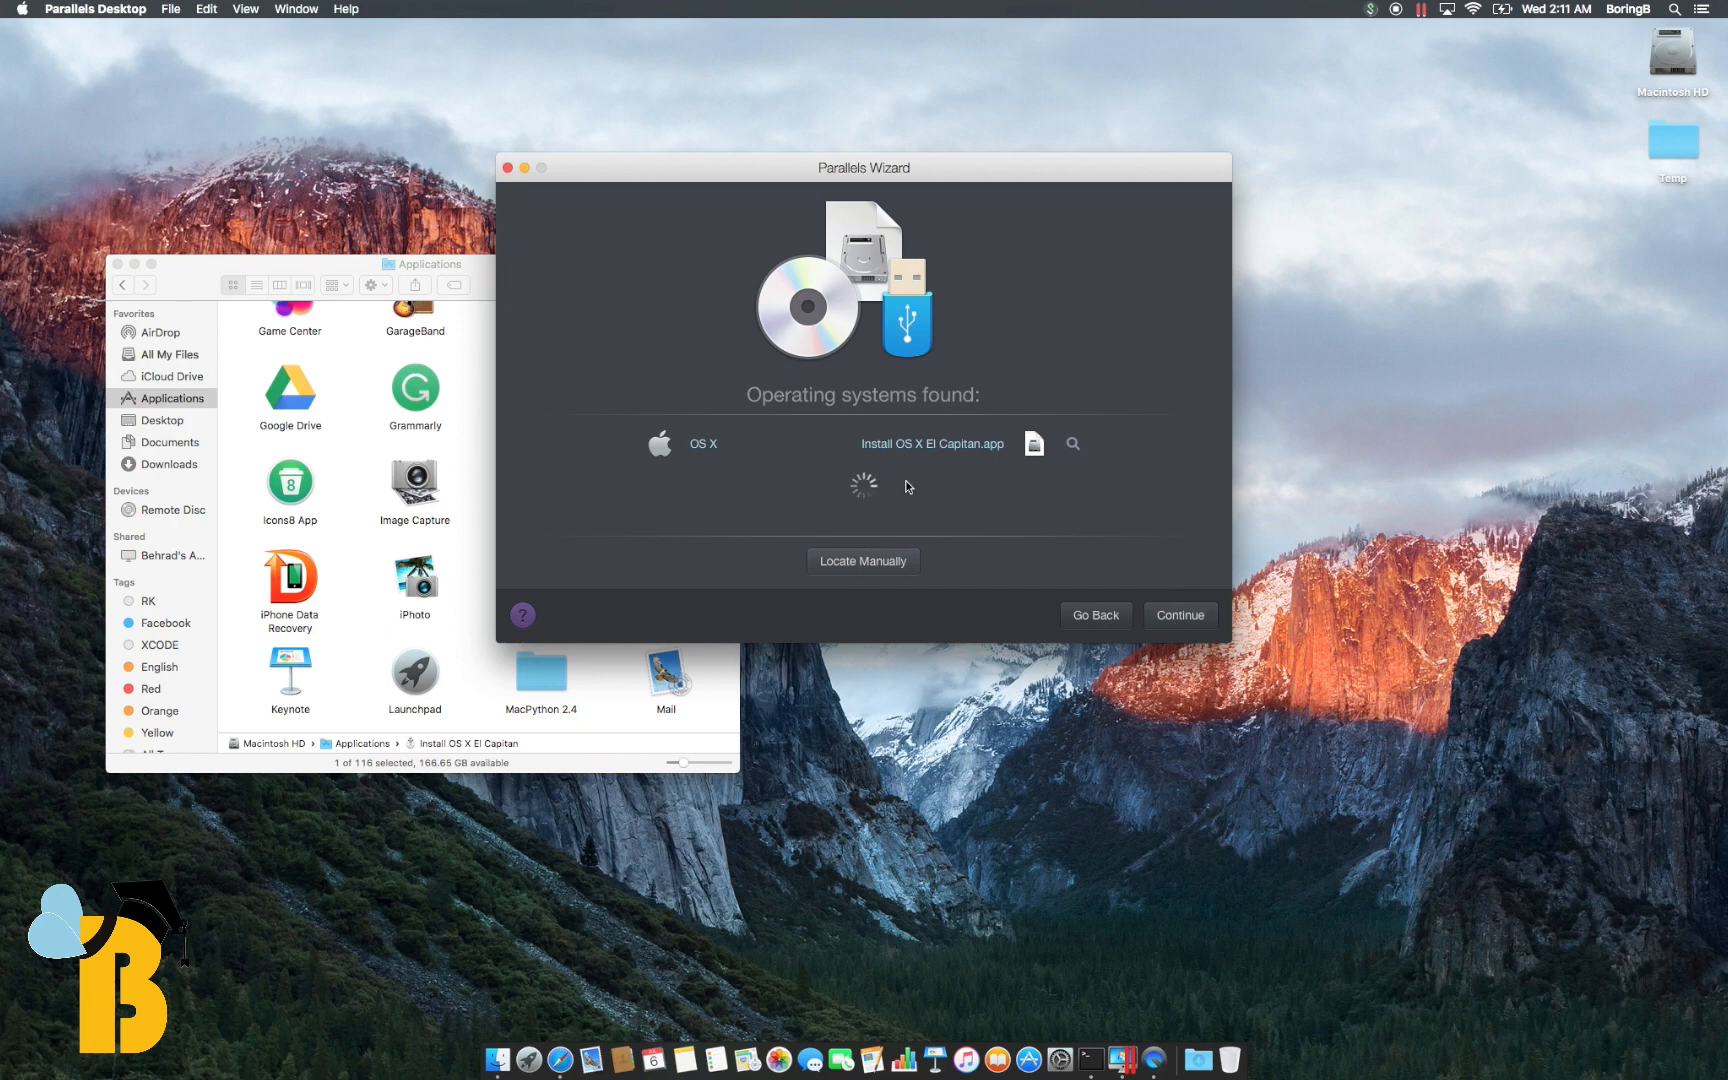
mouse_move(390, 530)
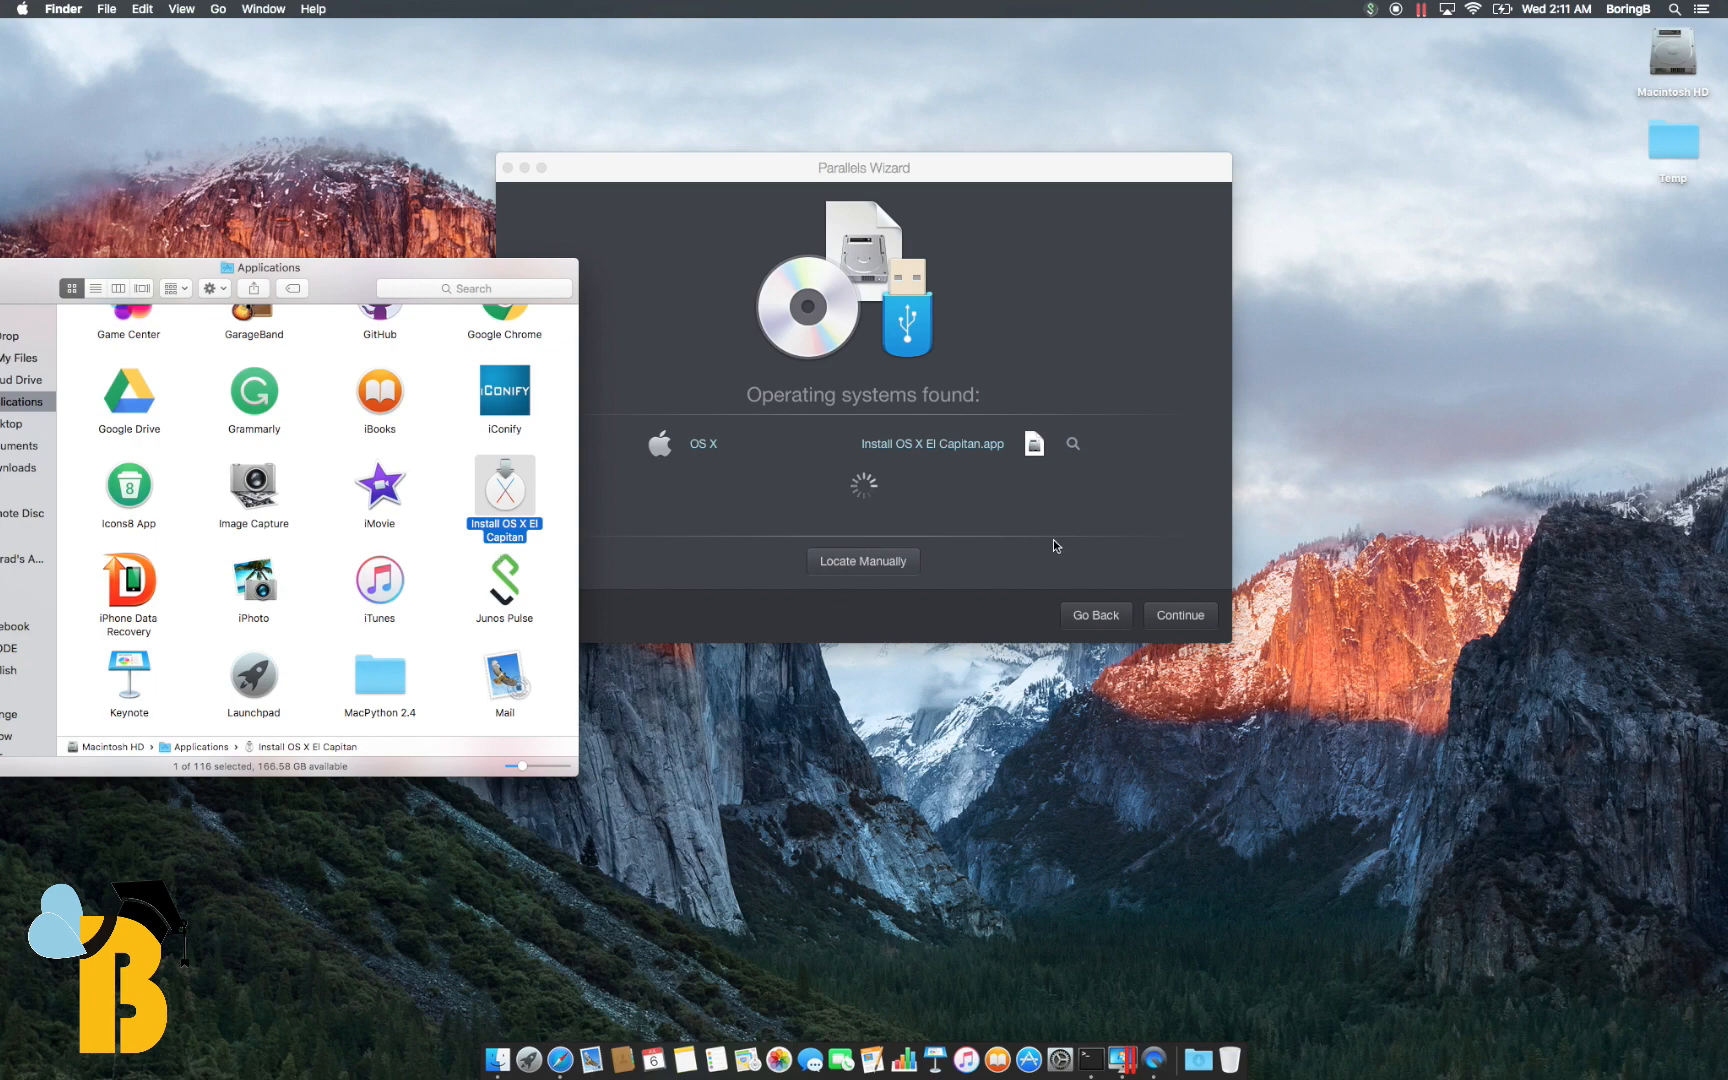
click(1178, 615)
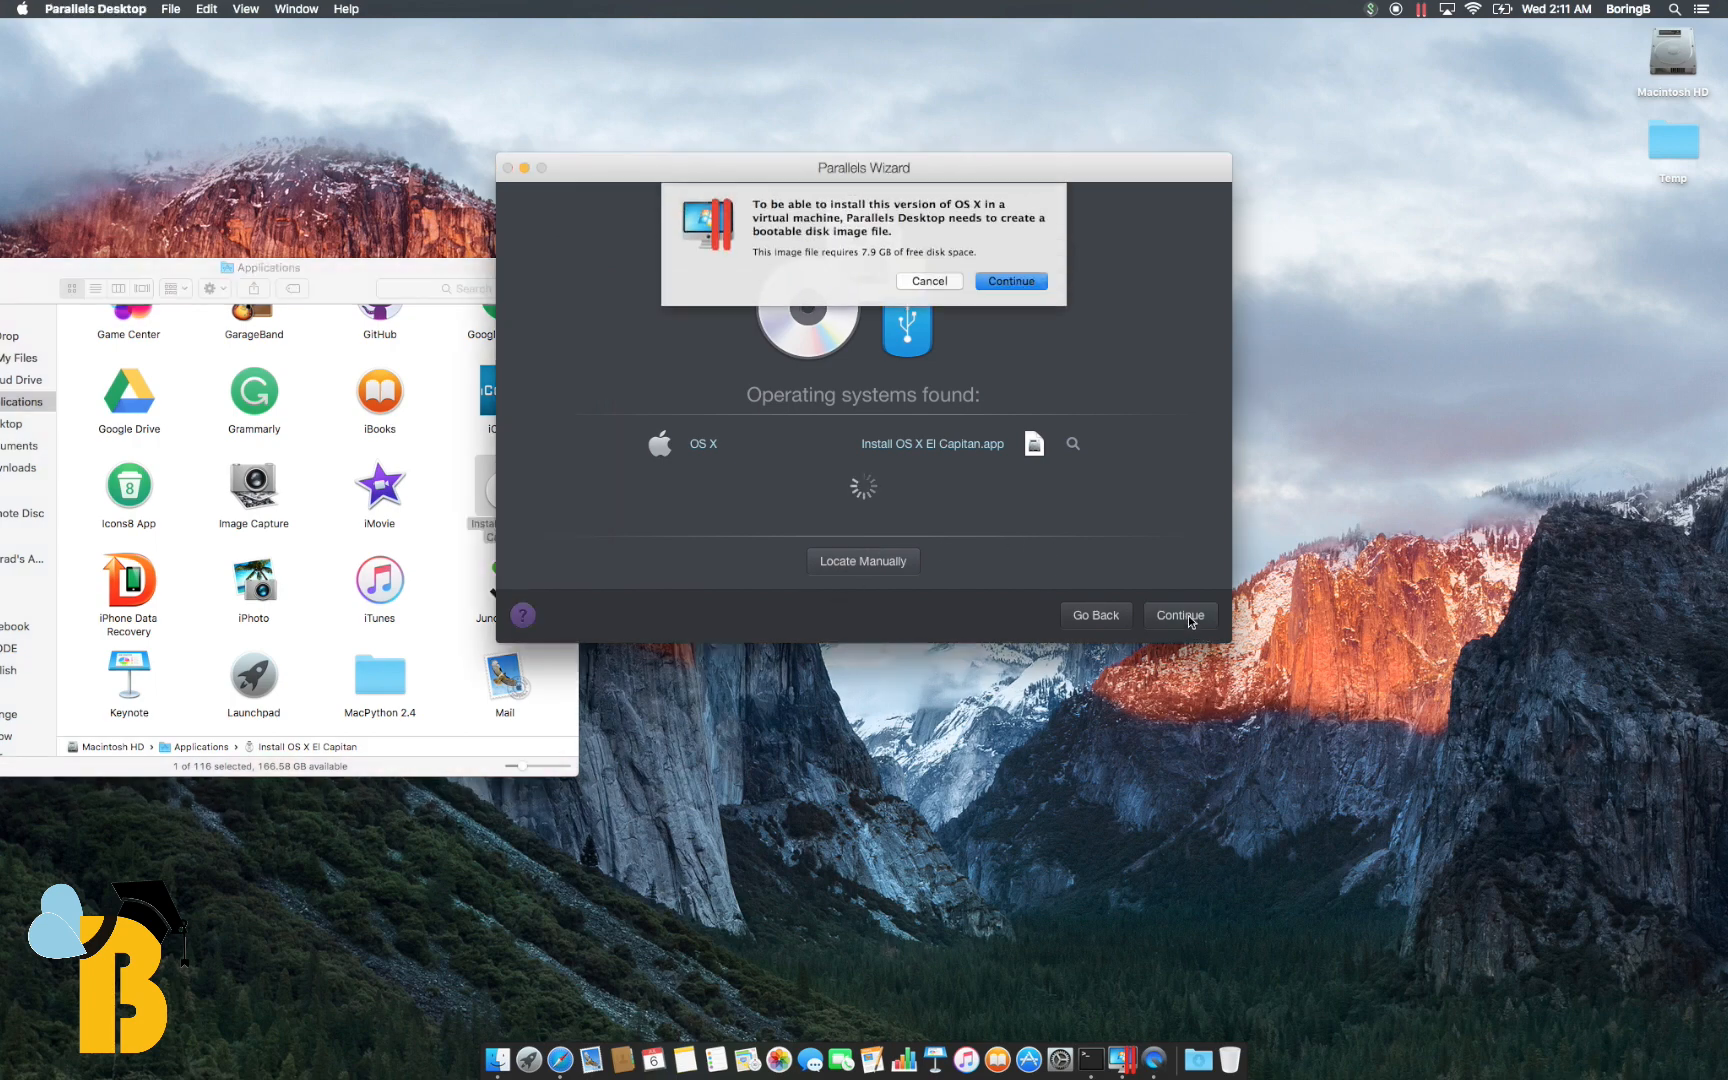
click(1009, 281)
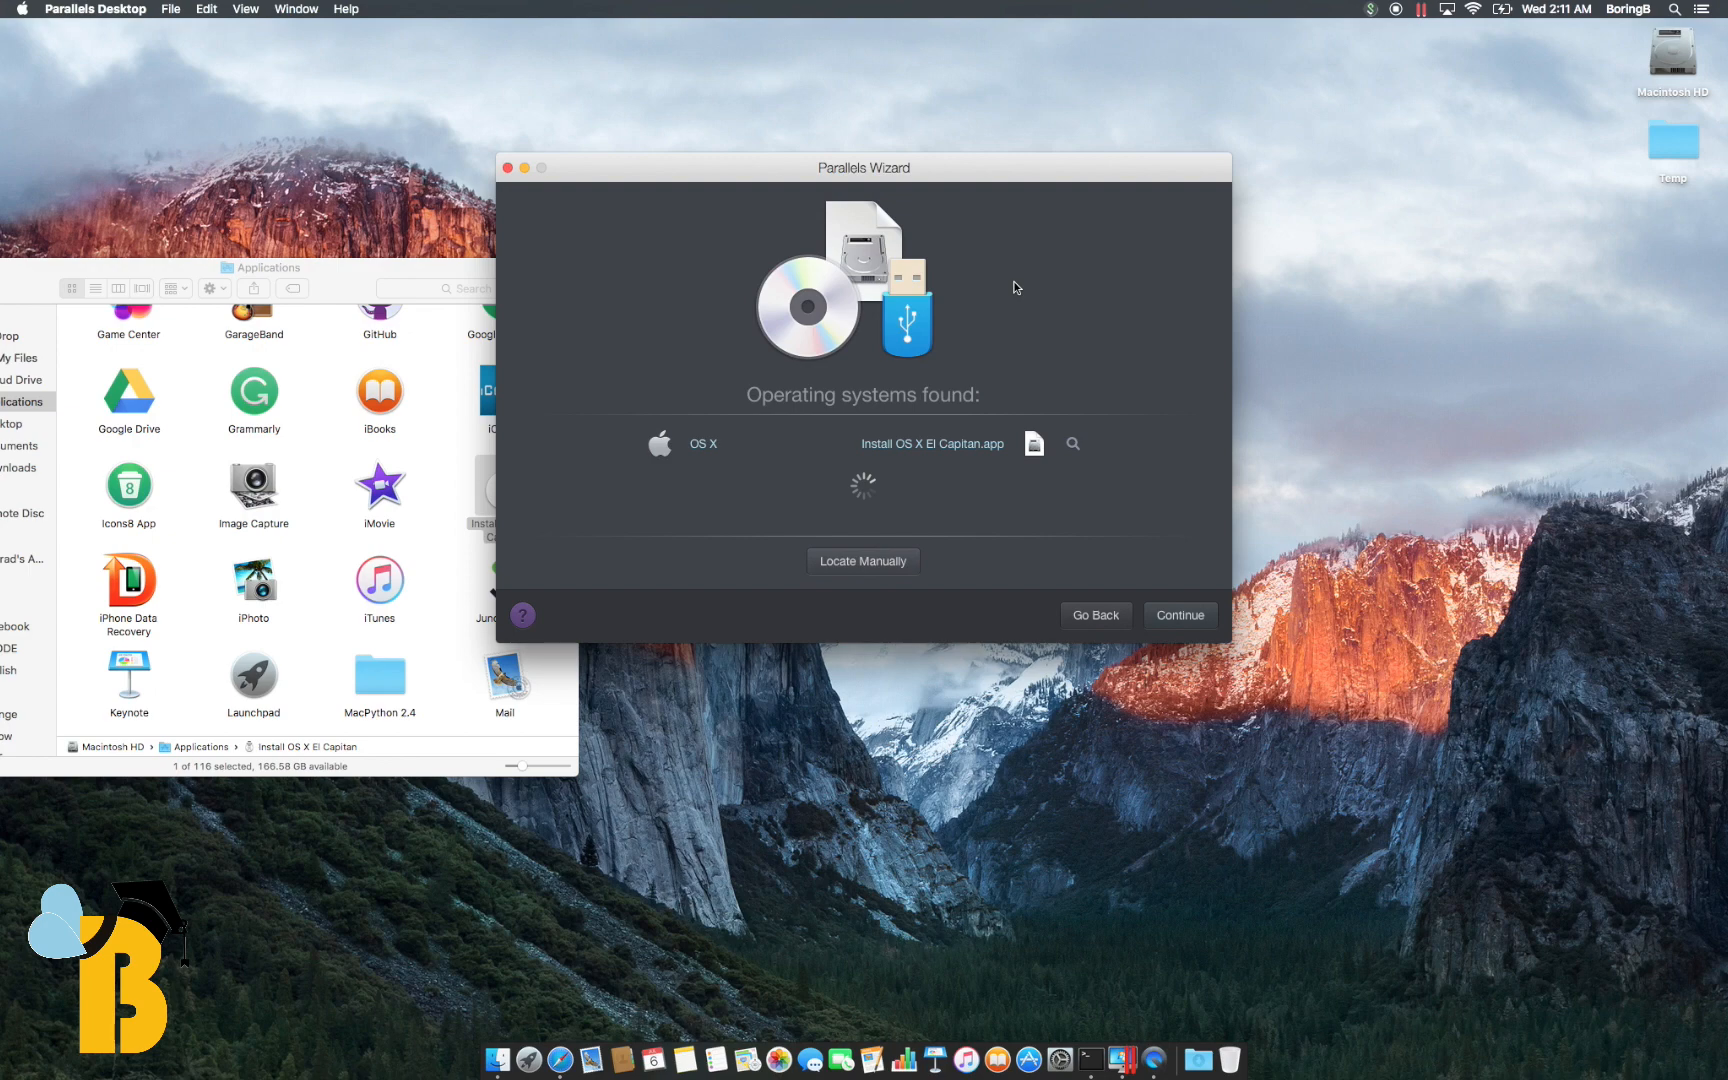
click(1033, 443)
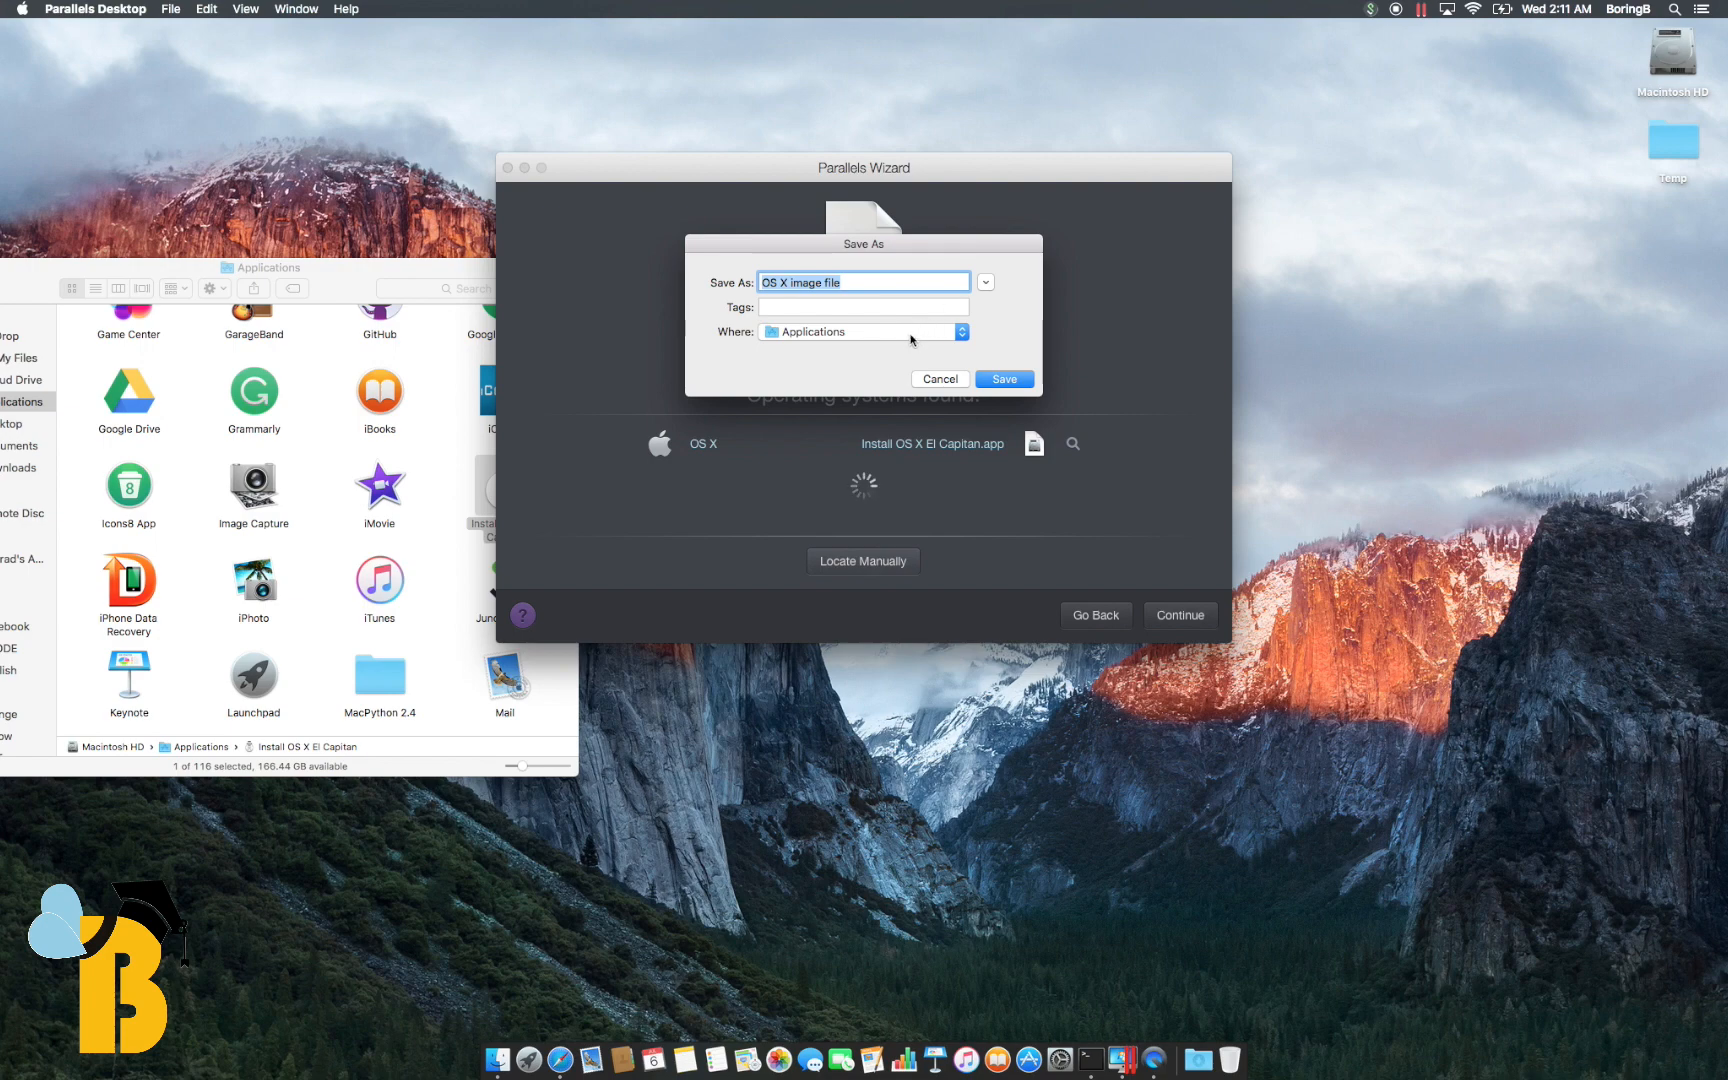
Save the bootable installer image file into a folder on Macintosh HD.
click(982, 282)
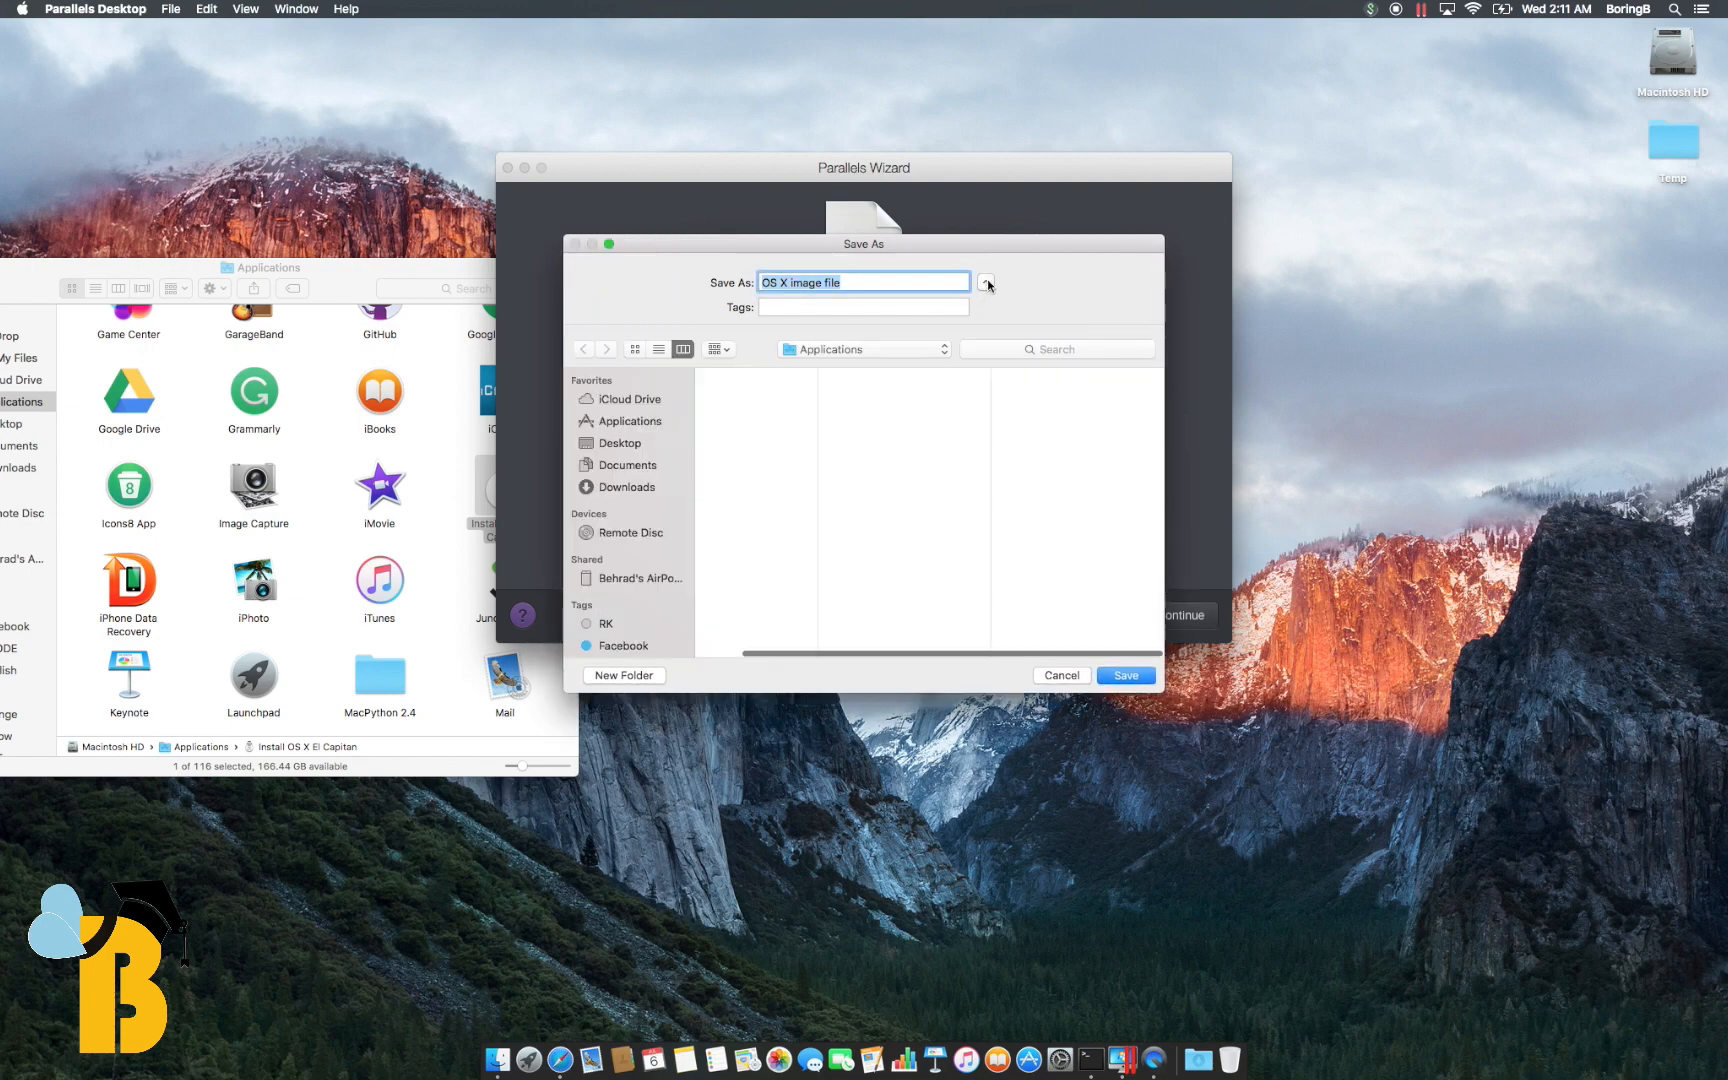
click(985, 282)
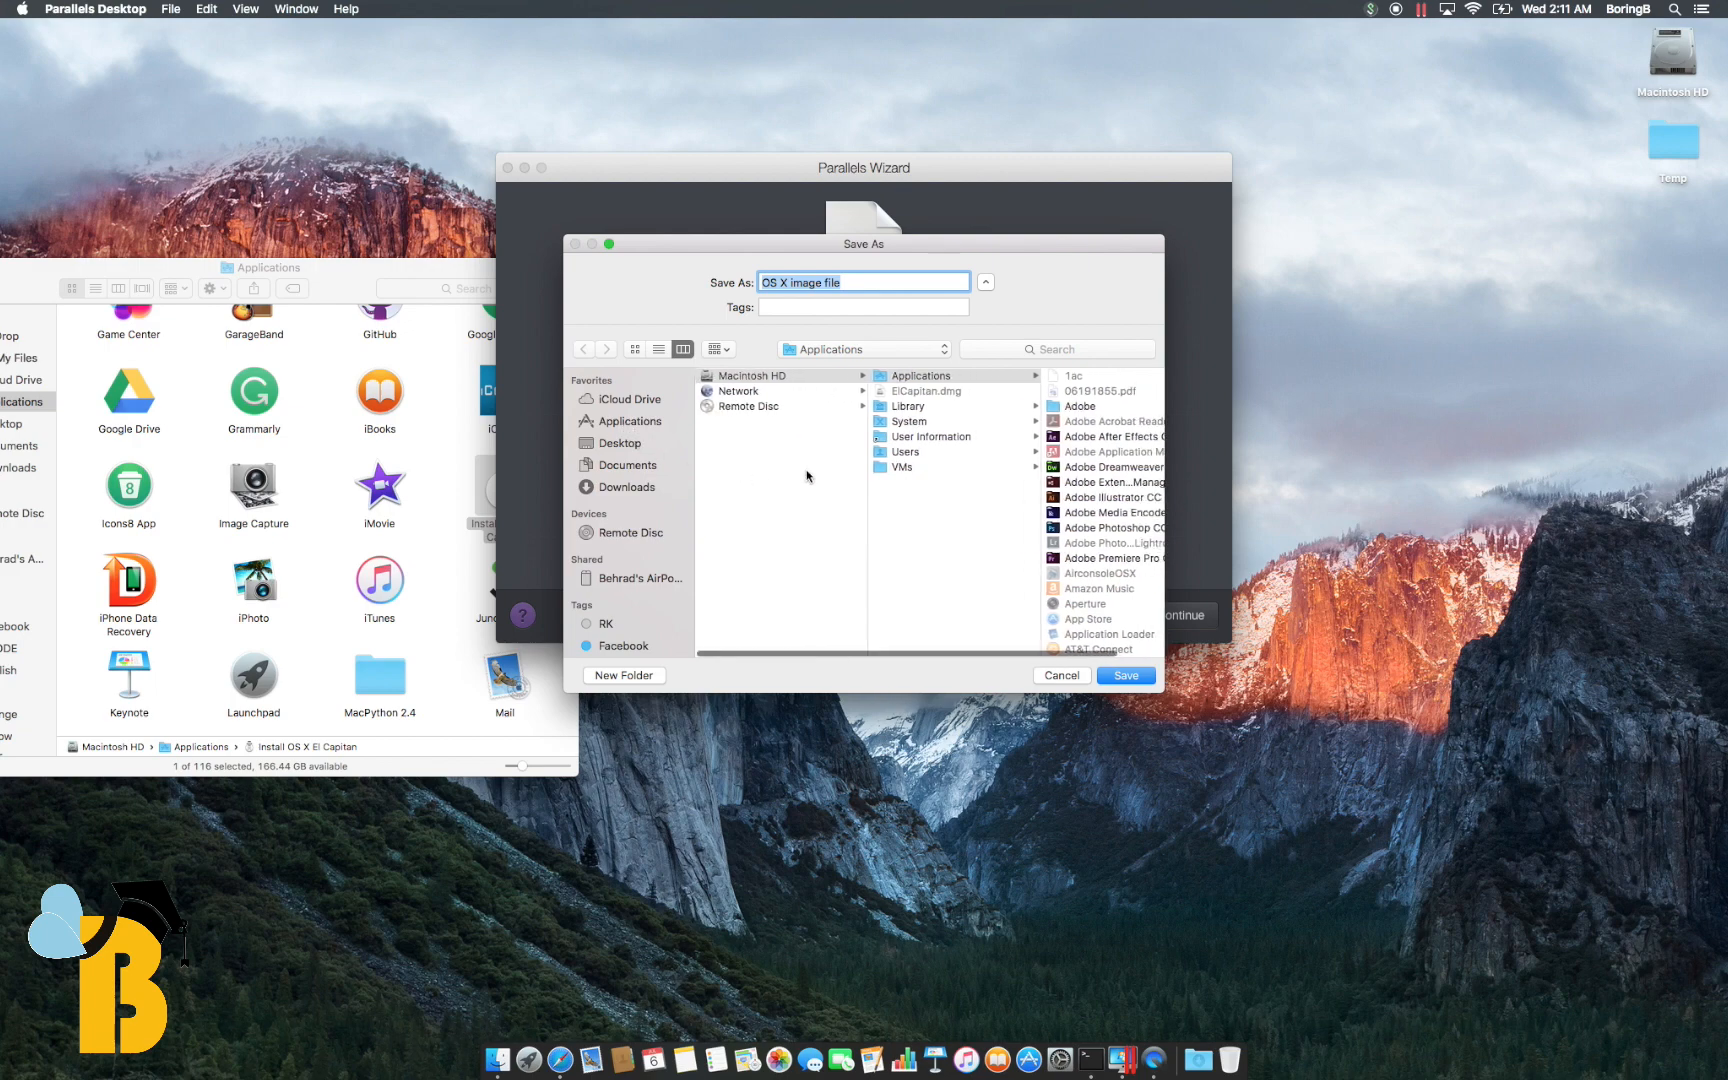
click(852, 466)
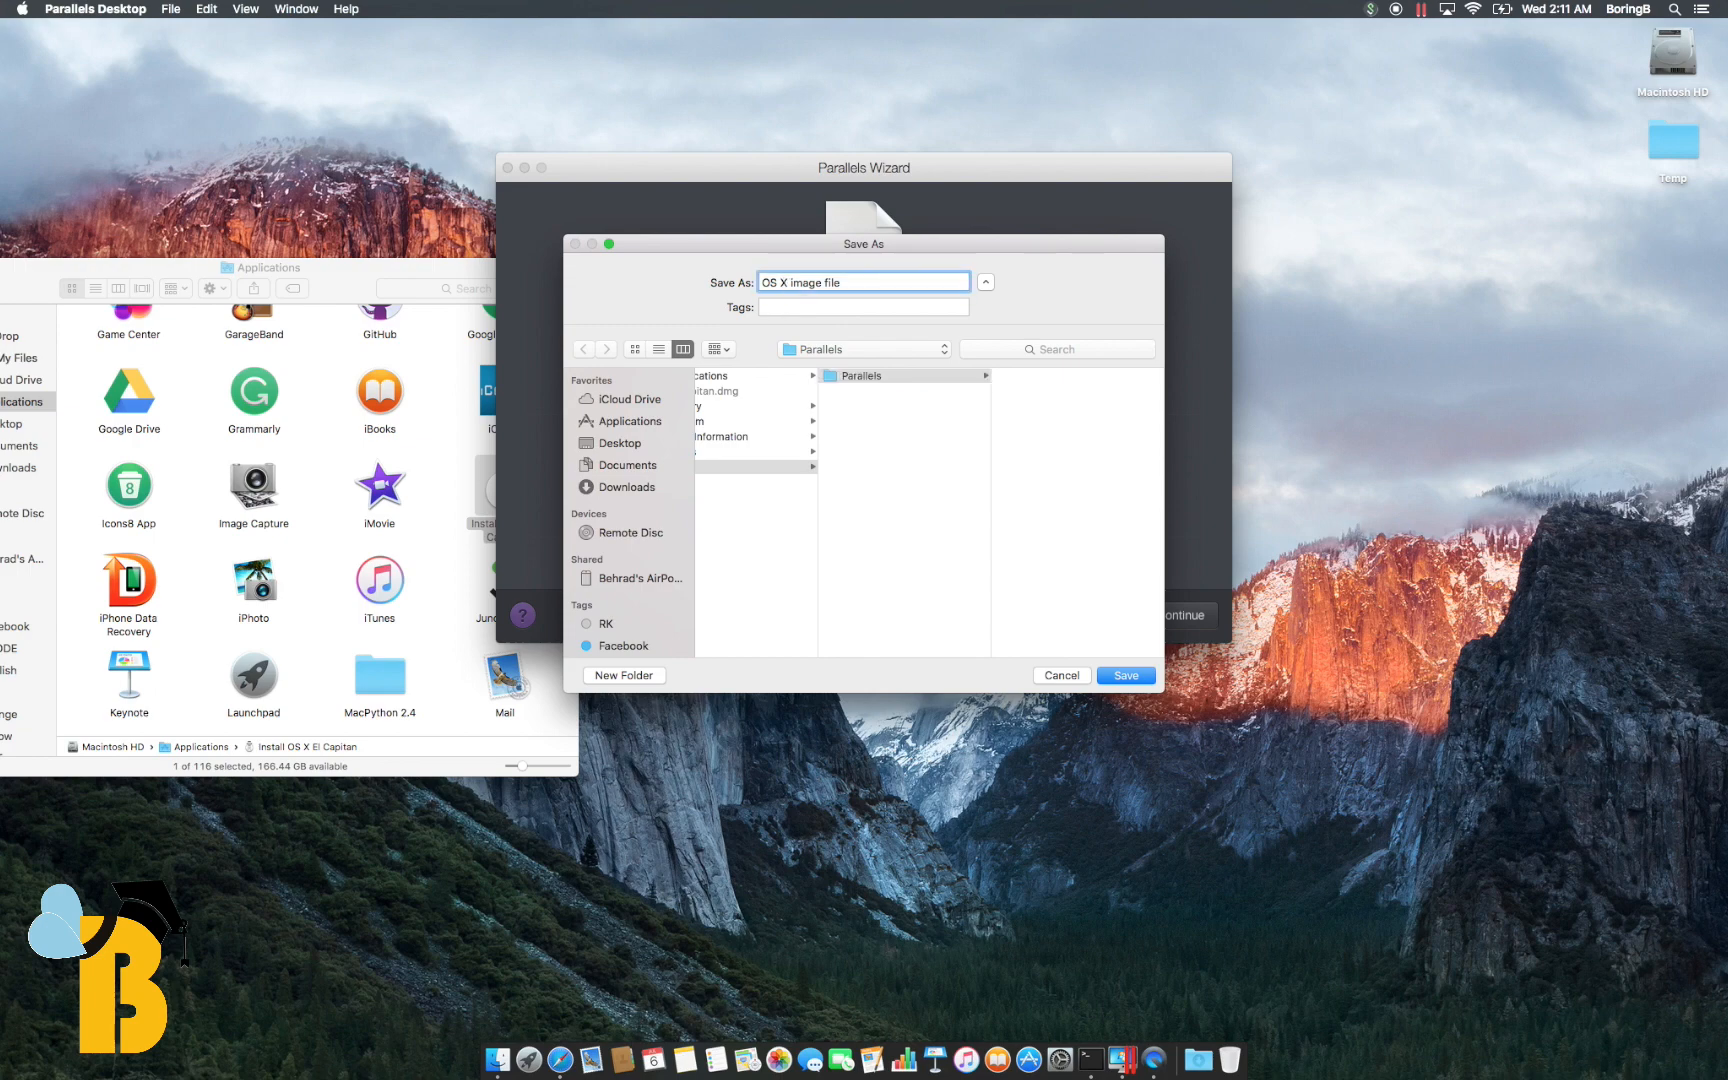
text(M)
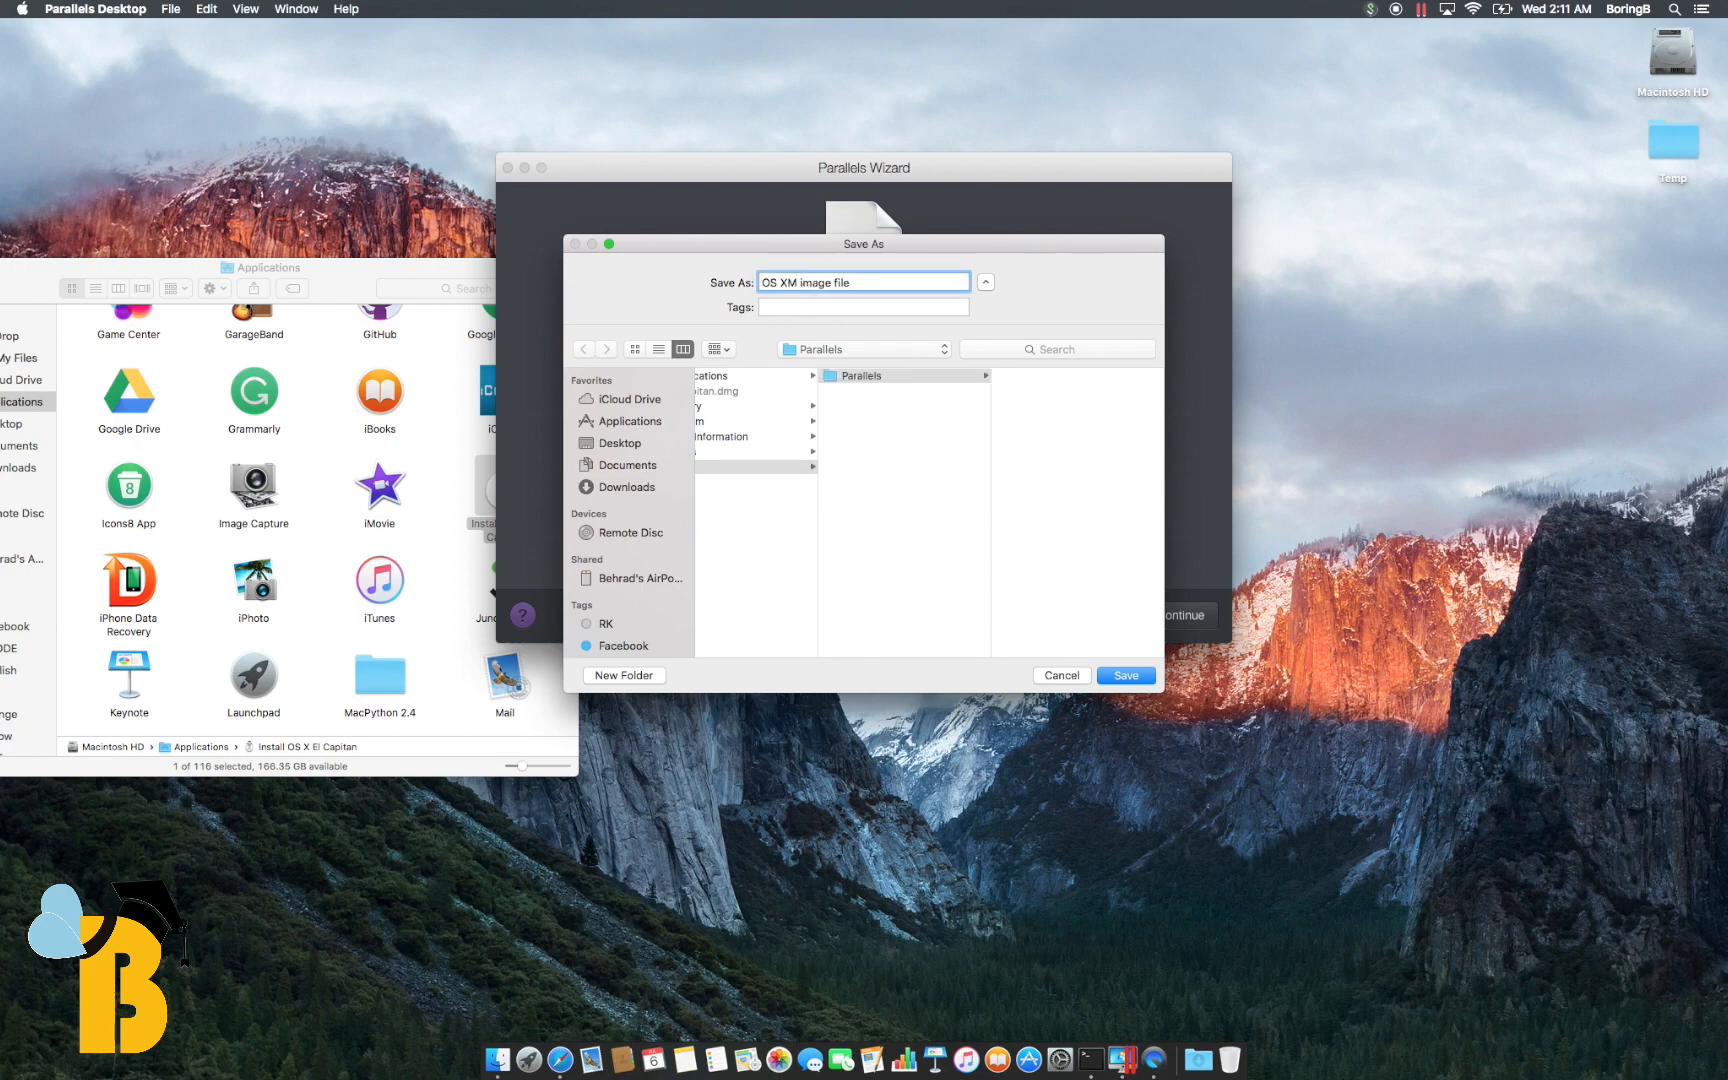
click(1123, 674)
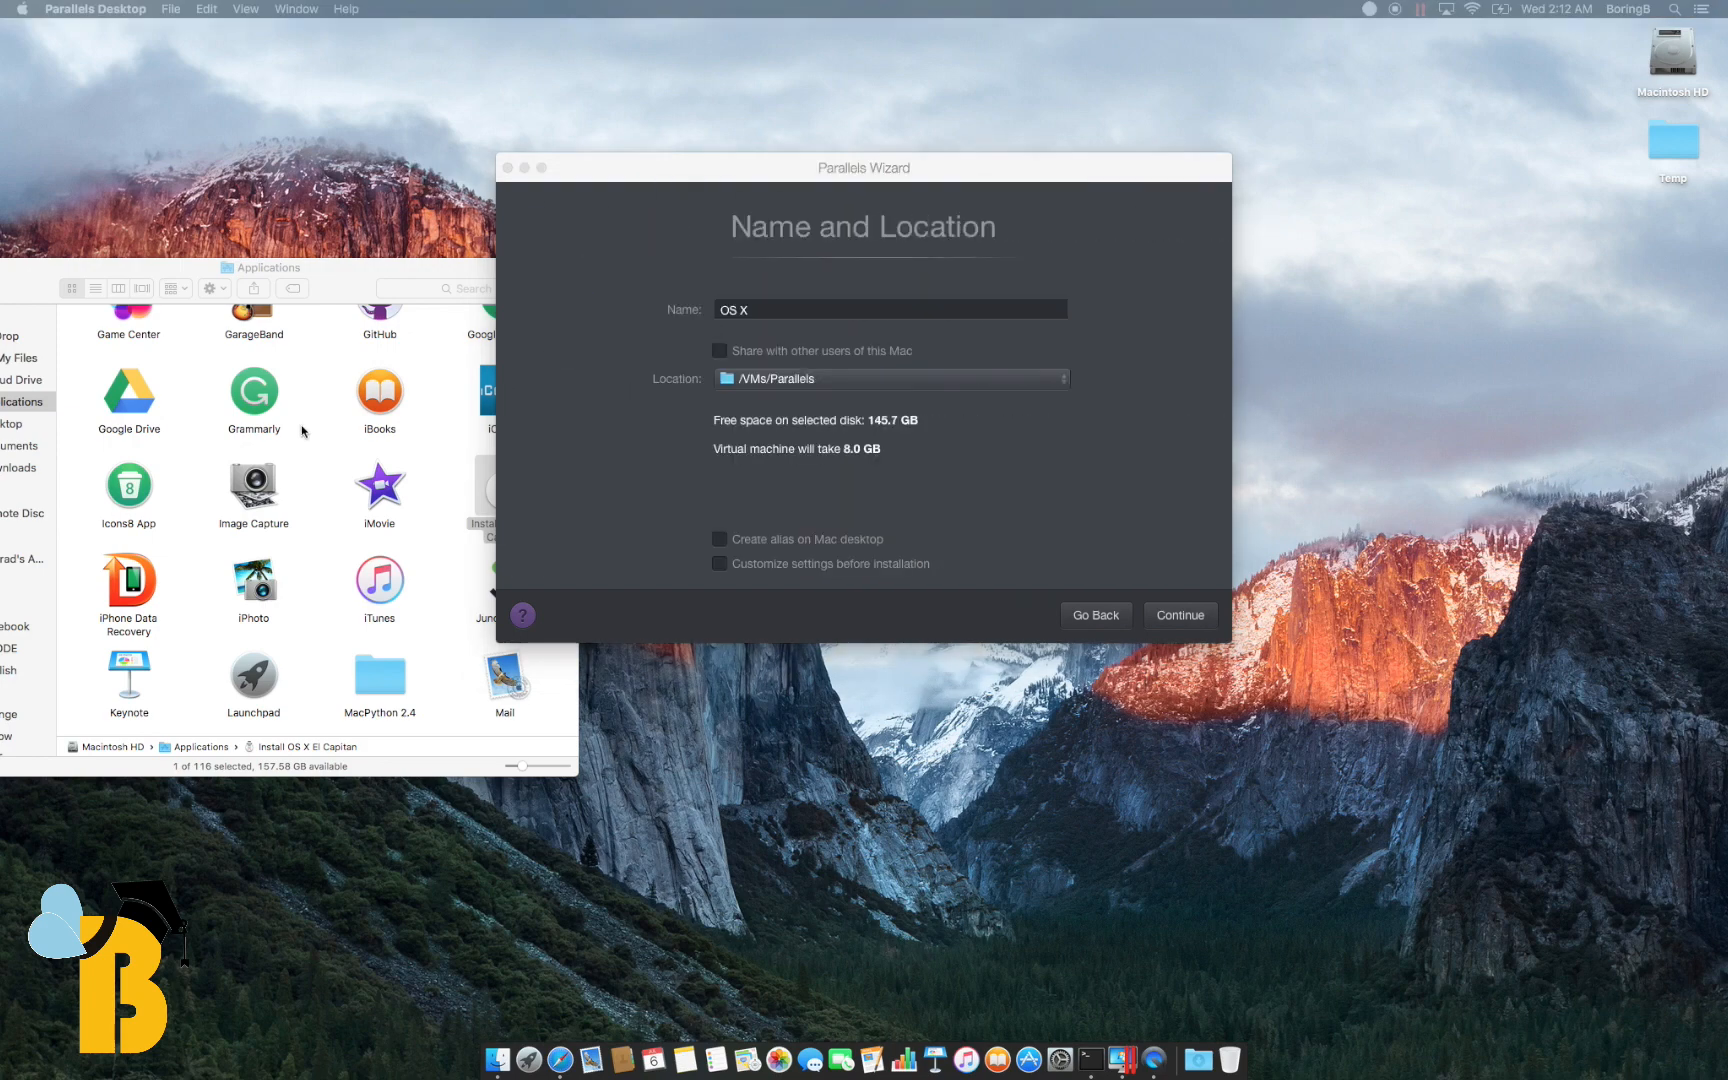
Name the VM 'MacOS Sierra' and enable customizing settings before installation.
click(888, 310)
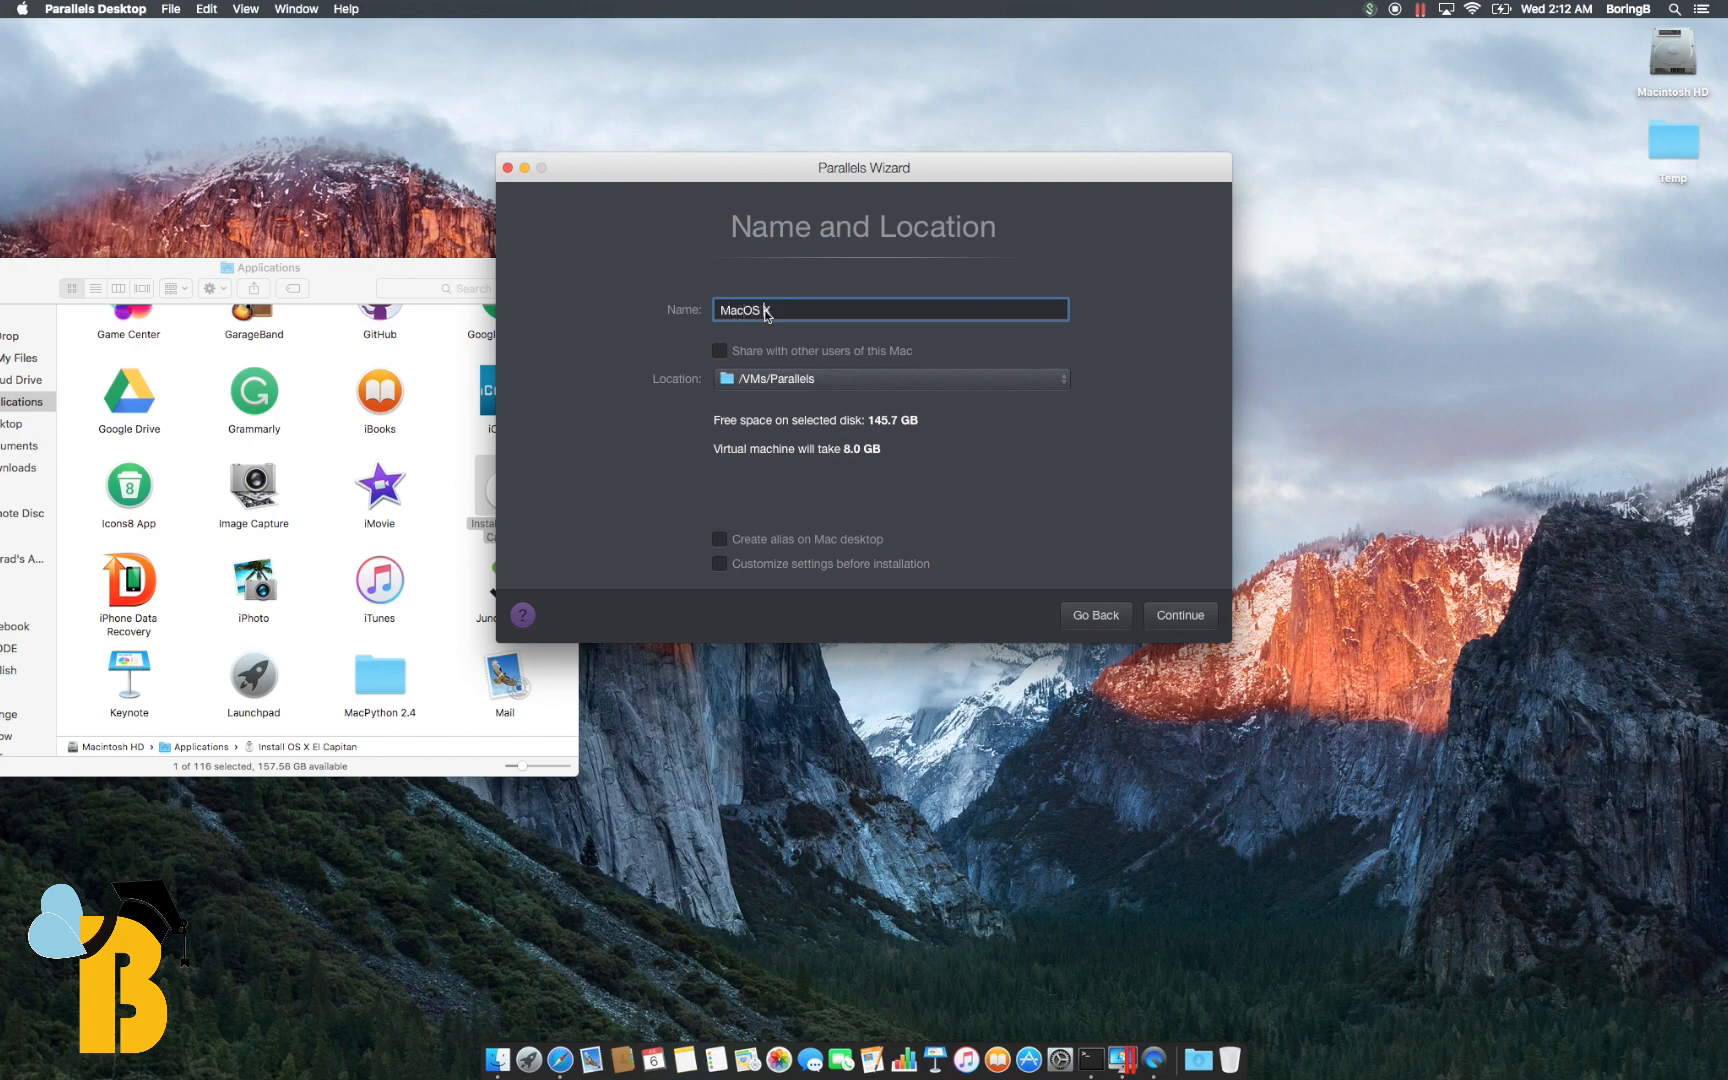
text(Sierra)
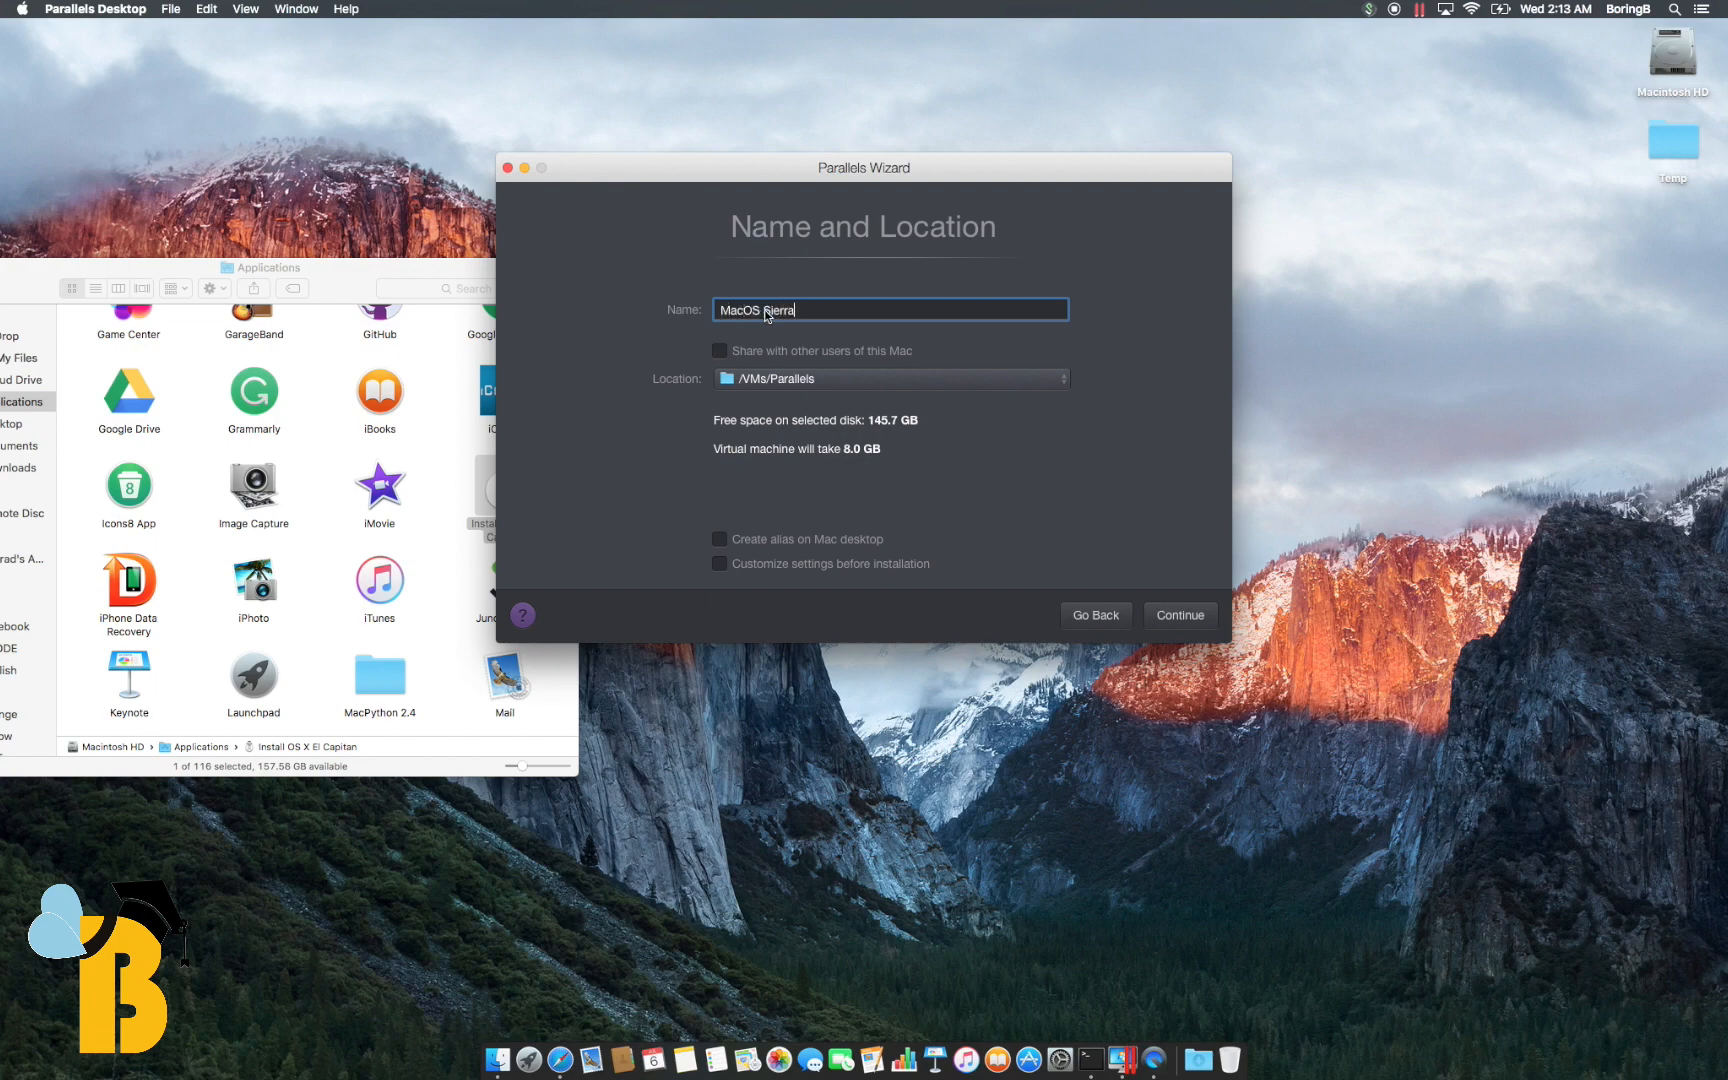
mouse_move(812, 504)
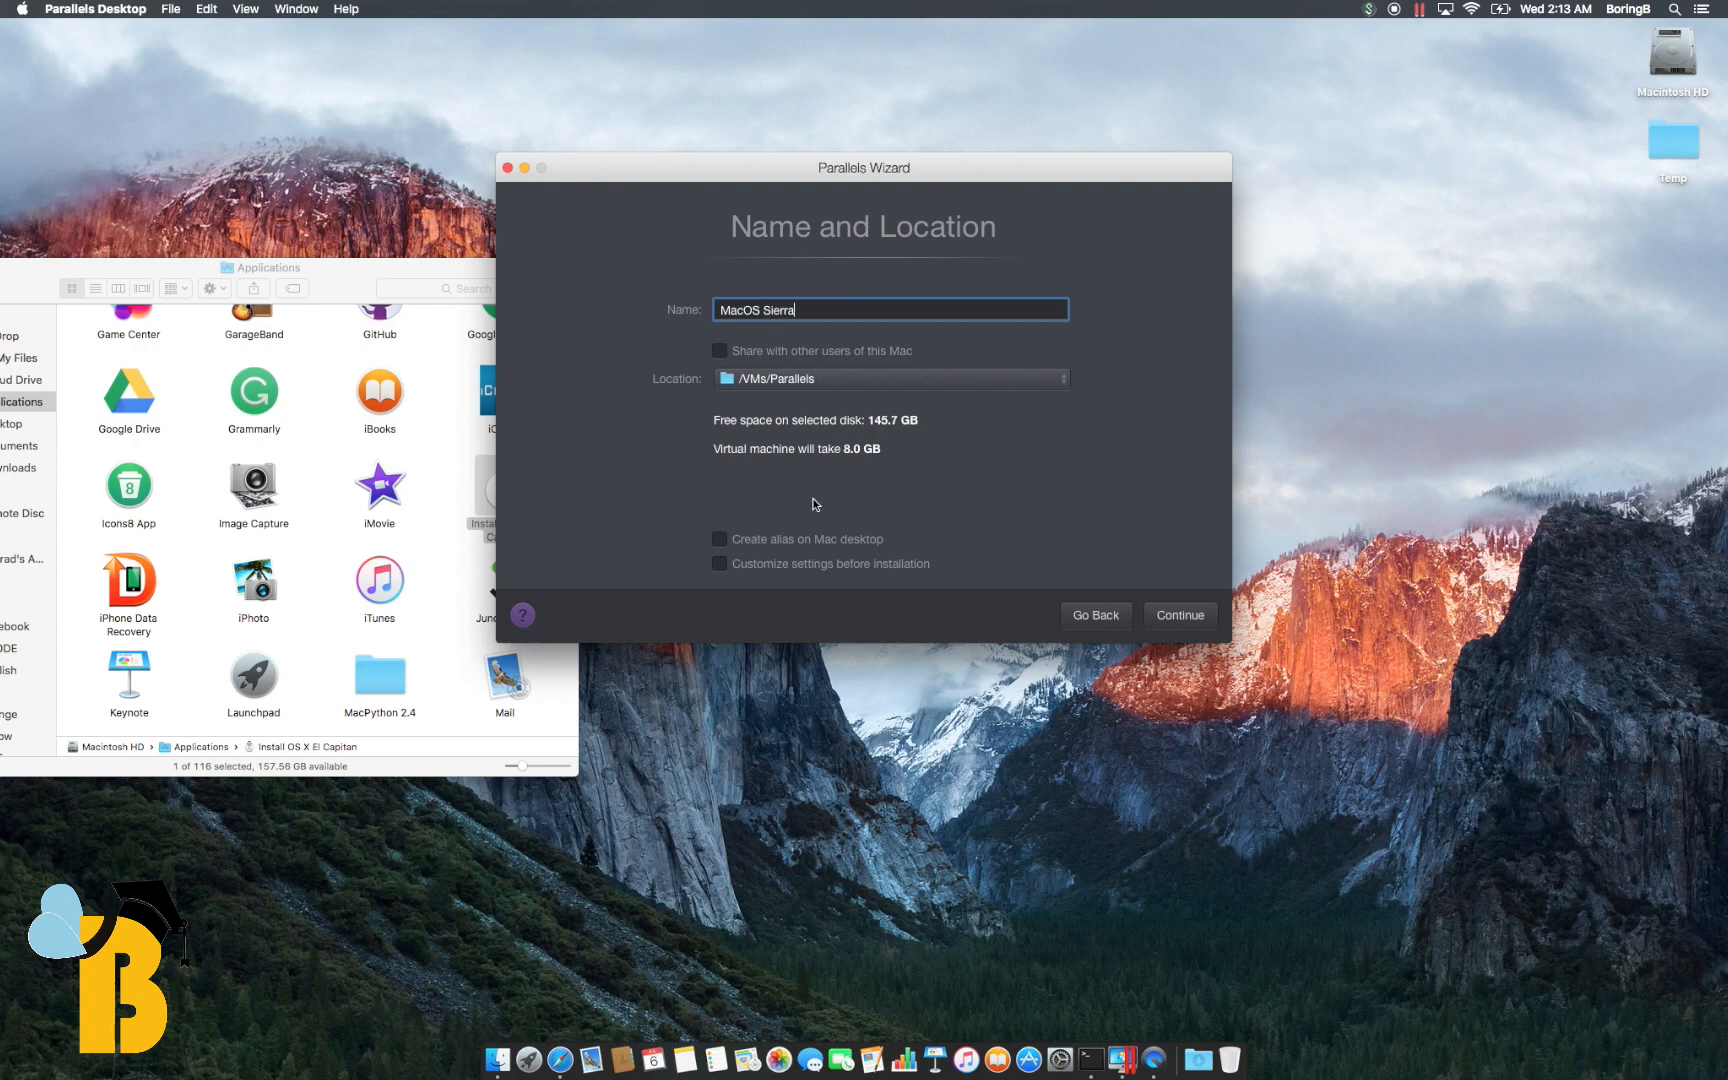
mouse_move(978, 504)
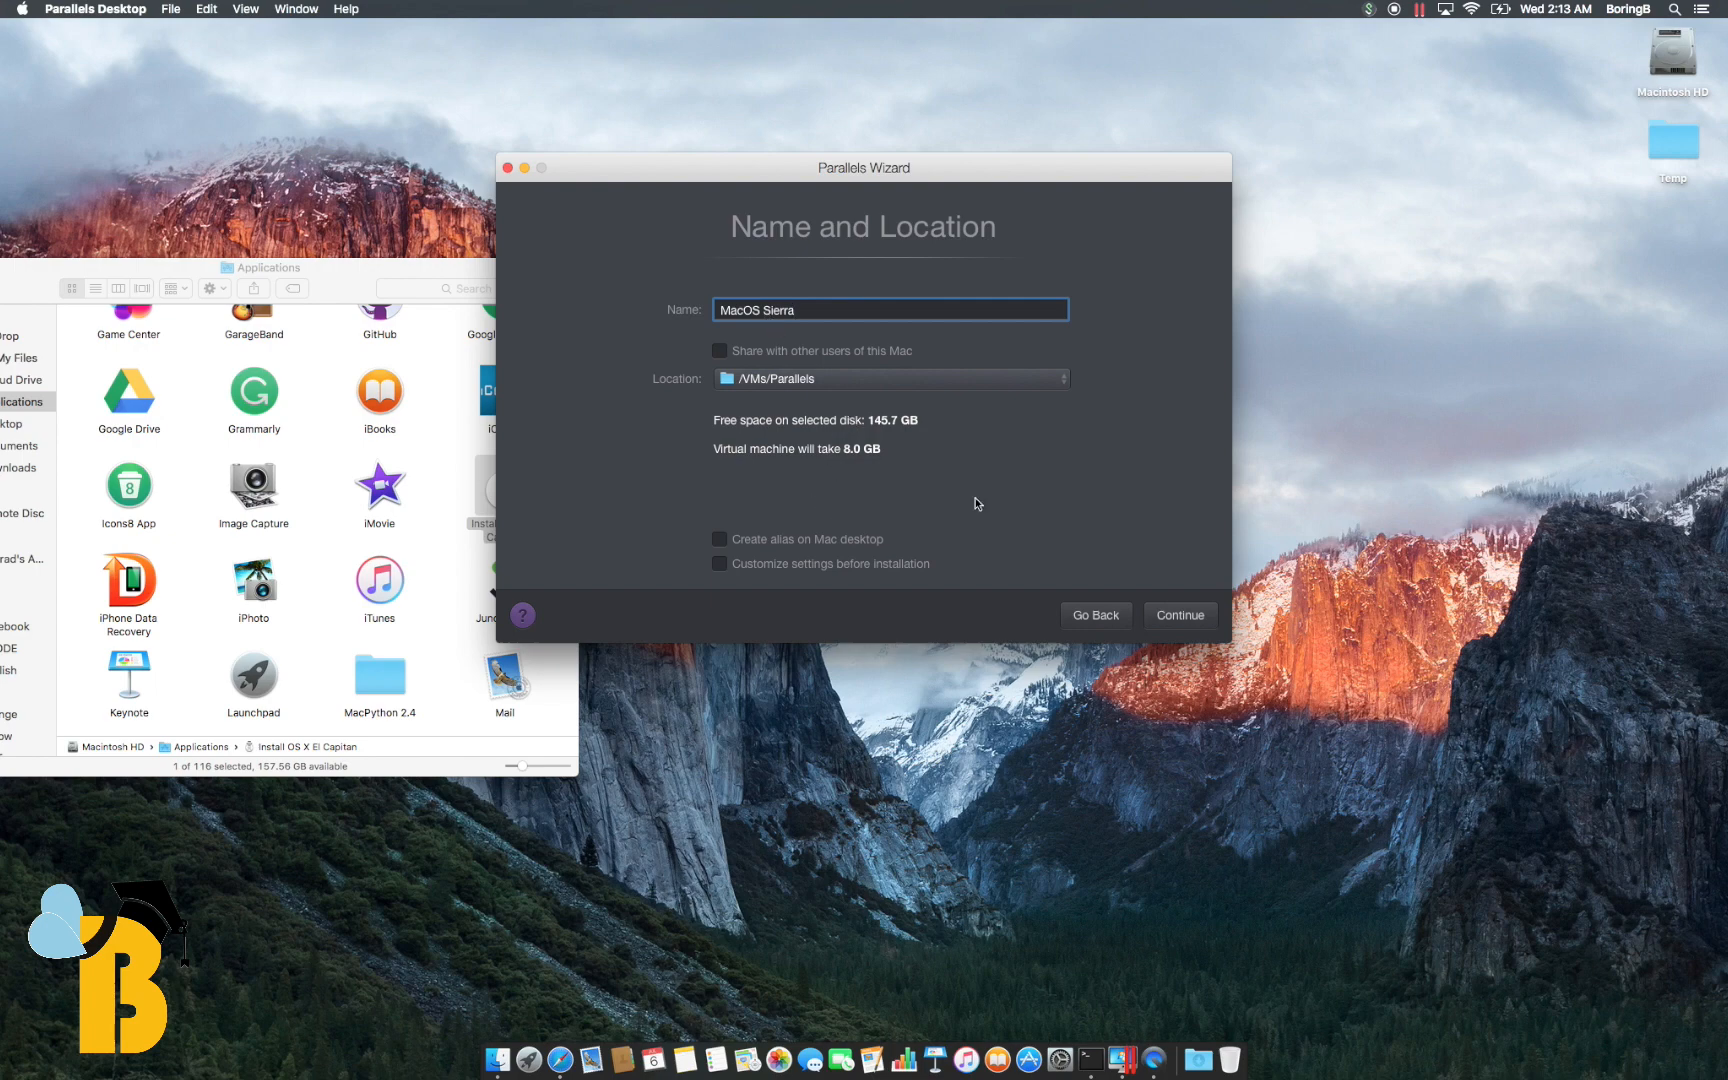
mouse_move(843, 549)
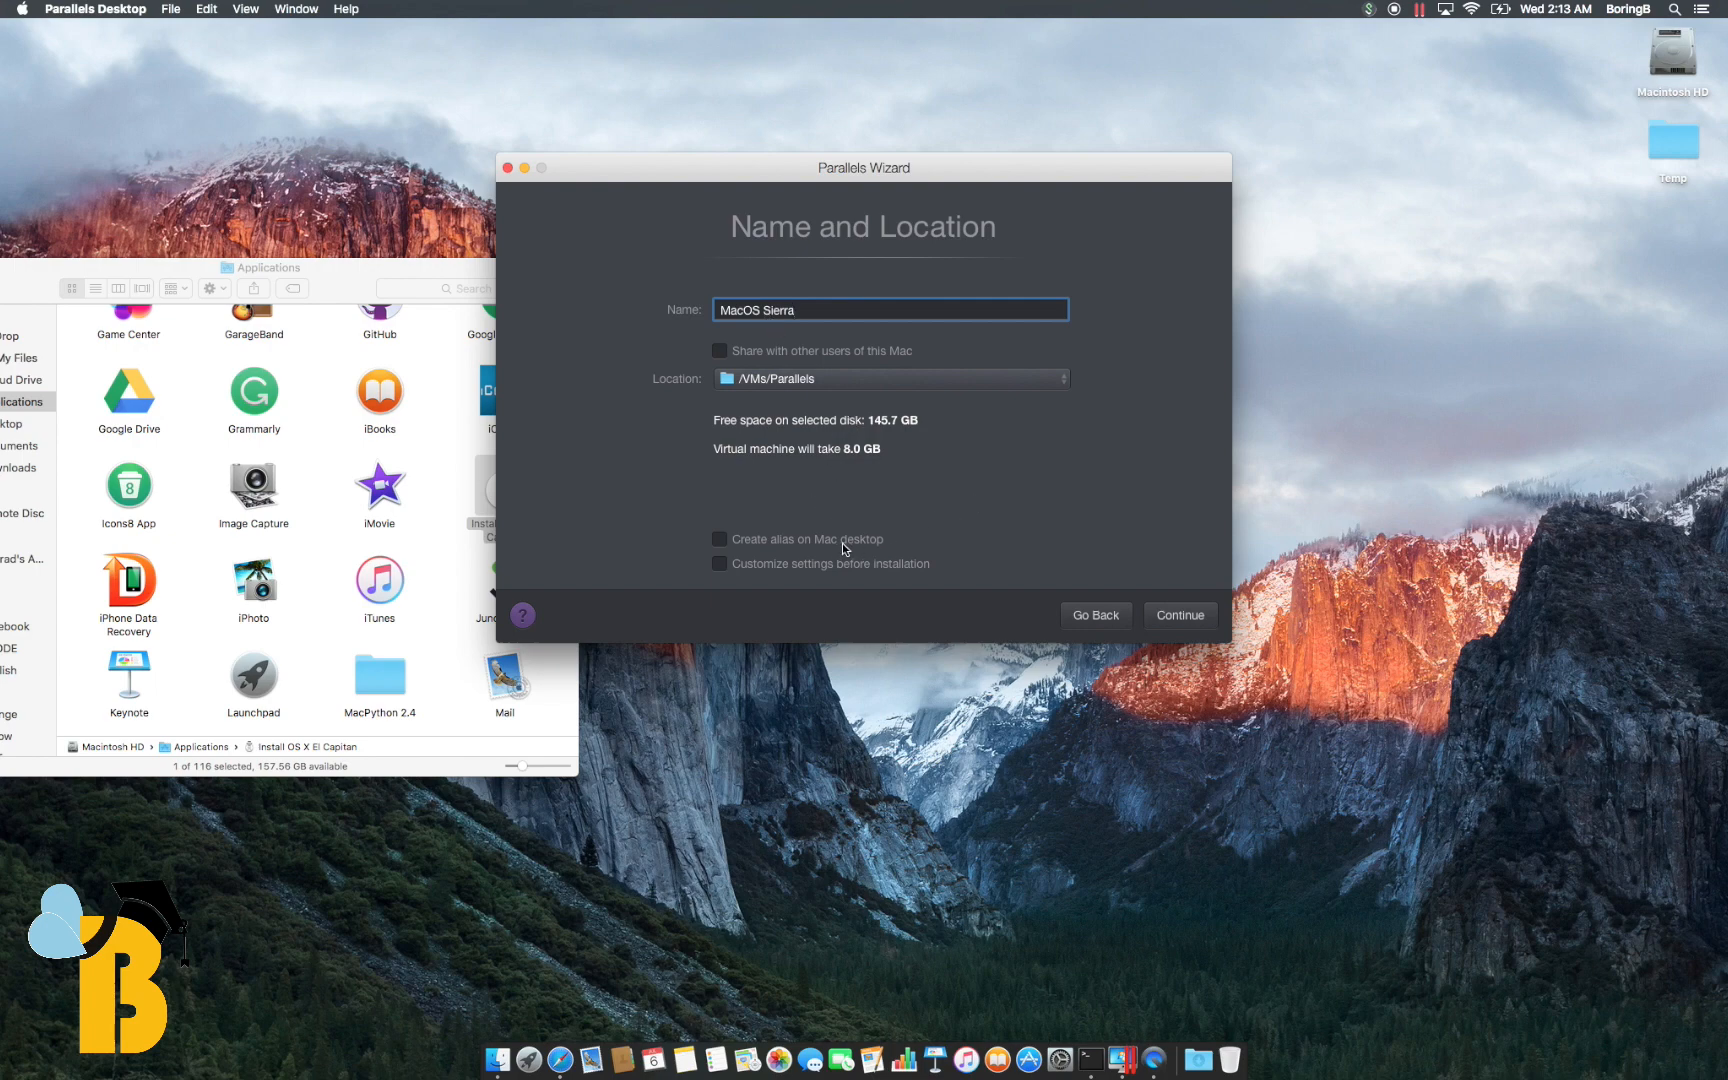
mouse_move(756, 549)
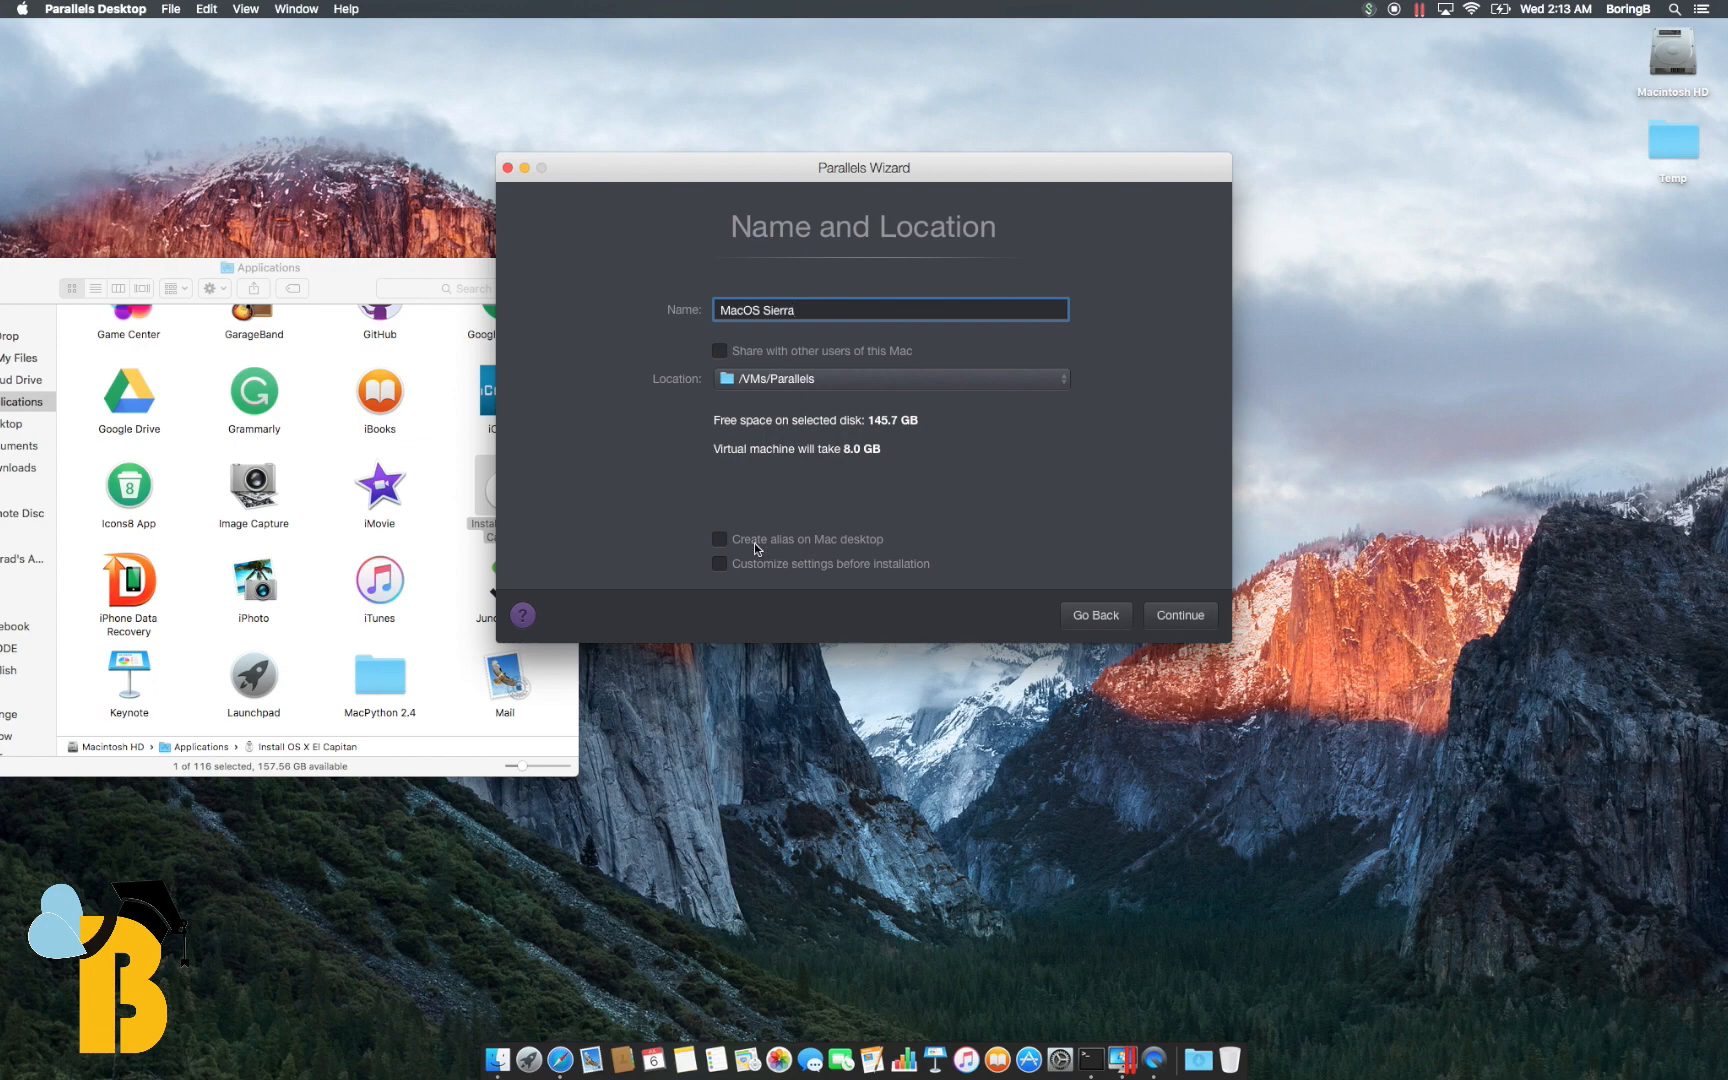
mouse_move(748, 565)
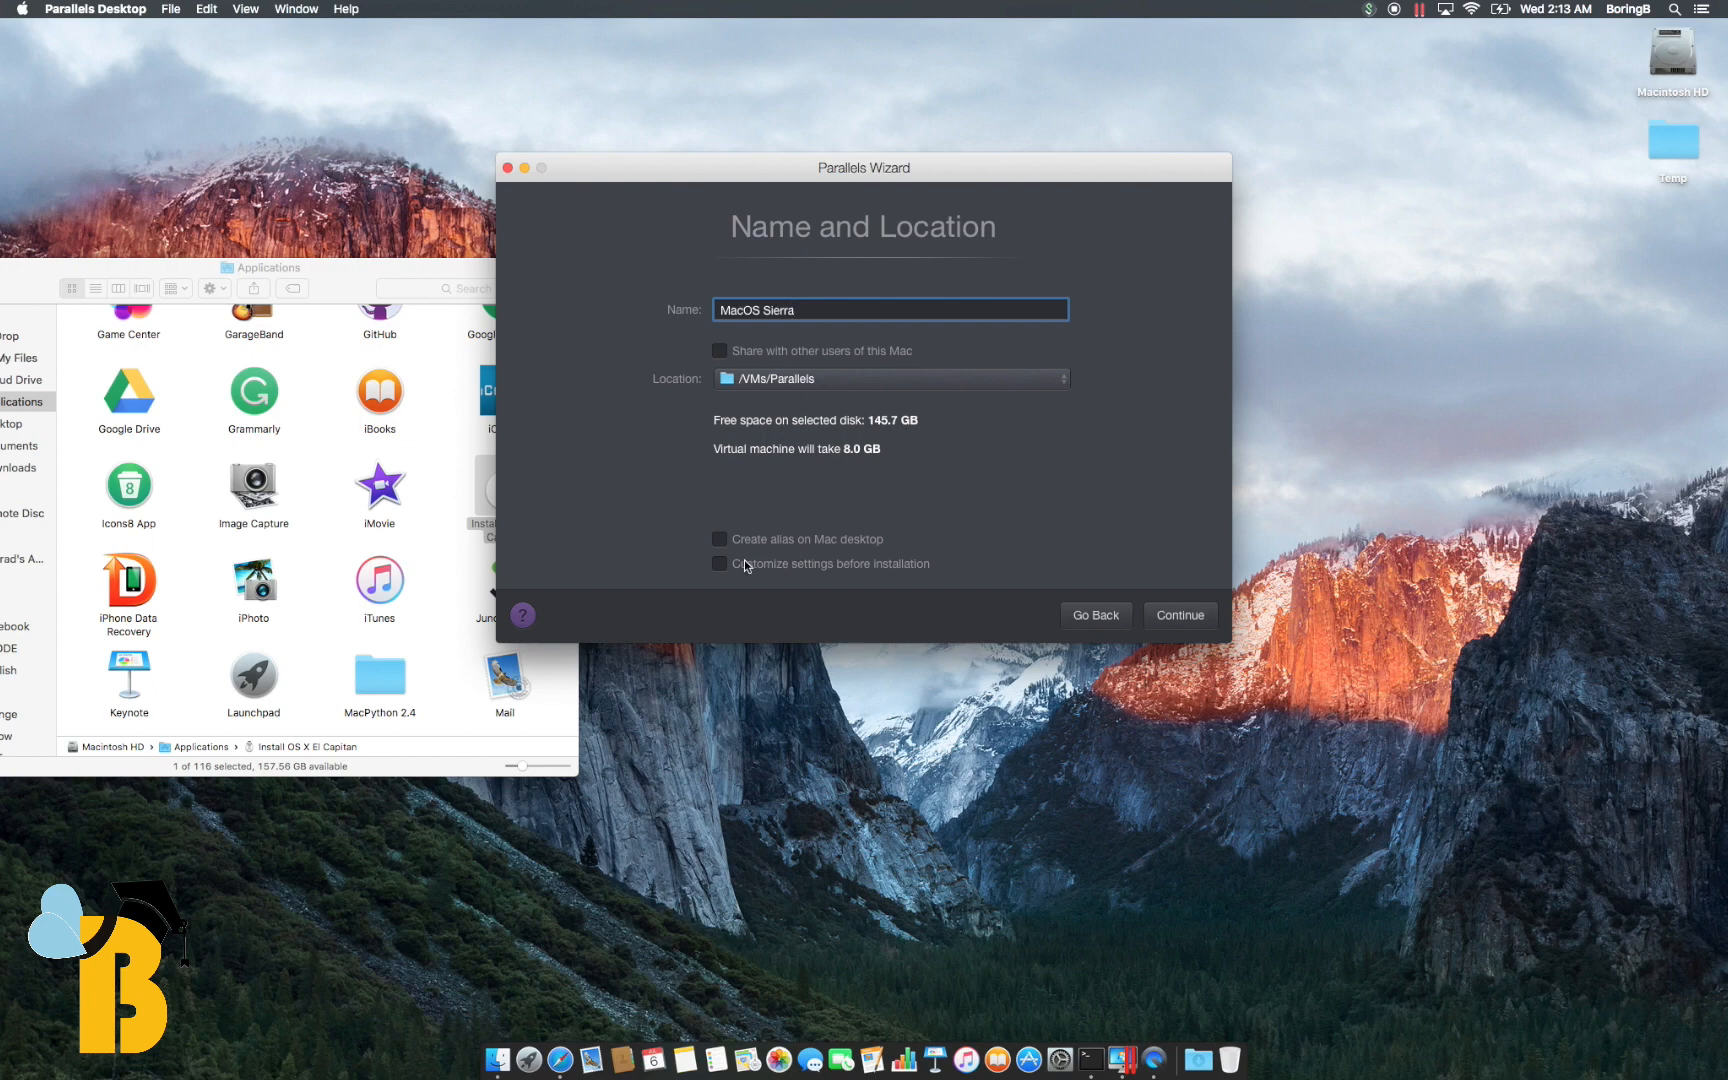
click(720, 563)
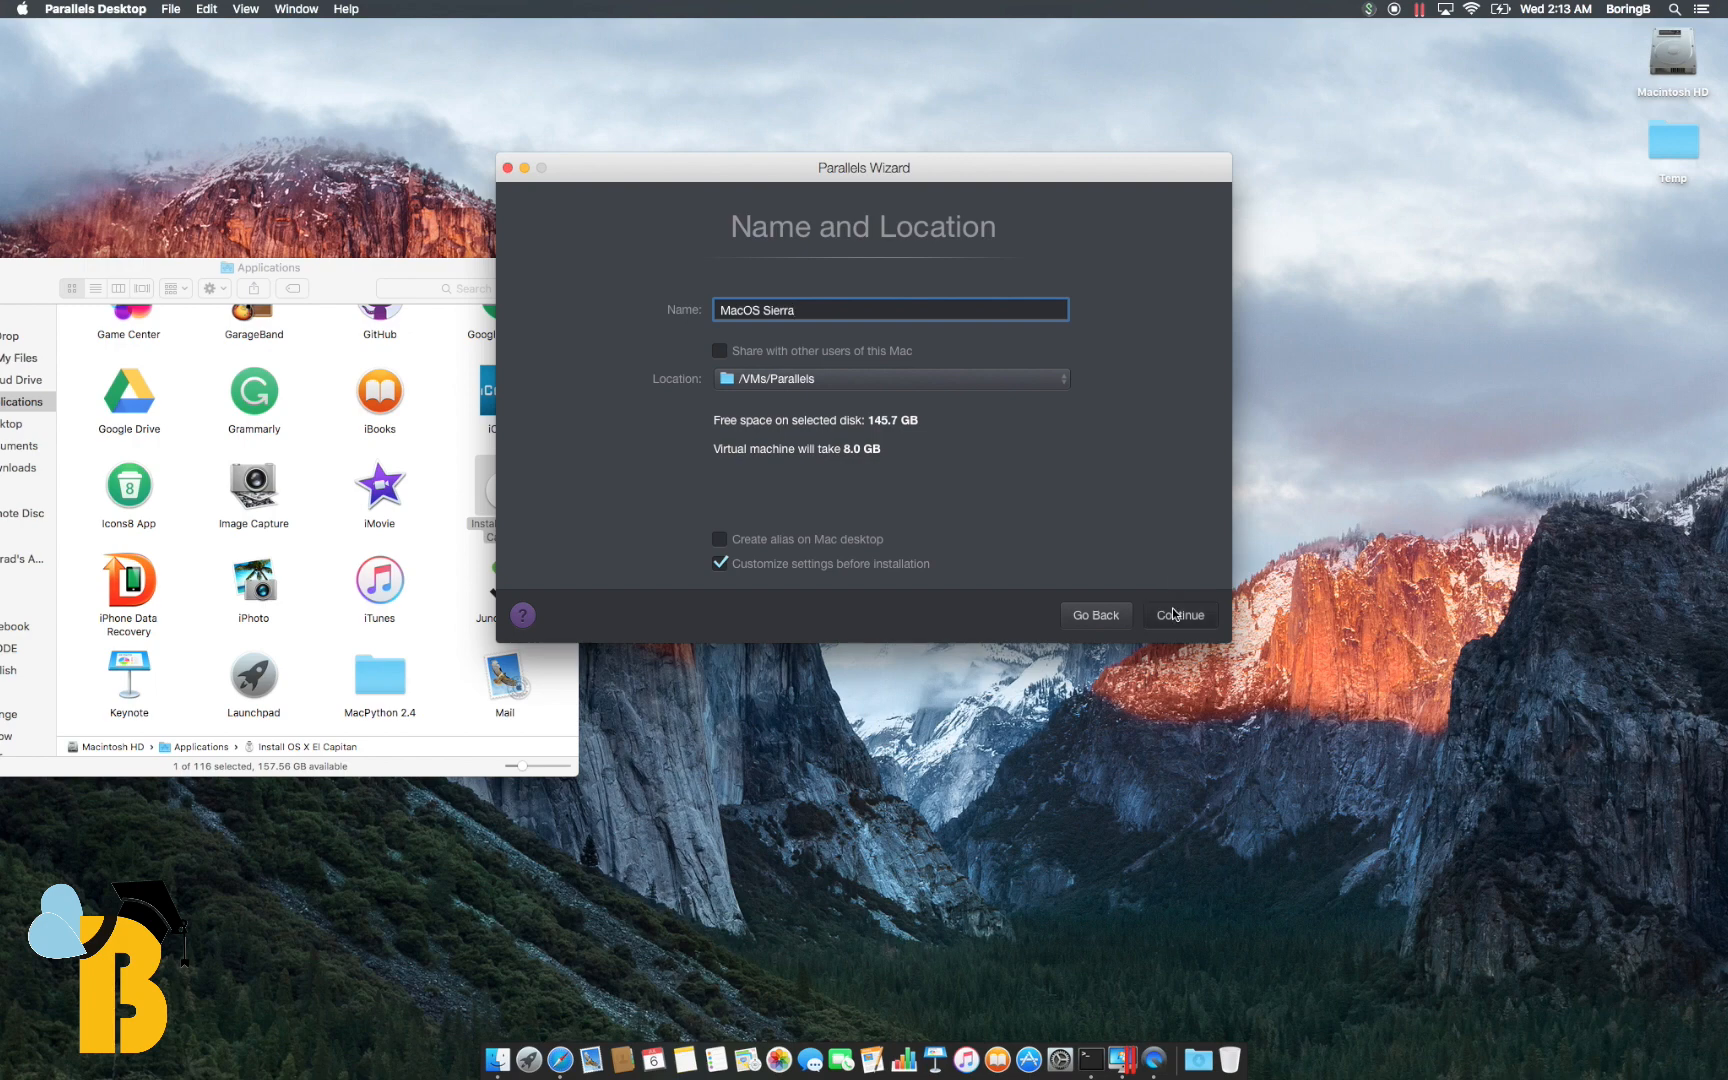
click(1180, 615)
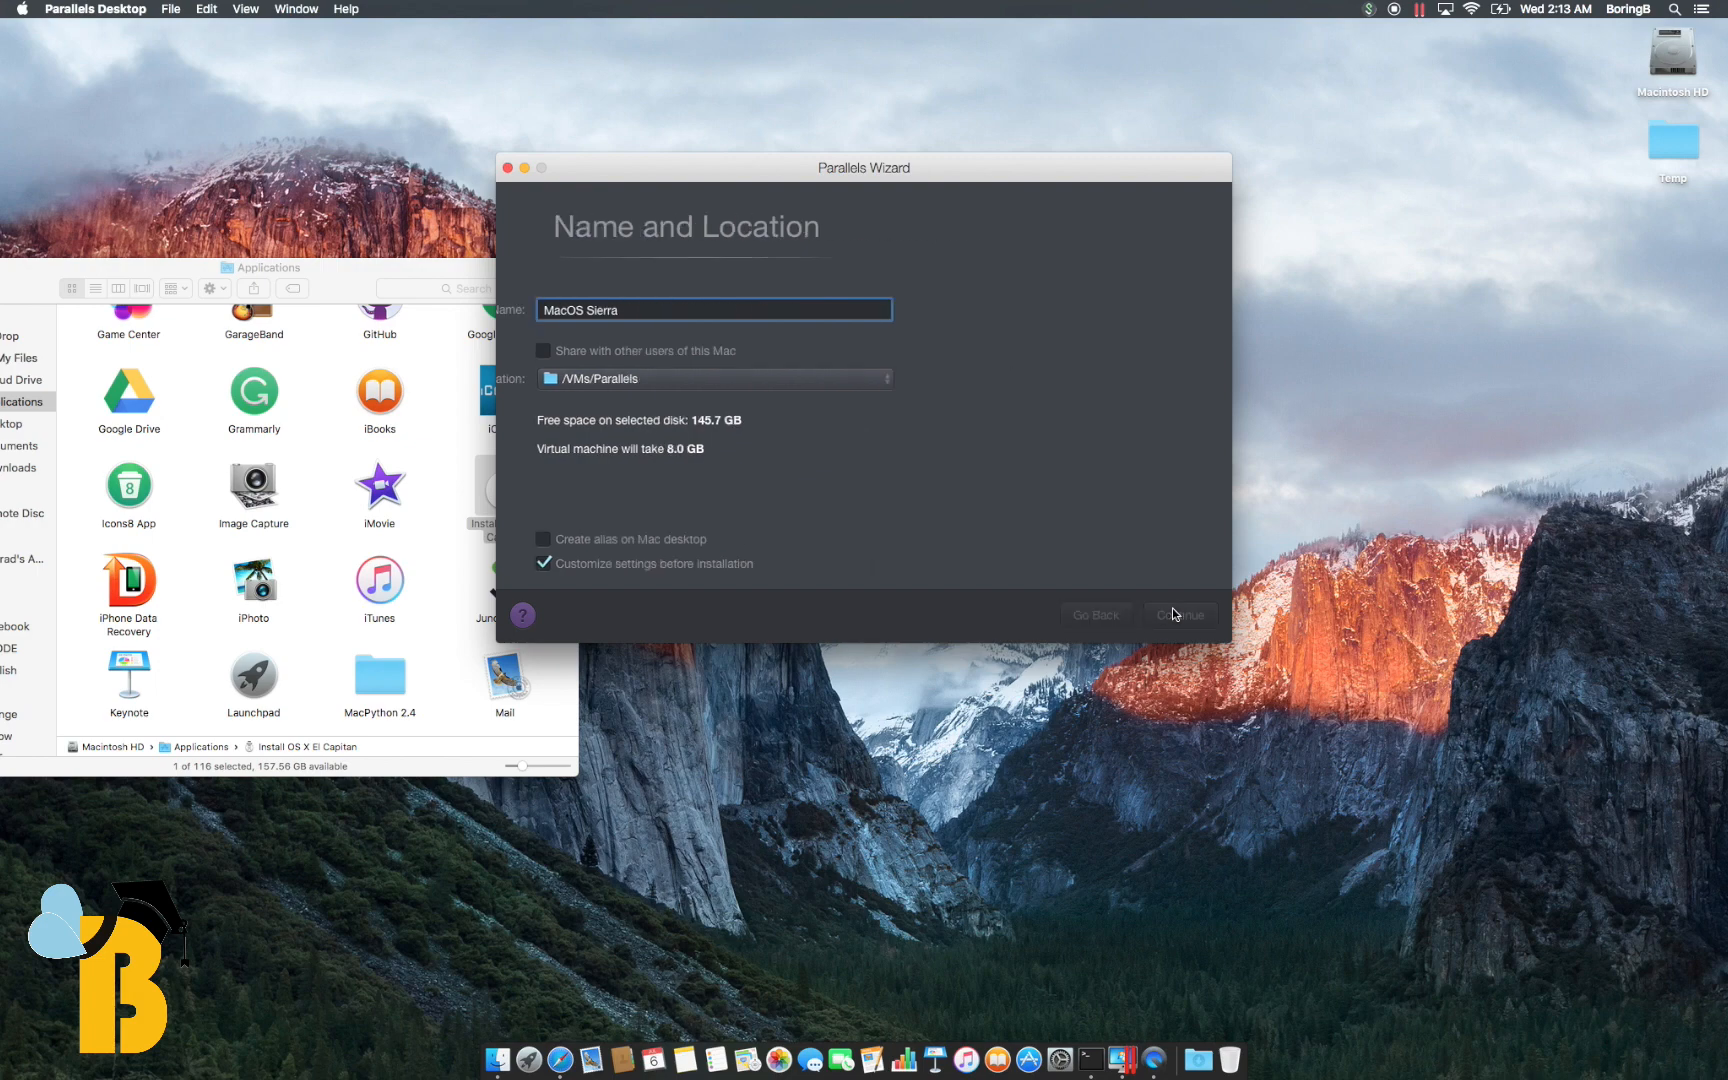
Set 4 processors and 4 GB memory, and review graphics, USB and hard disk settings.
click(1178, 614)
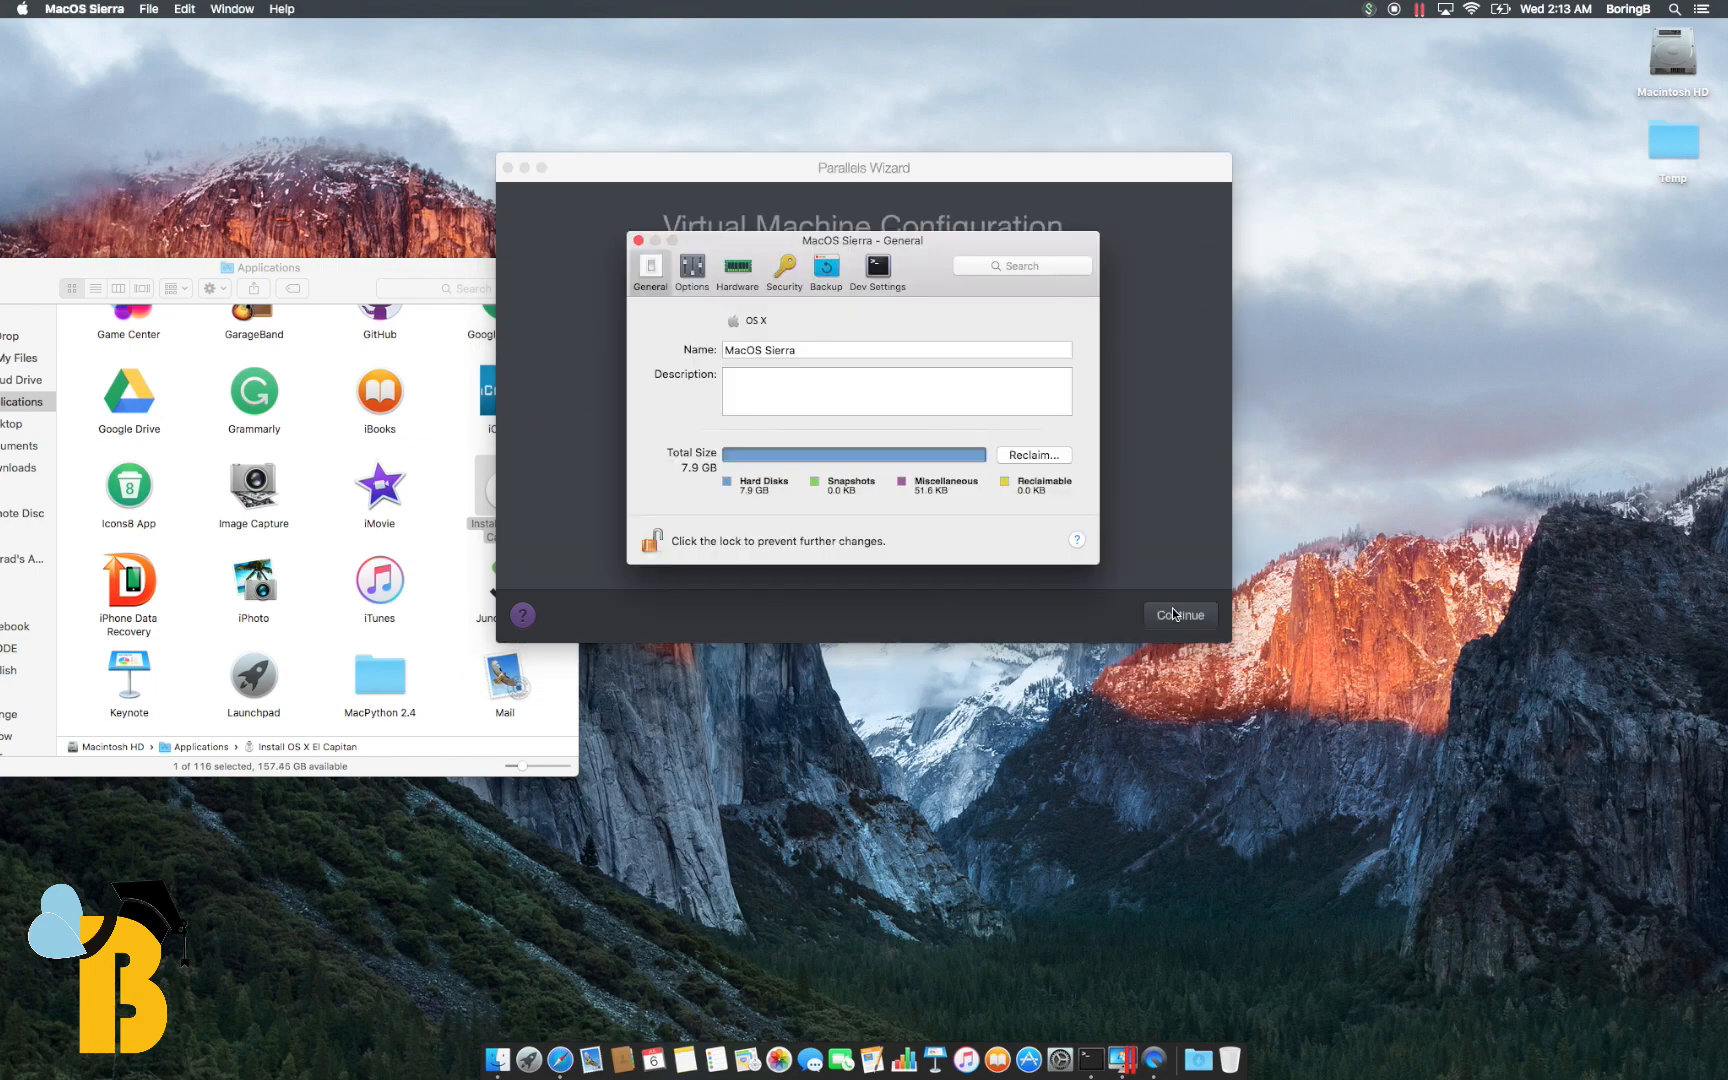
click(736, 268)
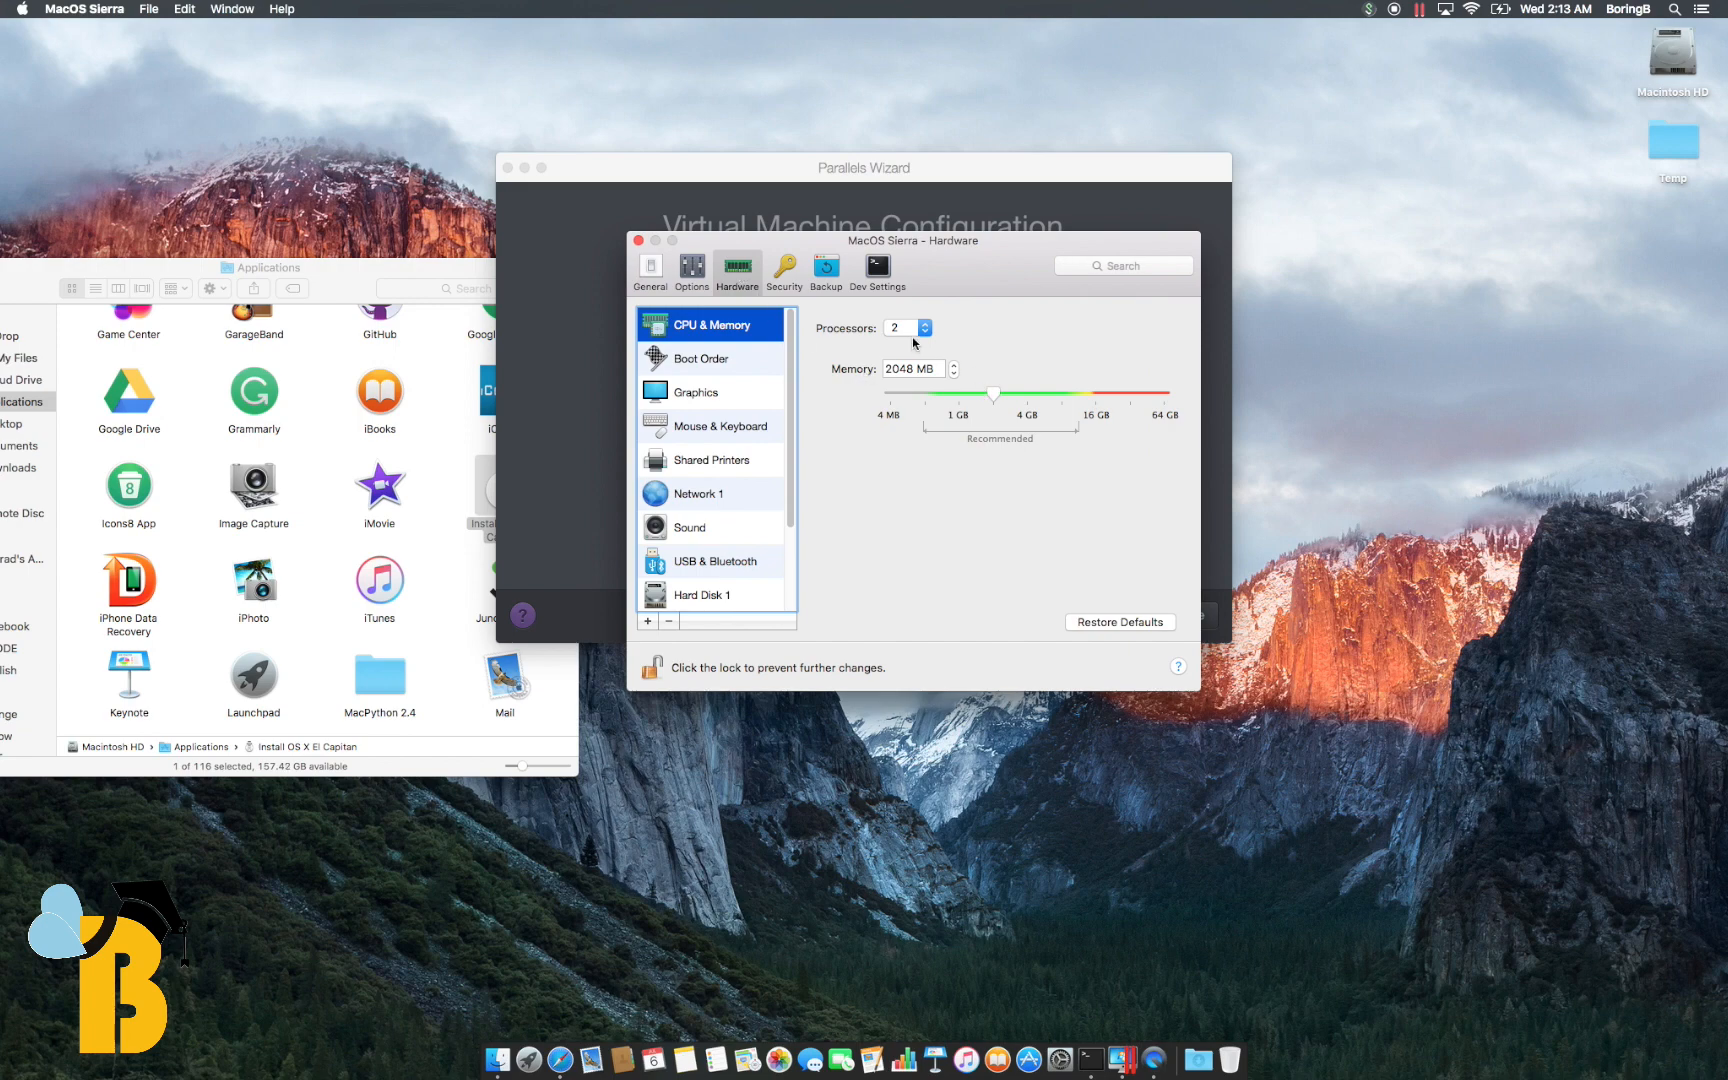
click(921, 322)
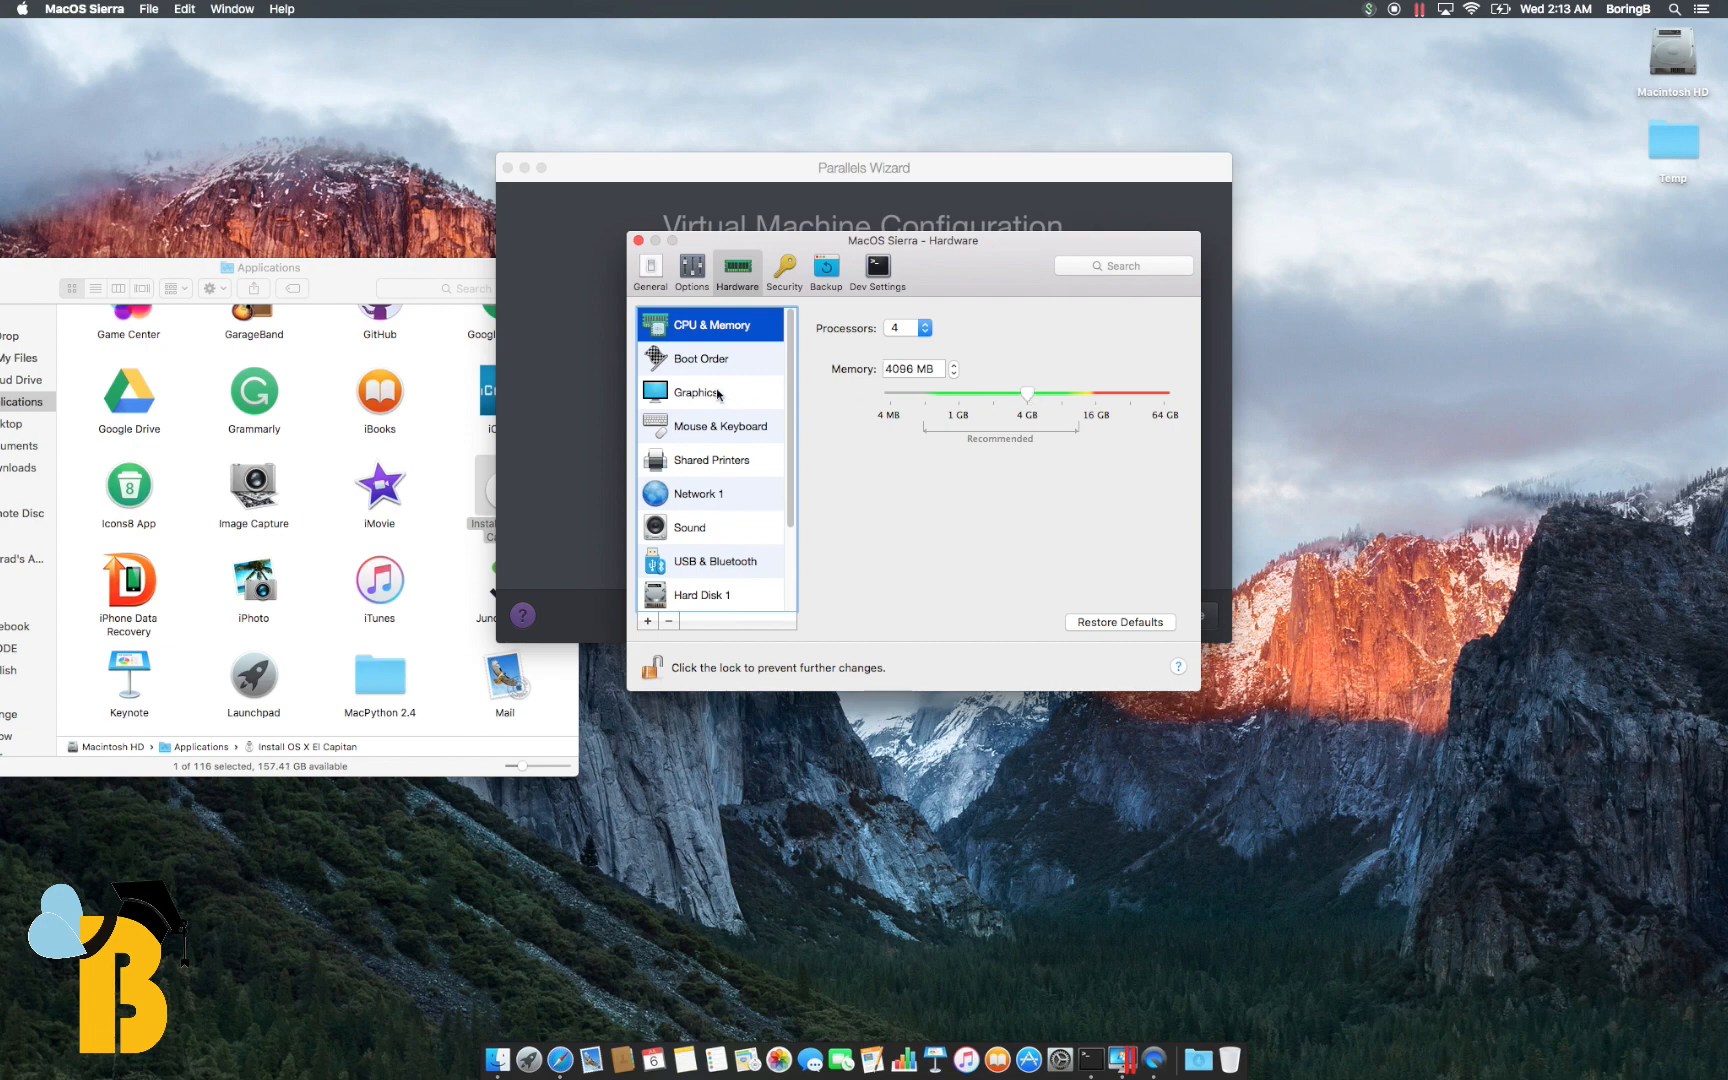
click(695, 391)
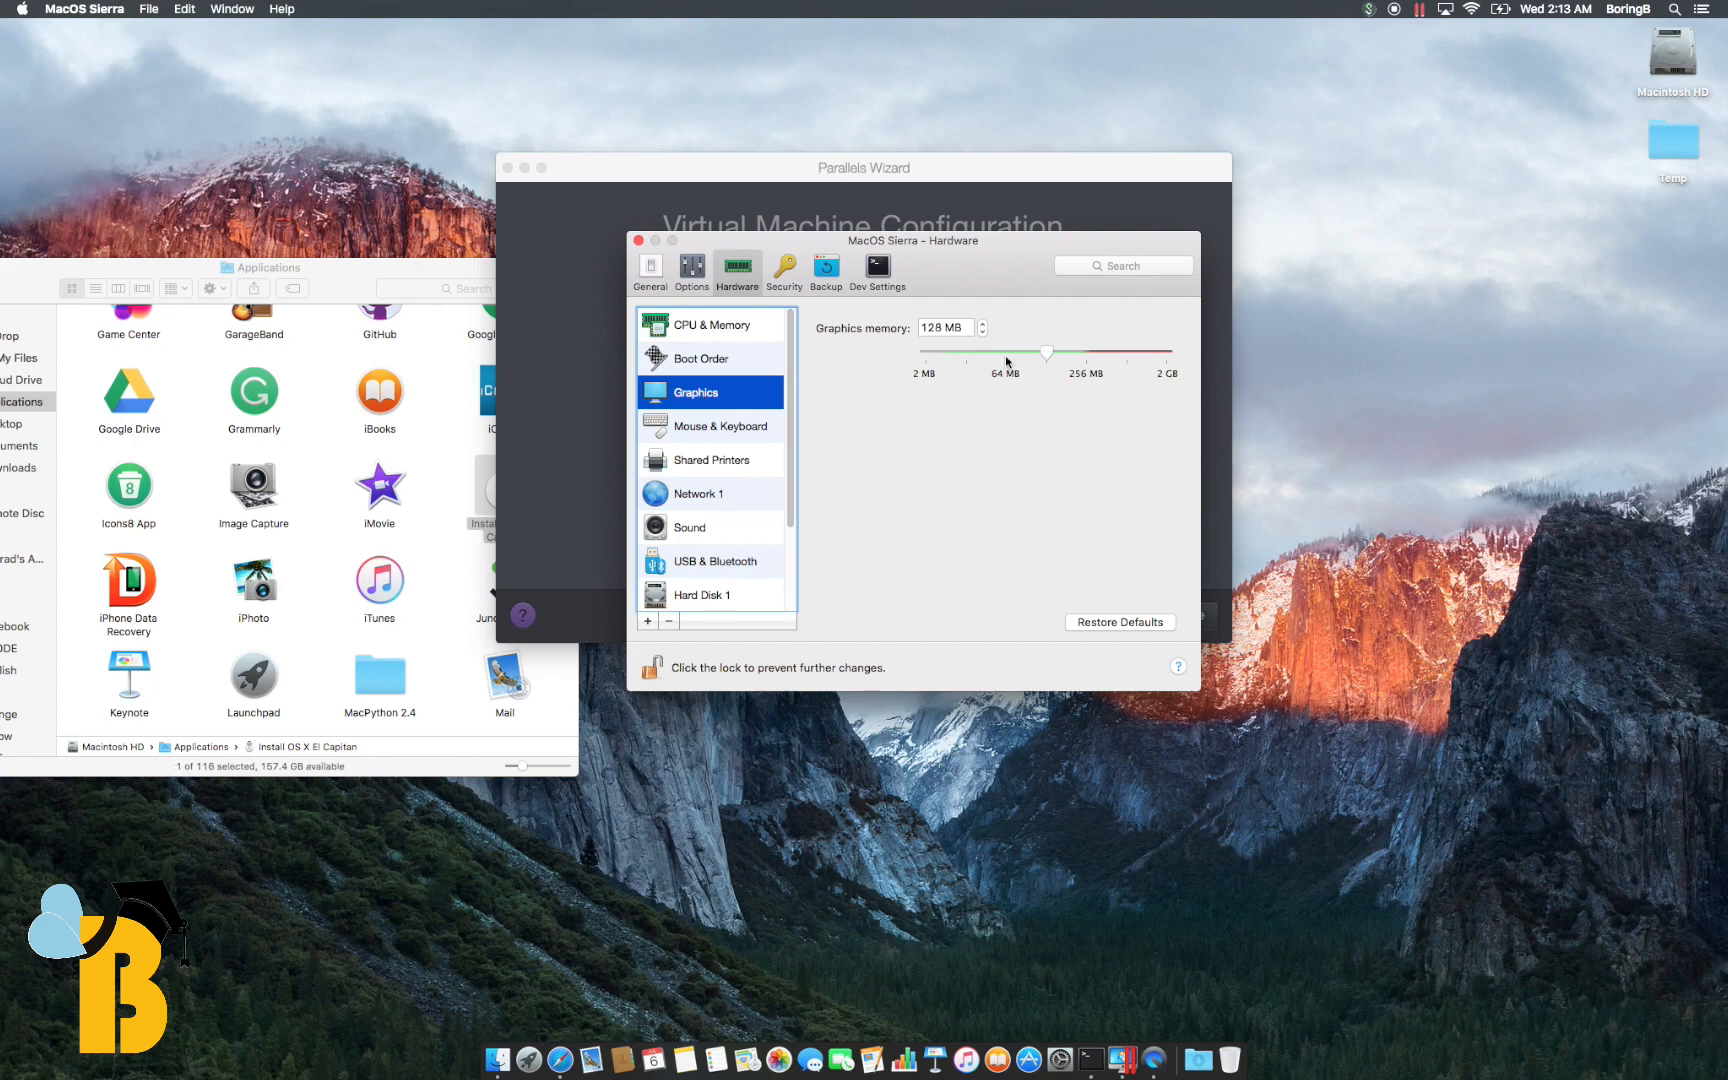
scroll(down, 3)
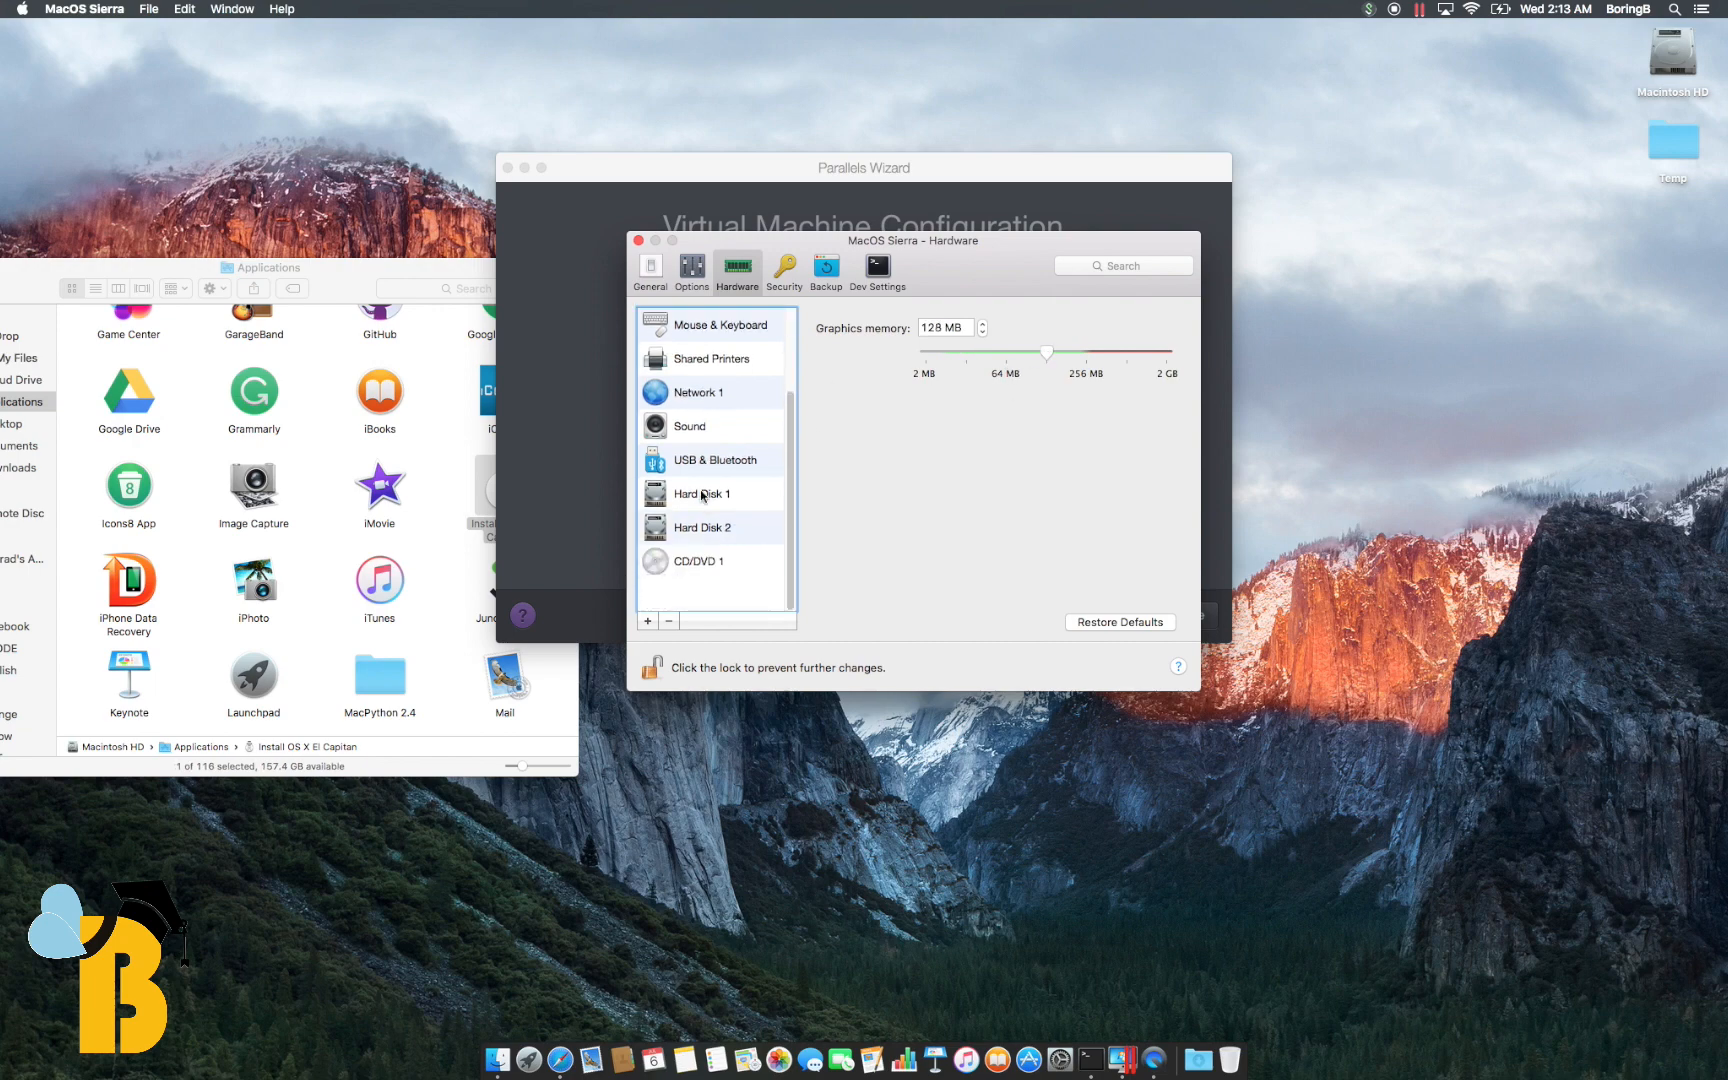
click(713, 460)
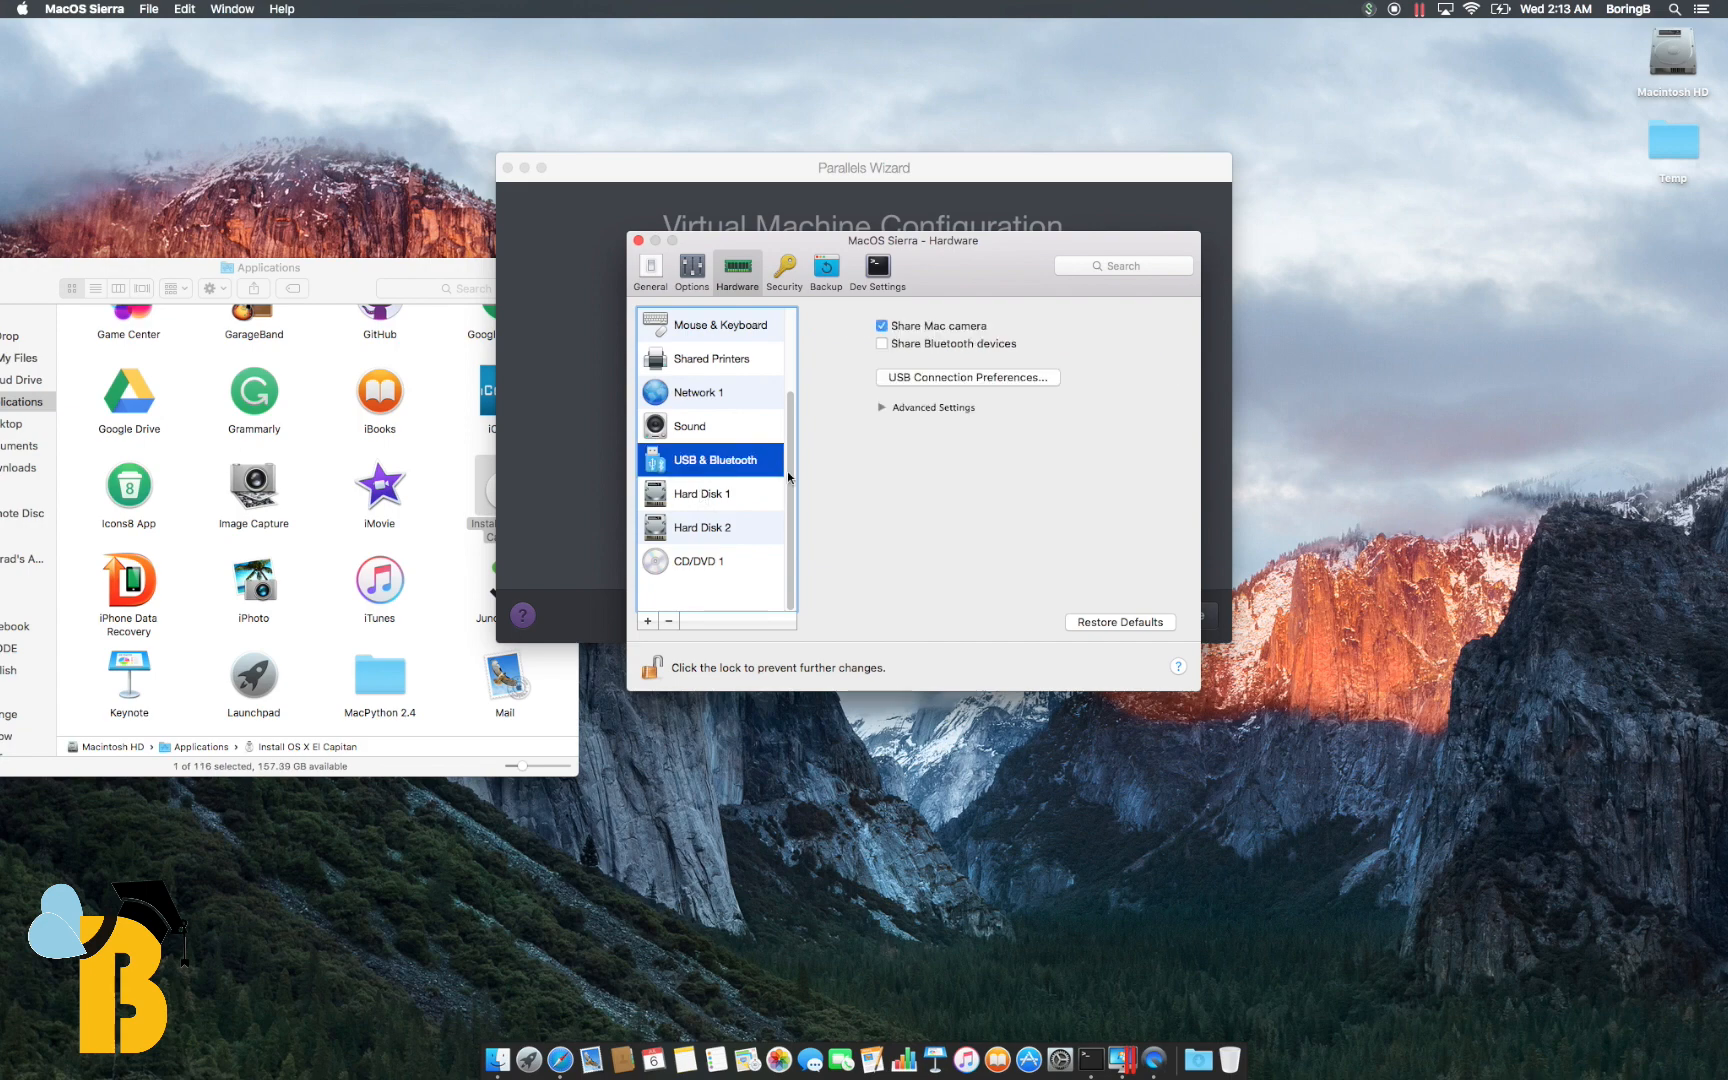
click(702, 493)
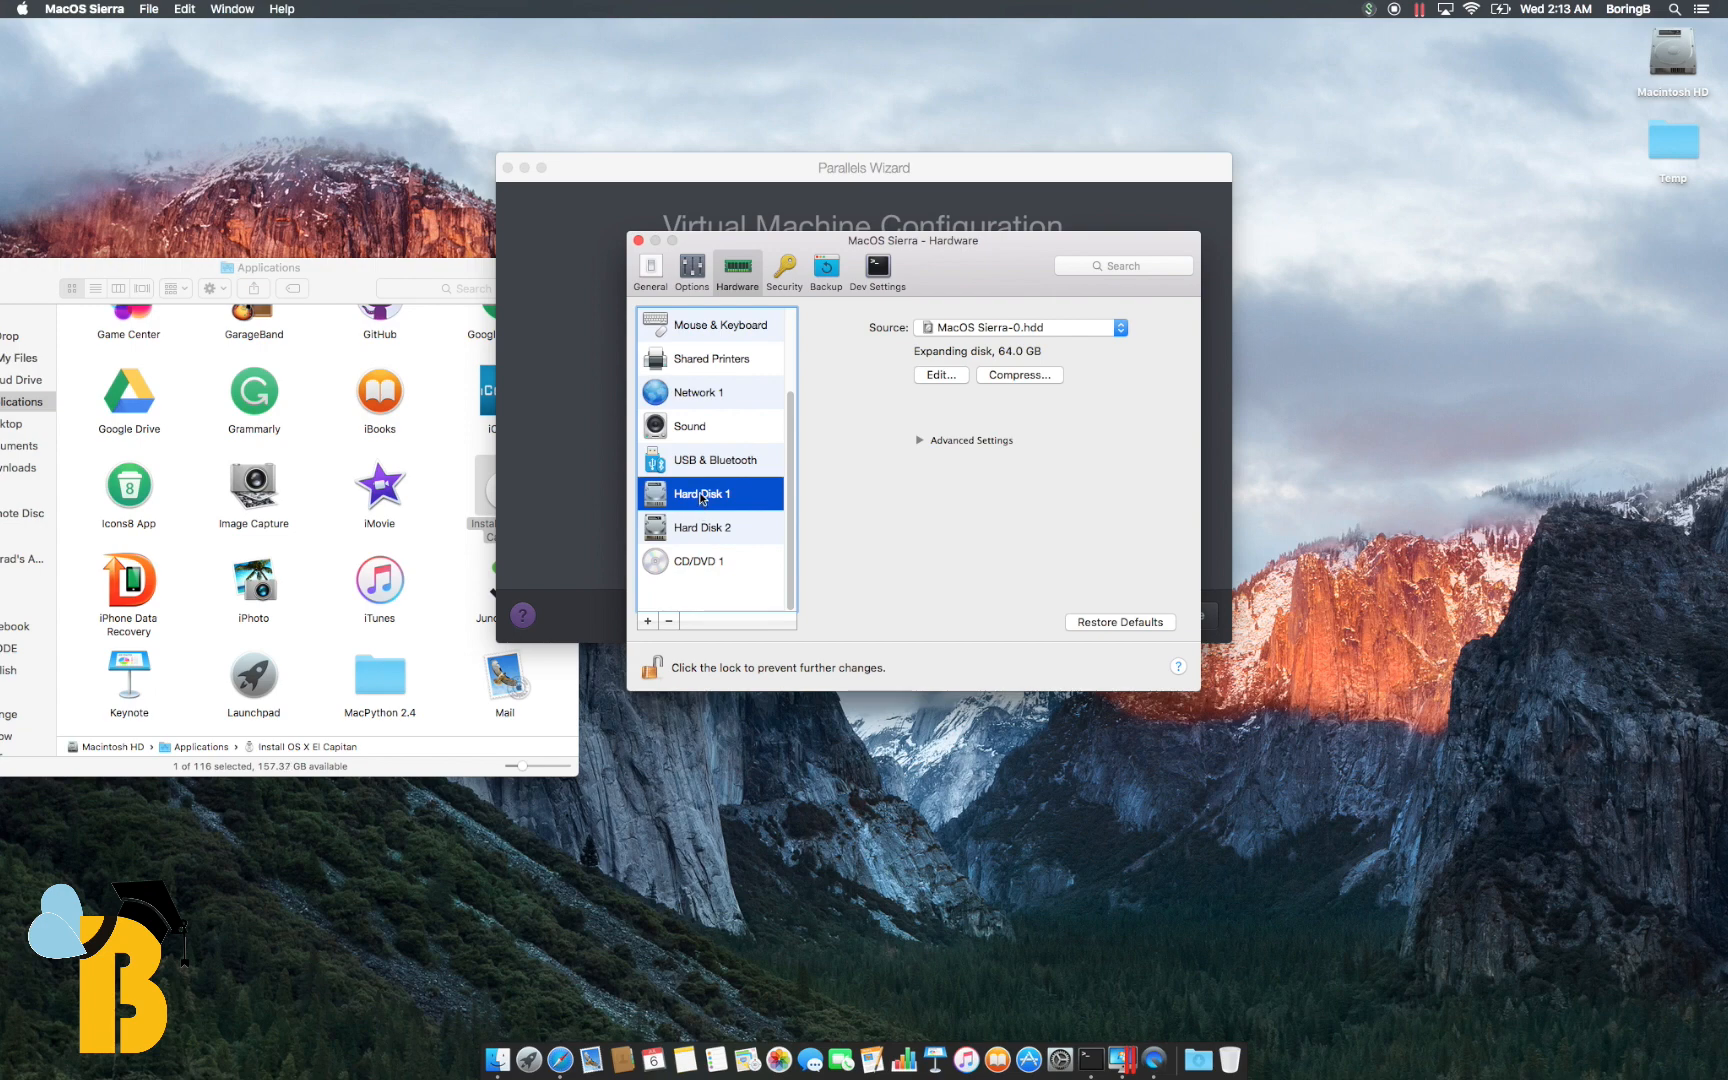
click(636, 240)
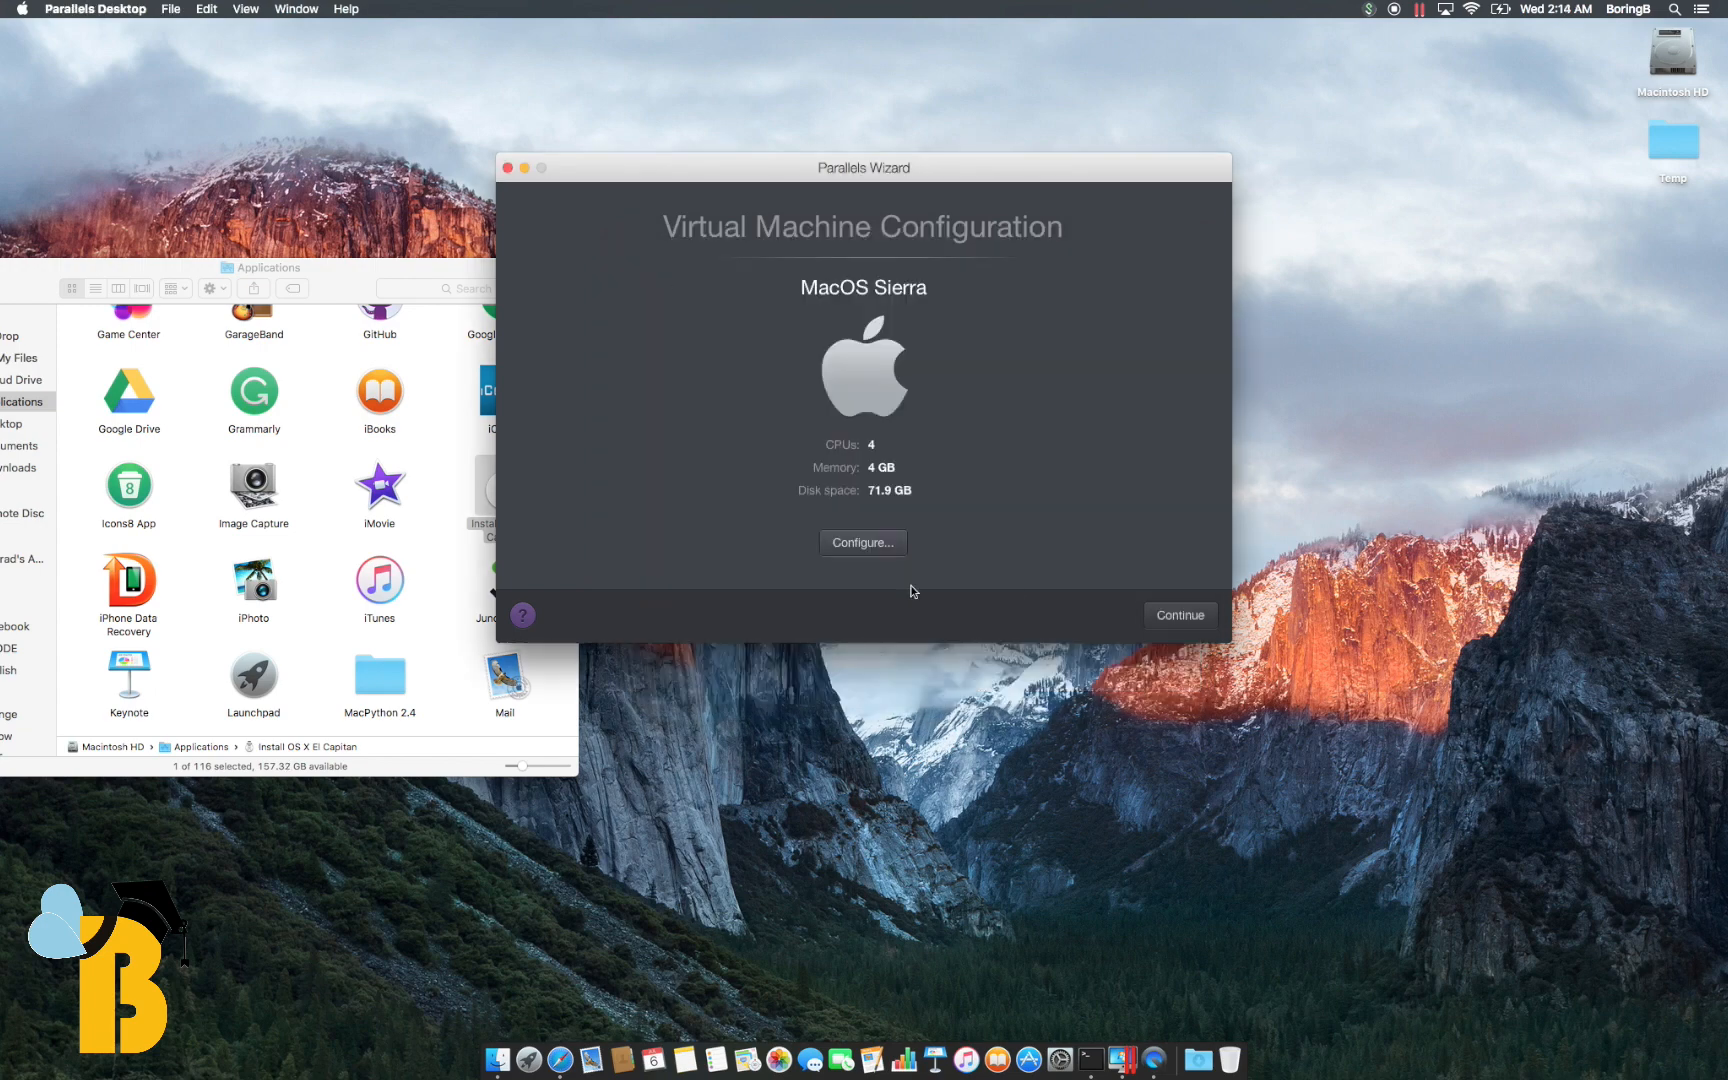
Boot the VM and install in English, accepting the license, onto Macintosh HD.
click(1178, 615)
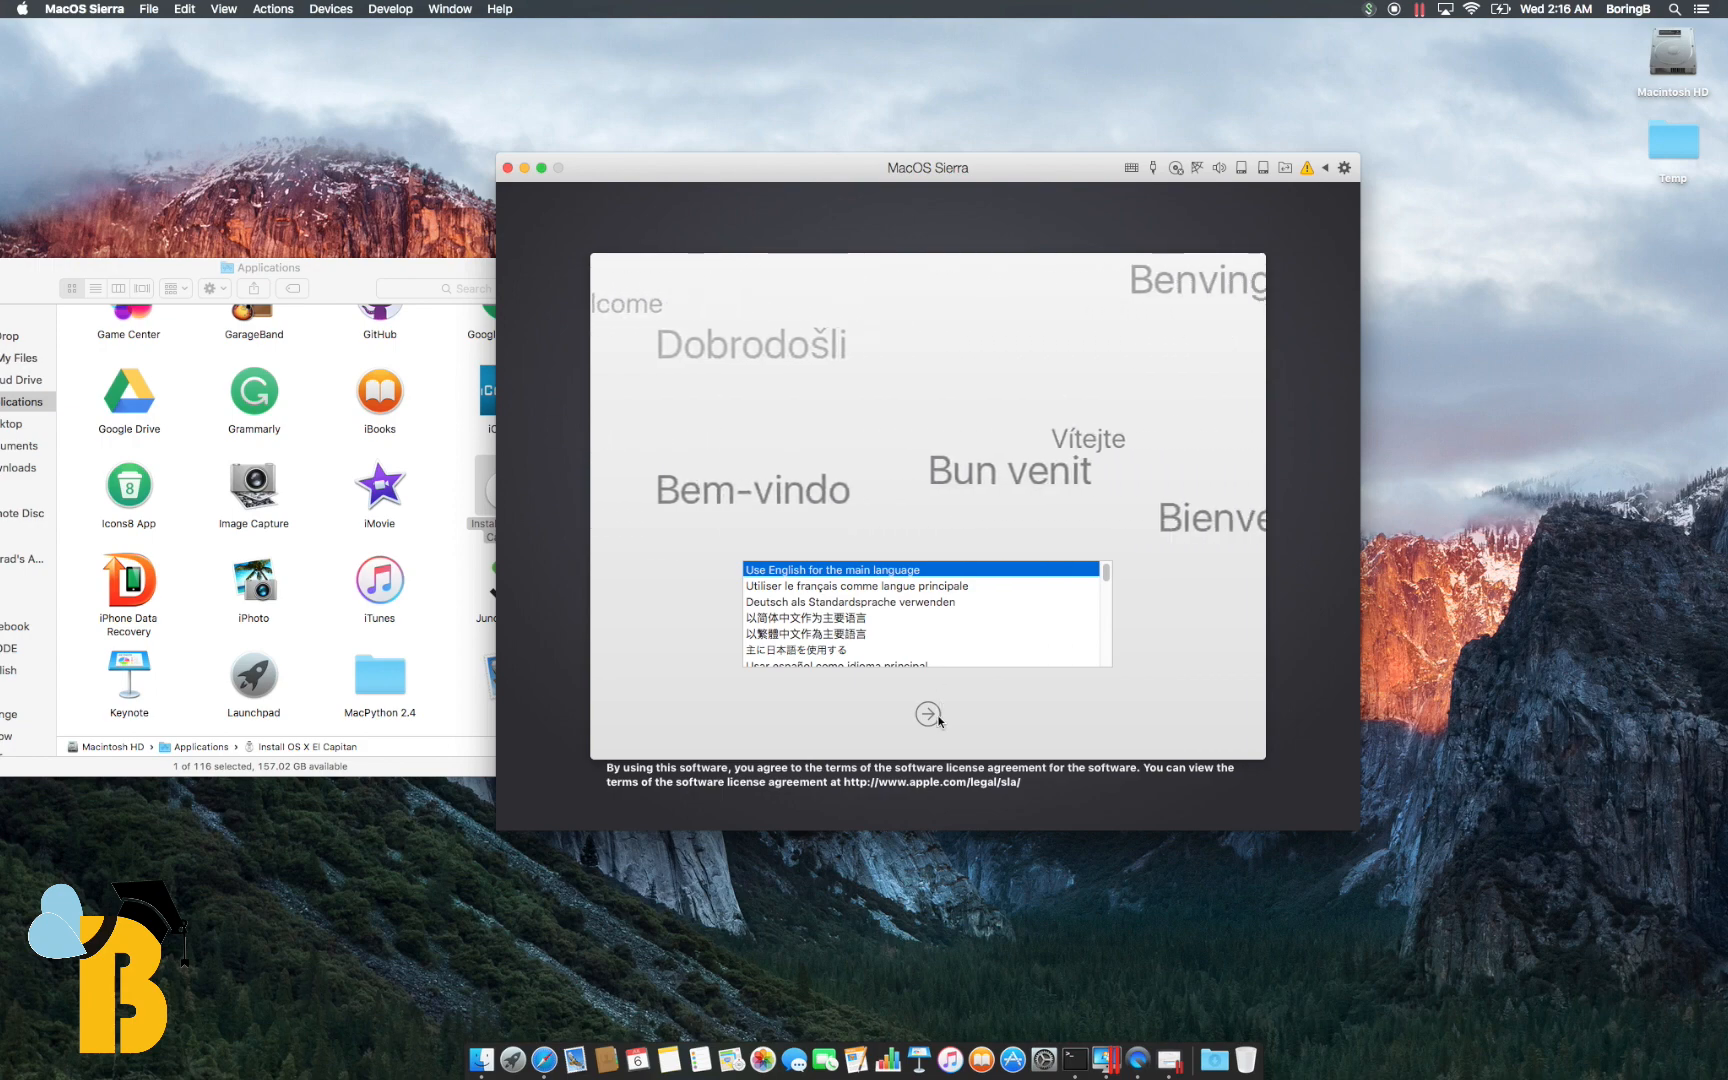
click(927, 714)
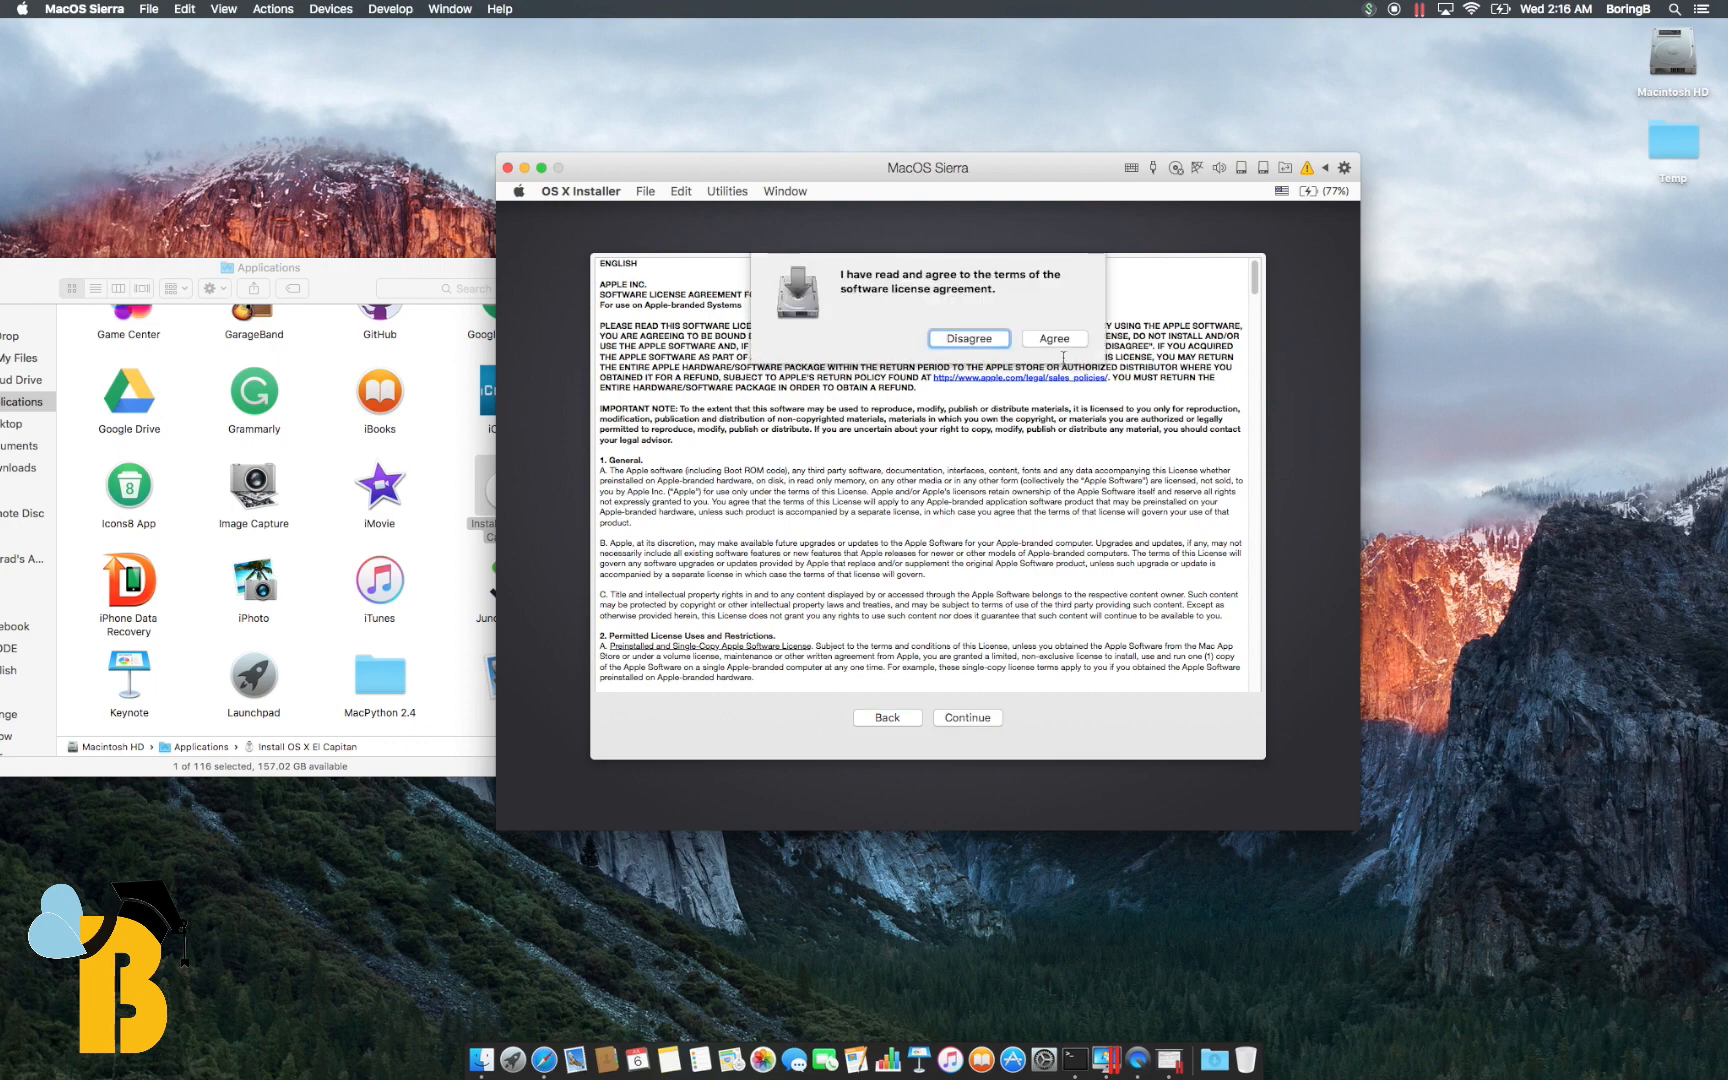
click(1051, 338)
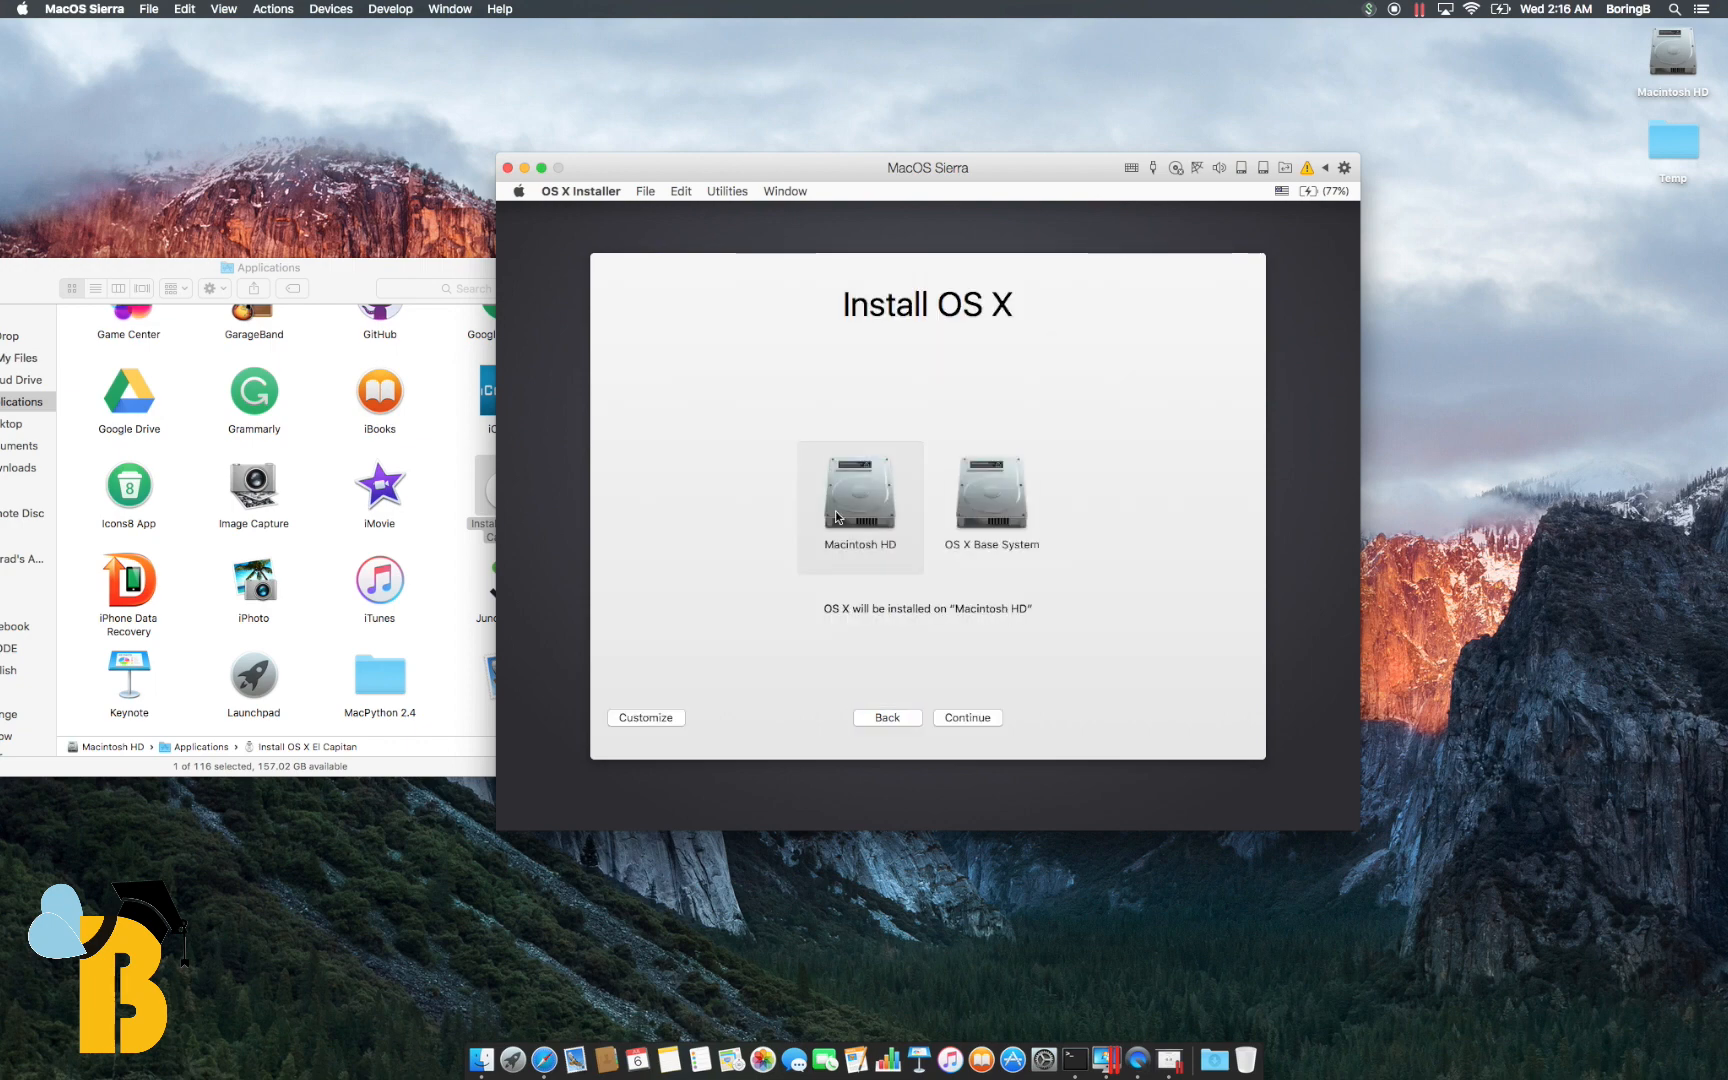
click(966, 717)
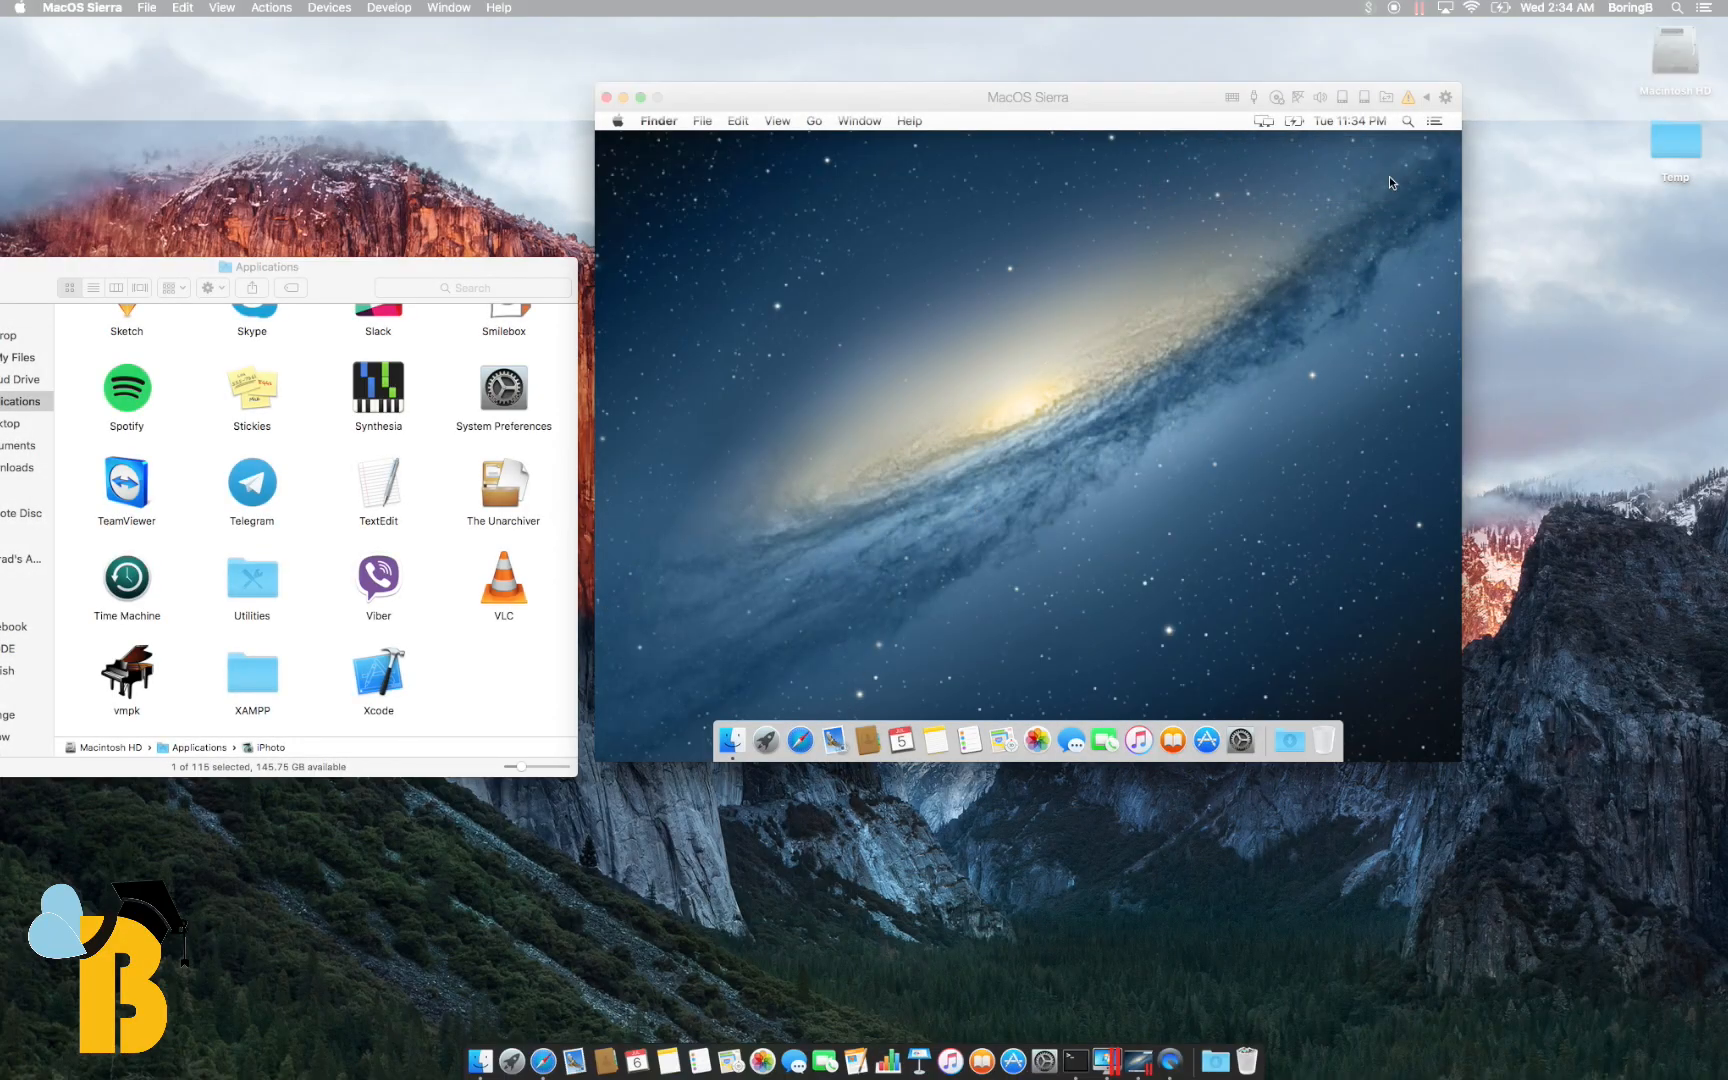
mouse_move(800, 739)
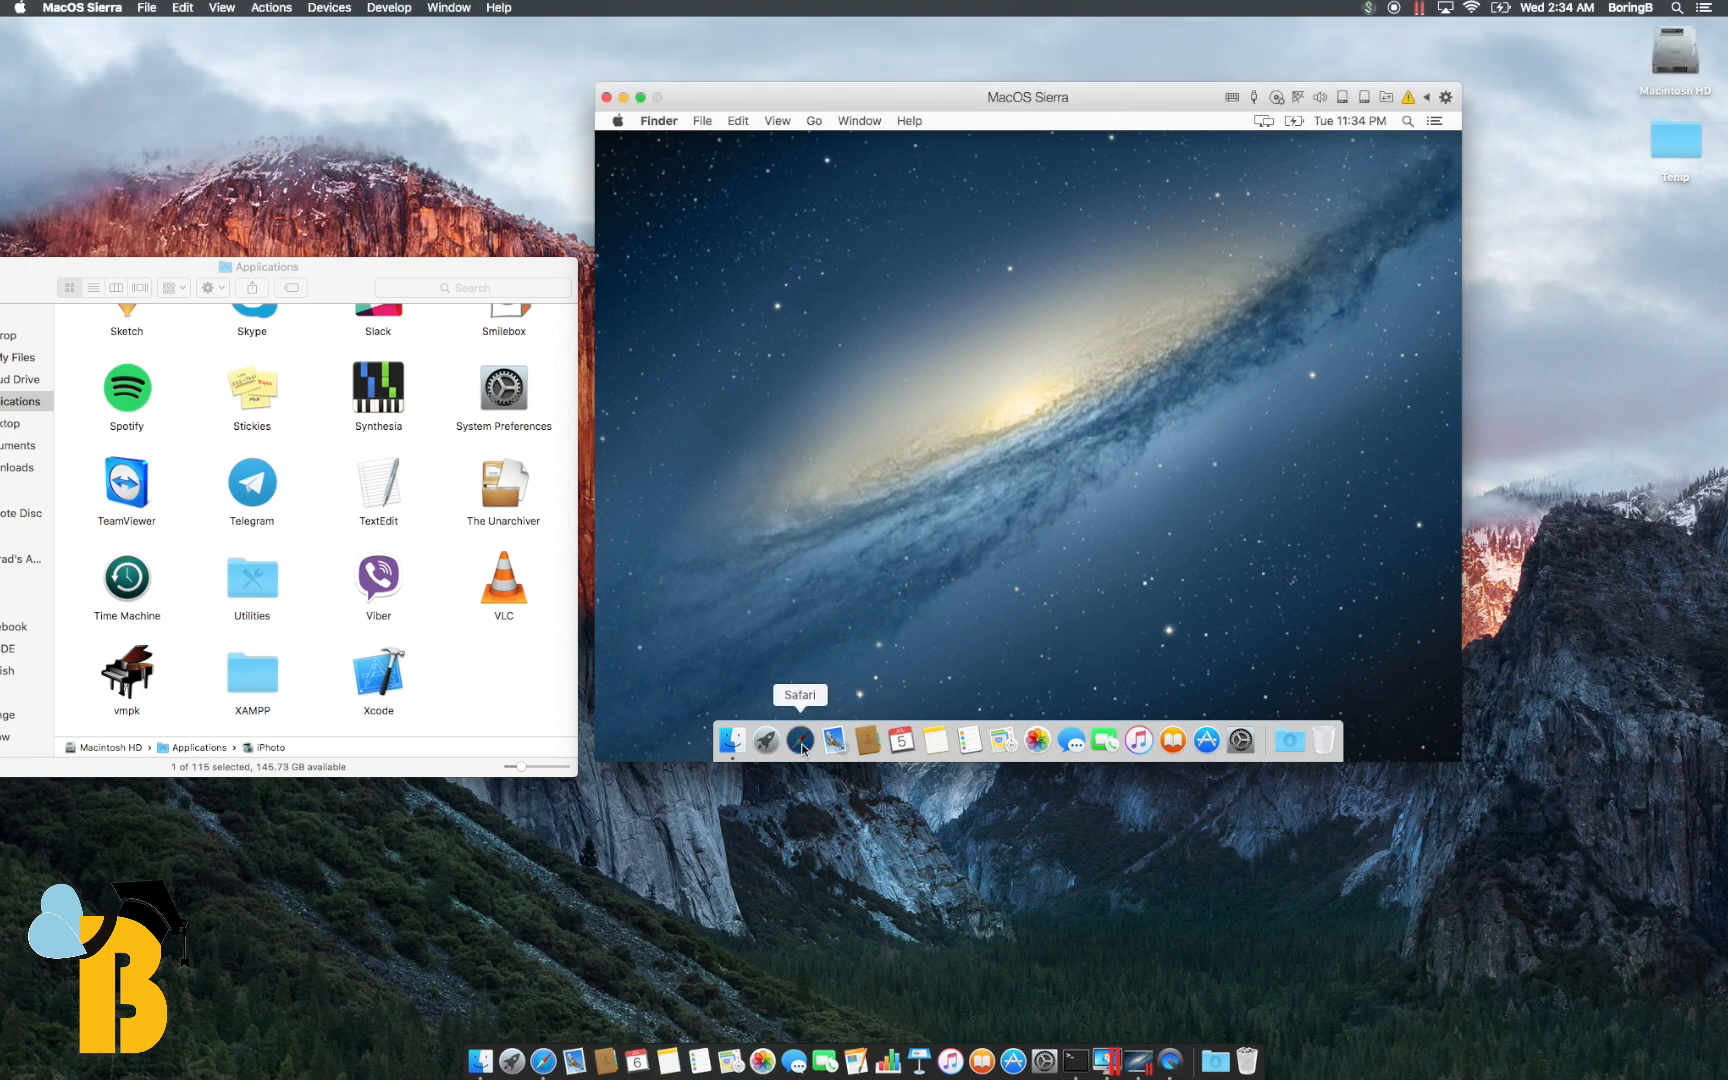
Launch Safari in the VM and scroll Developer Downloads to the macOS 10.12 beta 2 listing.
click(799, 739)
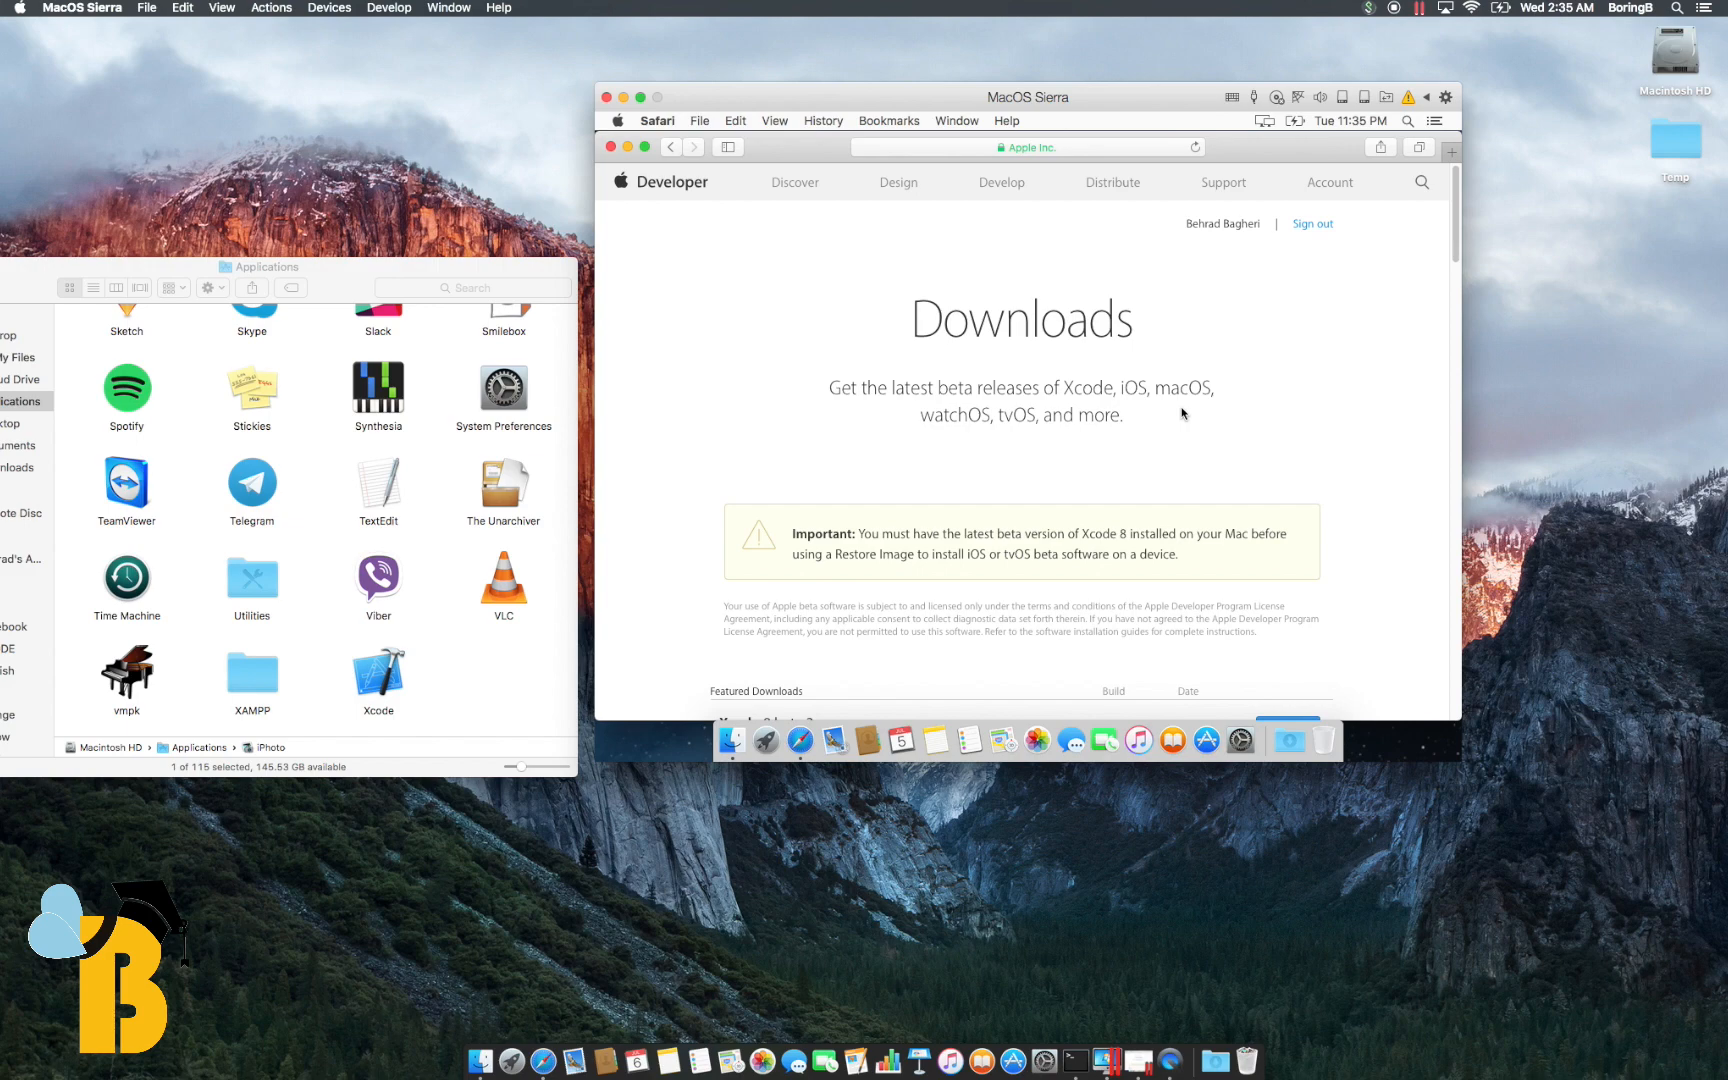
scroll(down, 3)
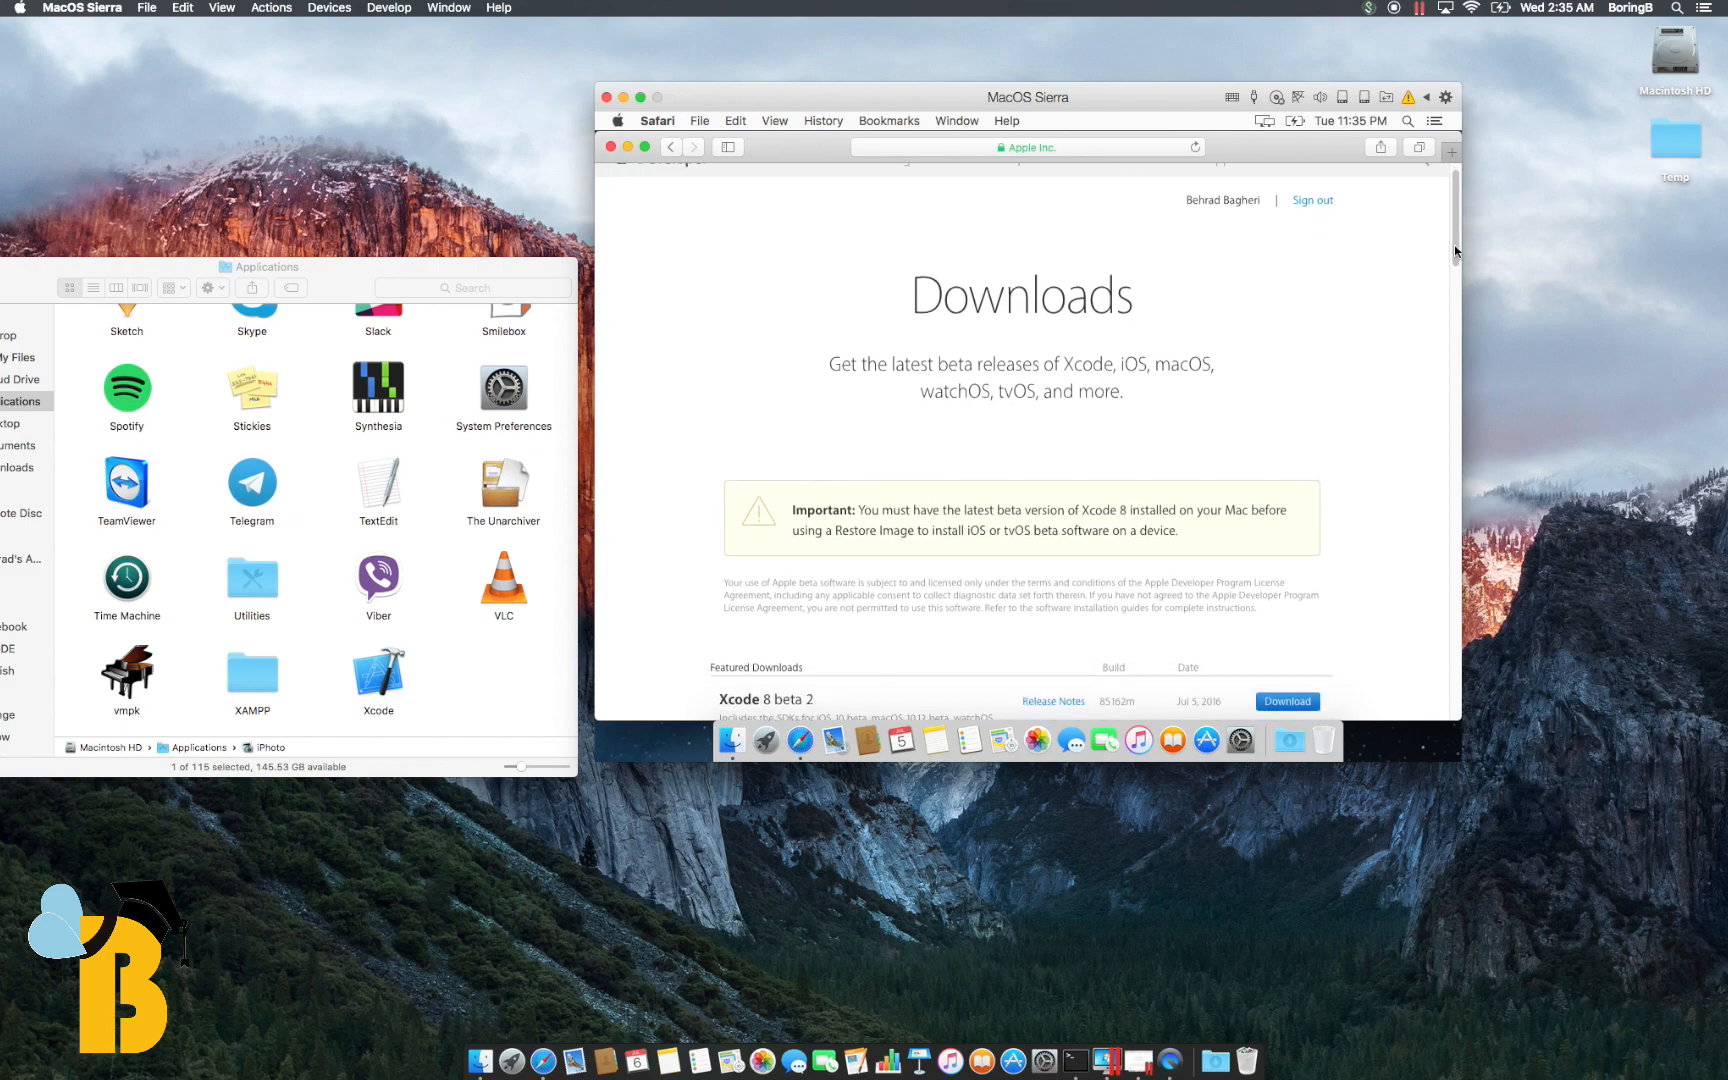
scroll(down, 3)
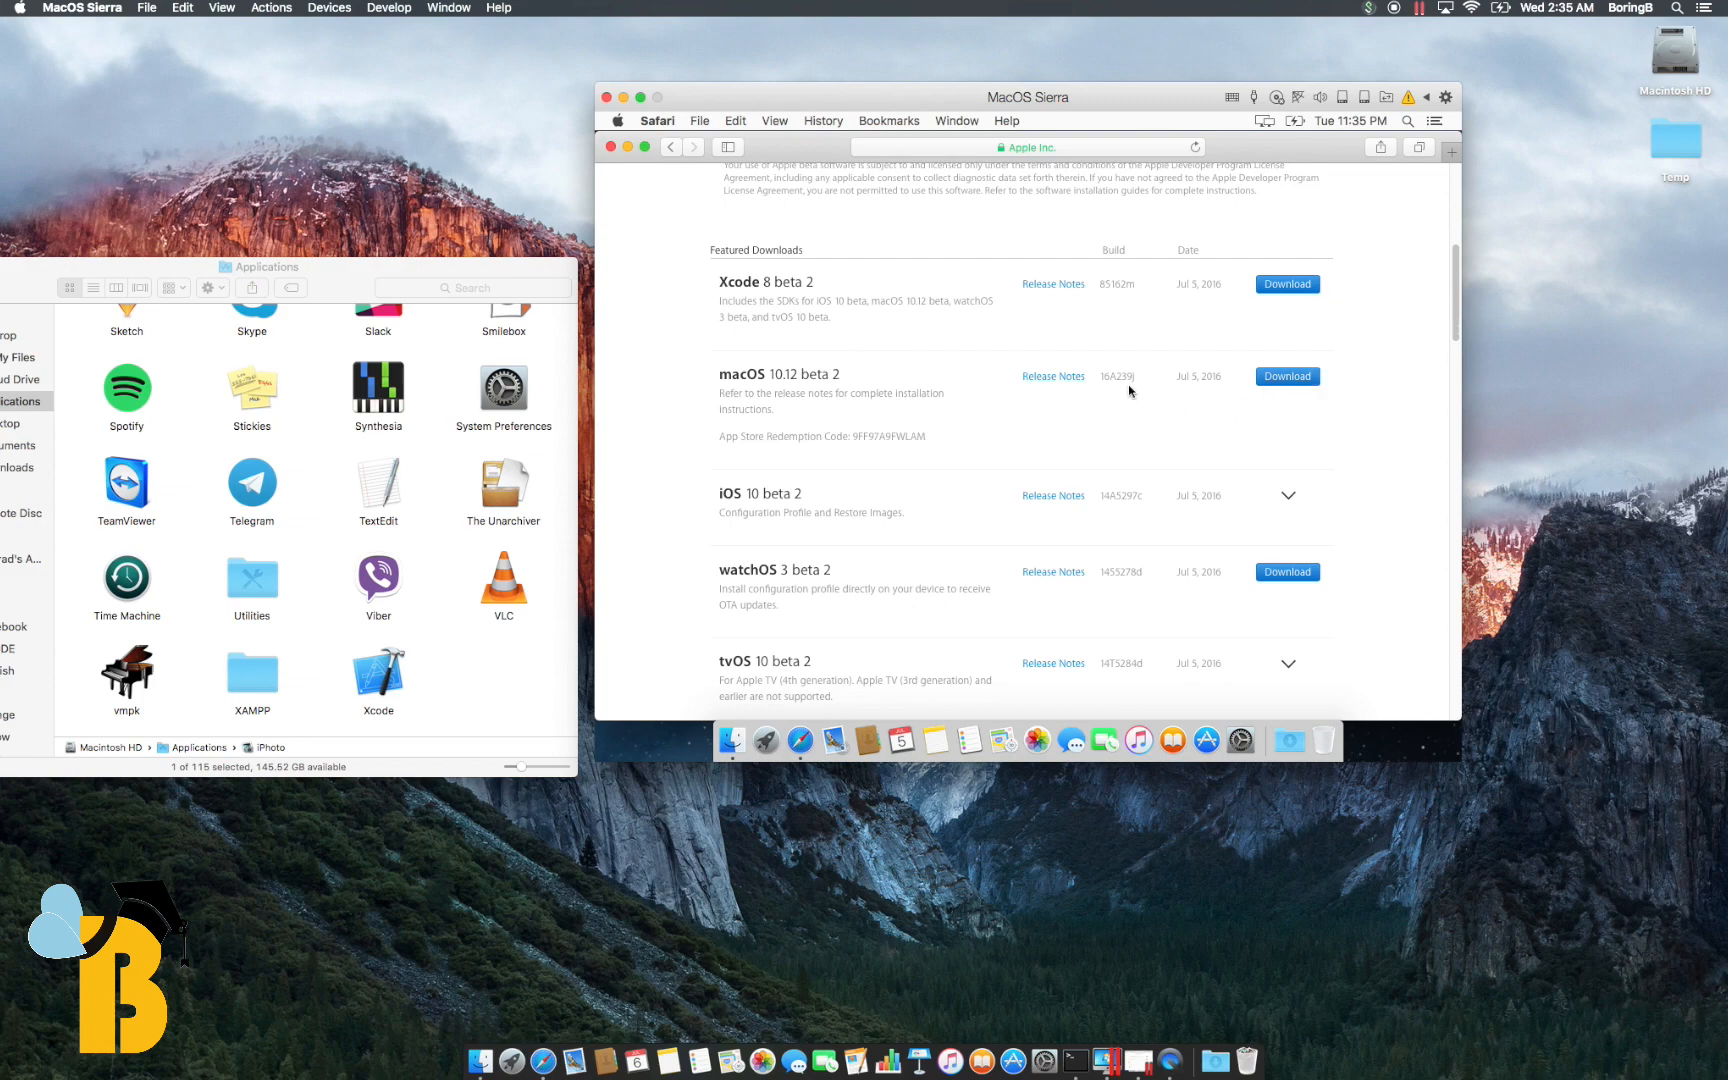
mouse_move(1286, 376)
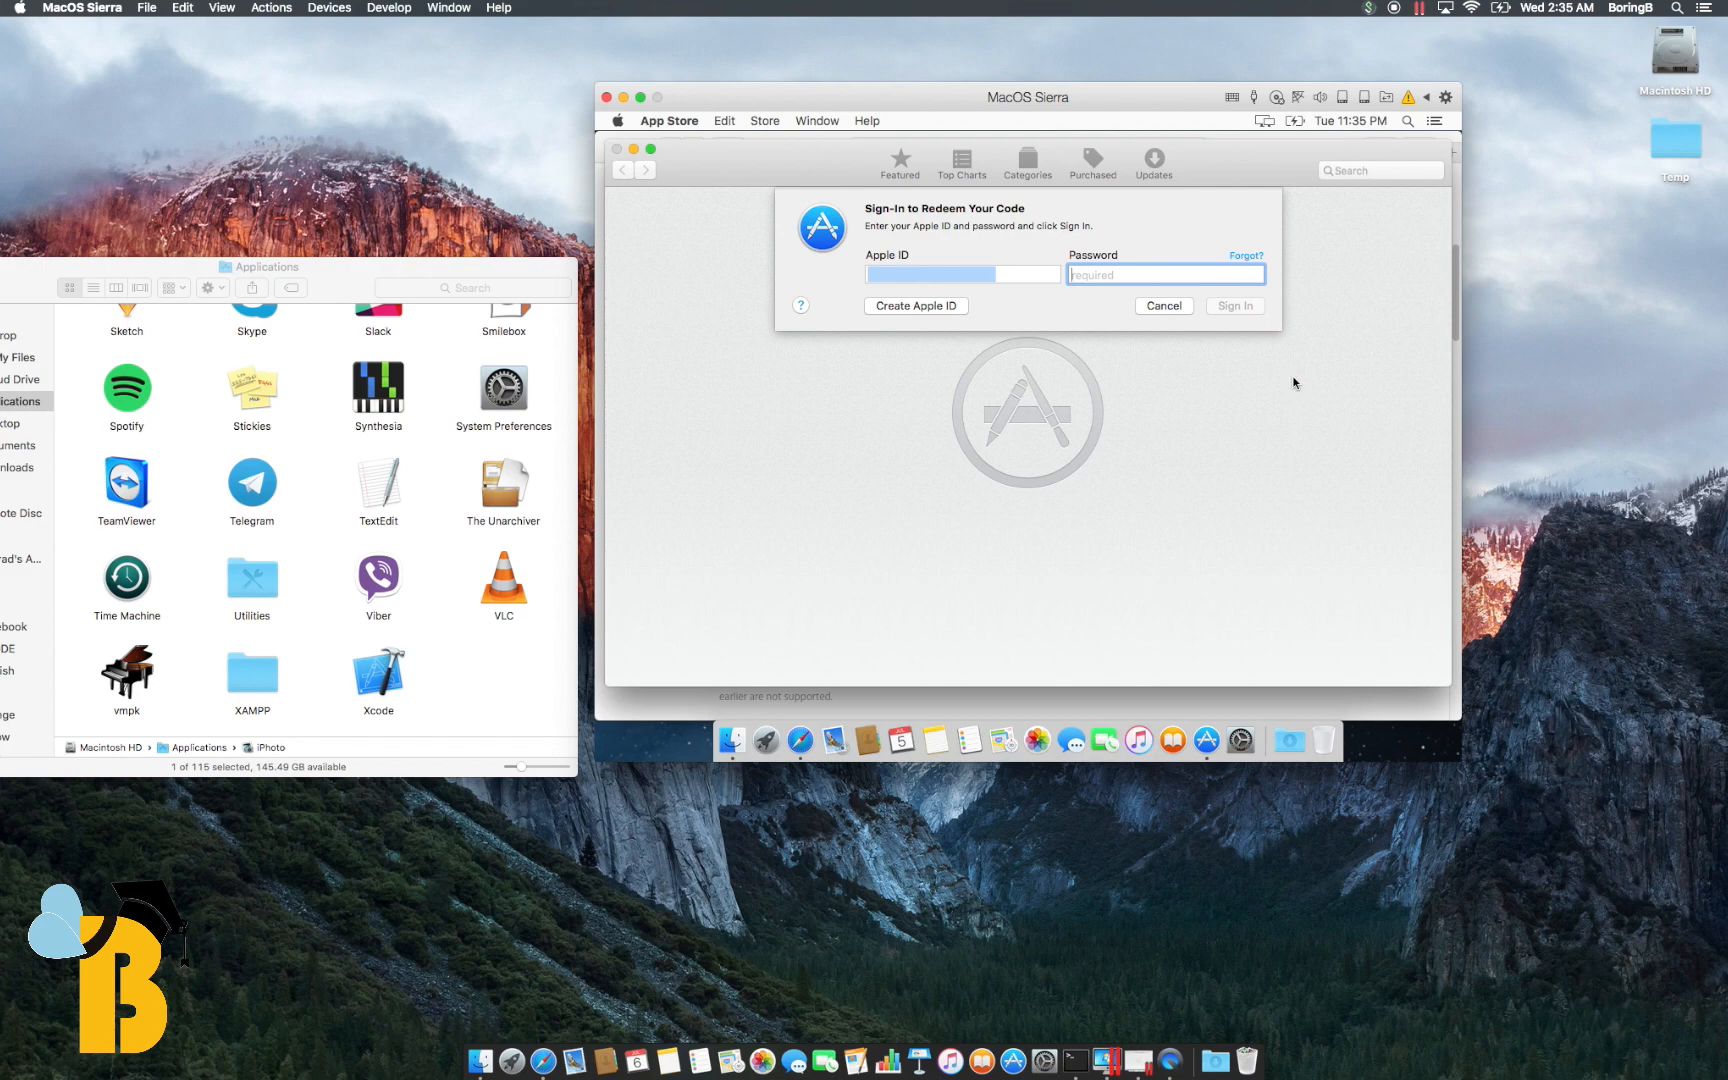
Sign in to the App Store with the Apple ID password.
text(password)
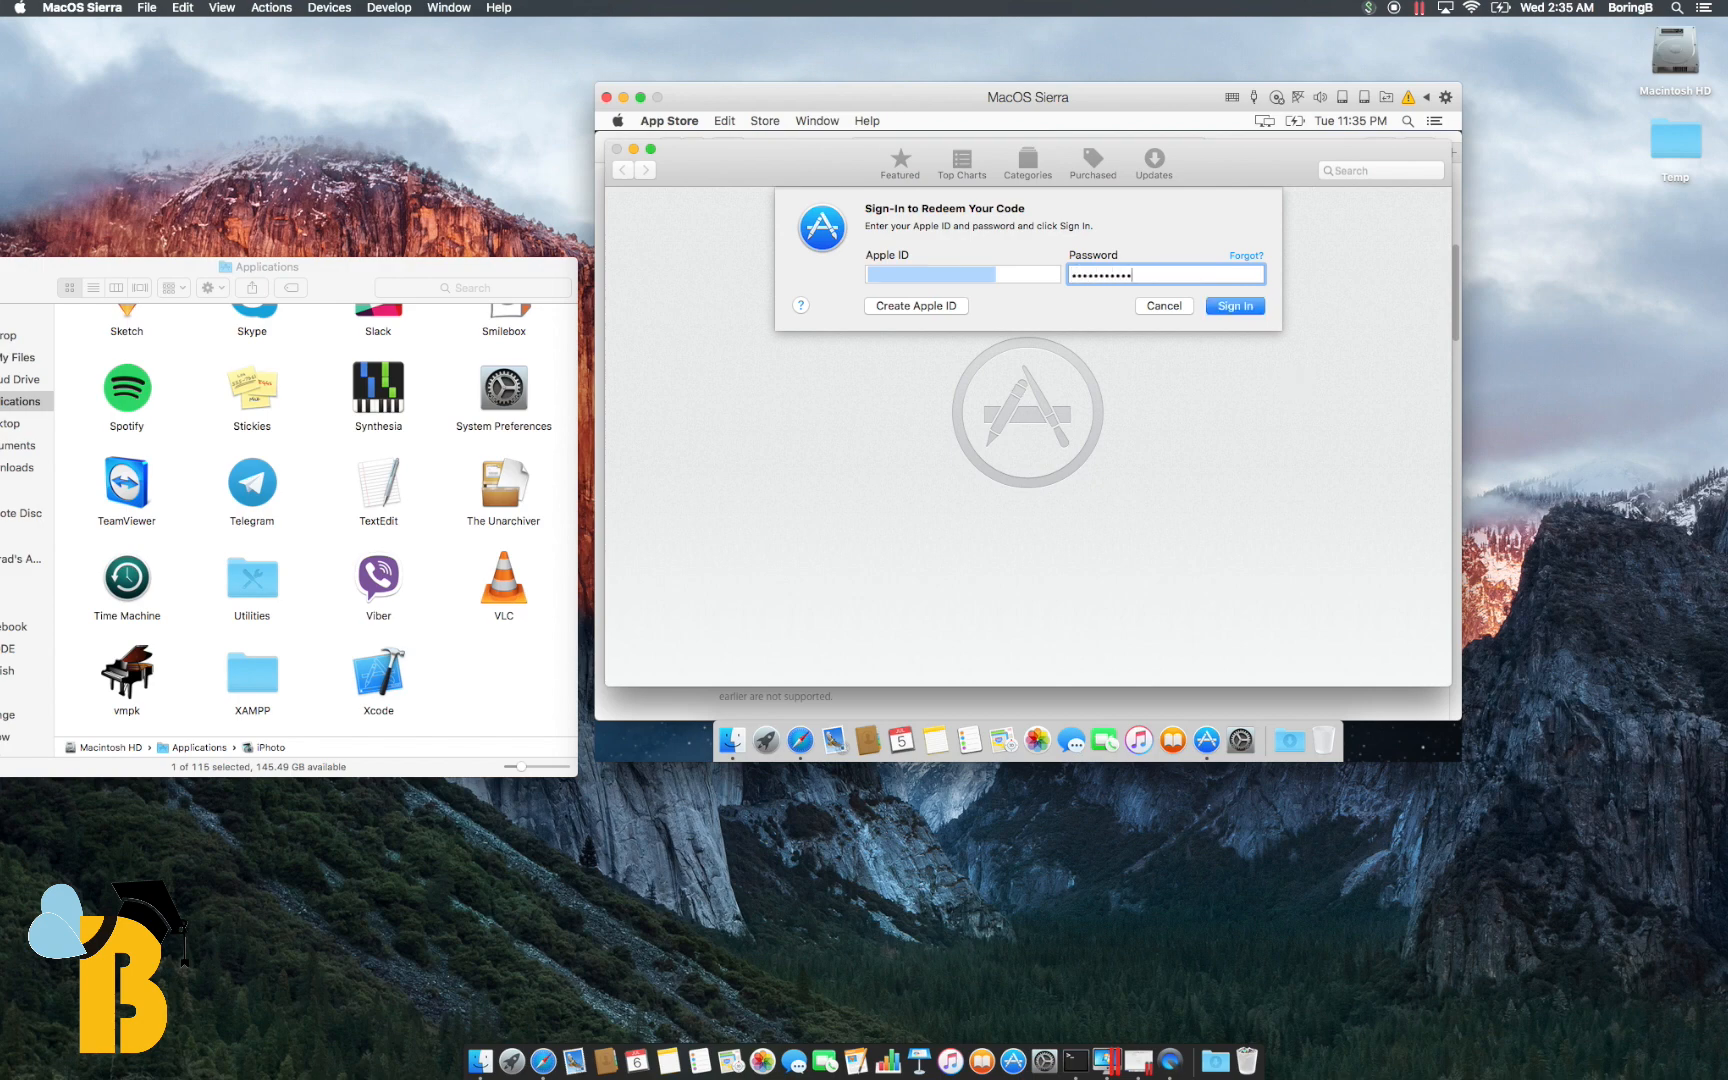
click(1233, 305)
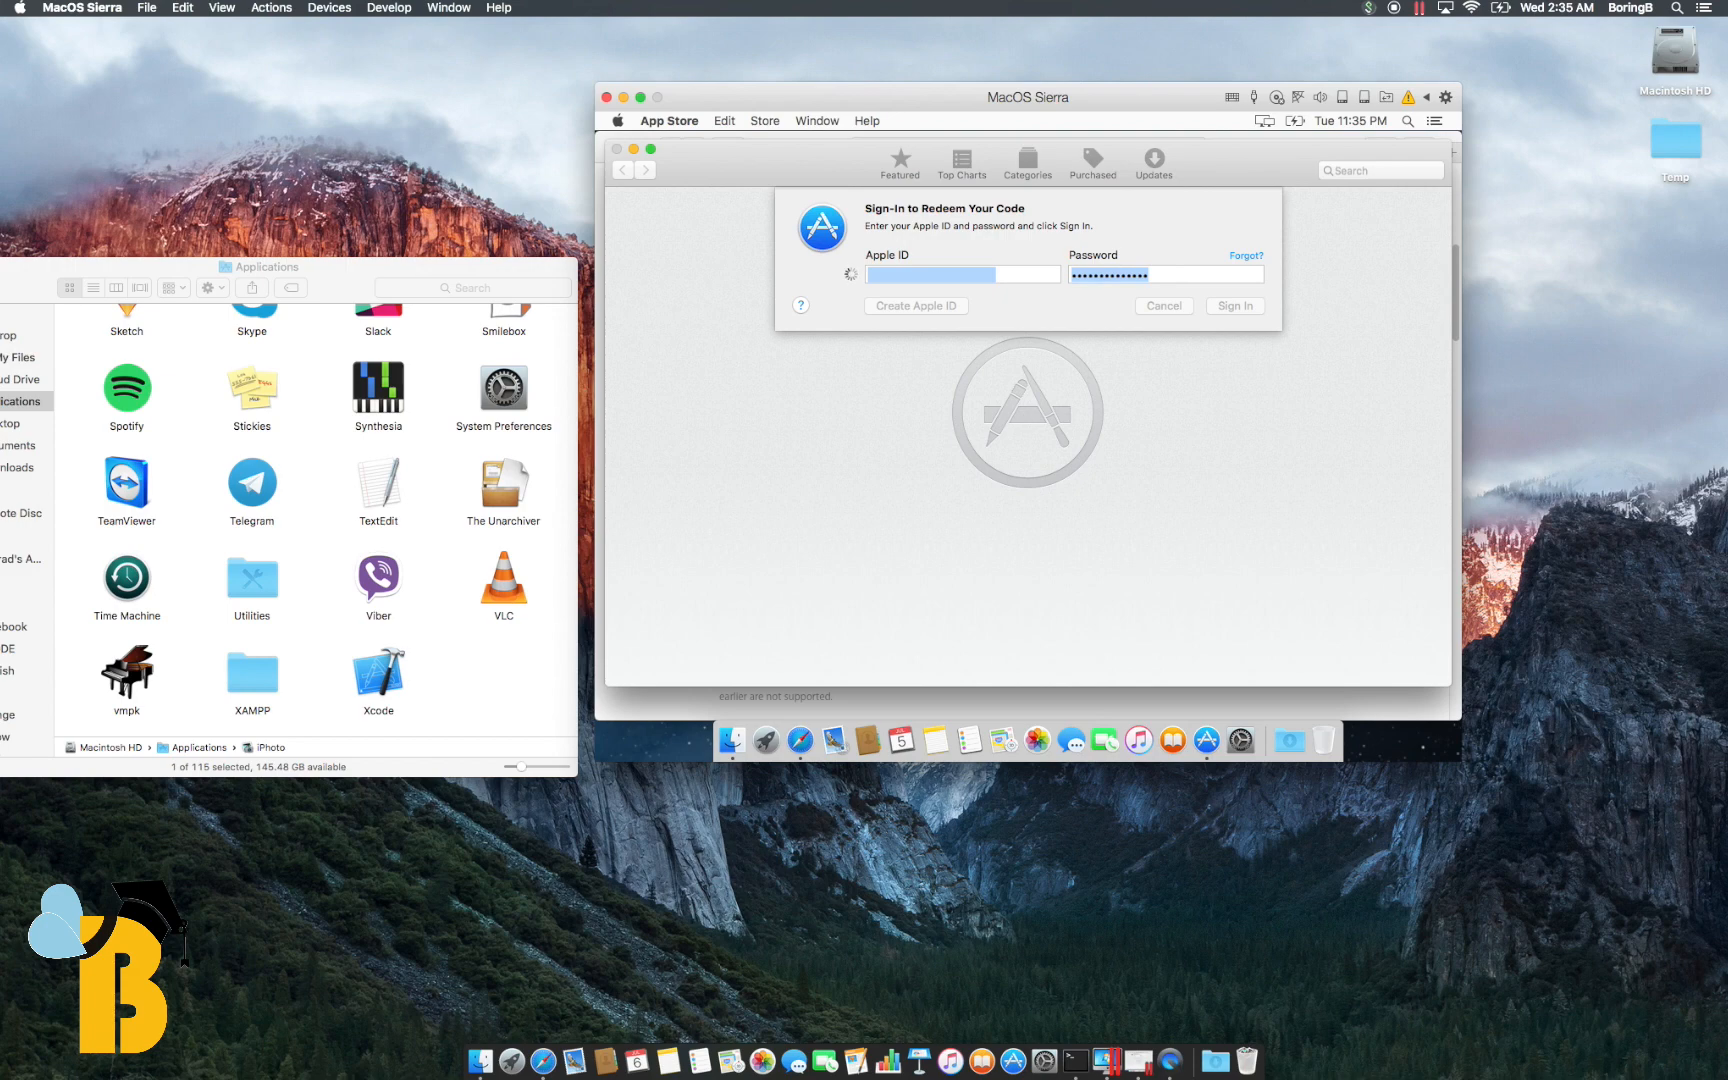
click(1233, 305)
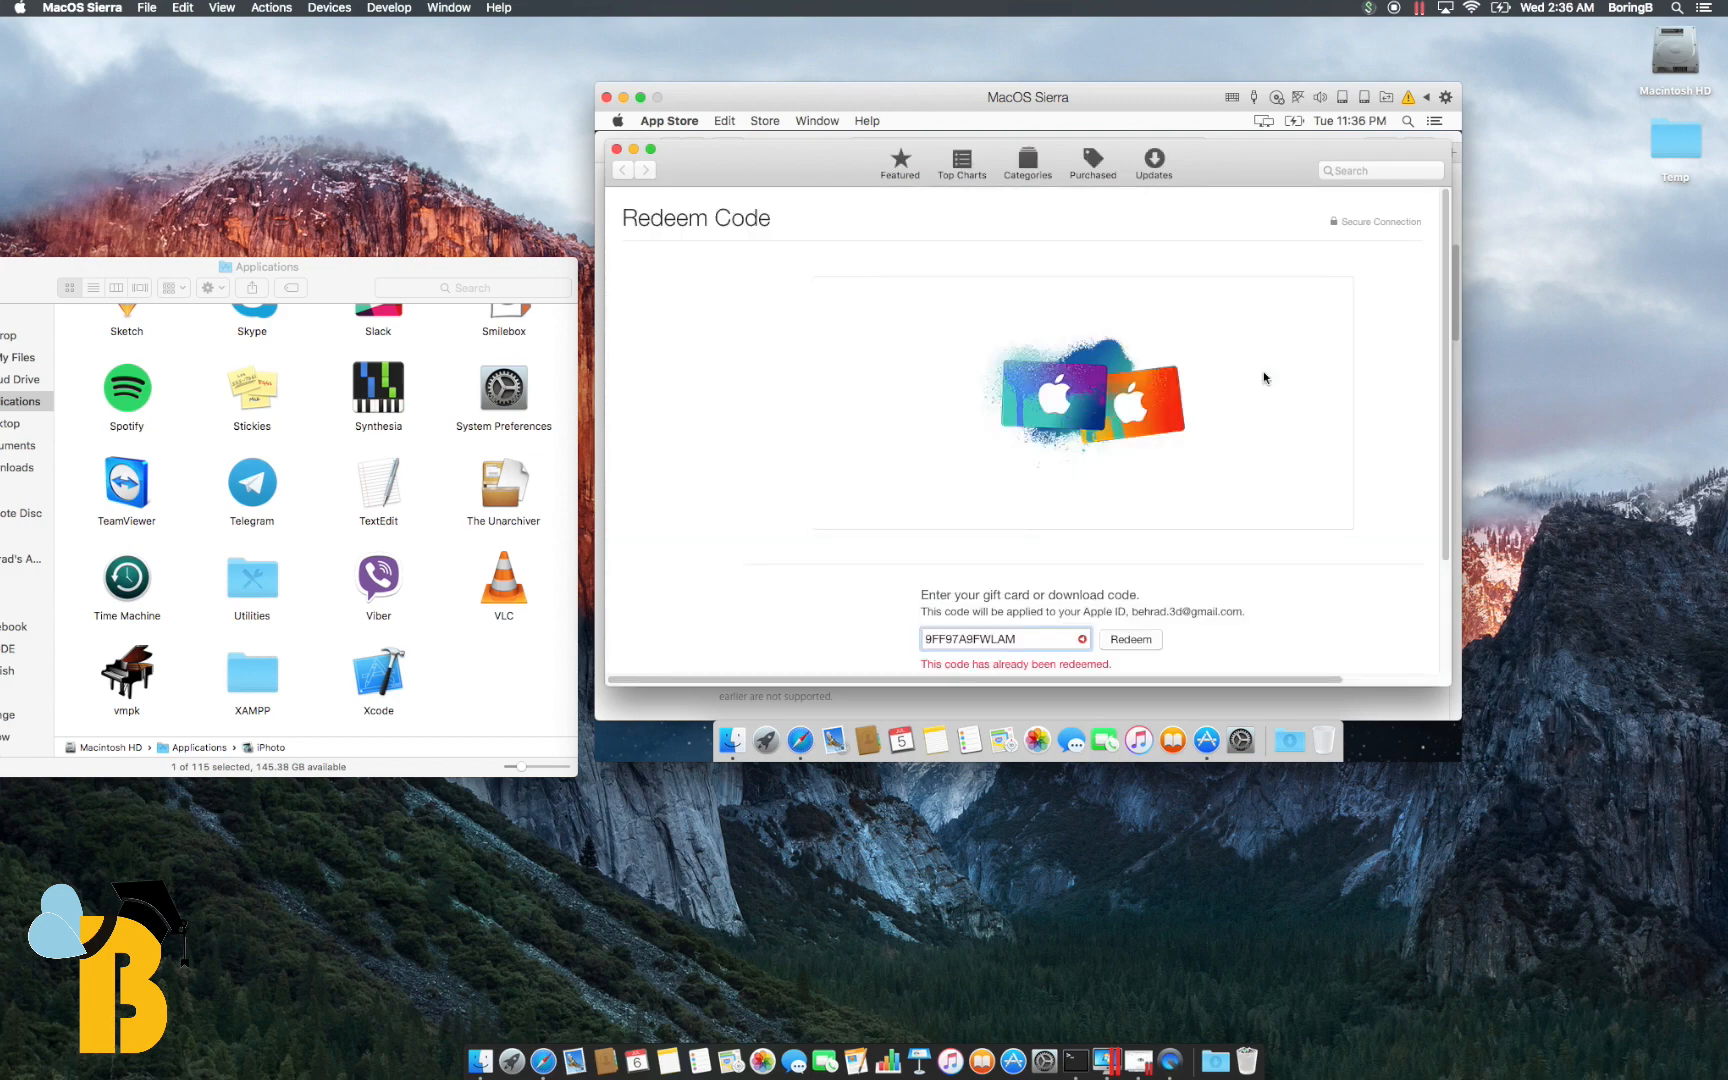
mouse_move(1447, 354)
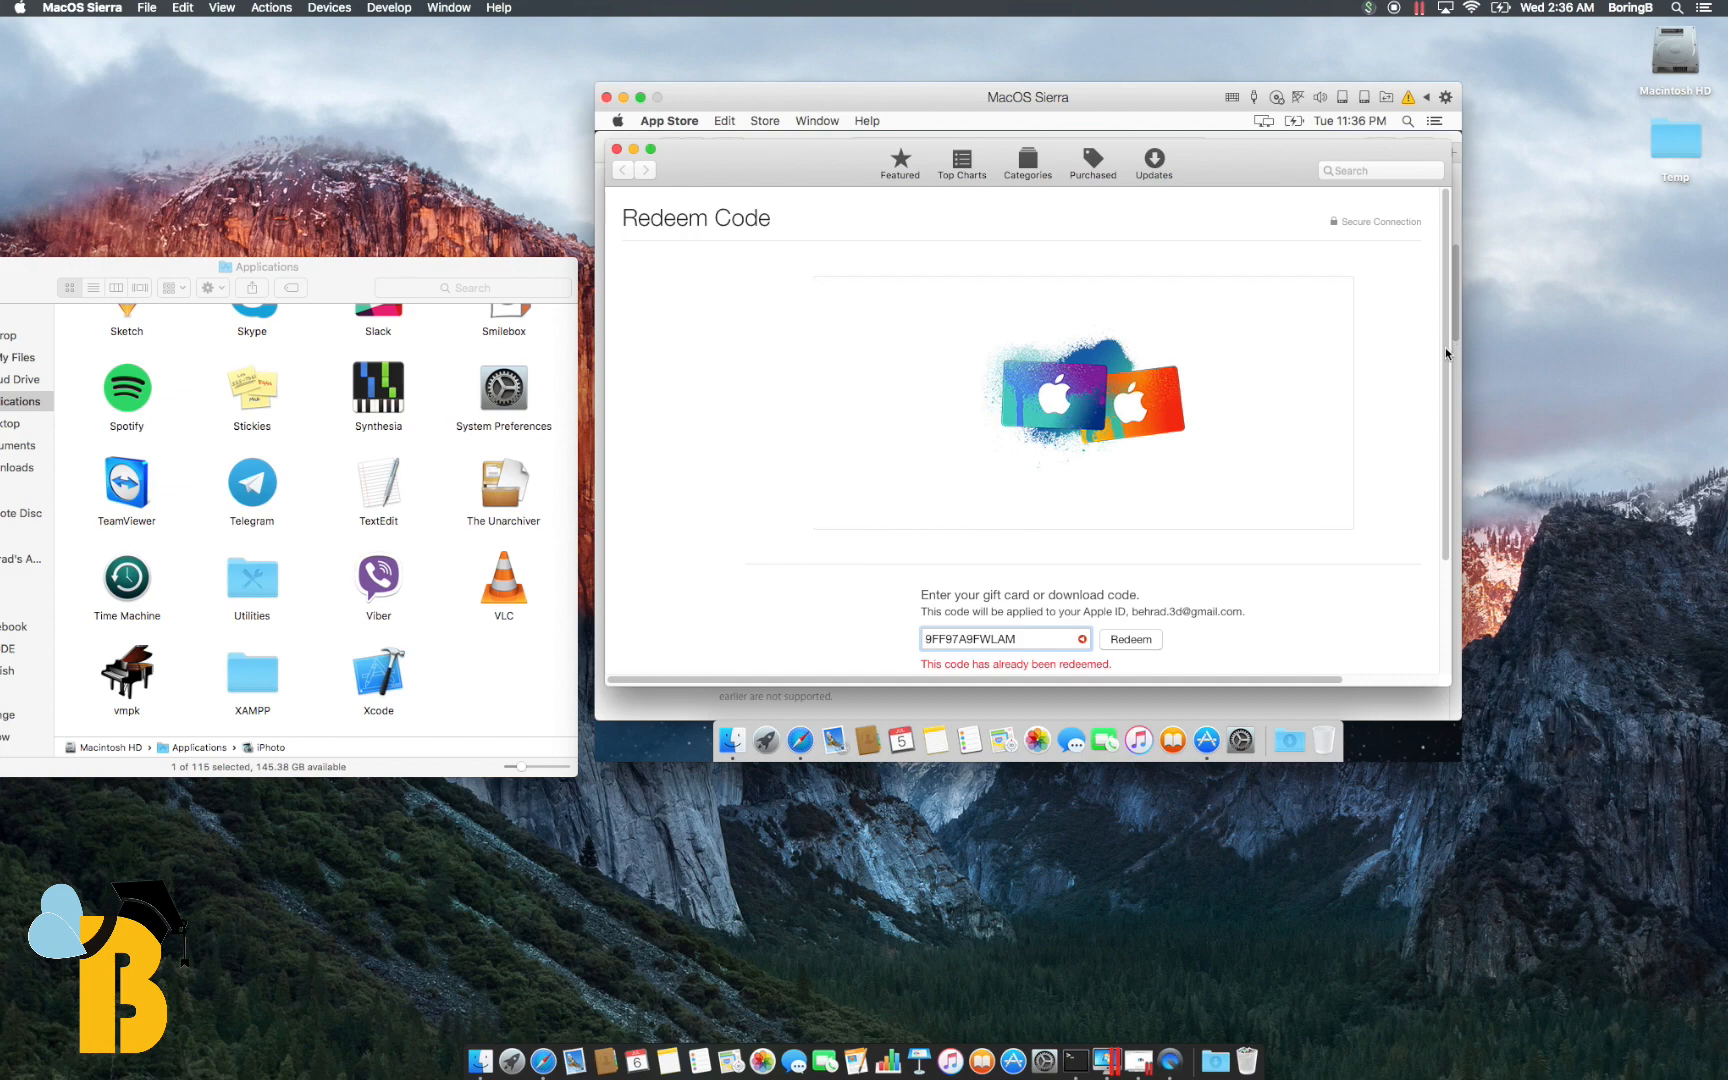
Download 10.12 Developer Preview from the Purchased apps list.
scroll(down, 3)
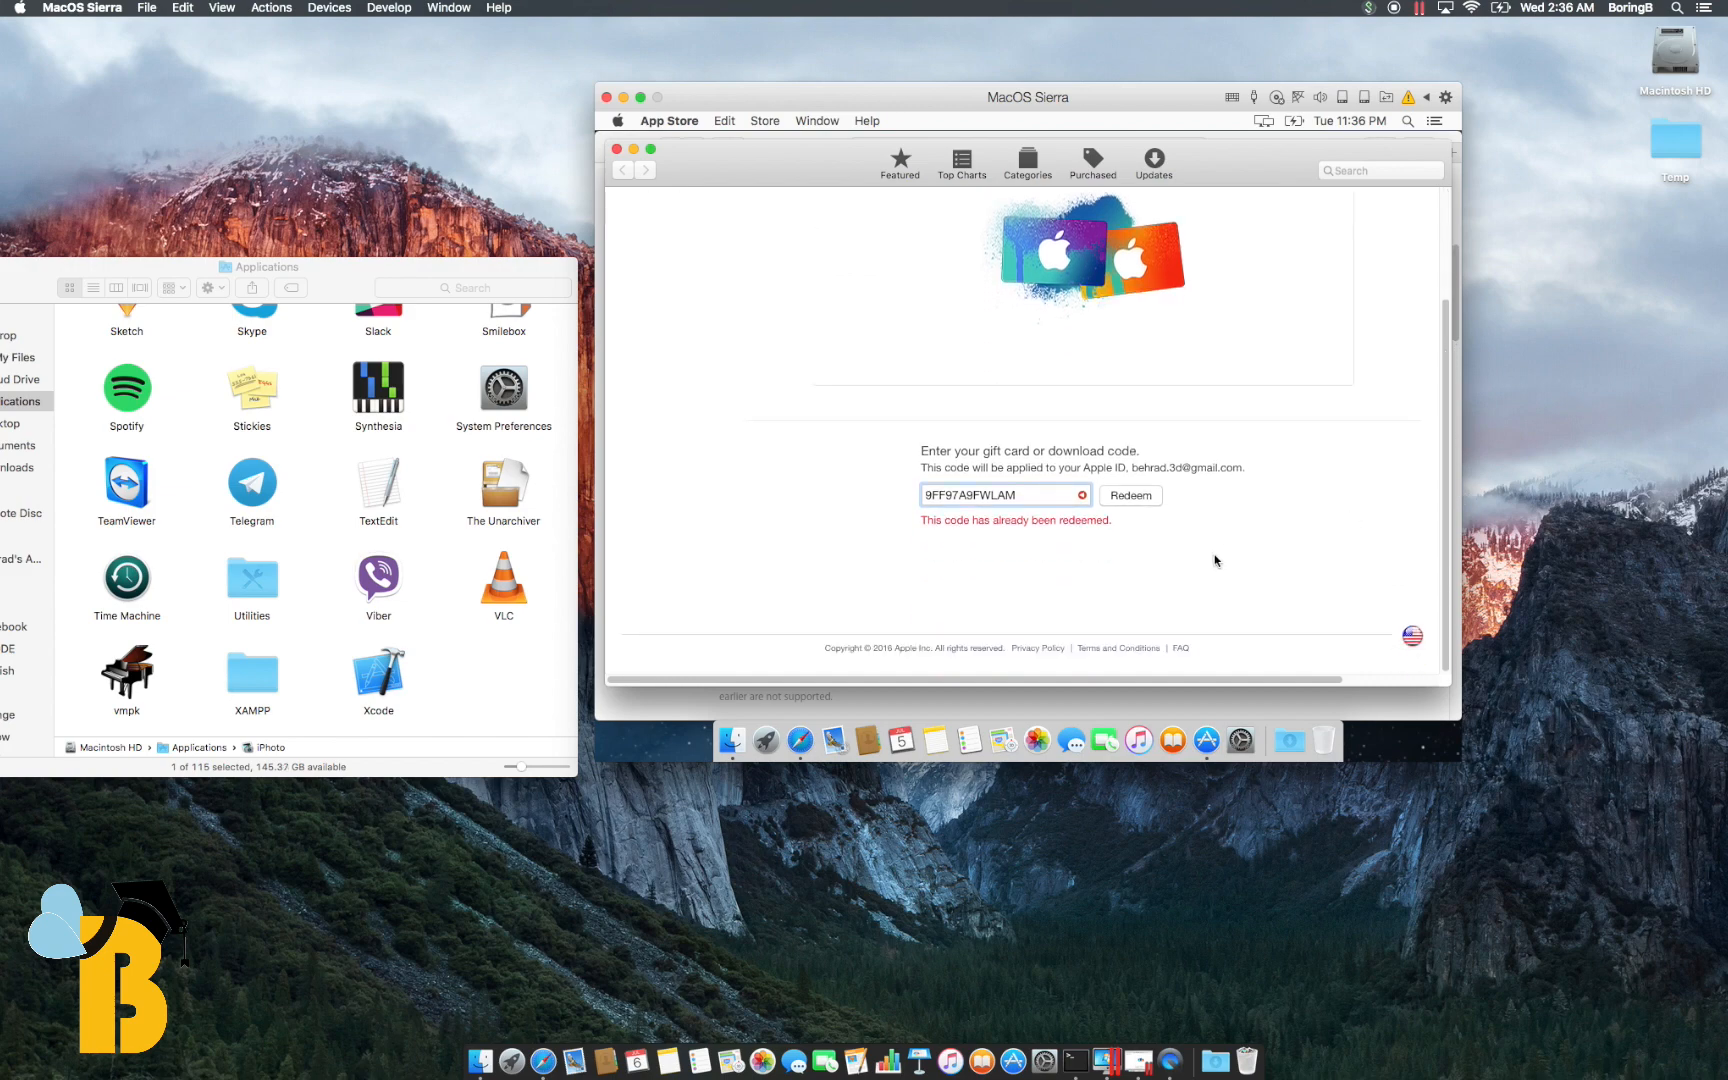
mouse_move(1187, 595)
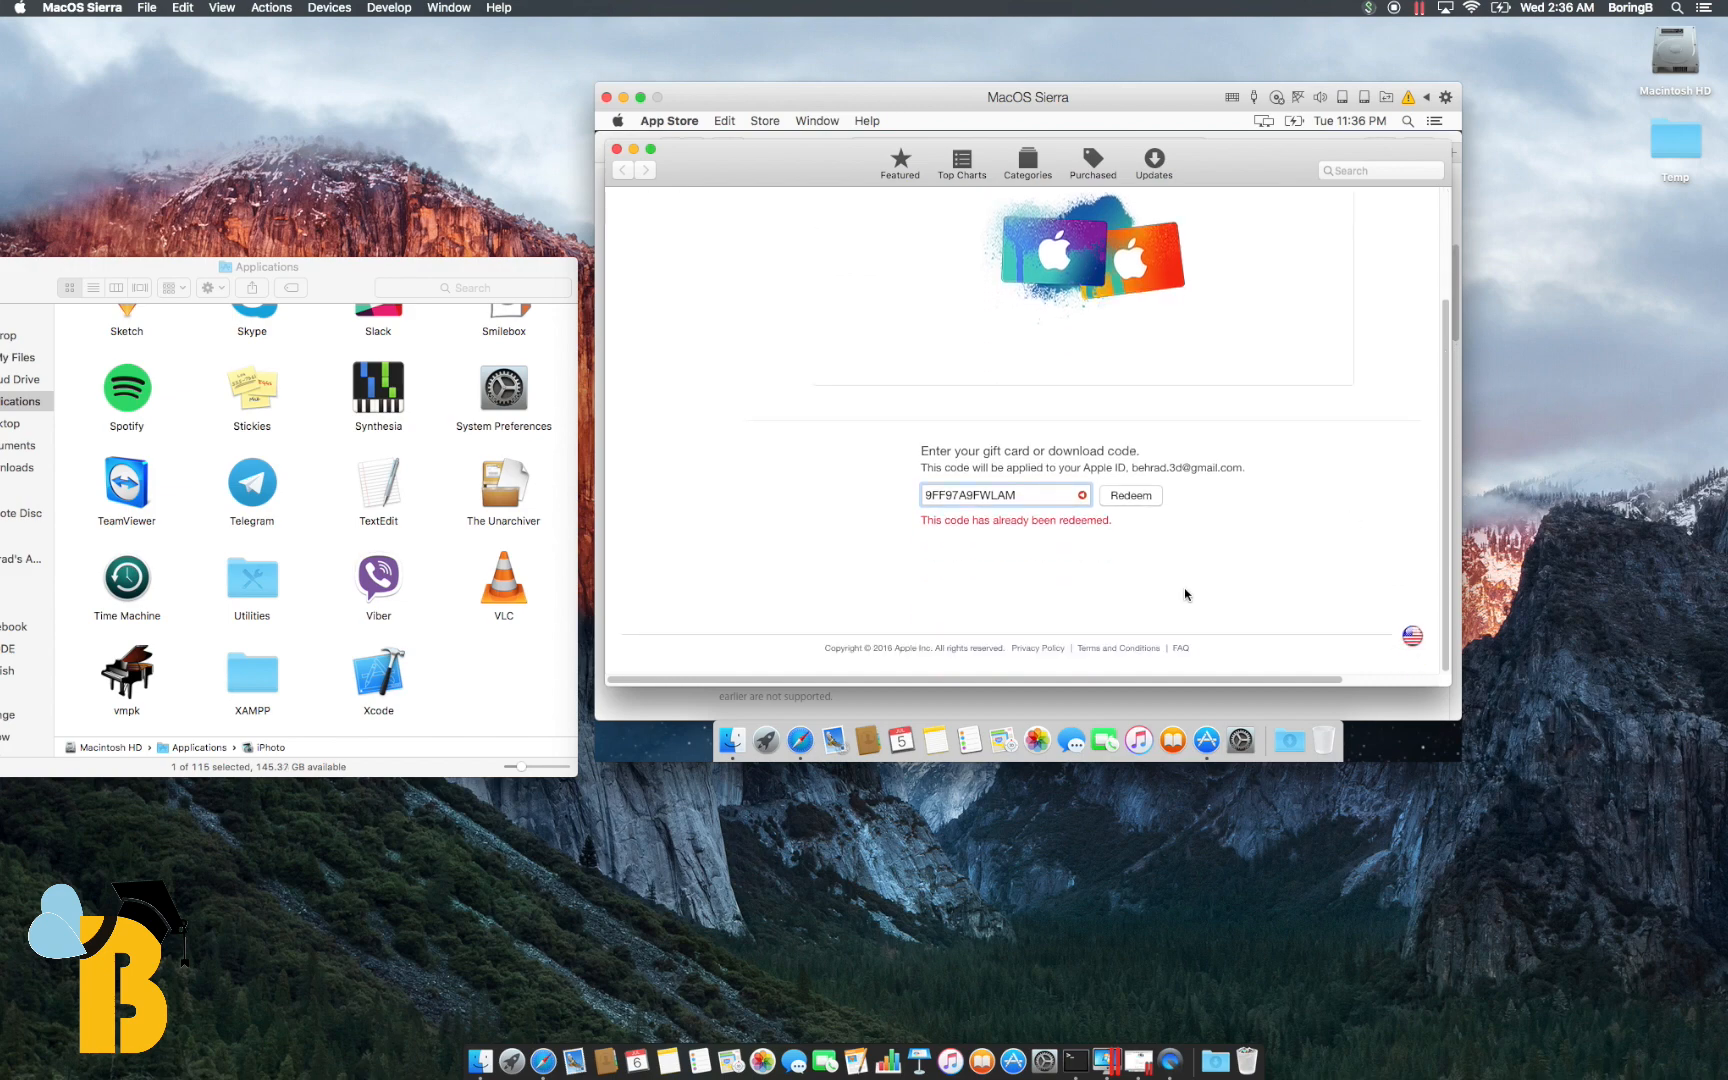
click(1091, 163)
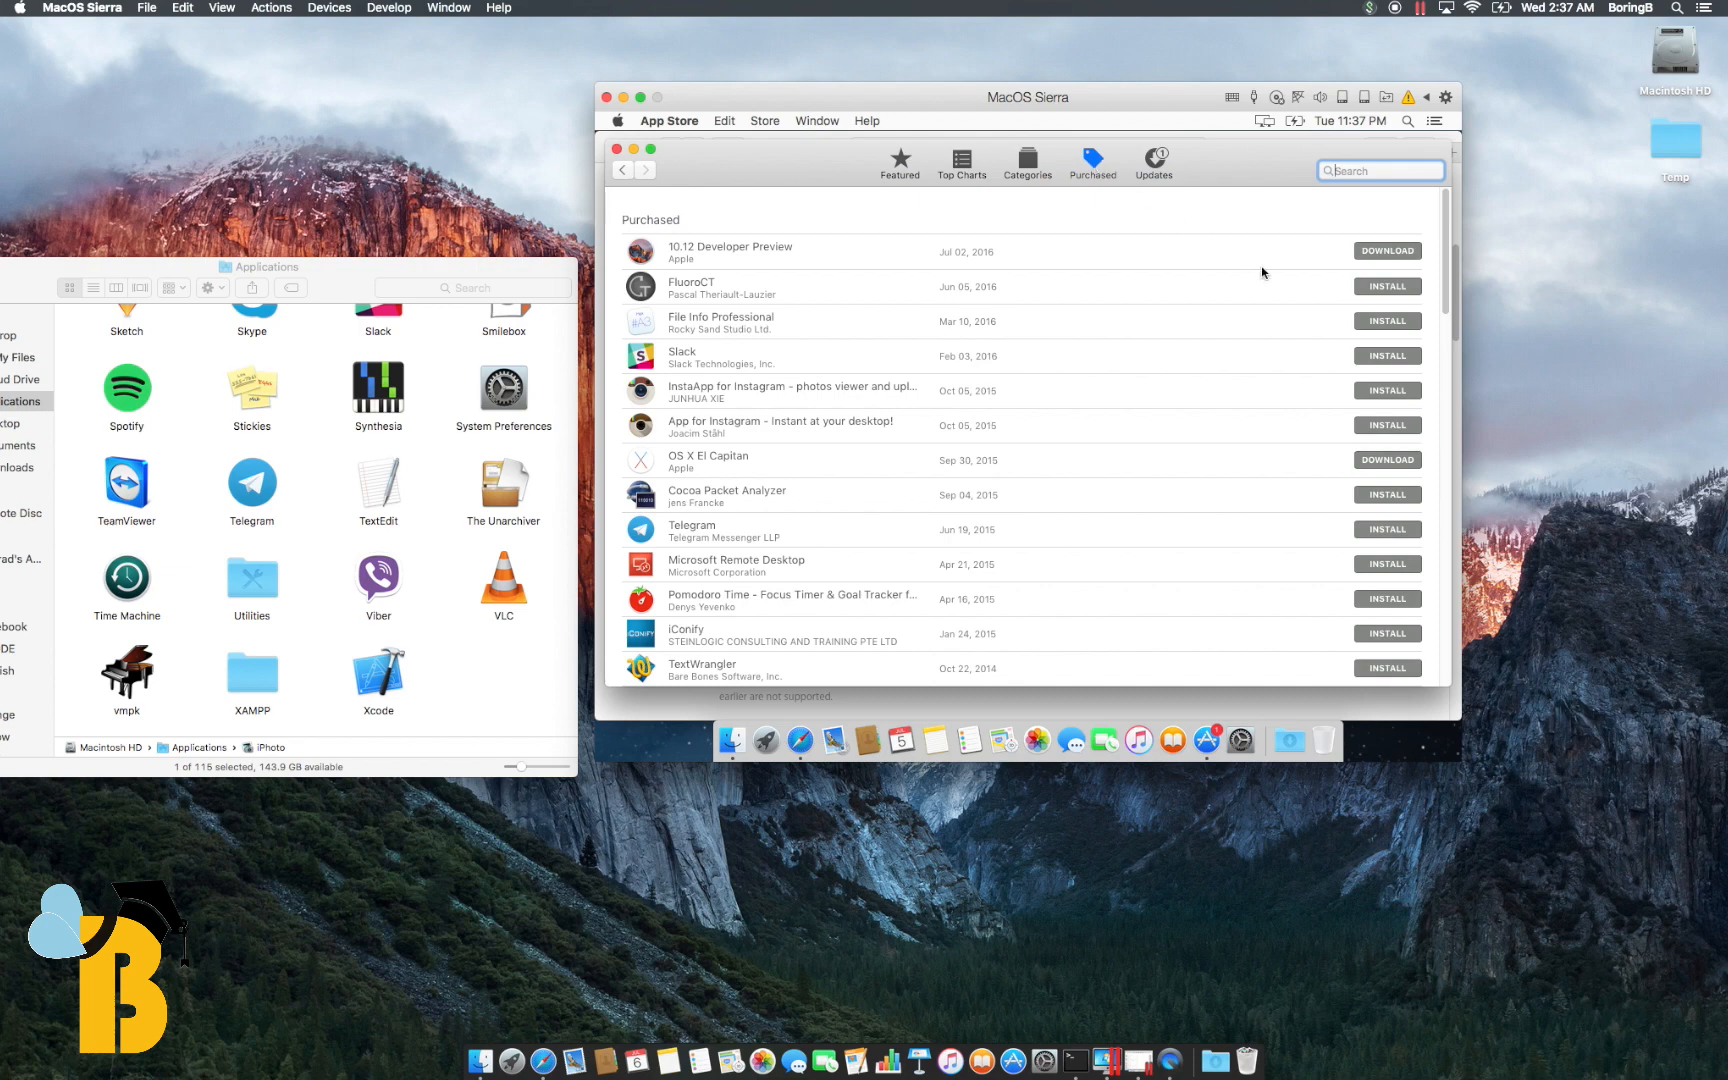
mouse_move(1339, 273)
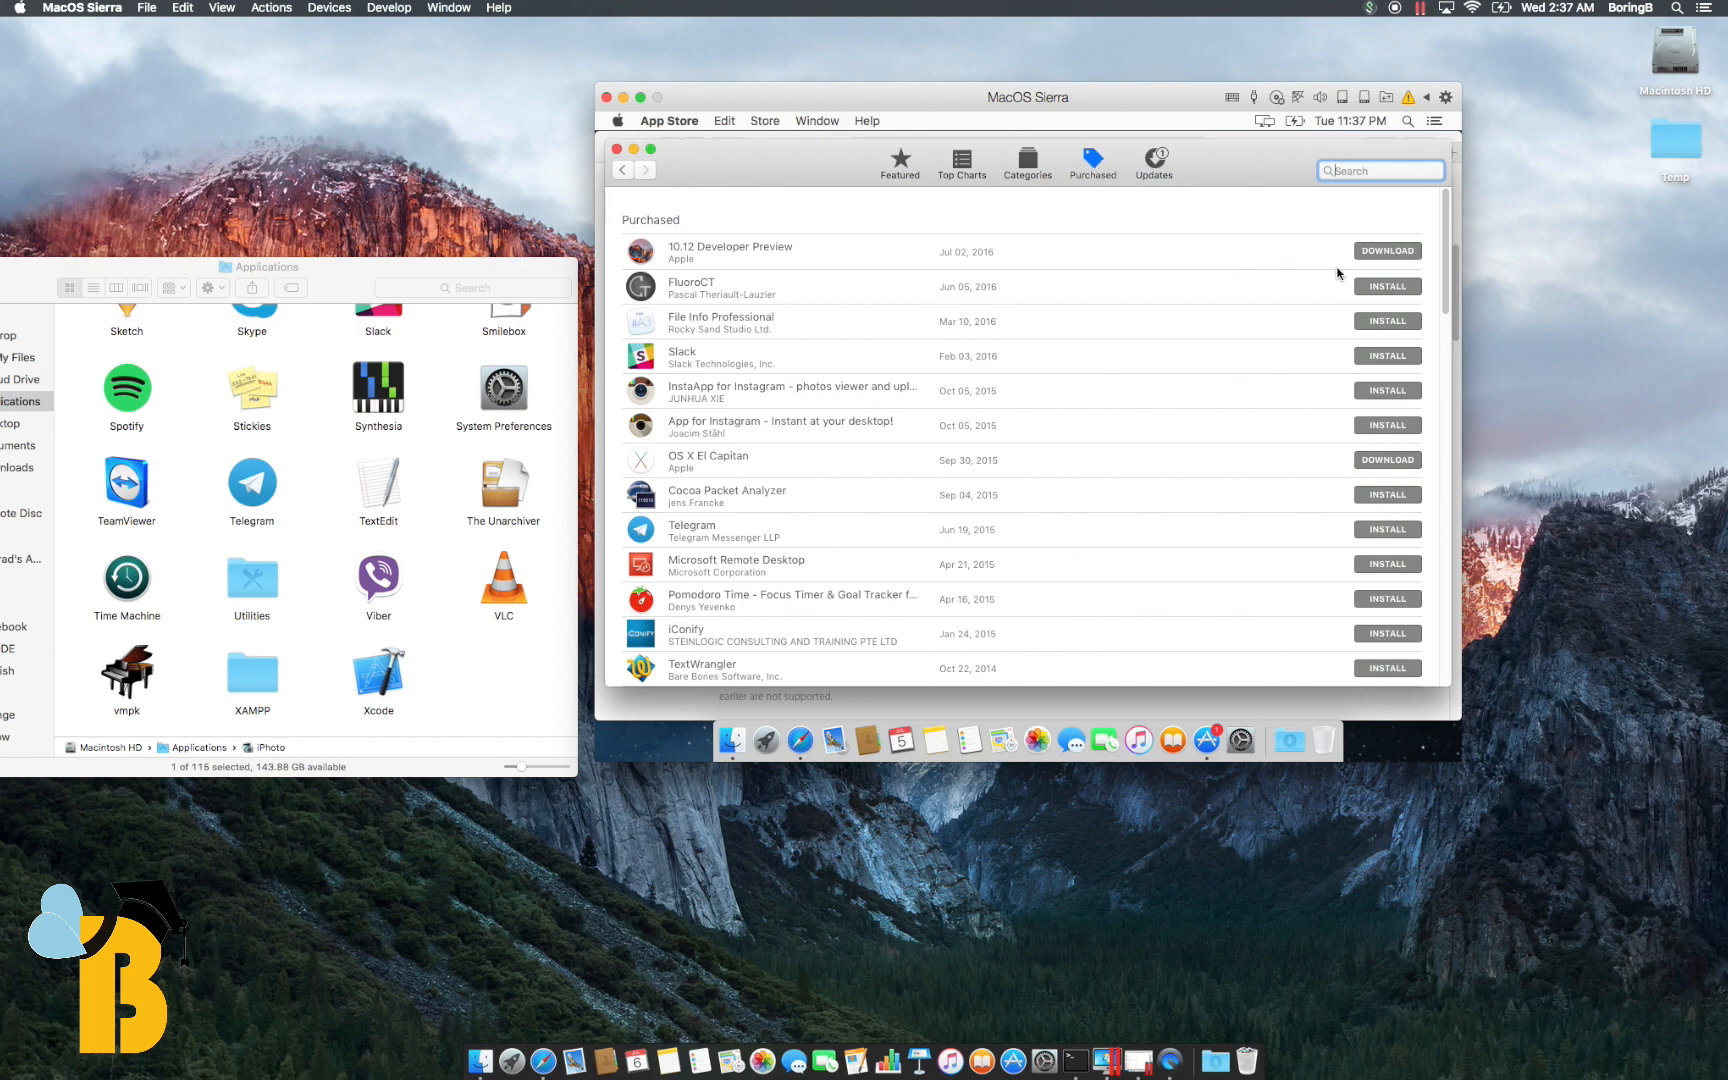
click(1387, 250)
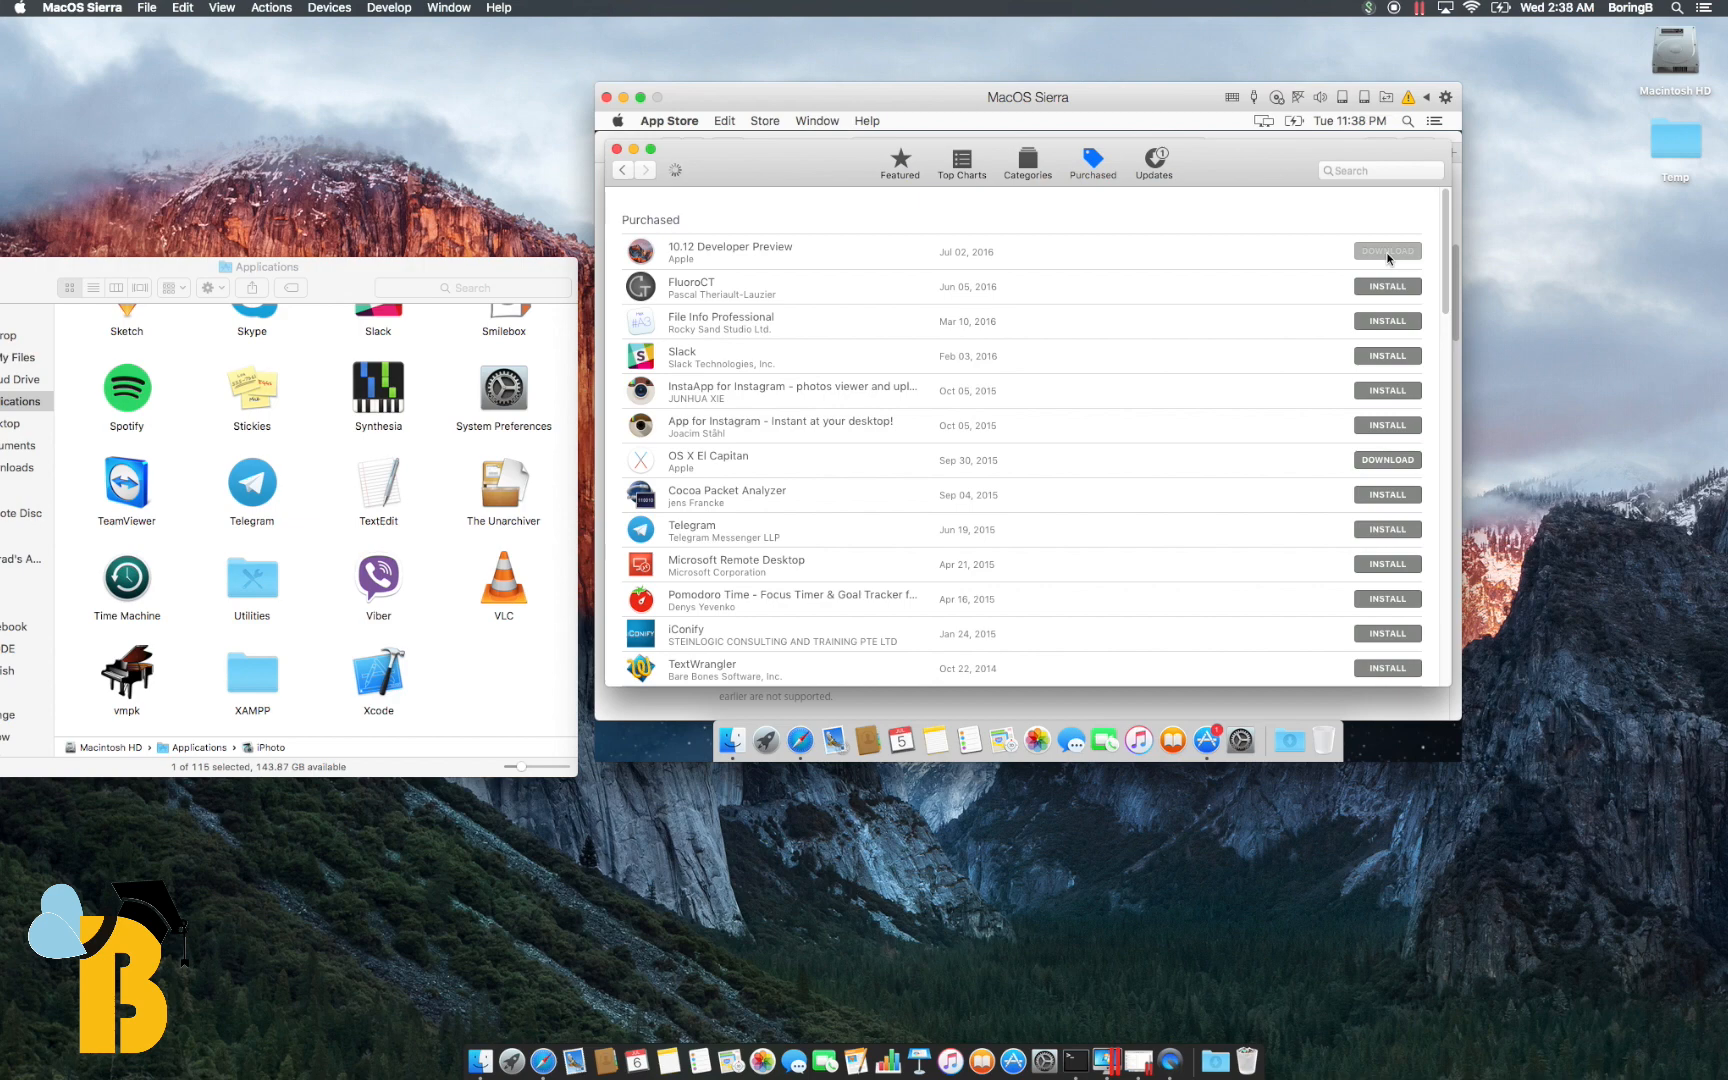
click(1386, 250)
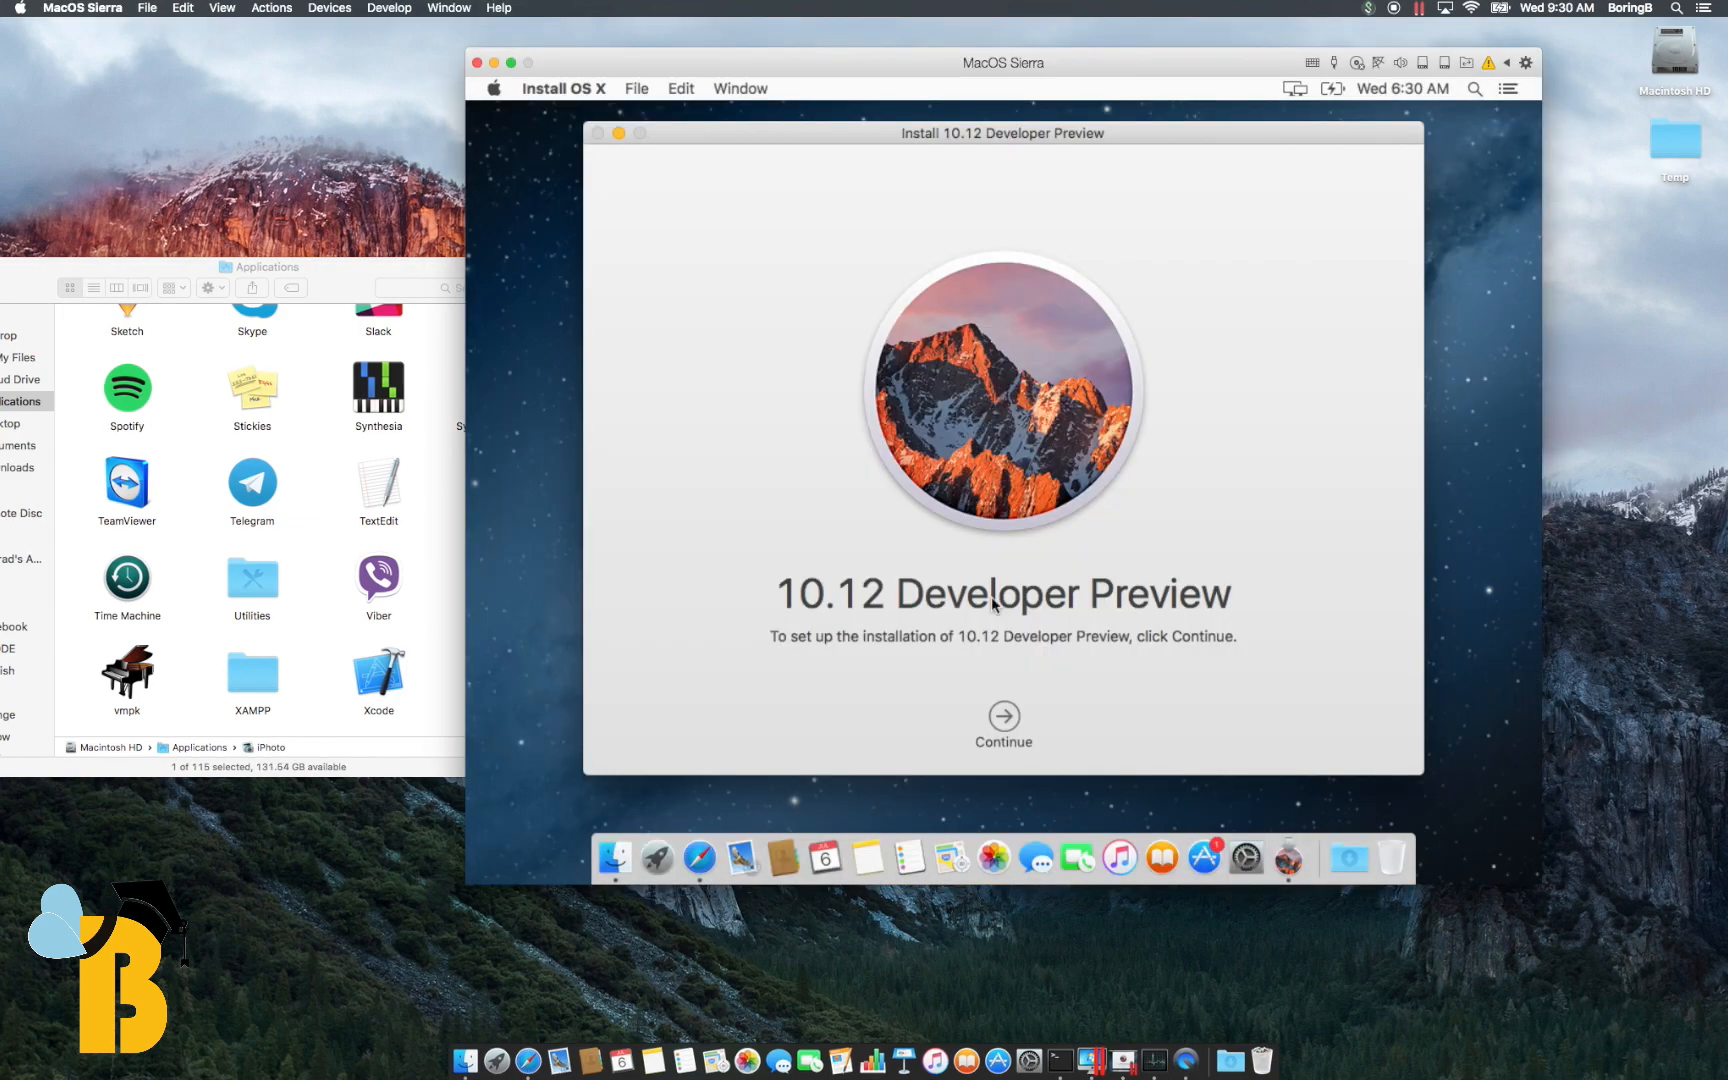
Accept the license, install onto Macintosh HD authorizing the helper, and postpone updates until later.
click(1002, 714)
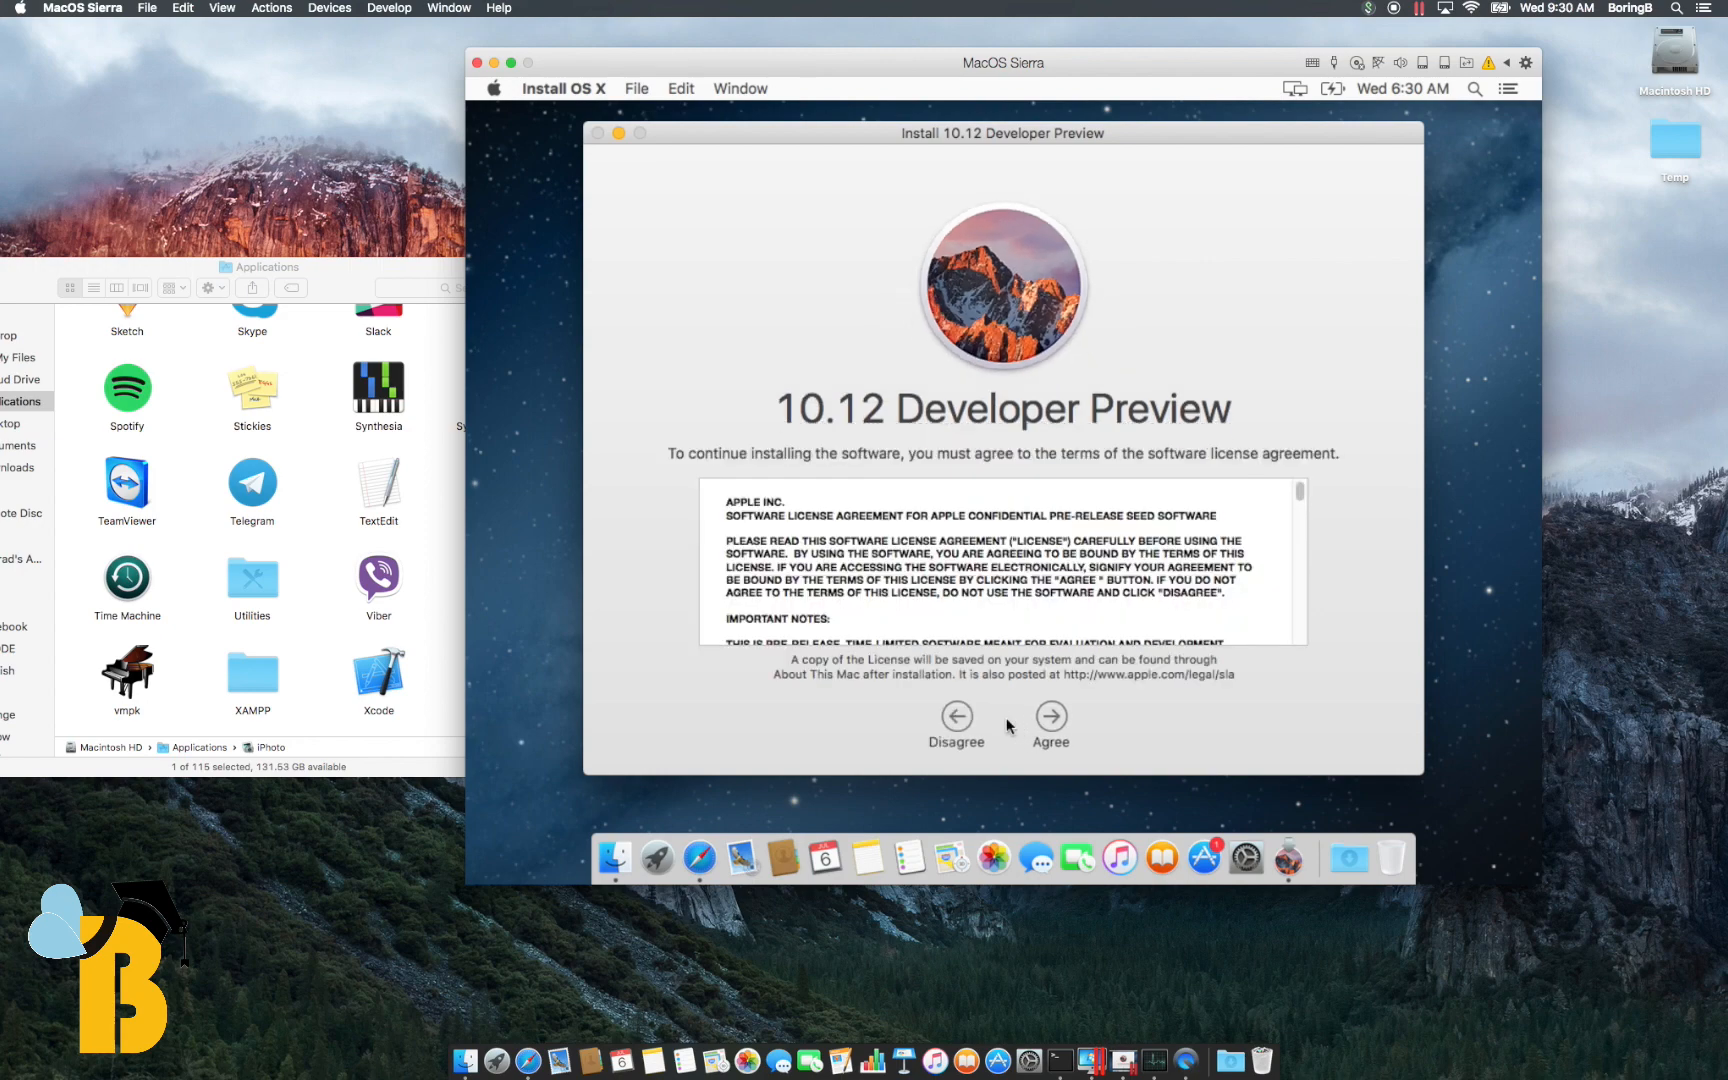
click(1048, 716)
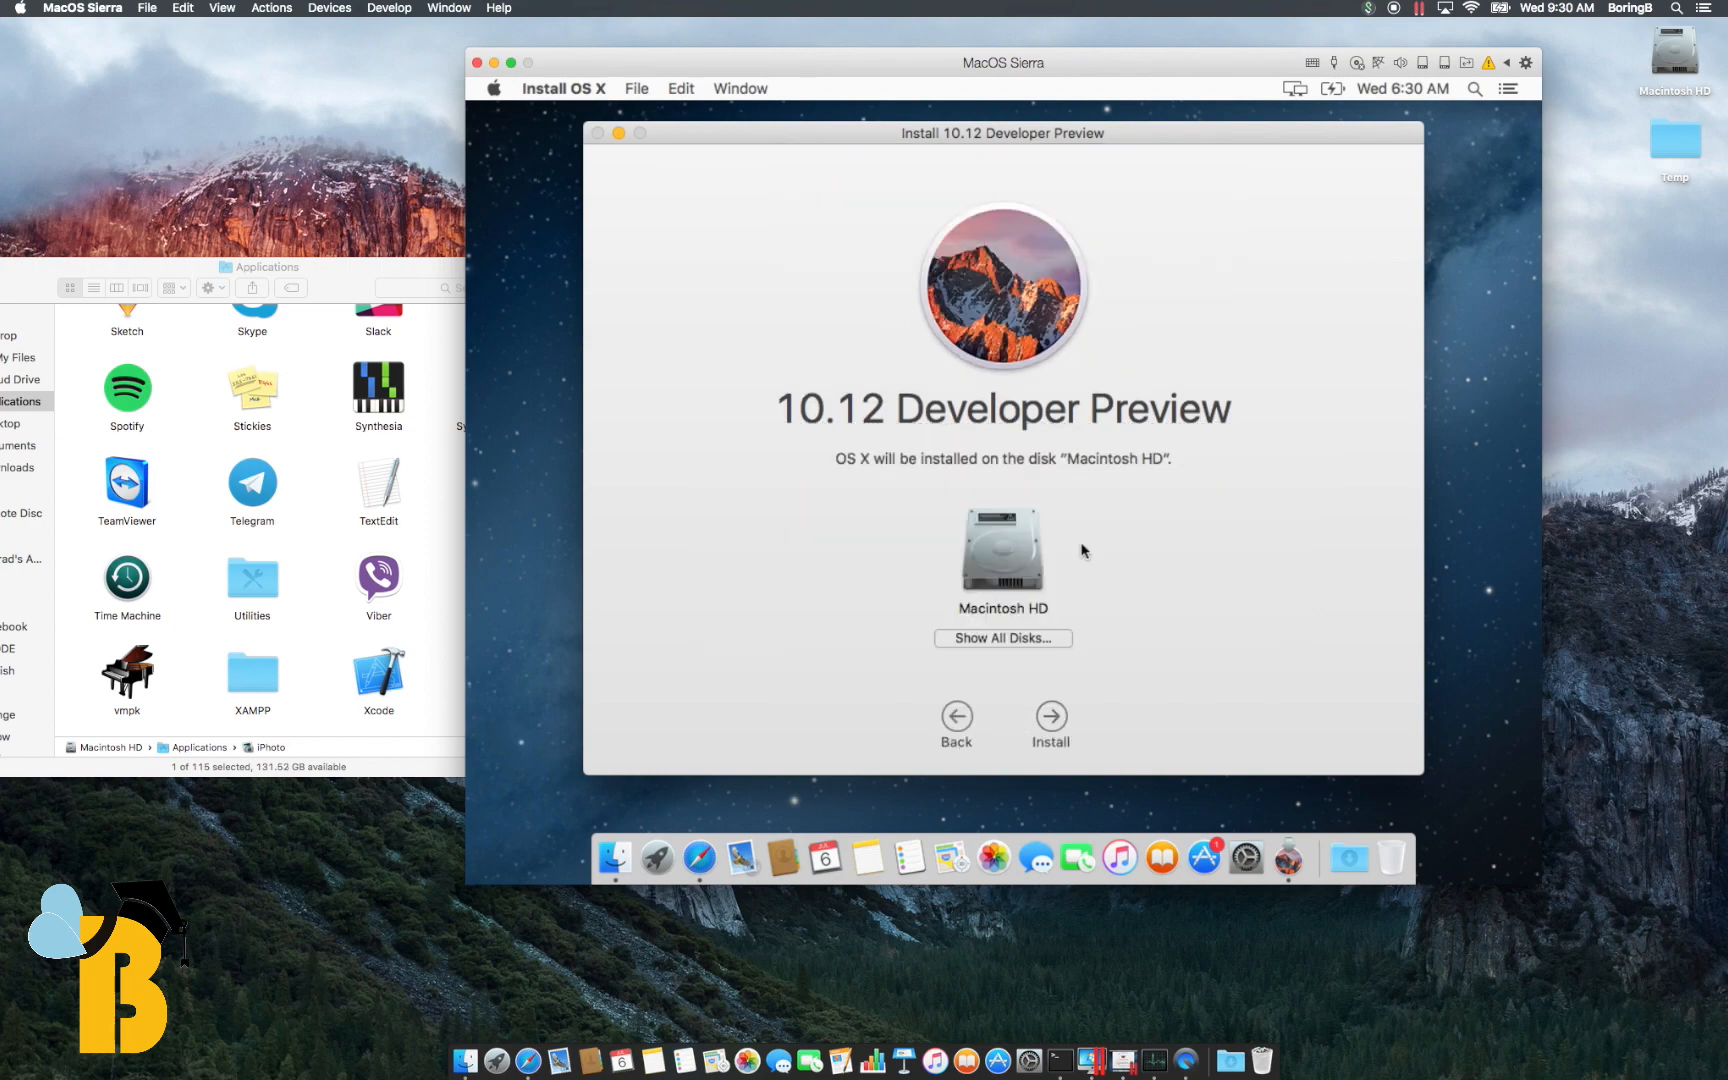
click(1049, 716)
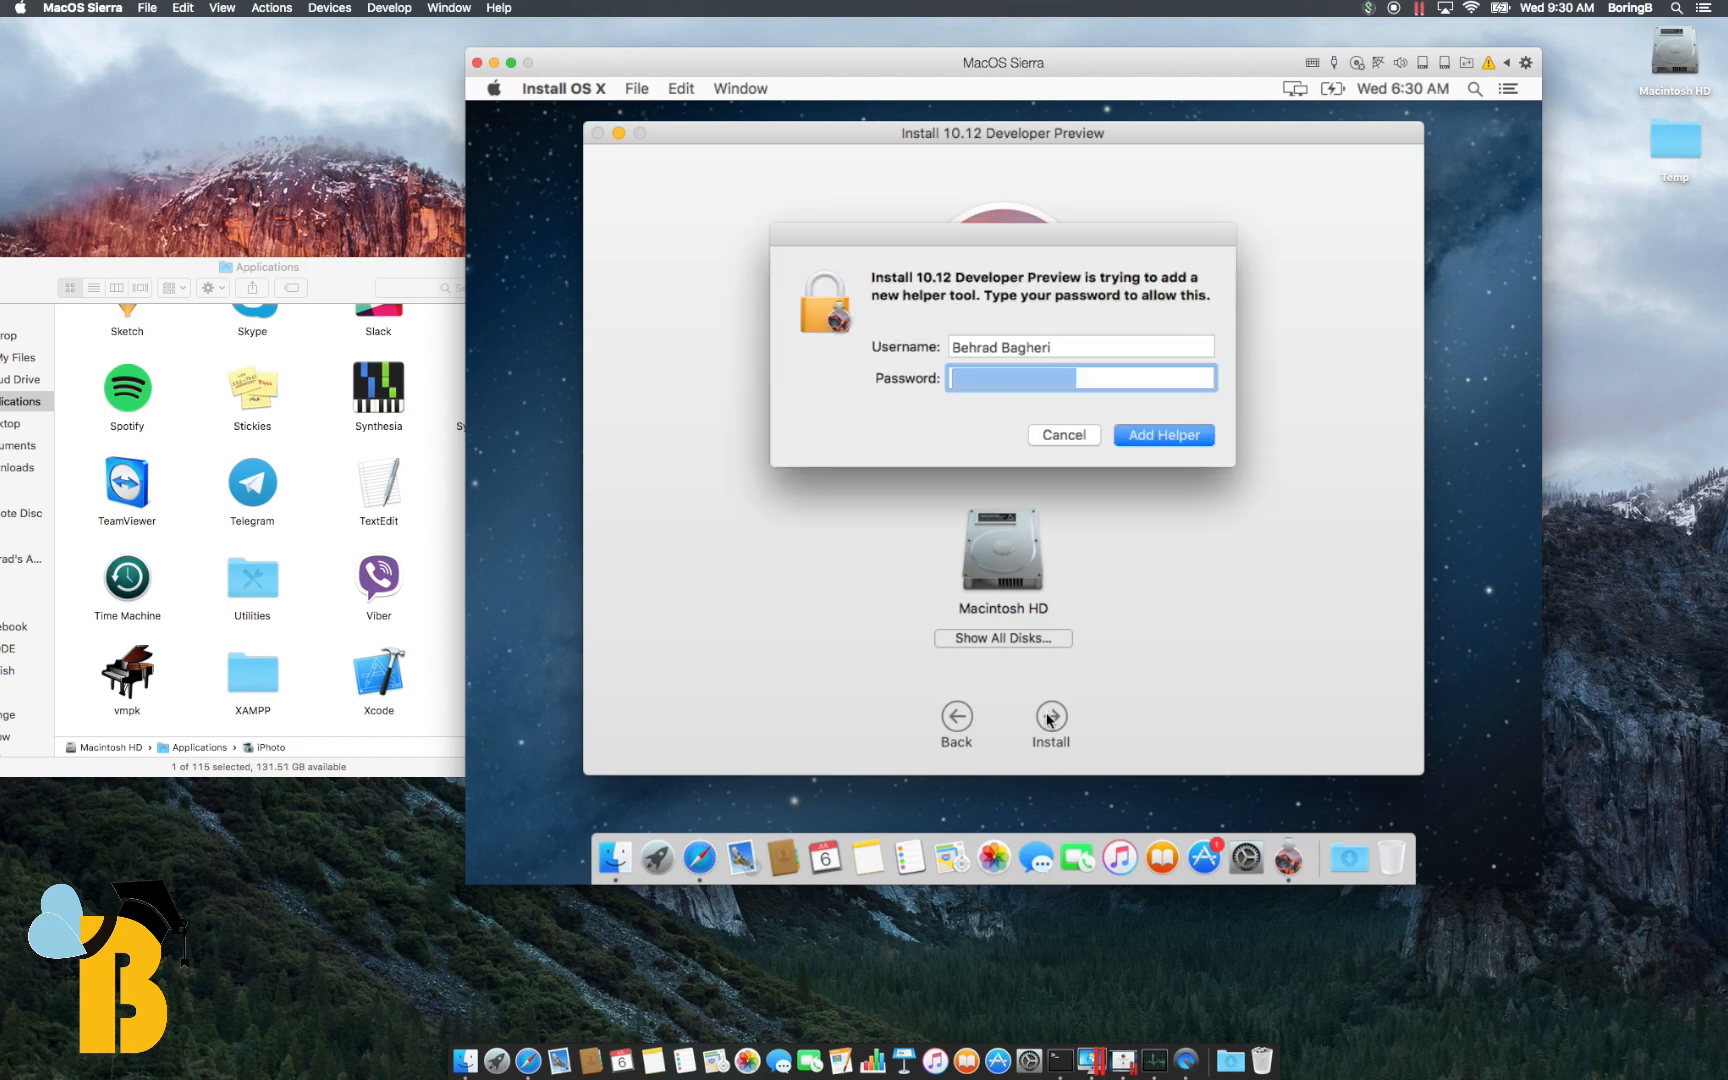
mouse_move(1136, 463)
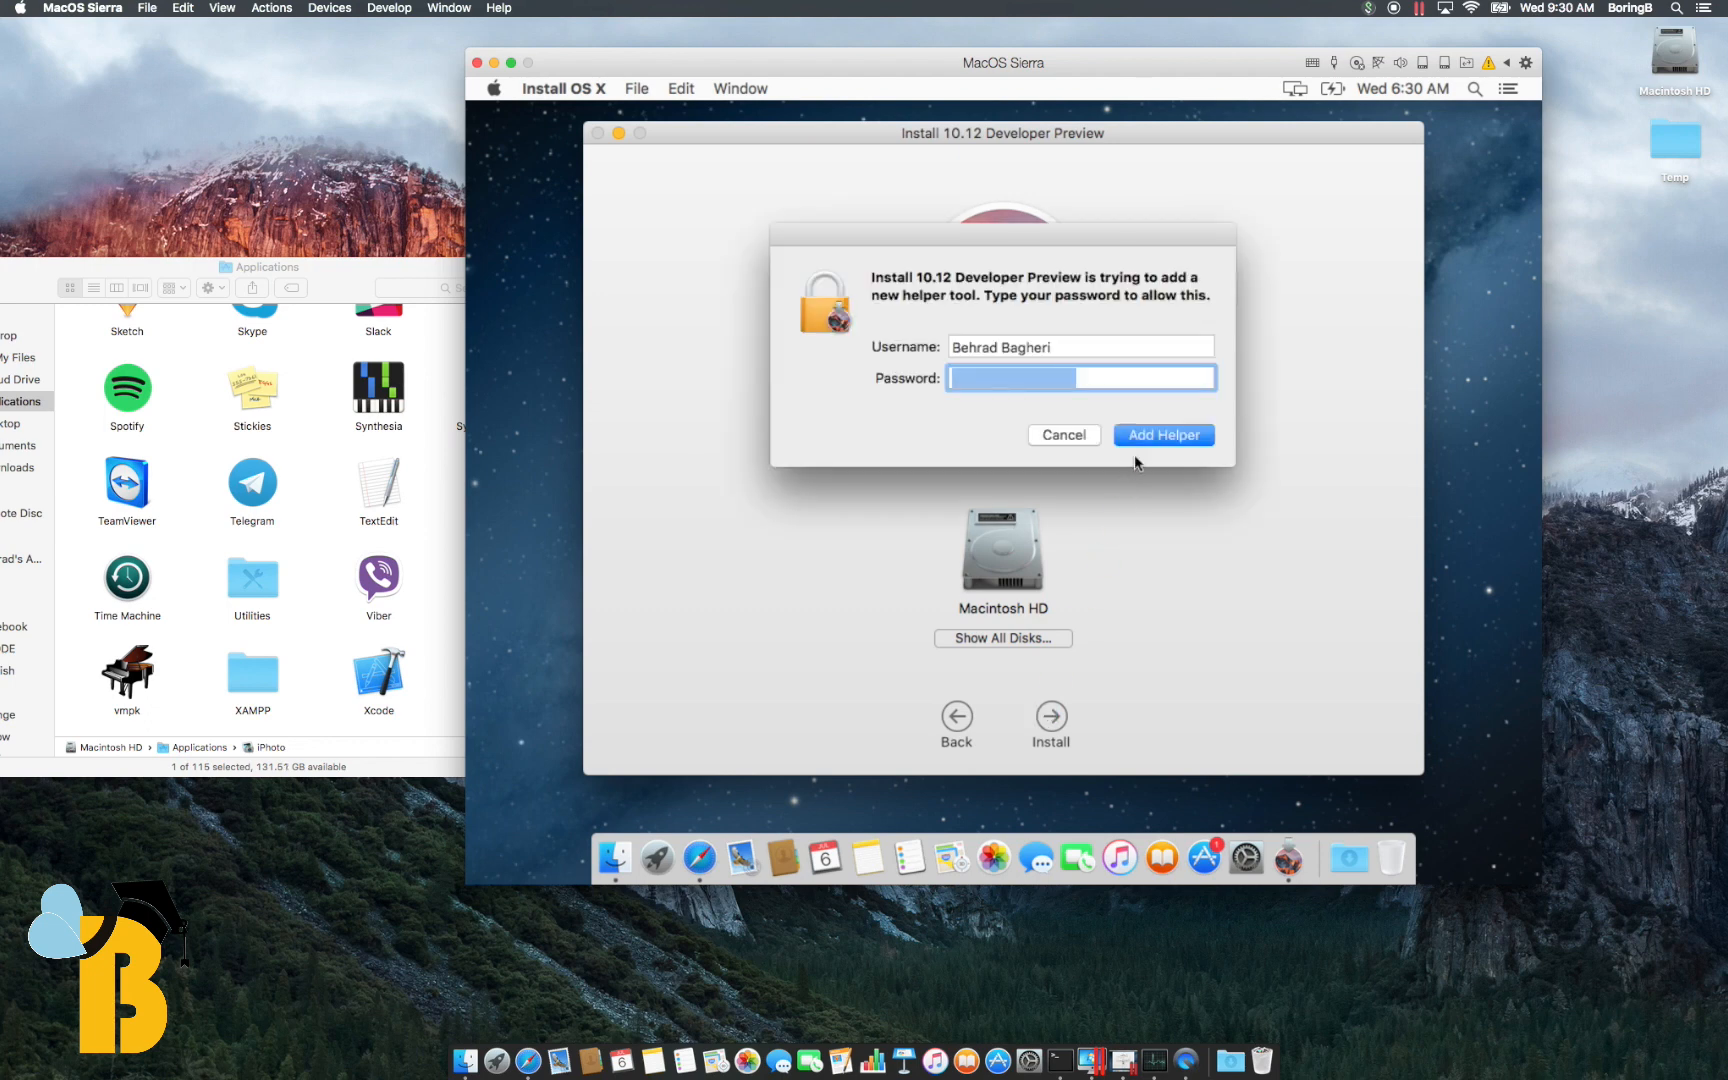
click(1163, 434)
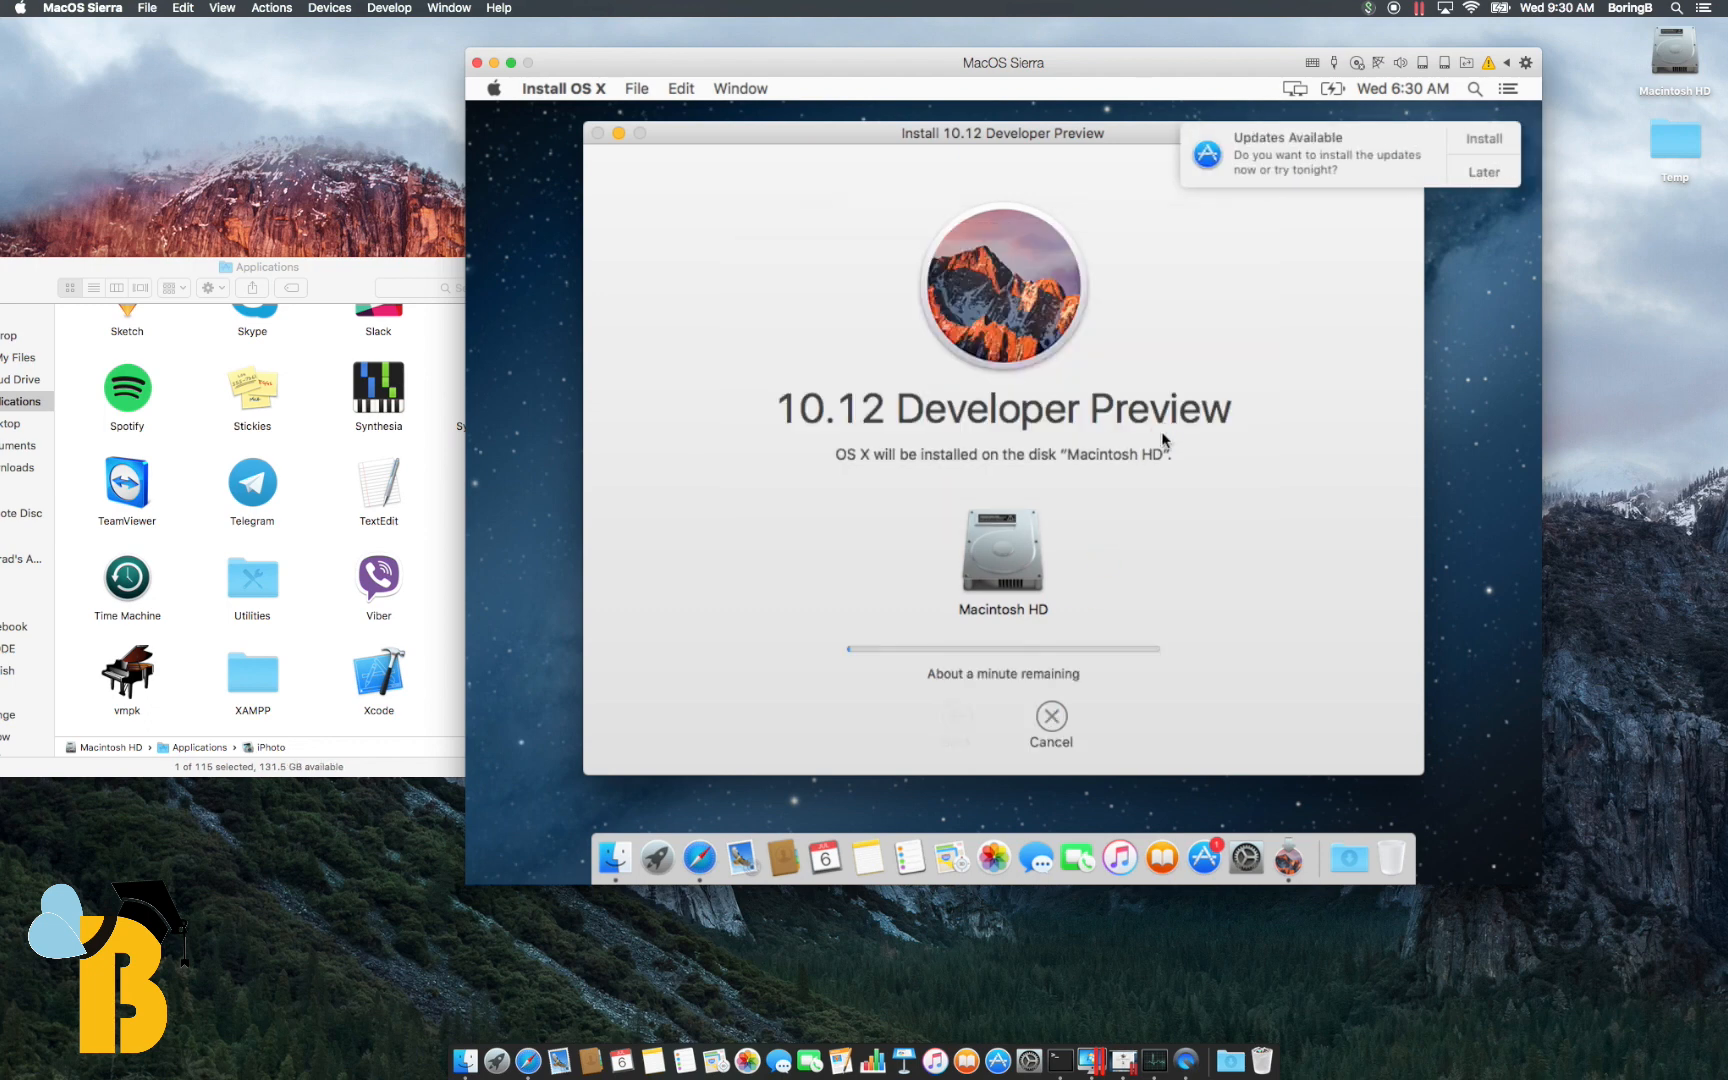
click(1482, 172)
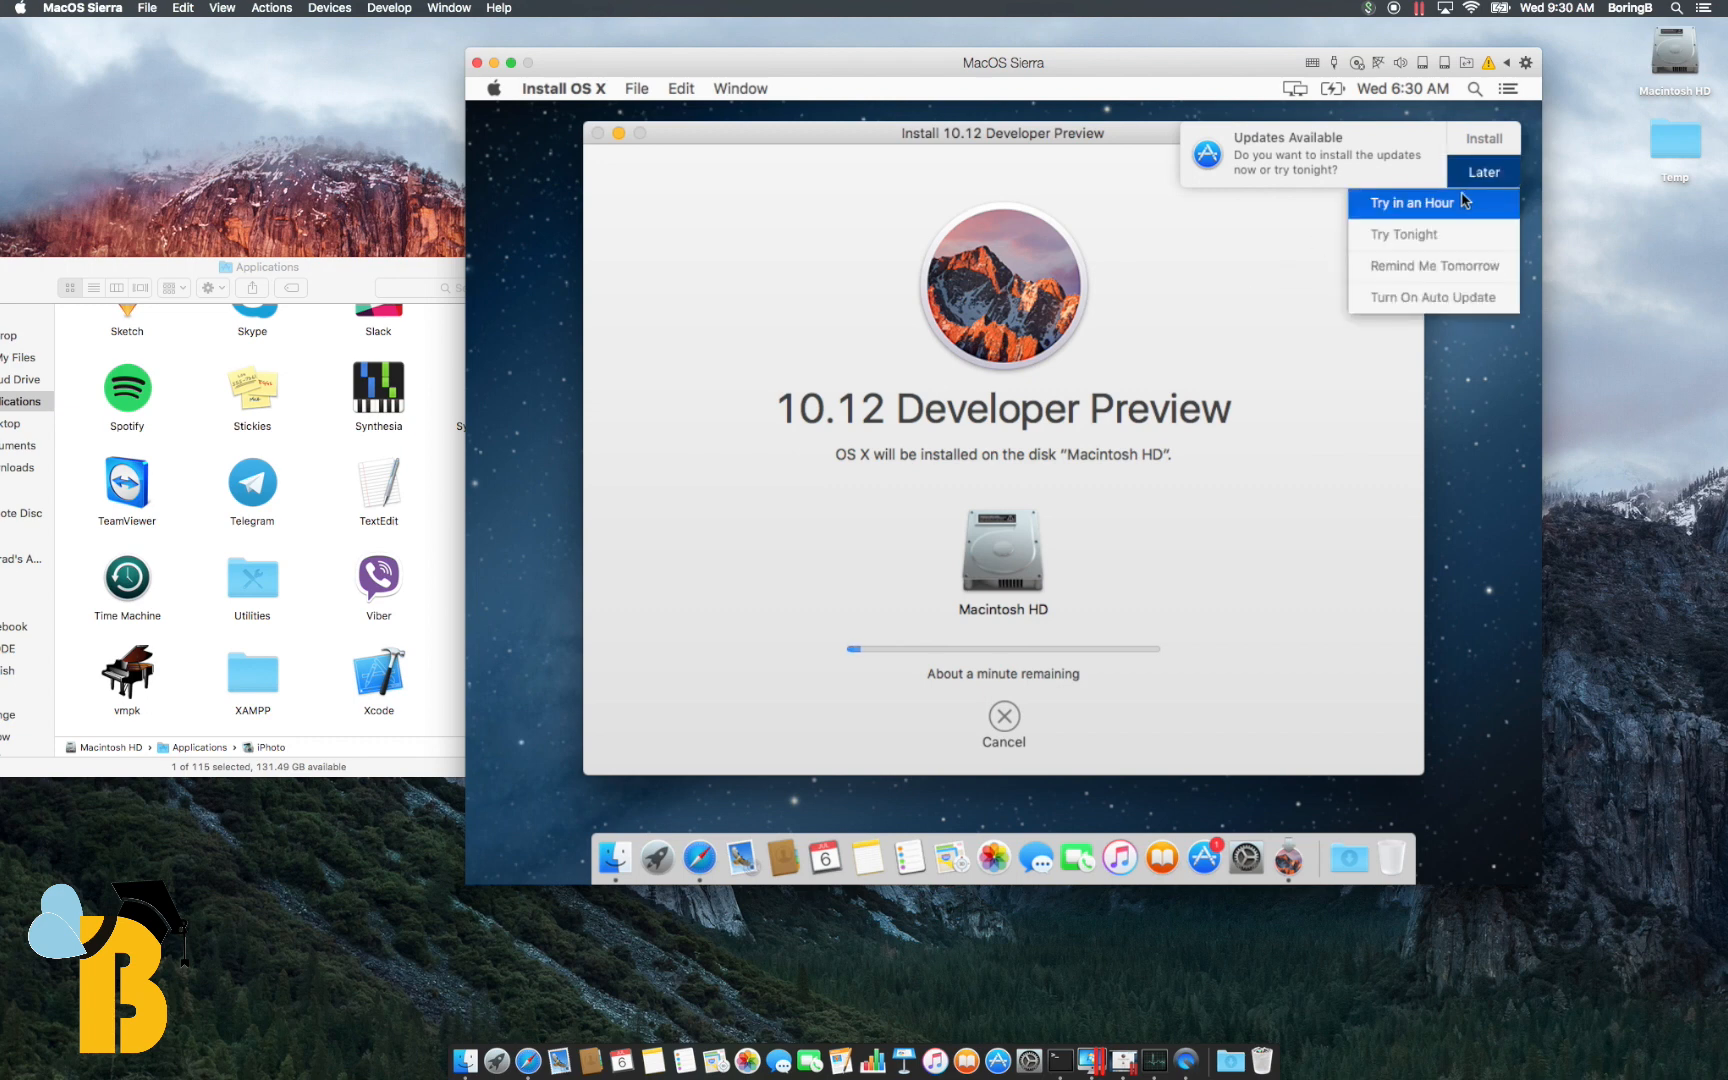
click(1433, 296)
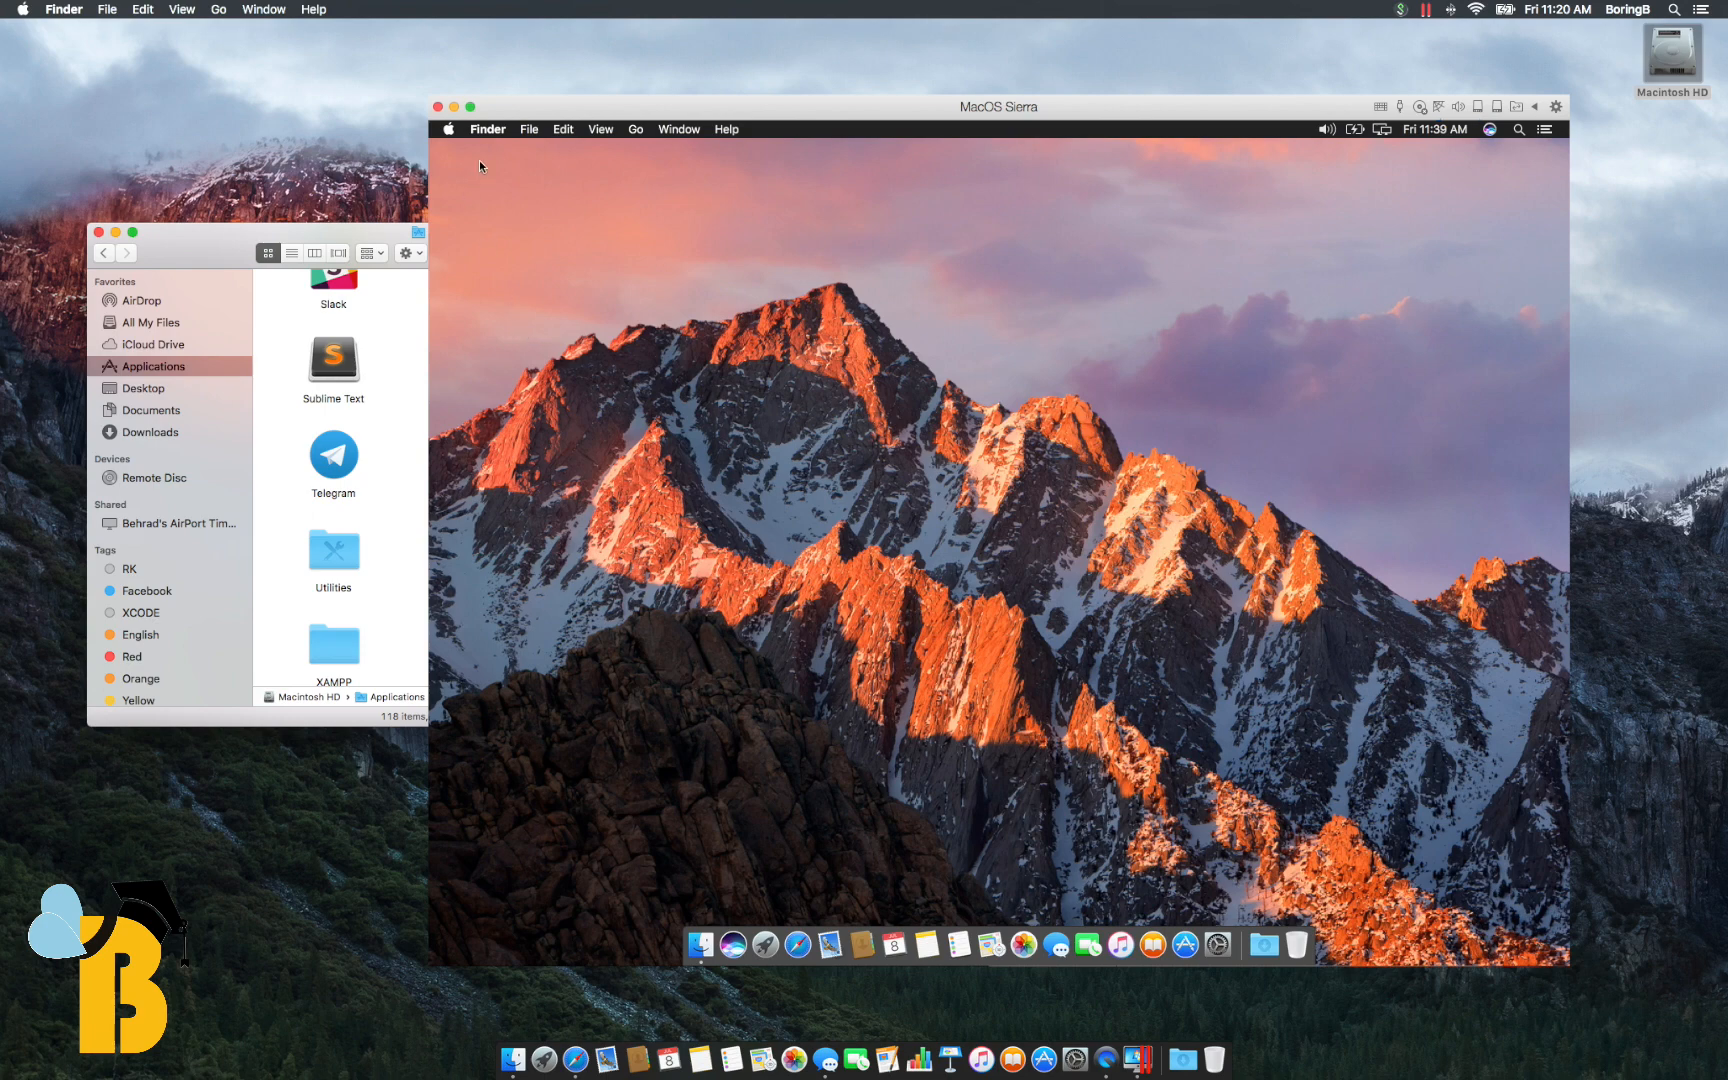
click(447, 129)
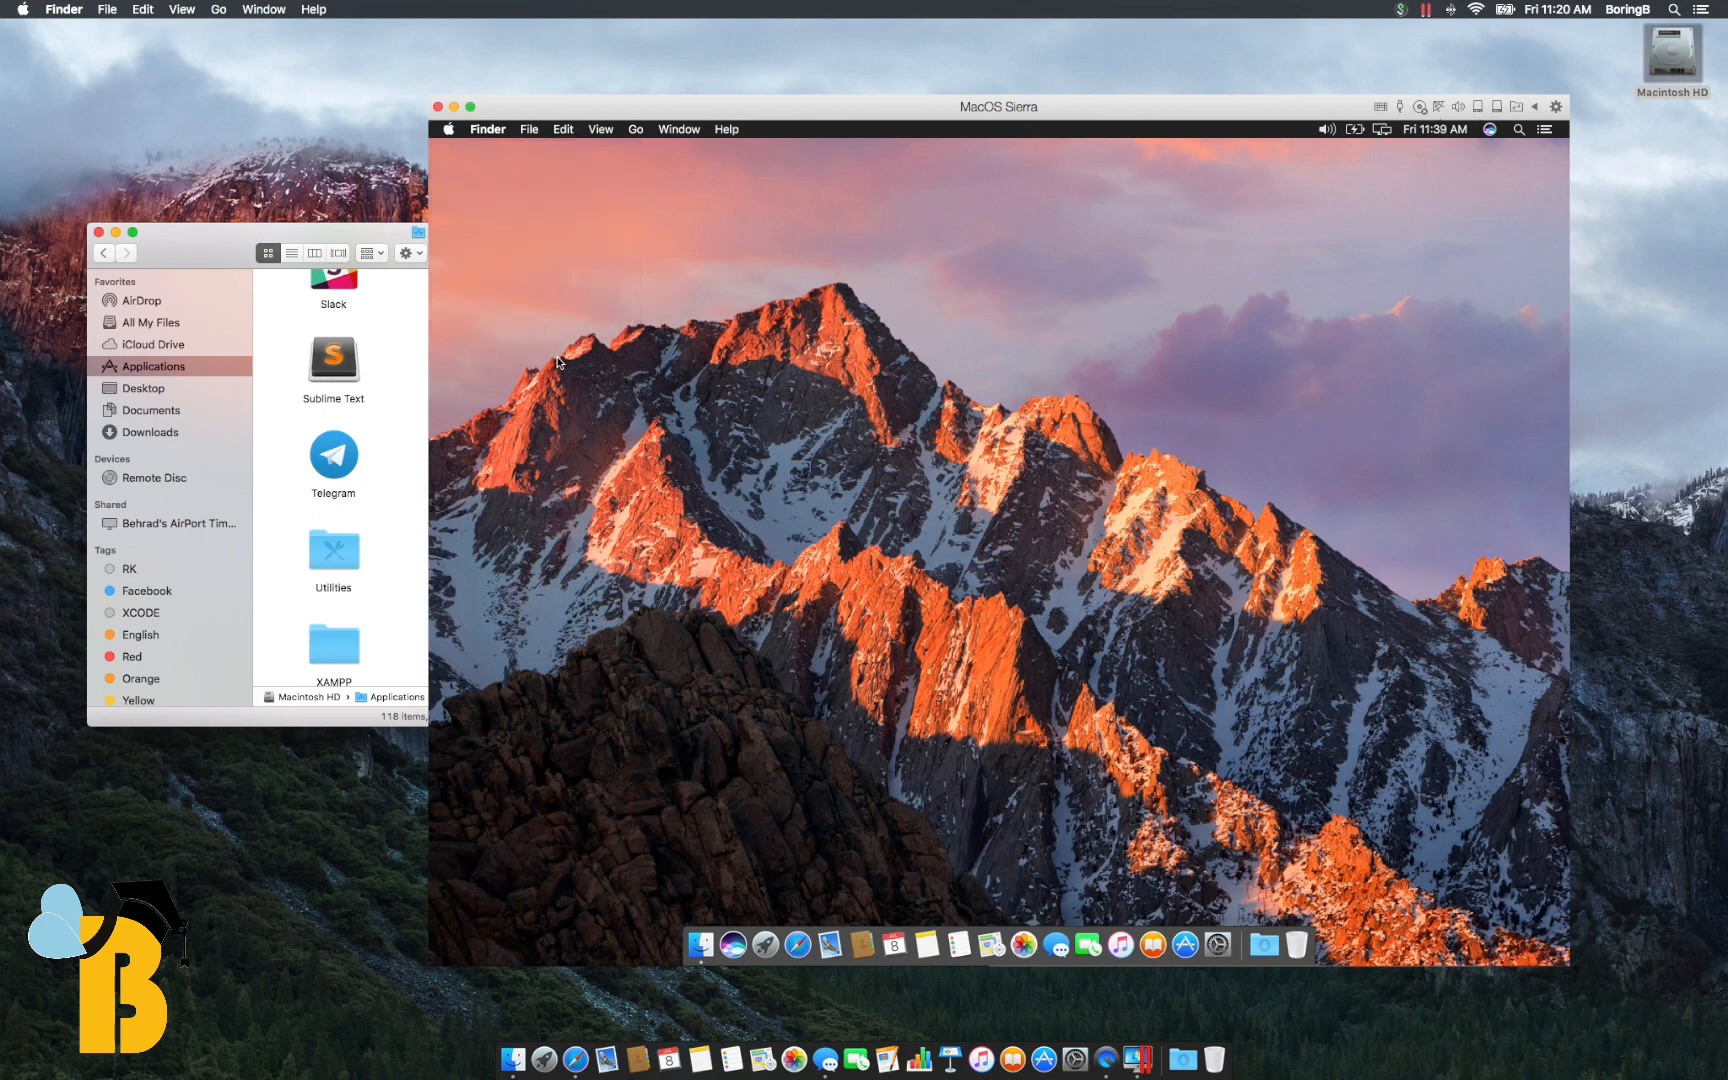
click(447, 129)
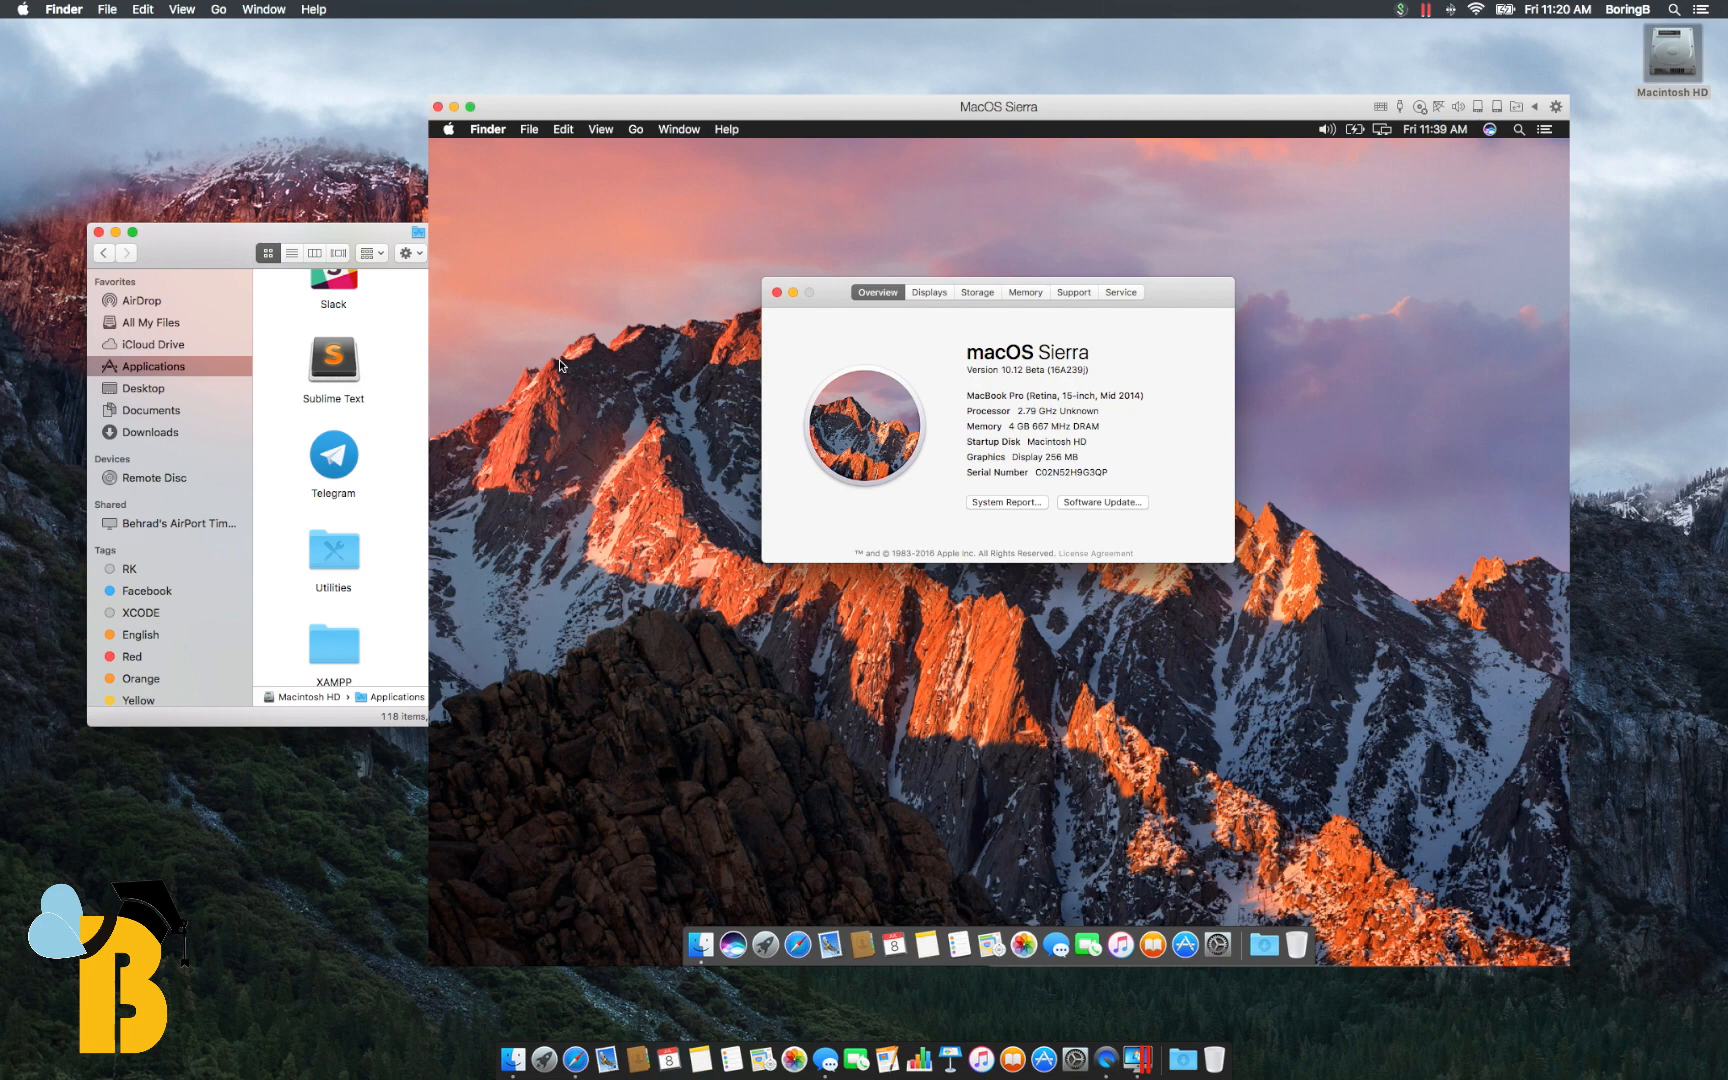
mouse_move(870, 364)
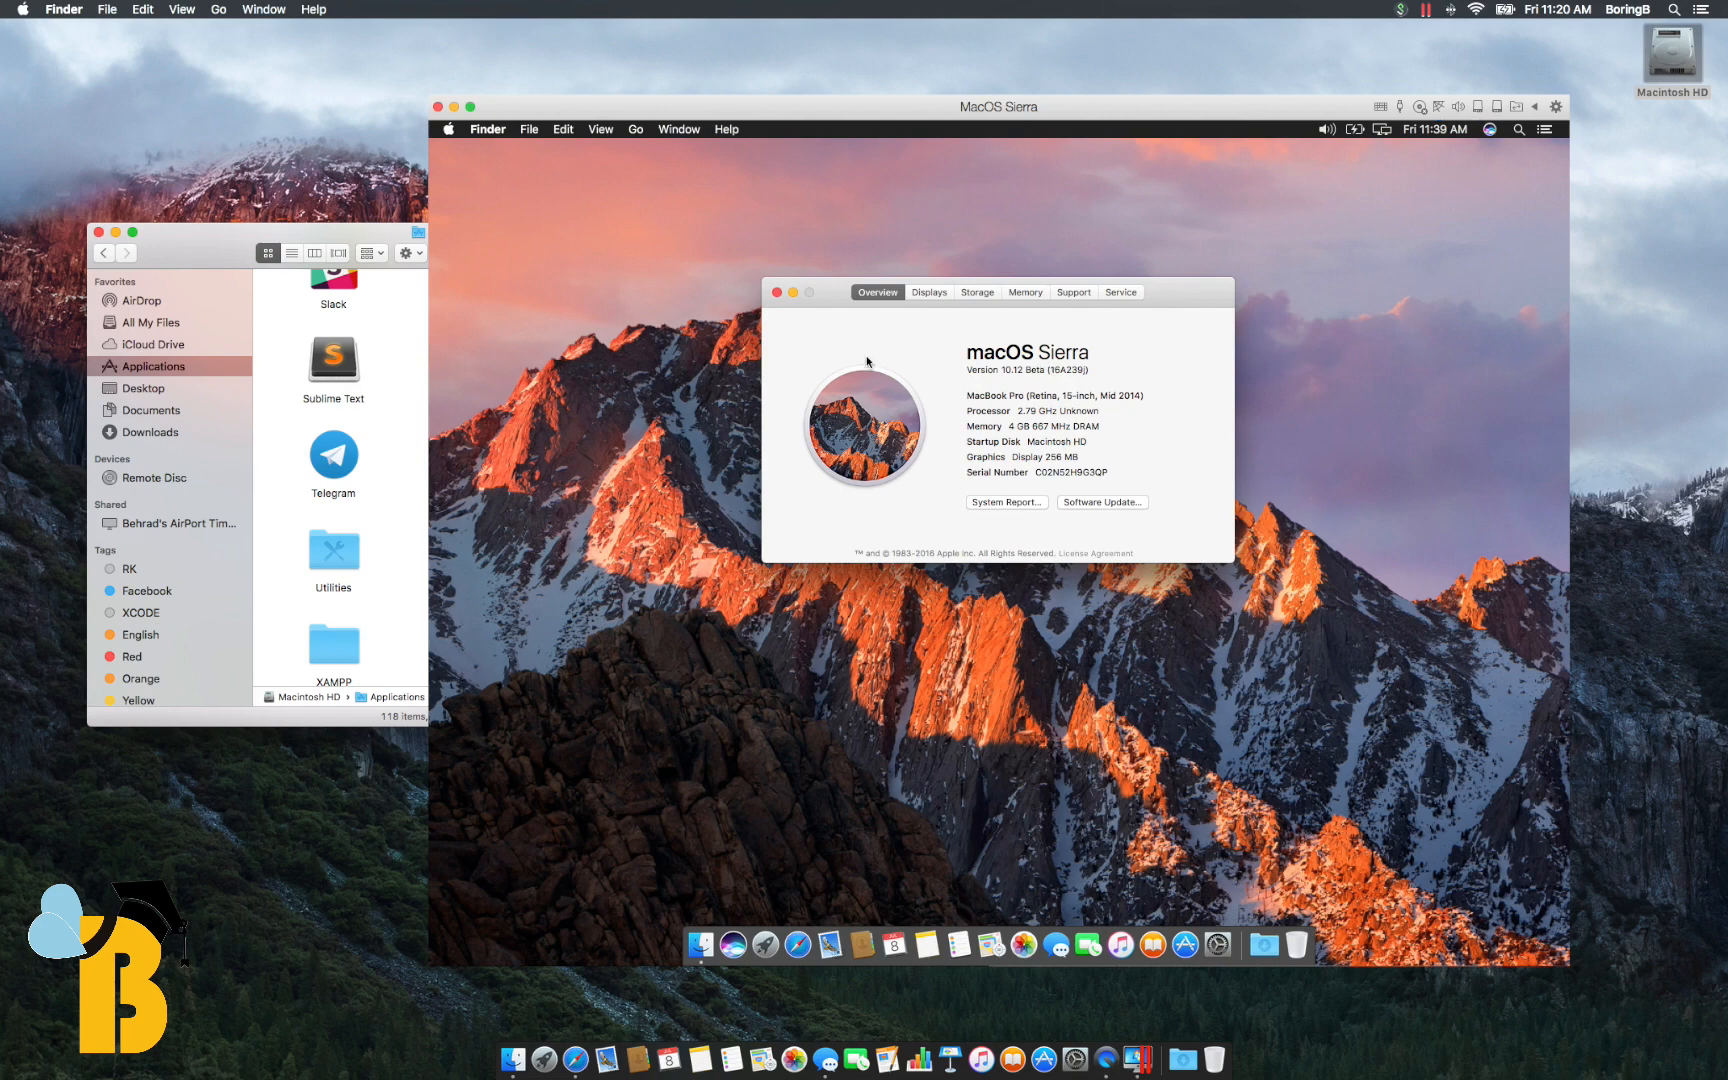
click(778, 292)
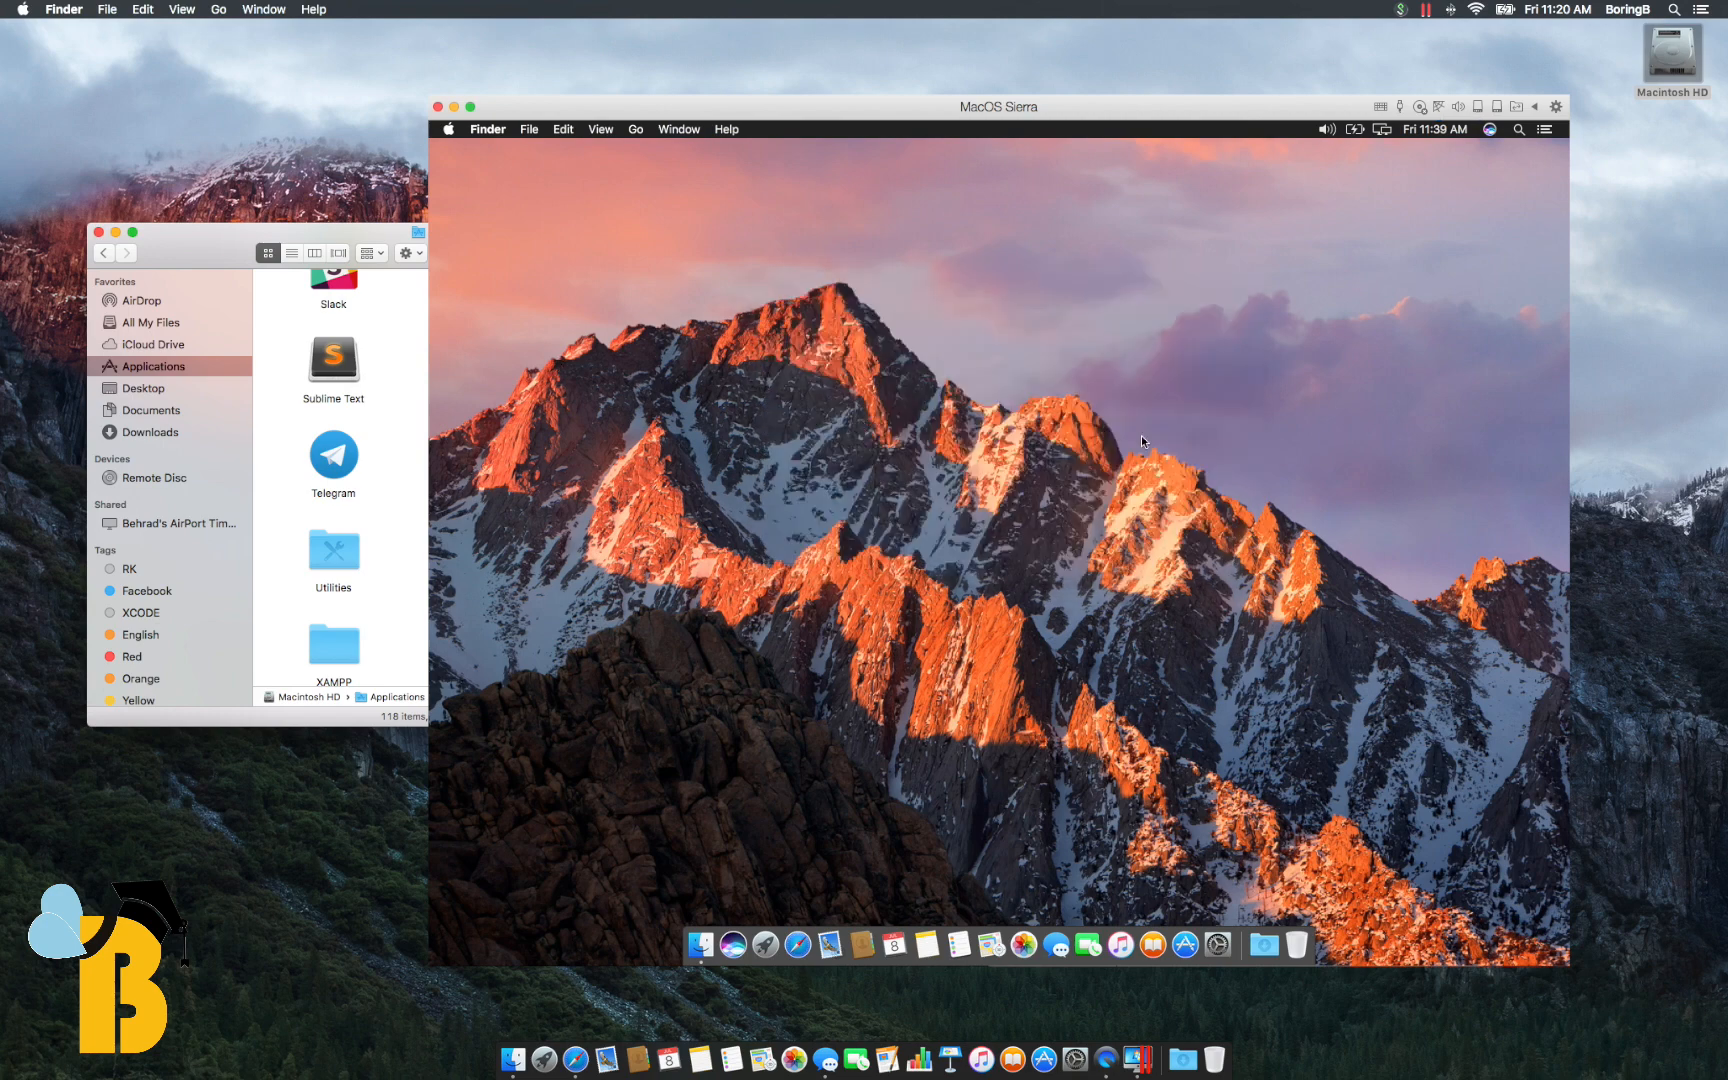
mouse_move(1489, 129)
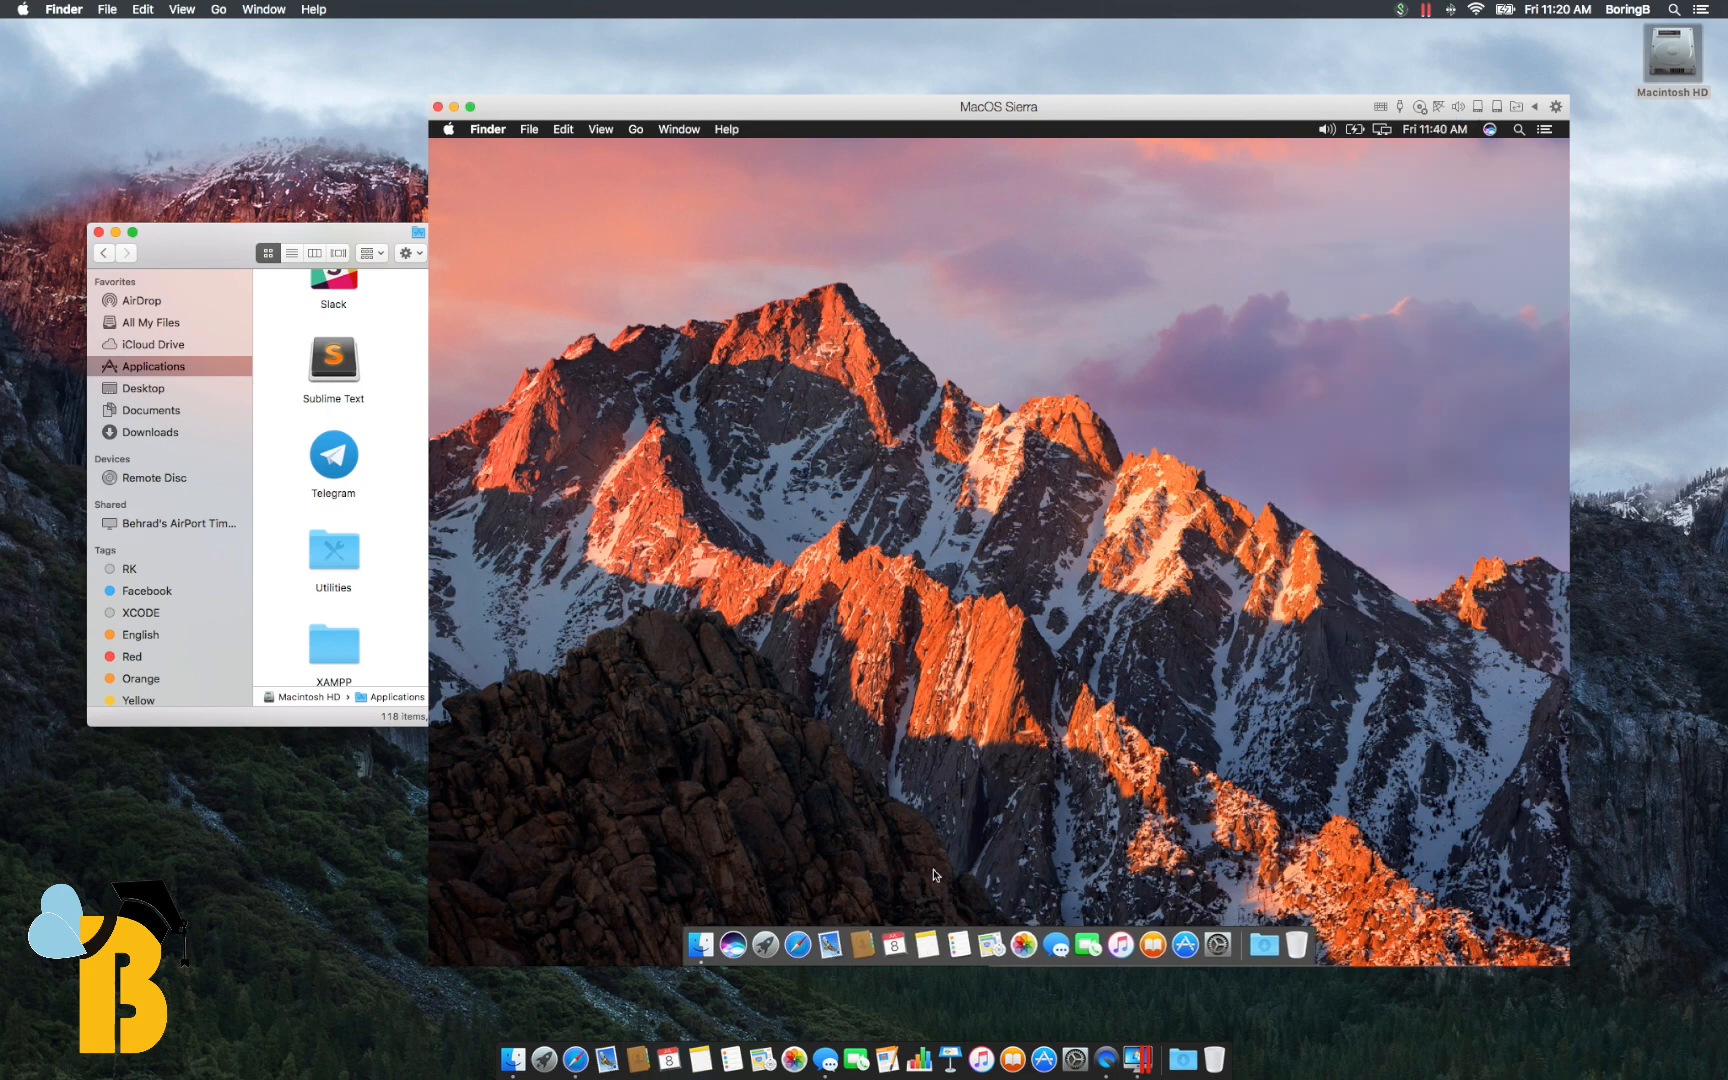
click(924, 942)
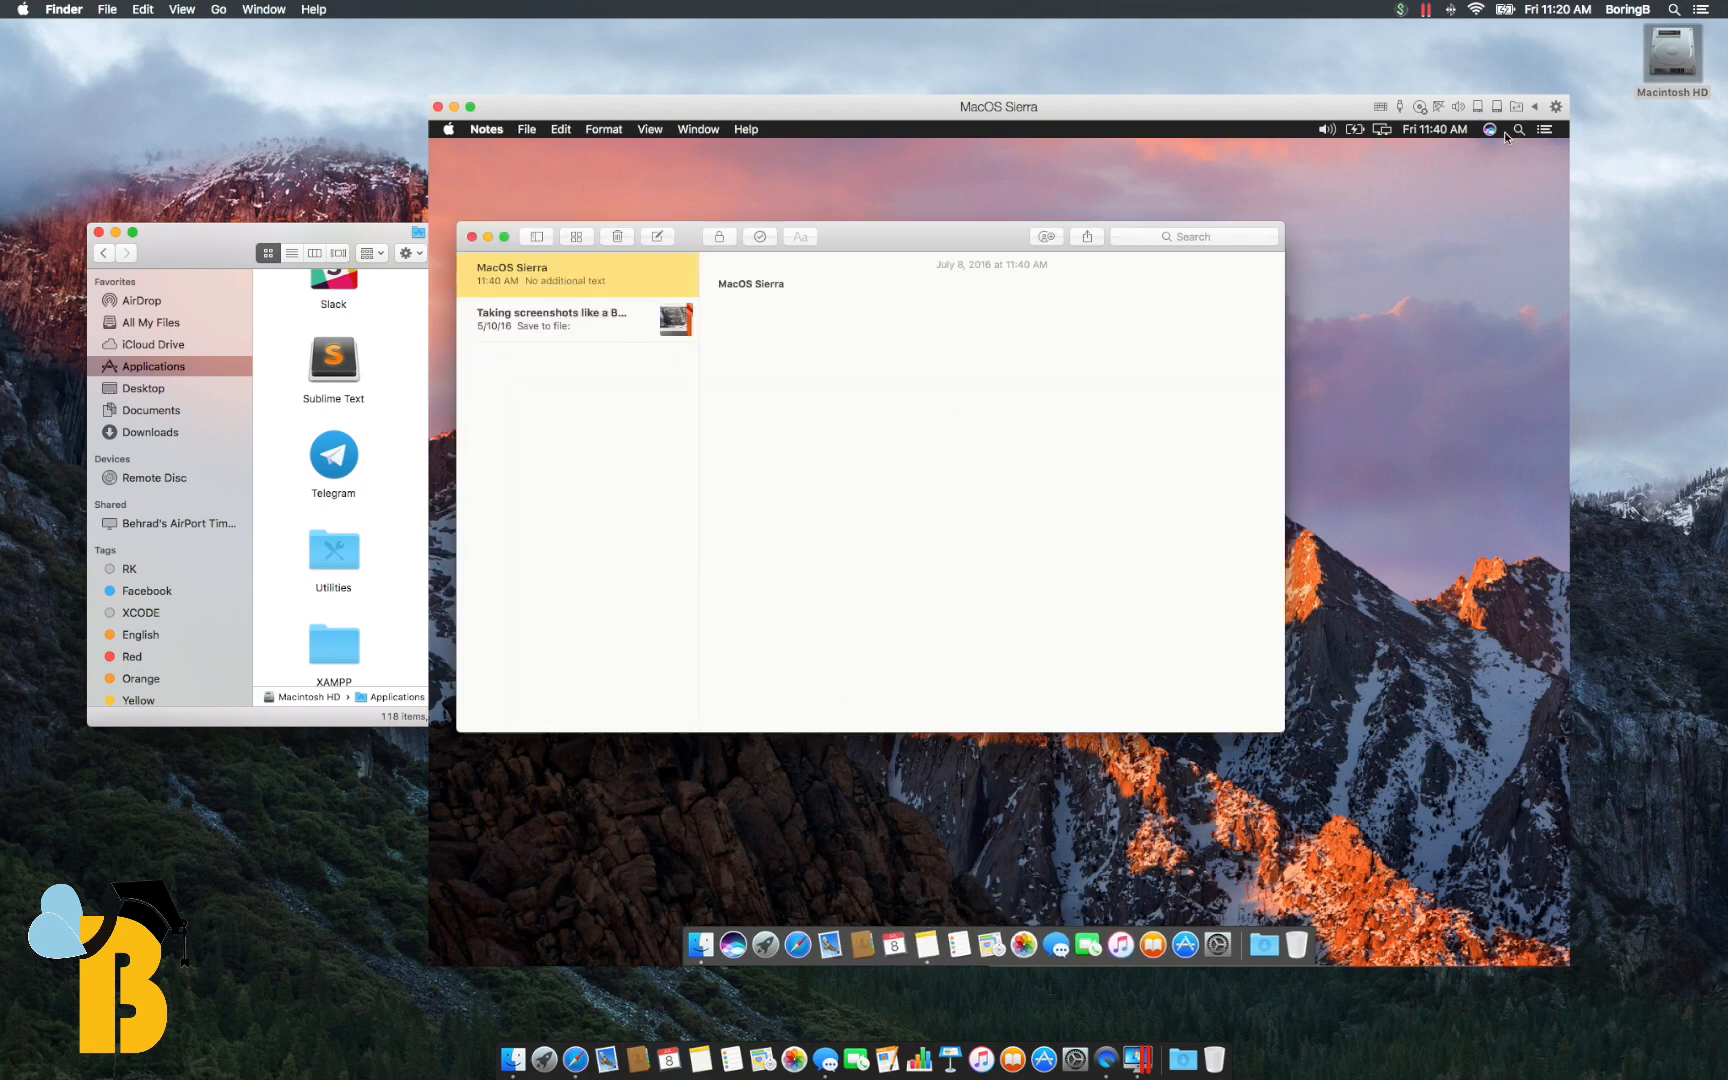
mouse_move(1462, 302)
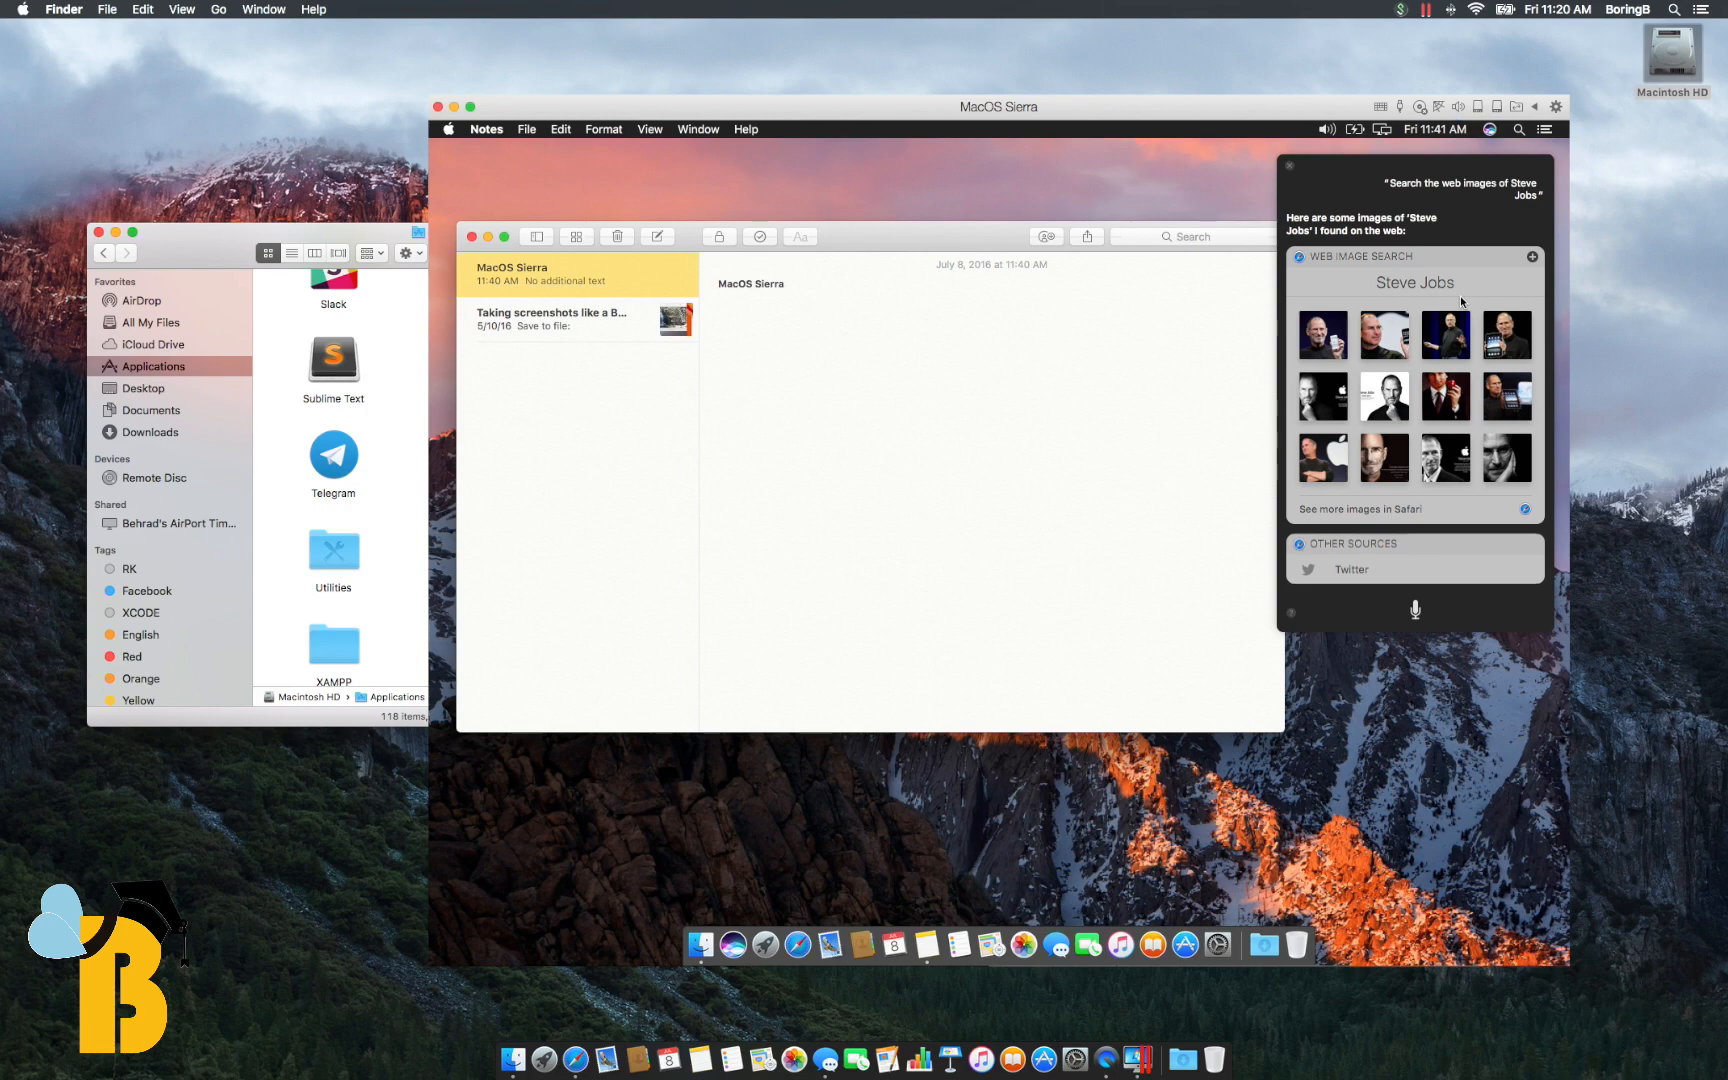
mouse_move(1319, 411)
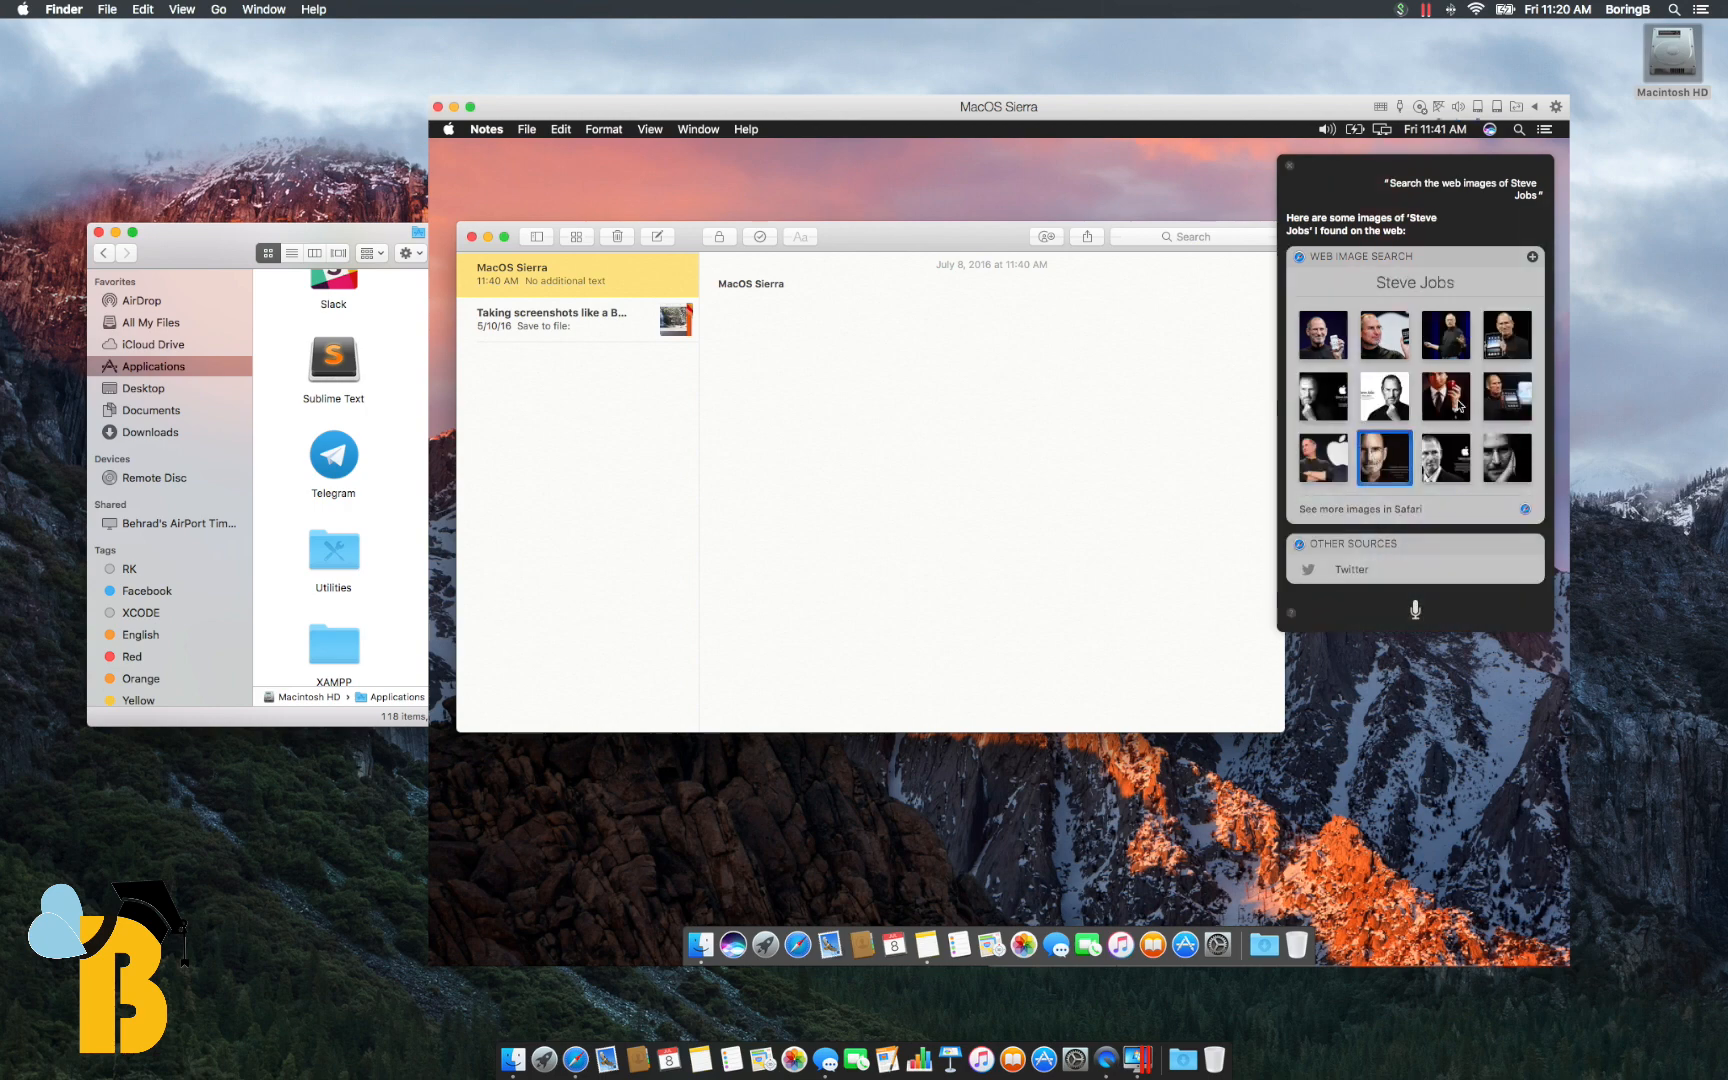
Pick the Siri web image of the man in a suit holding a red apple.
click(1445, 396)
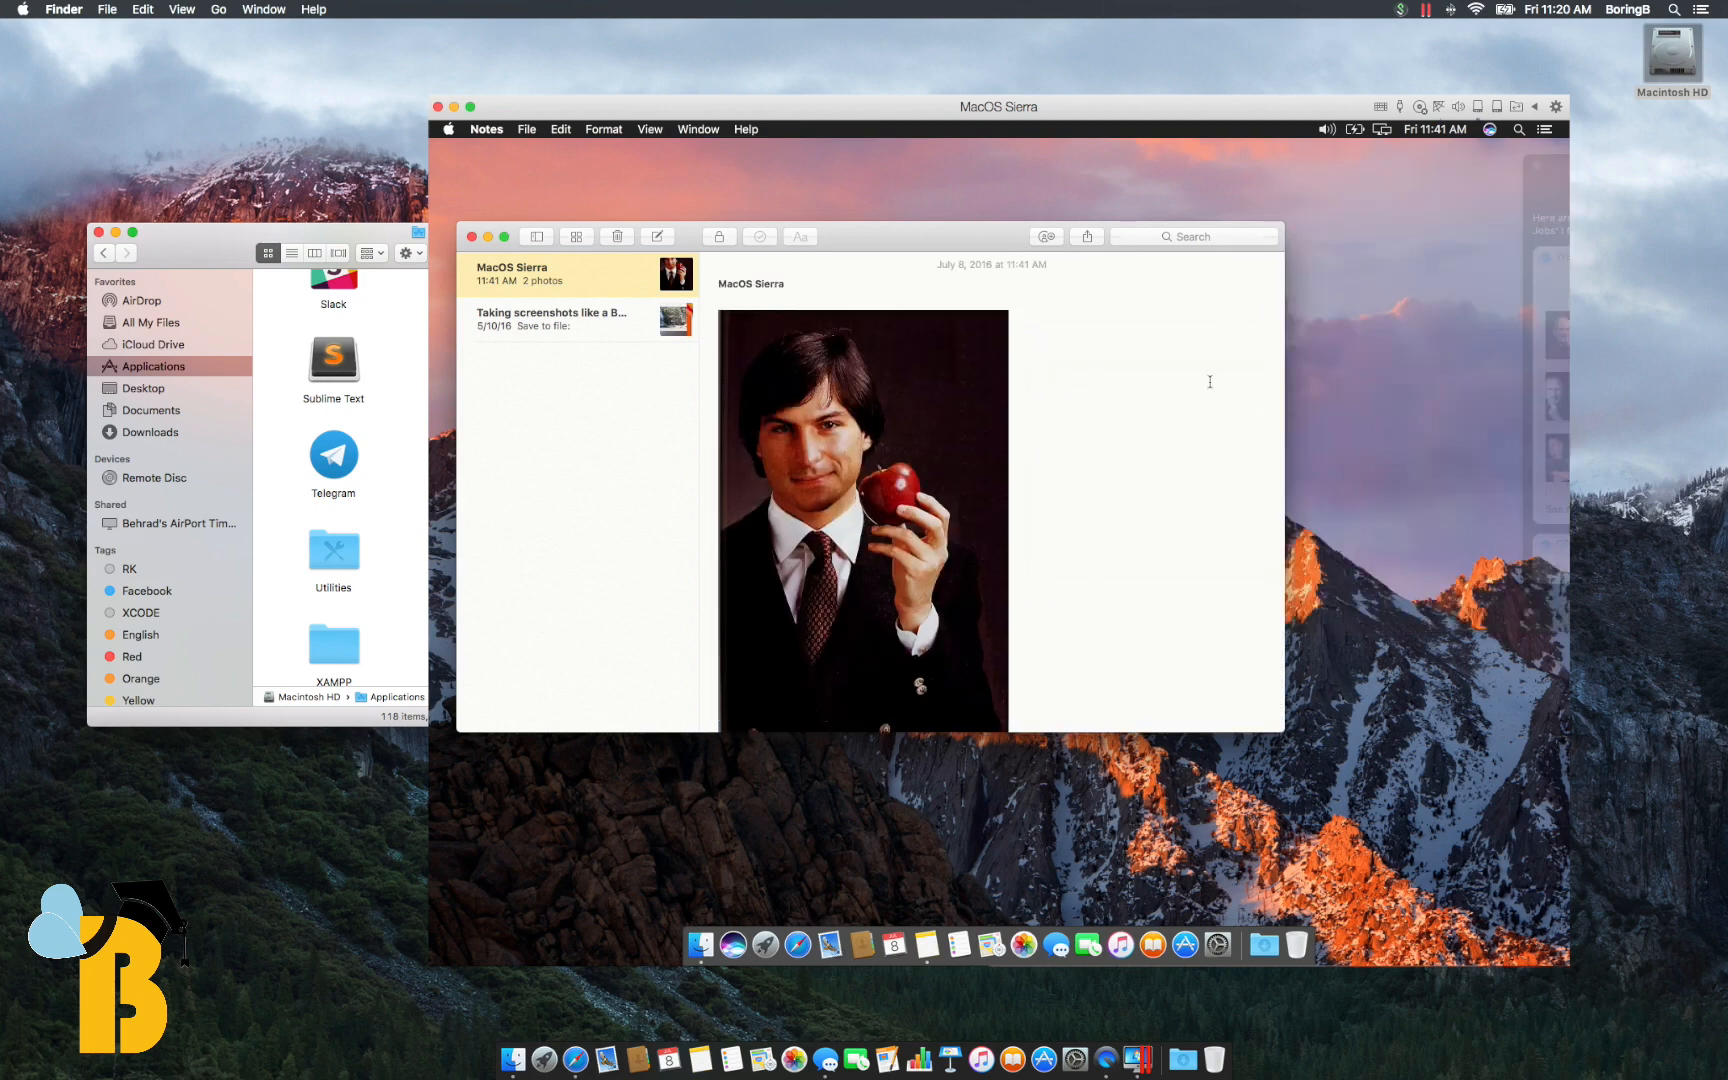
mouse_move(1186, 339)
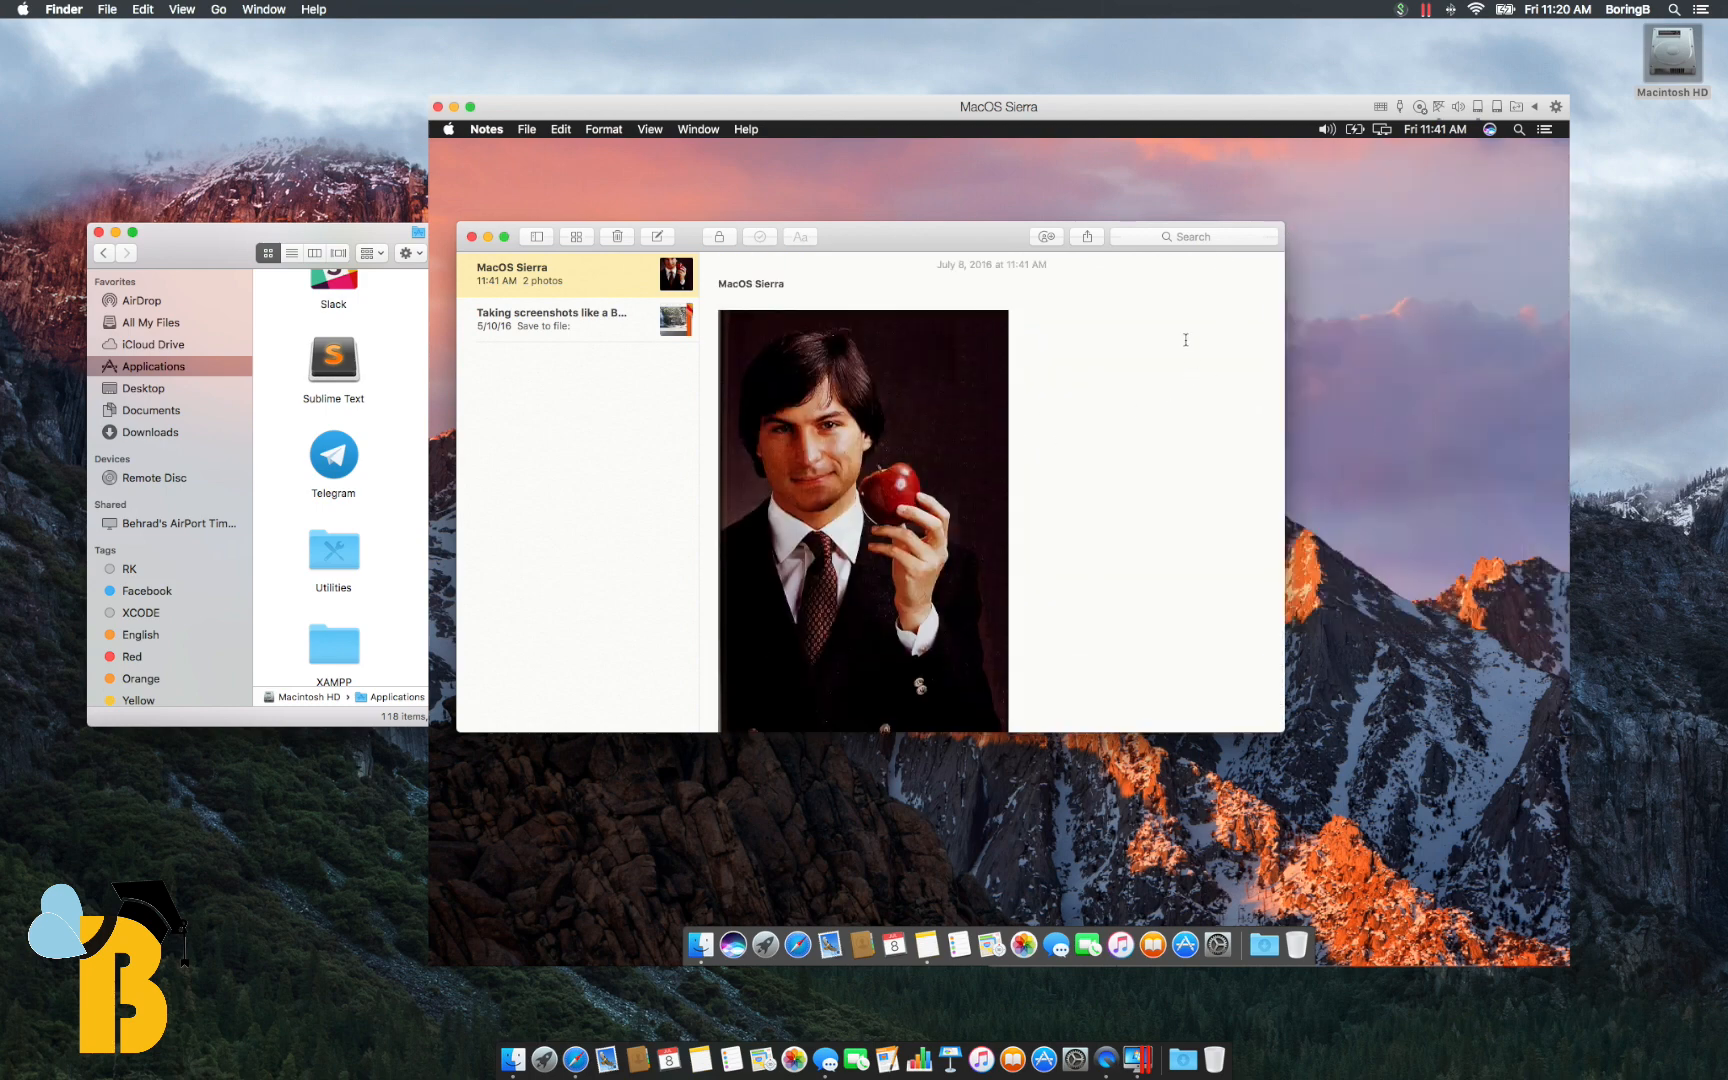